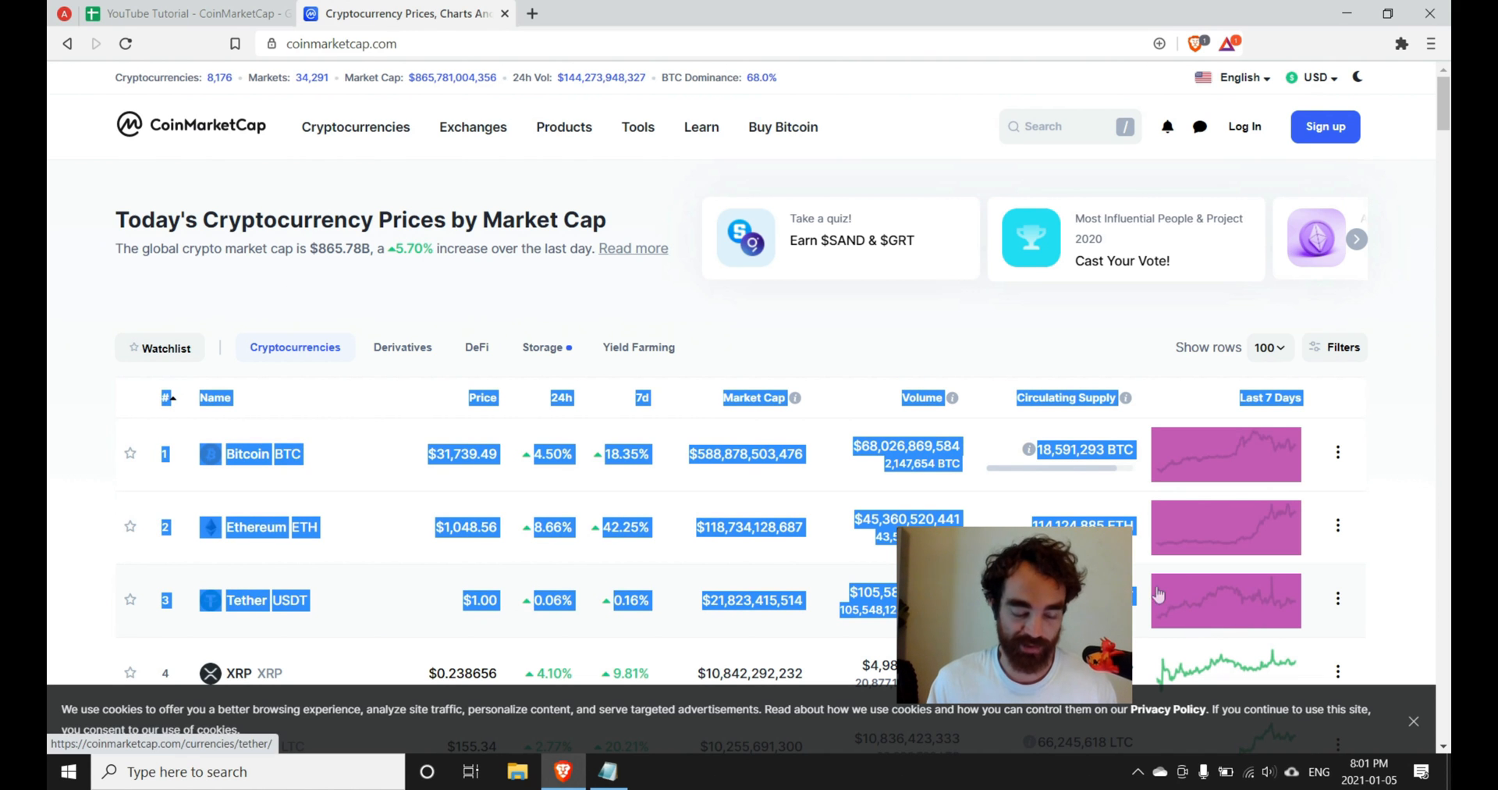
Step: Load mixedanalytics.com in a new browser tab next to the spreadsheet and CoinMarketCap
left_click(182, 14)
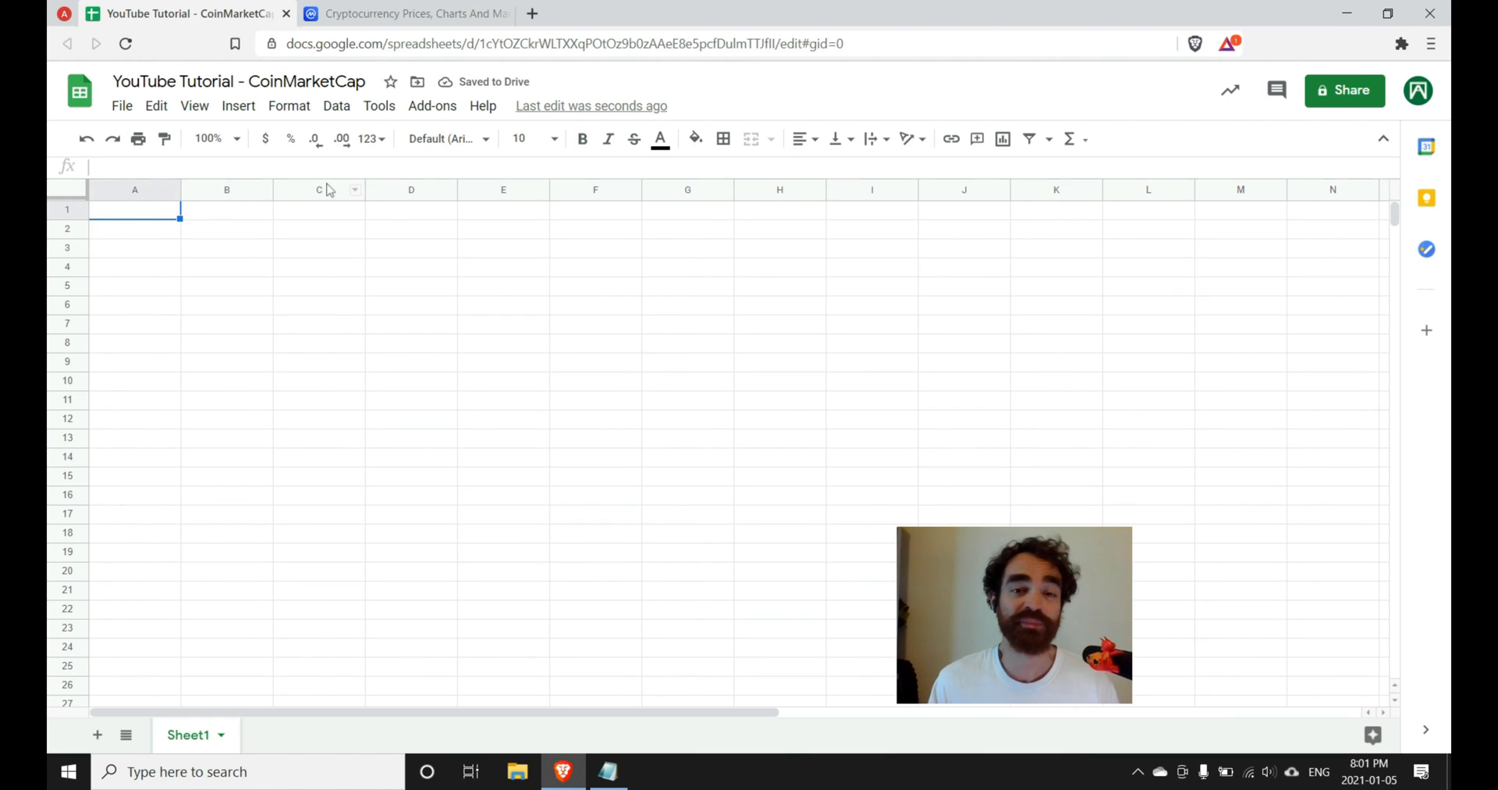
mouse_move(340, 139)
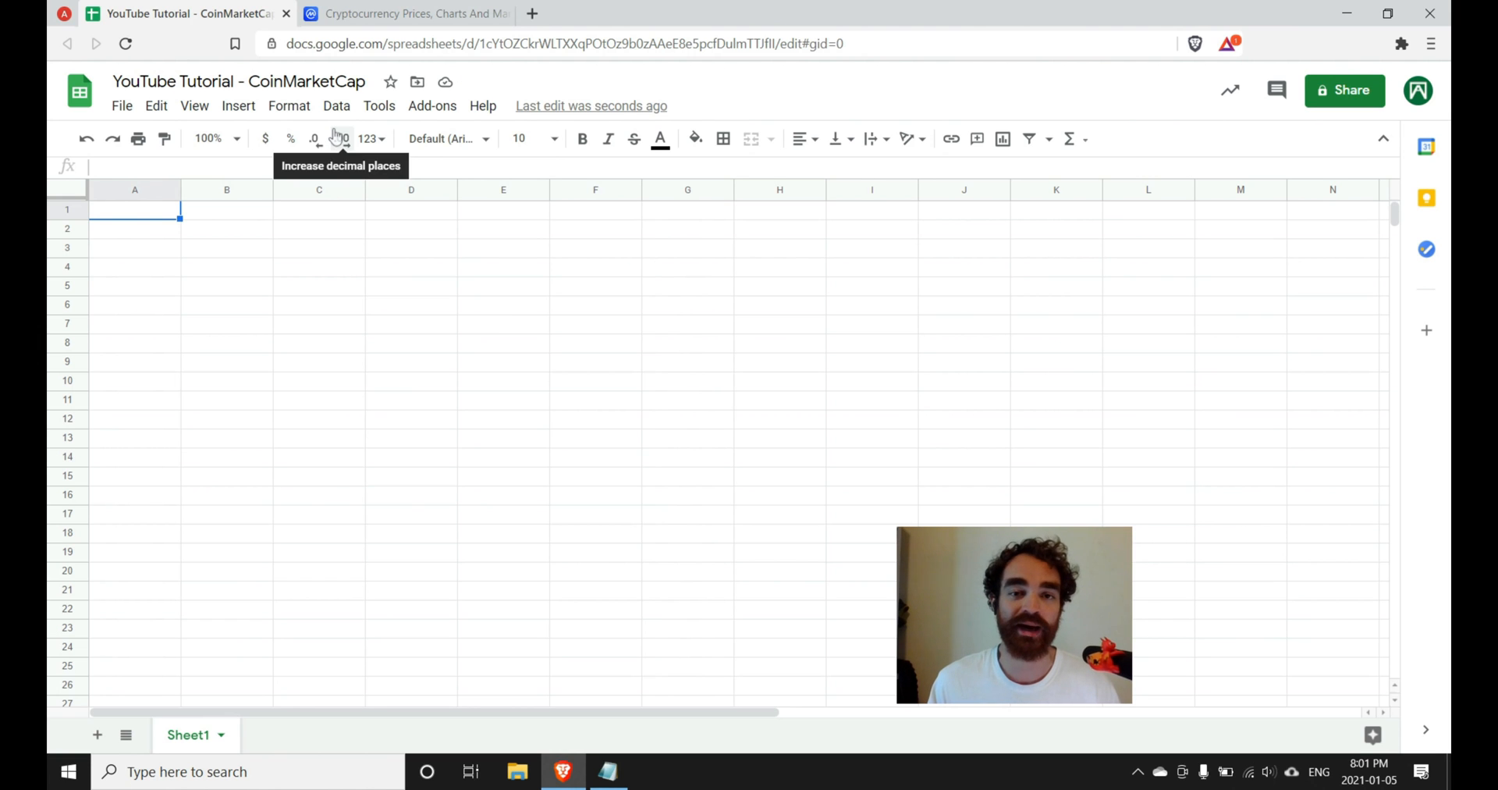
left_click(411, 14)
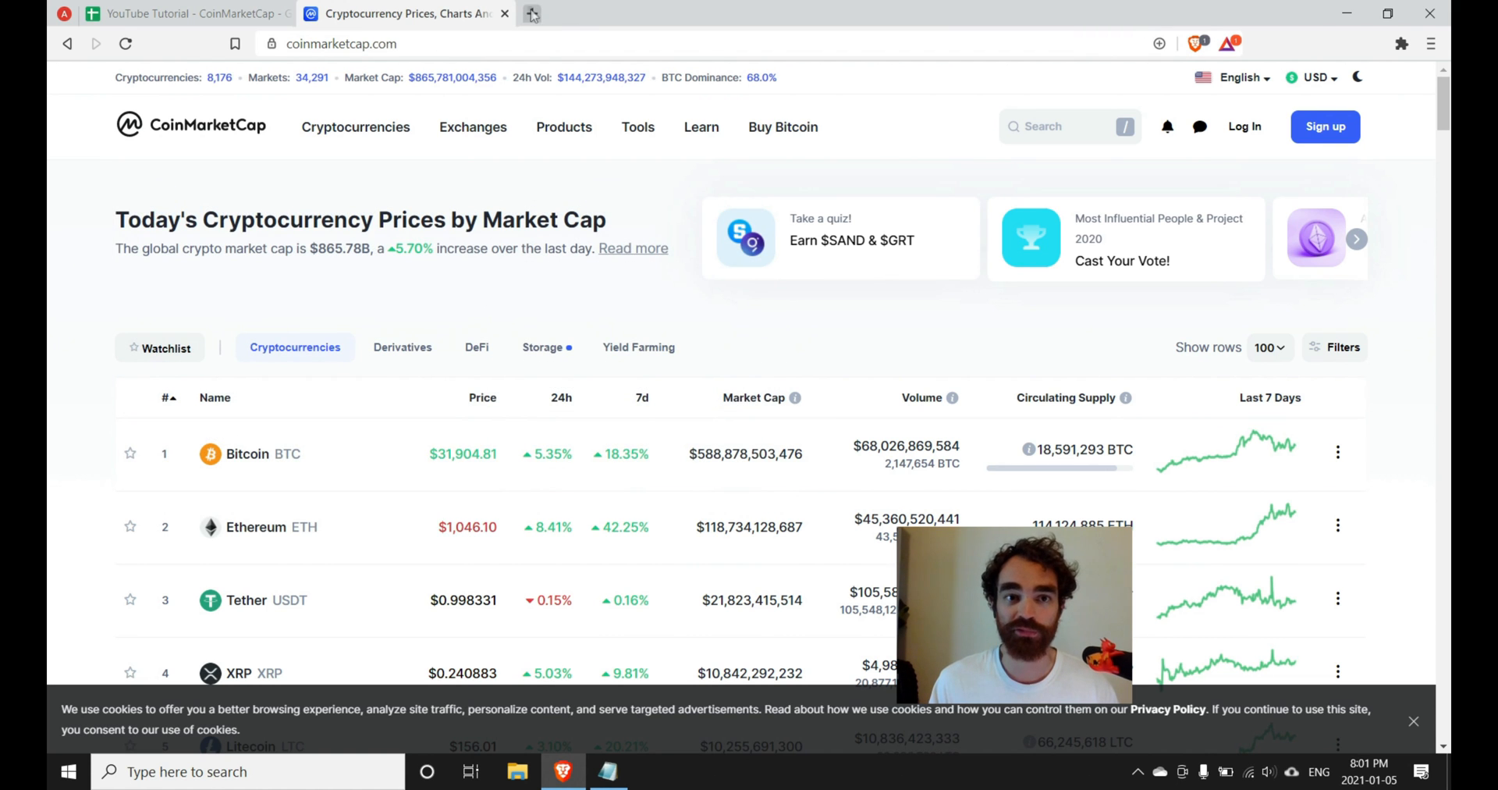
left_click(530, 13)
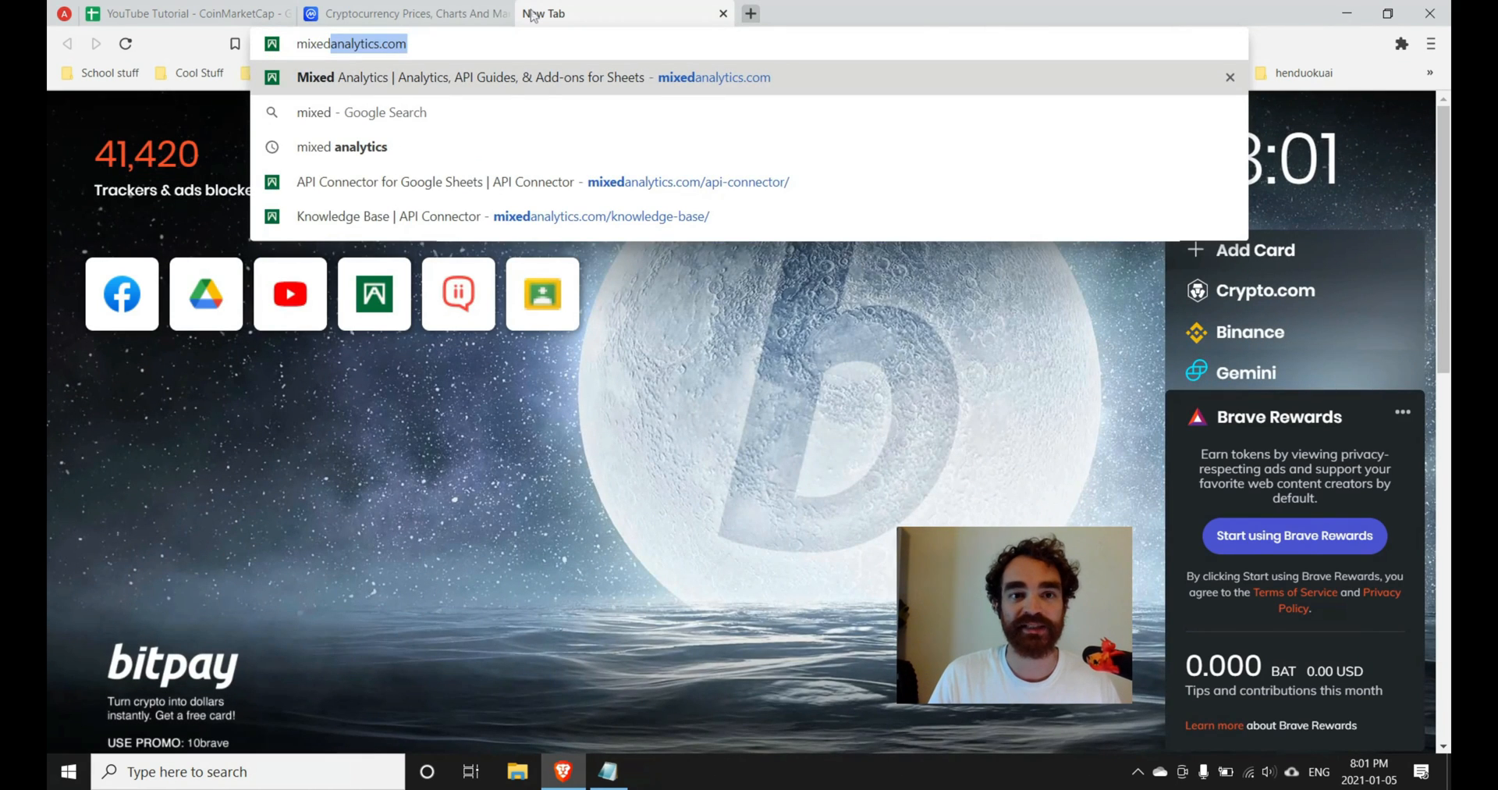
key("Return")
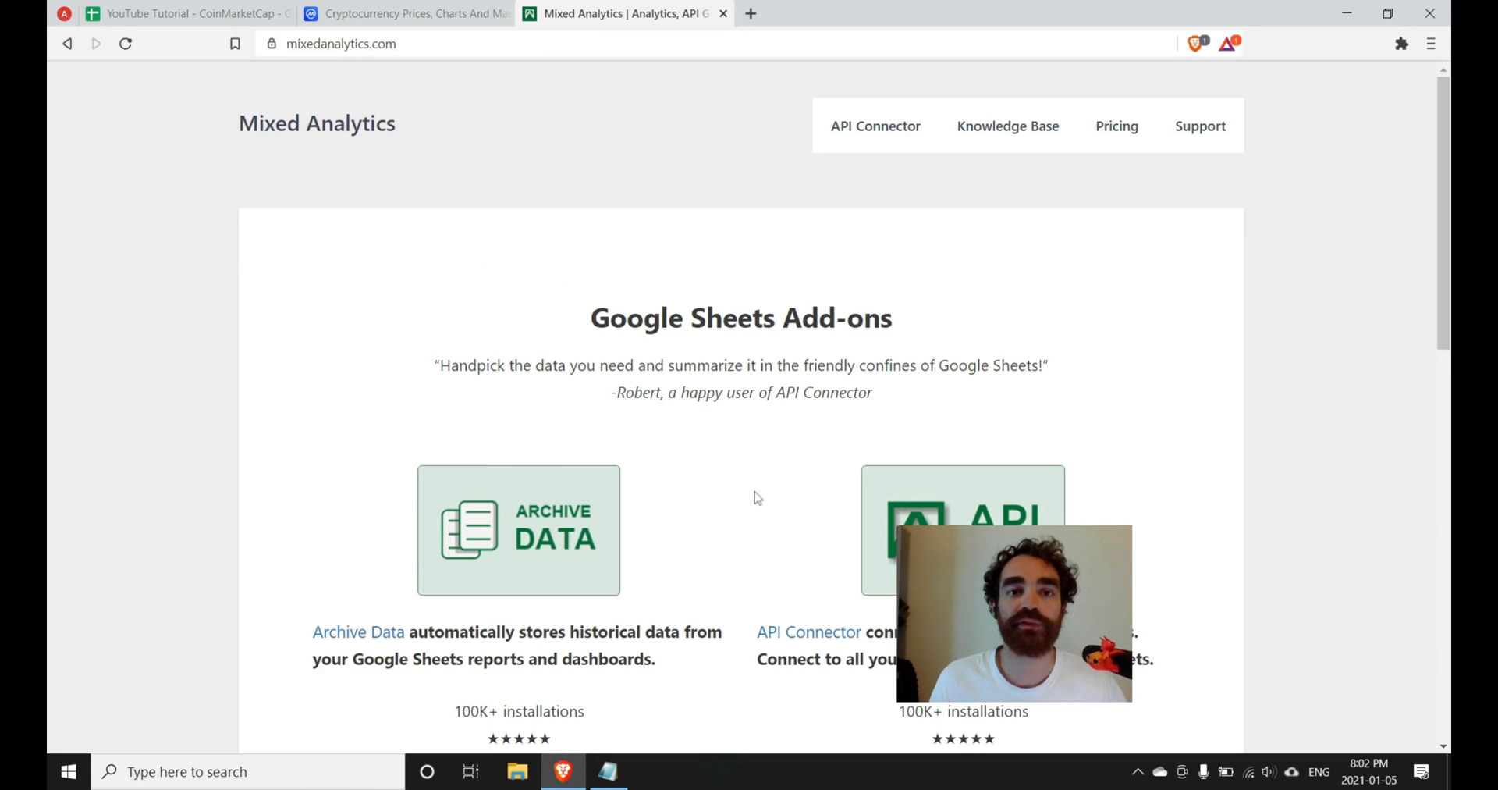
mouse_move(733, 480)
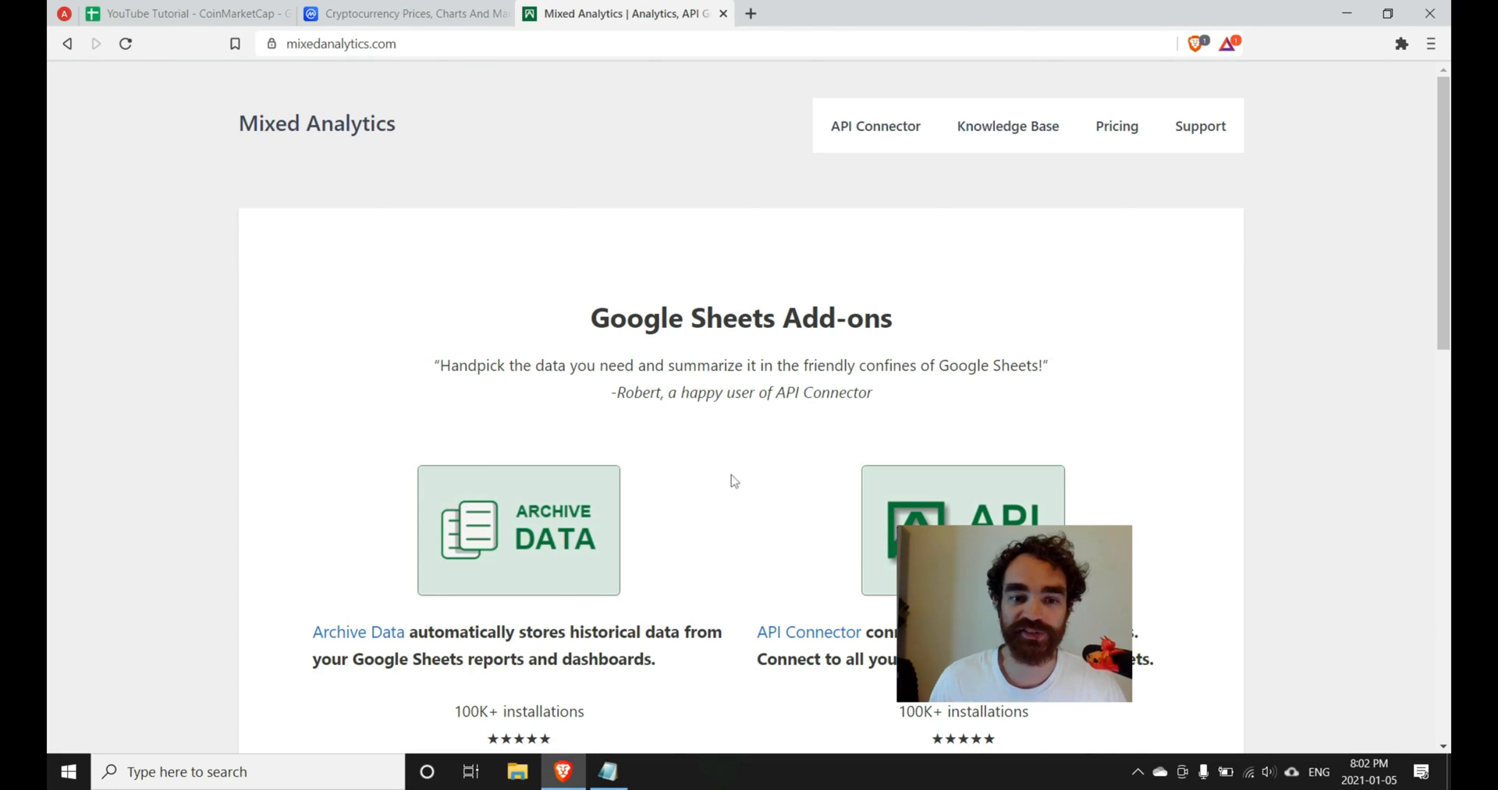
mouse_move(955, 521)
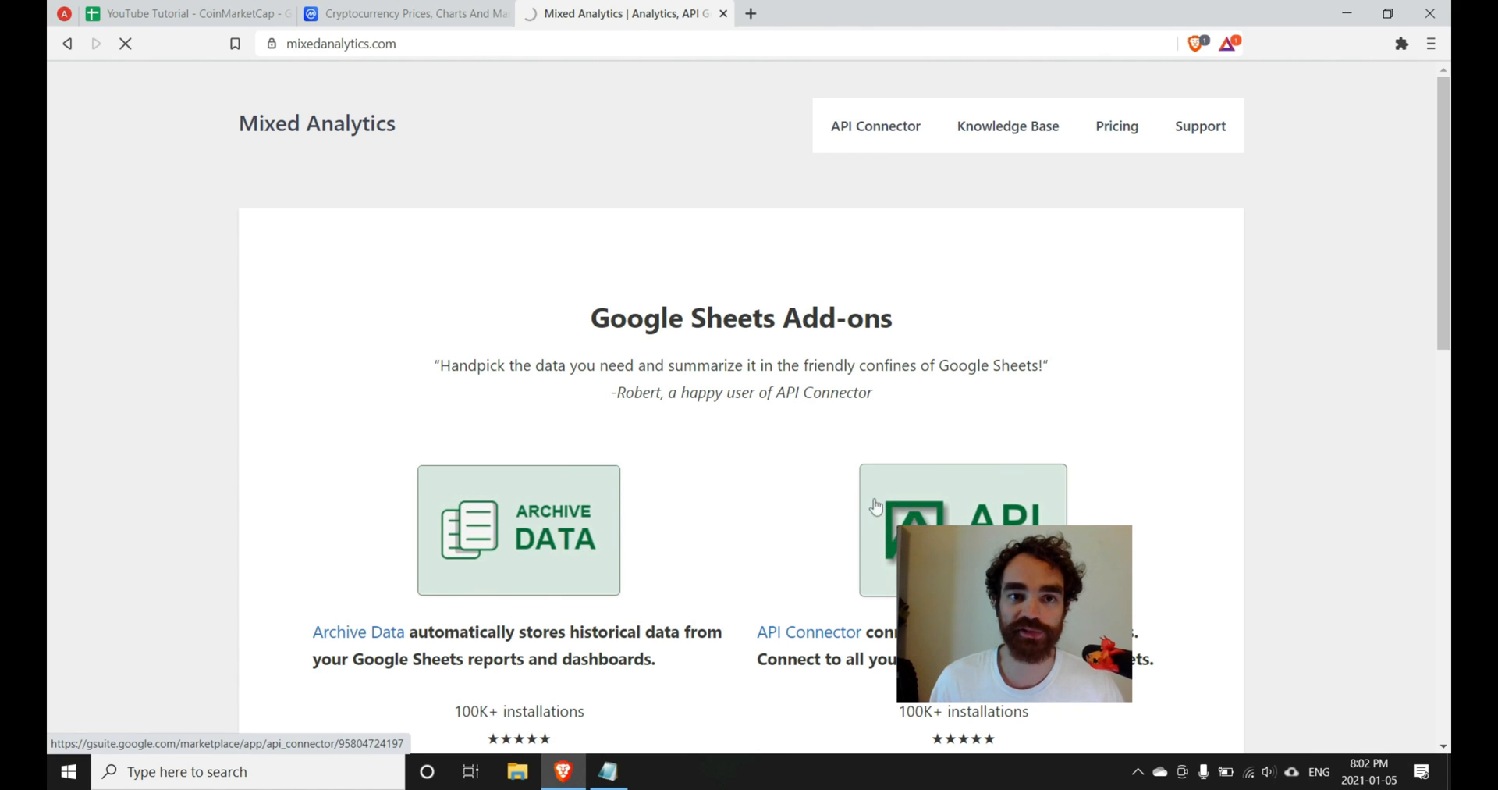
Step: Open API Connector's Marketplace listing from the Mixed Analytics page and browse its screenshots
left_click(962, 530)
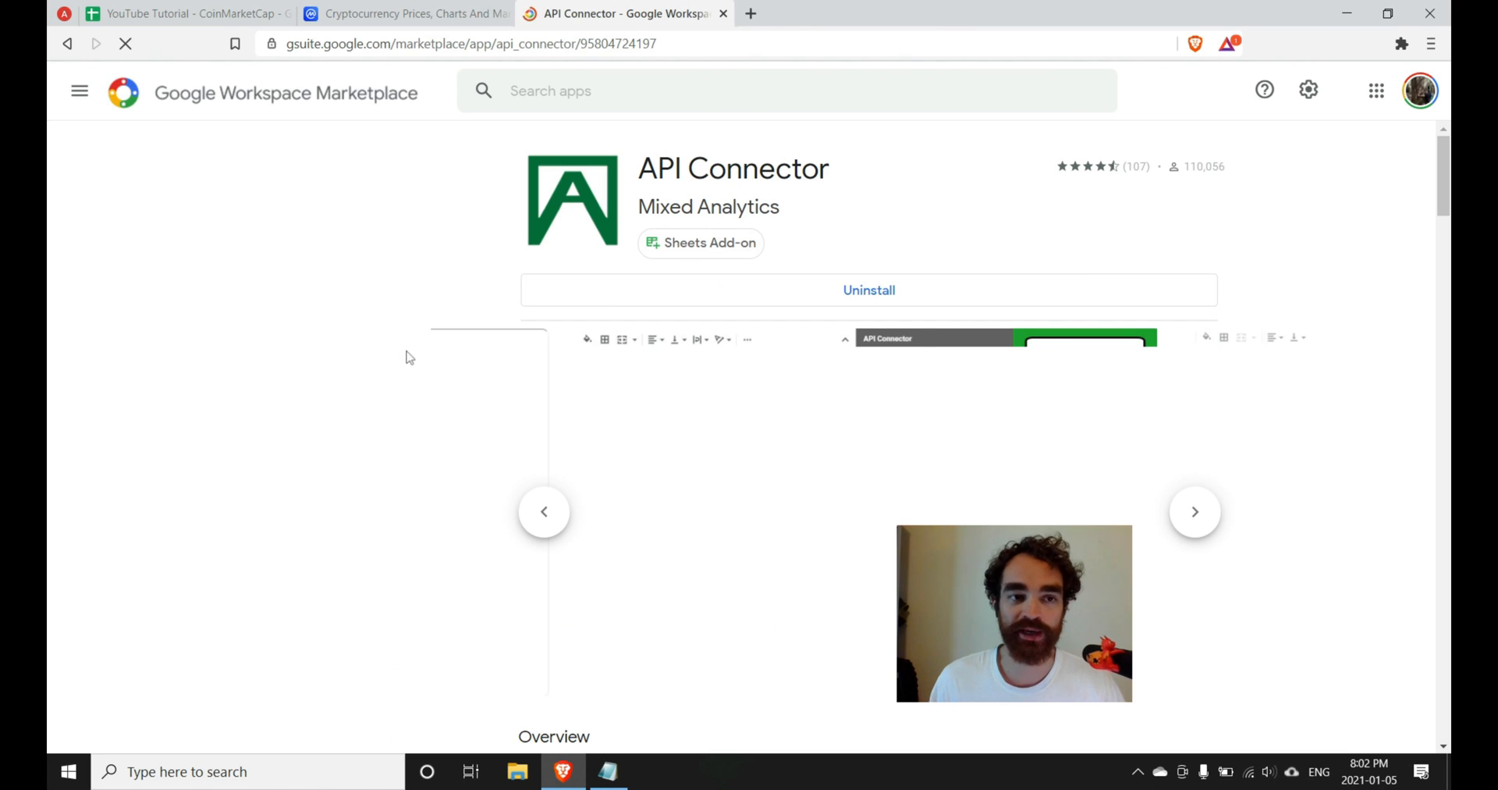
left_click(80, 90)
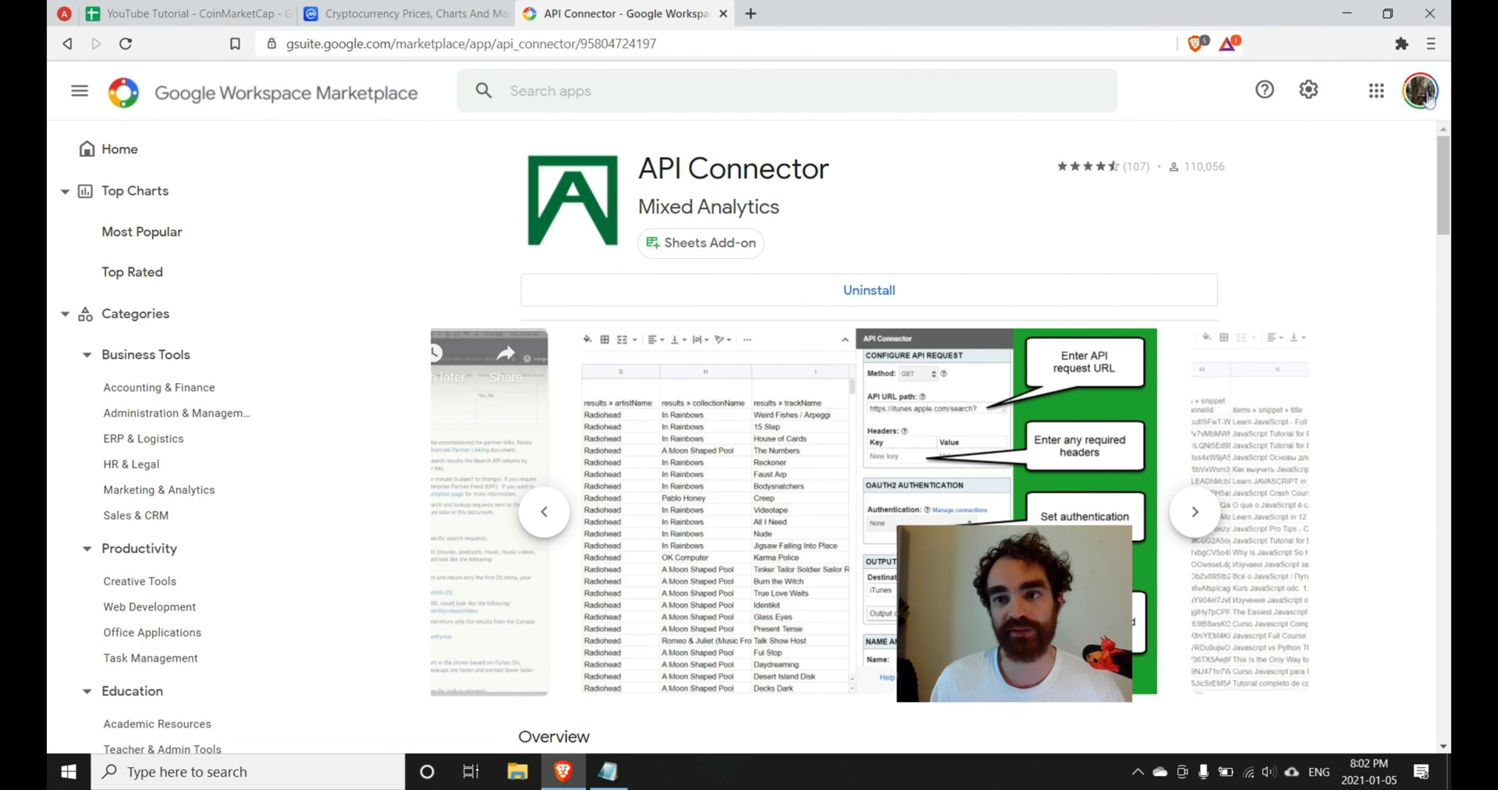
left_click(1195, 512)
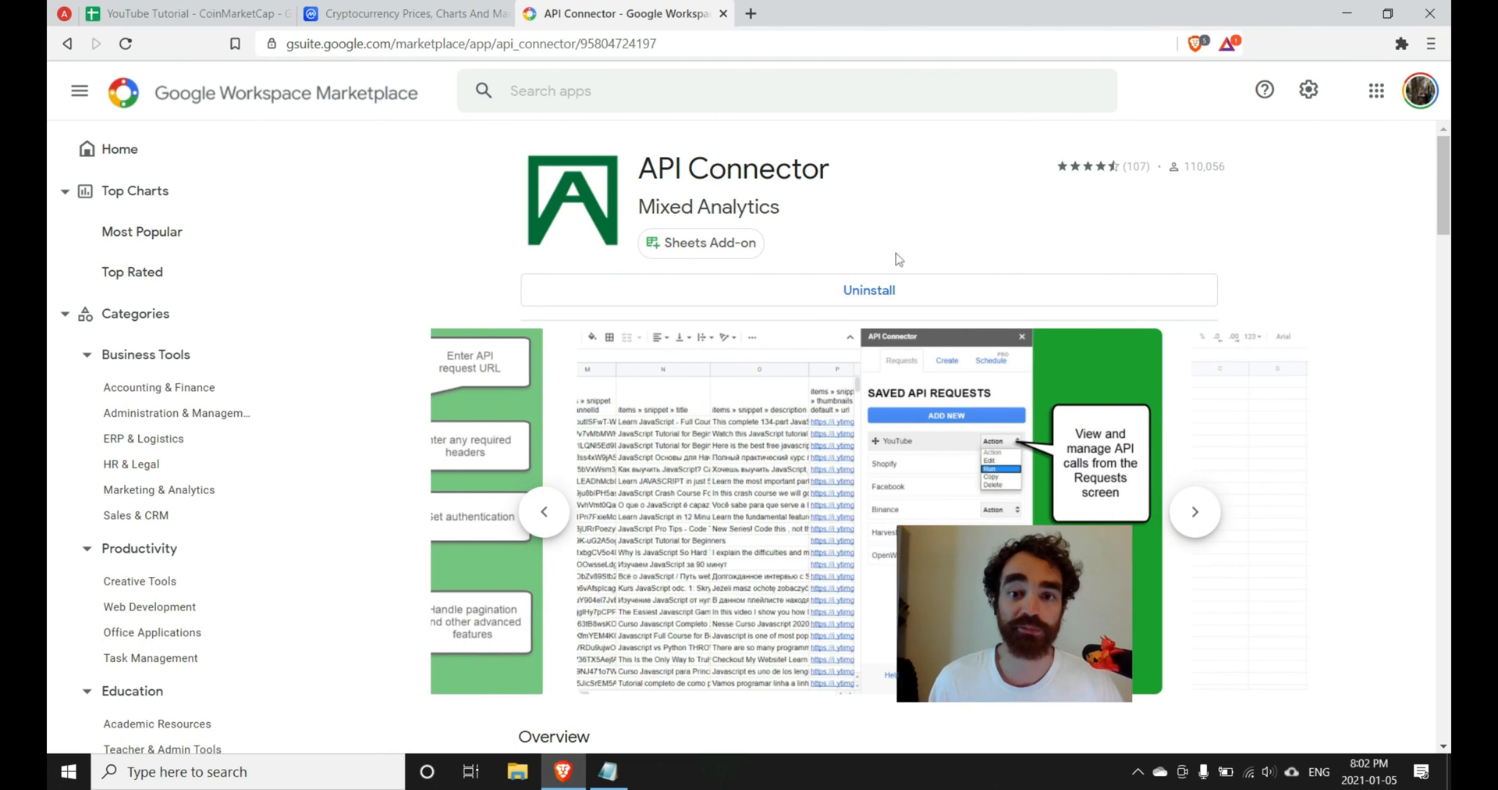
mouse_move(791, 271)
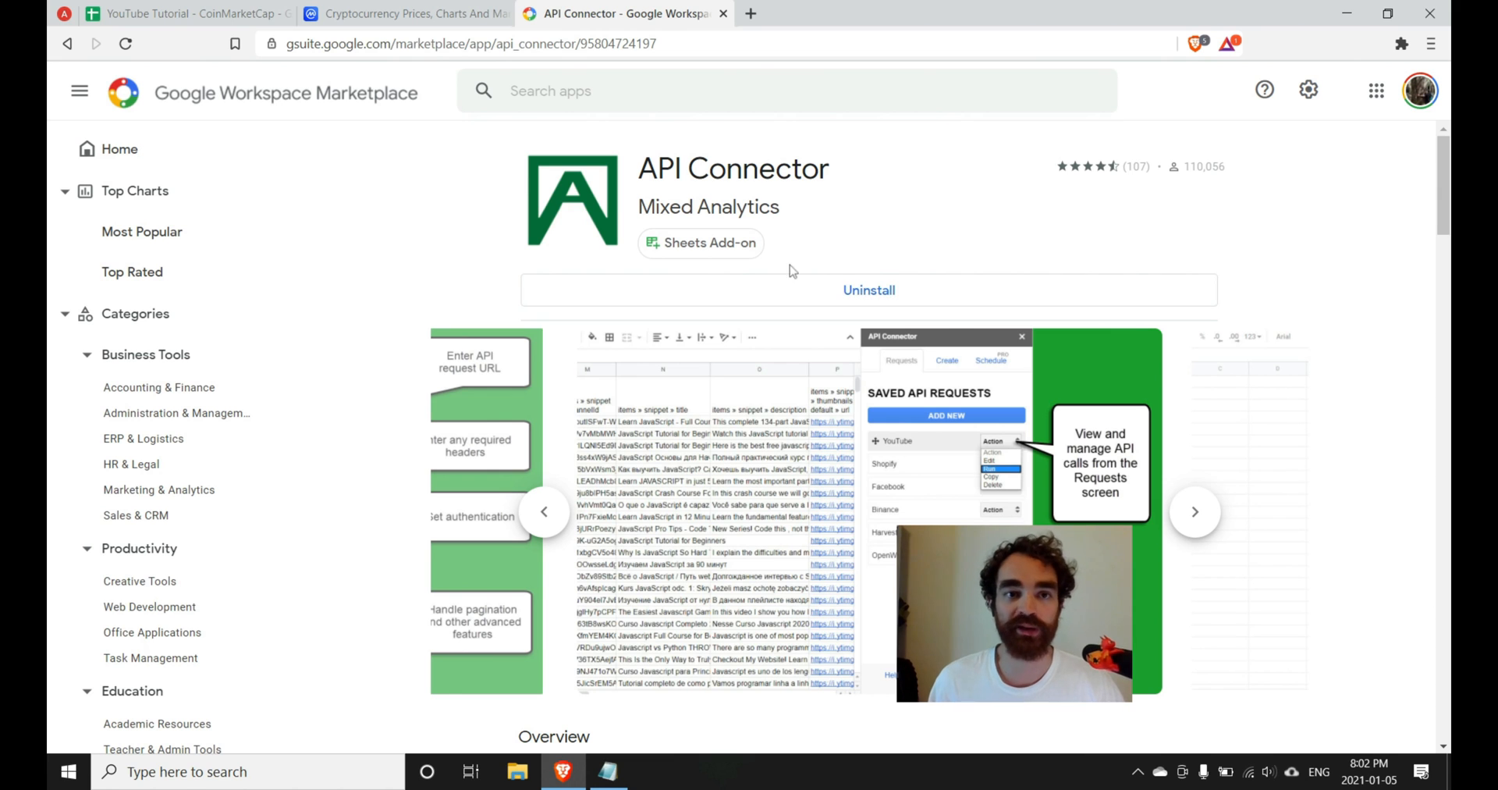
left_click(1193, 510)
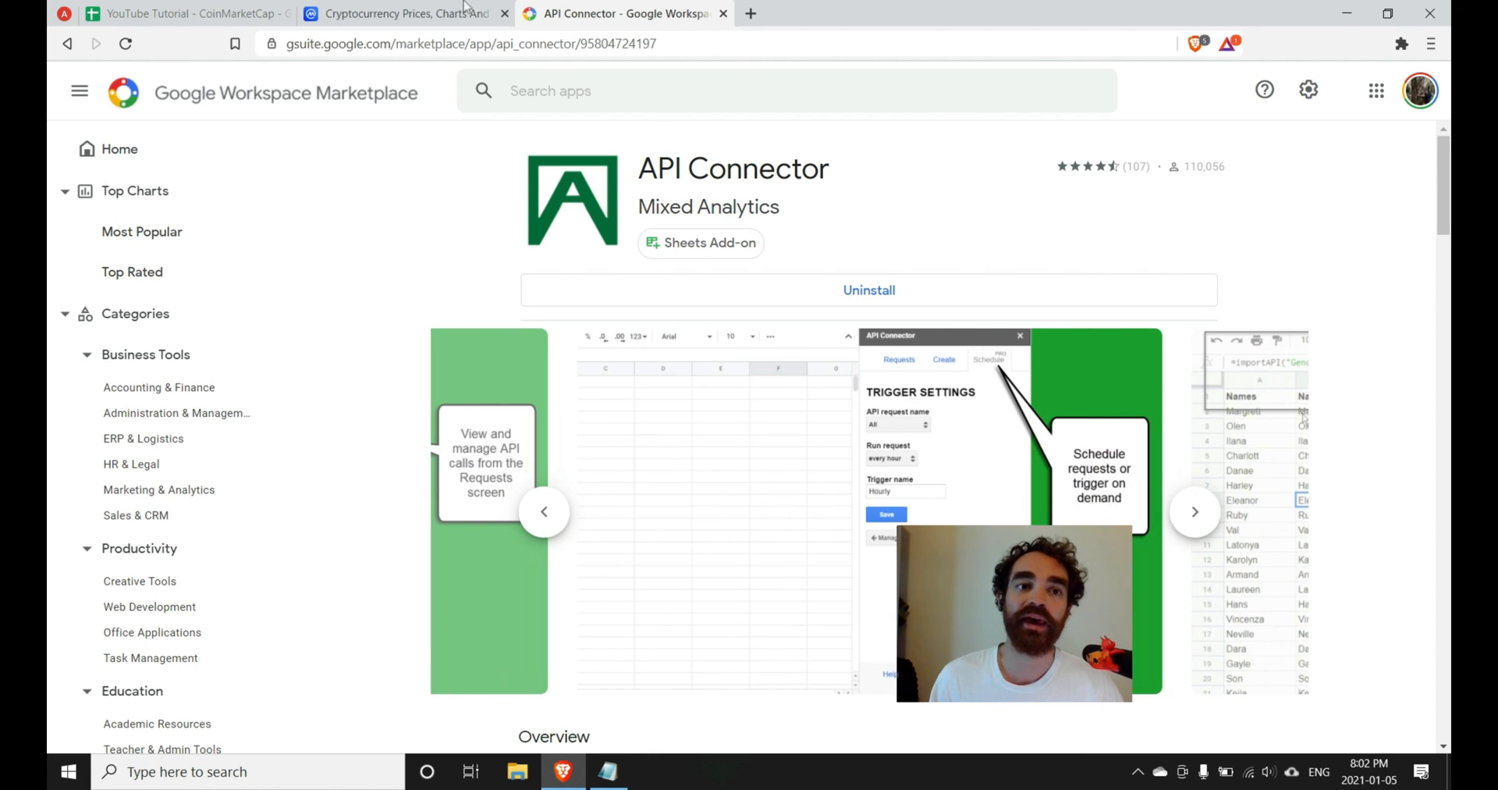
Step: Close the API Connector Marketplace tab and return to CoinMarketCap's cryptocurrency prices
left_click(182, 13)
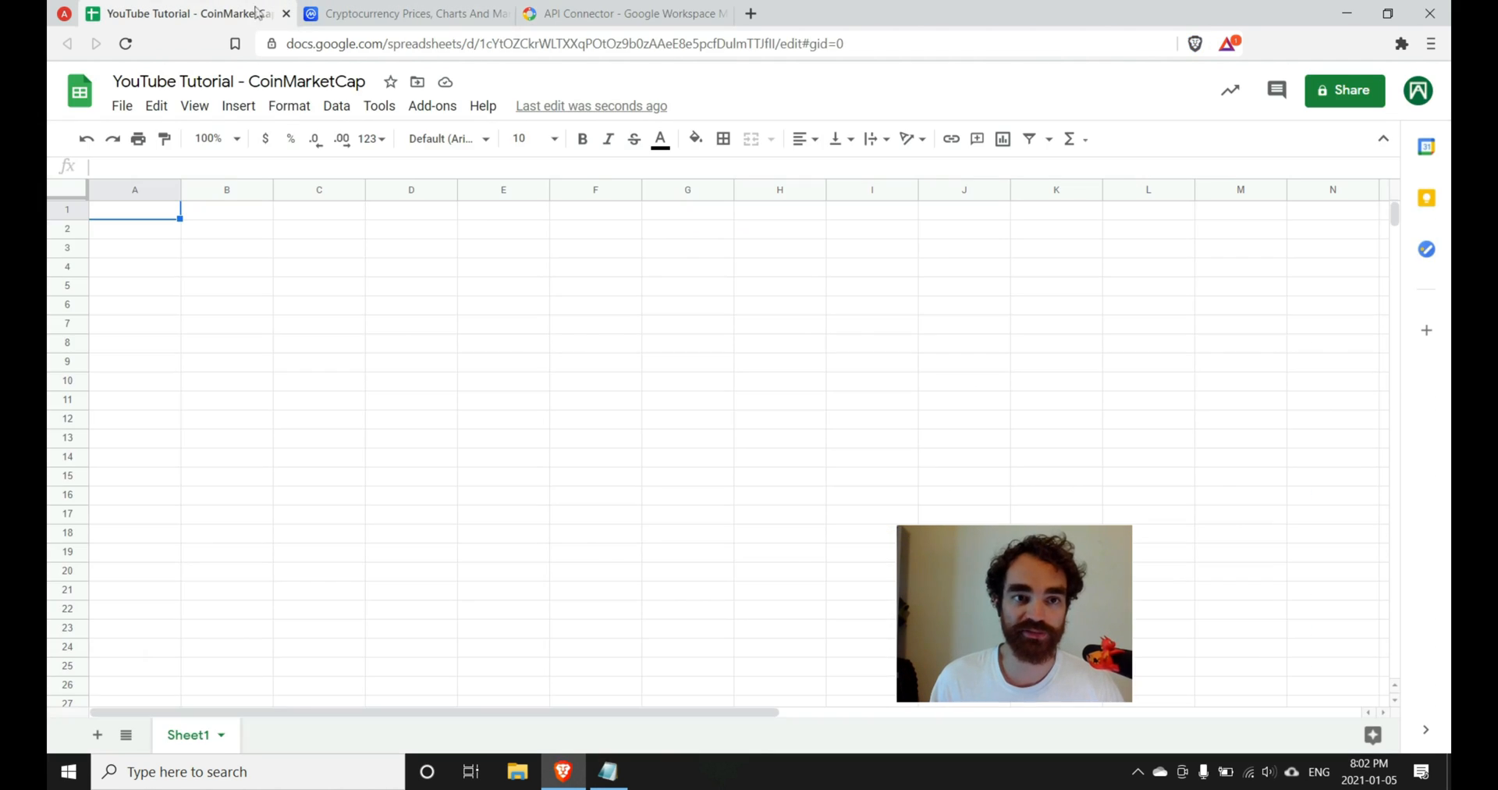
left_click(432, 105)
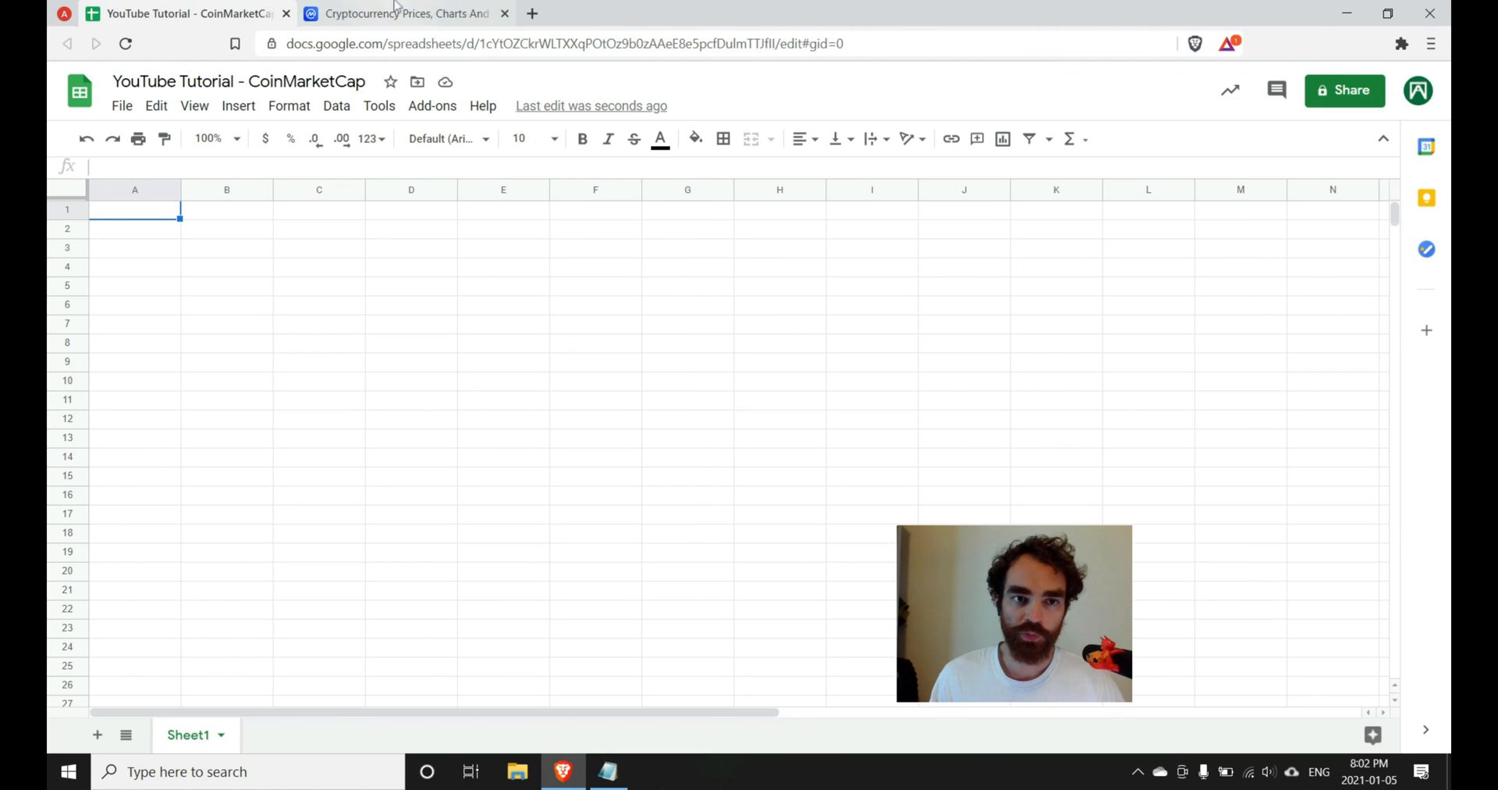
mouse_move(406, 13)
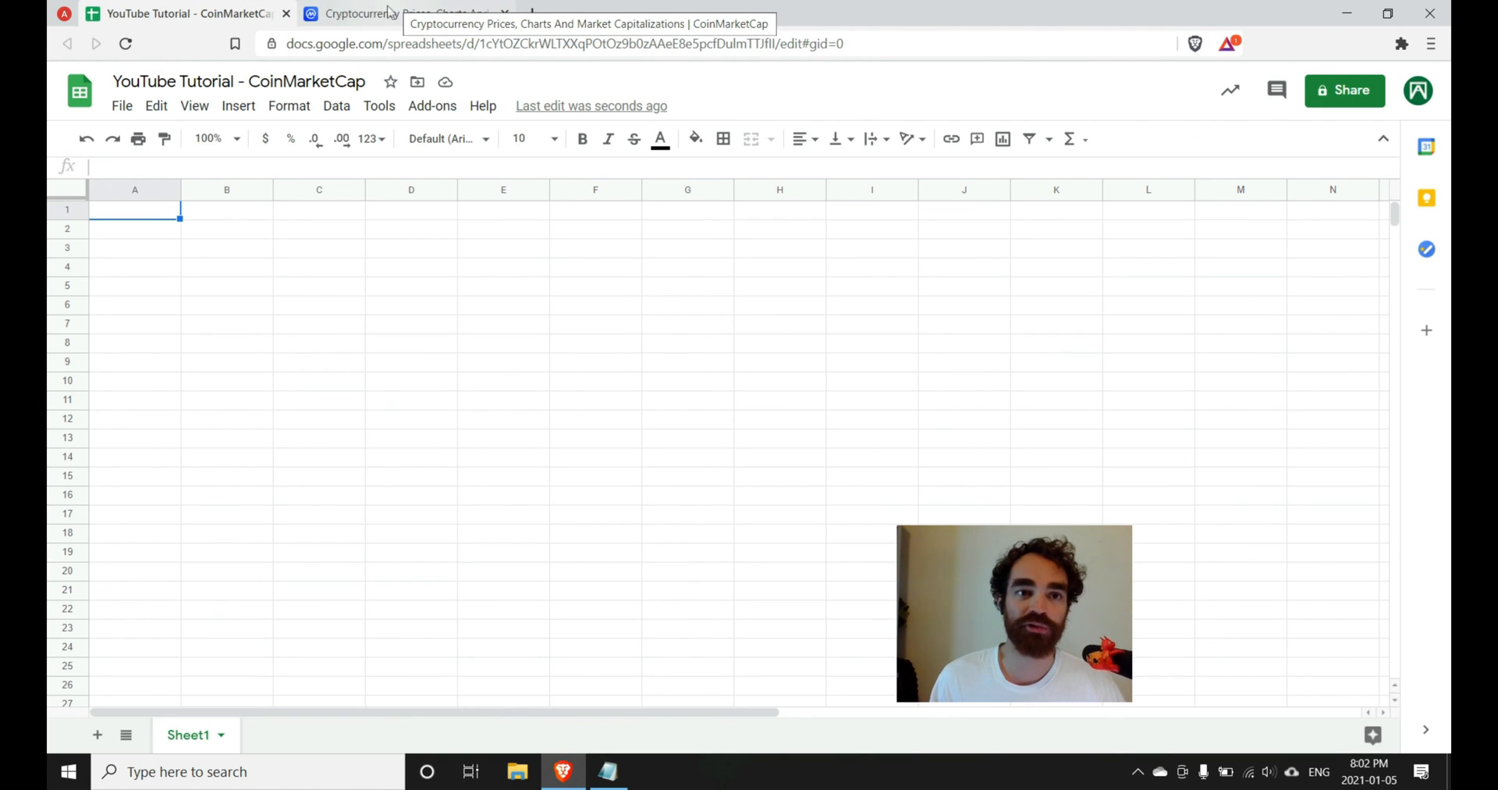
left_click(401, 13)
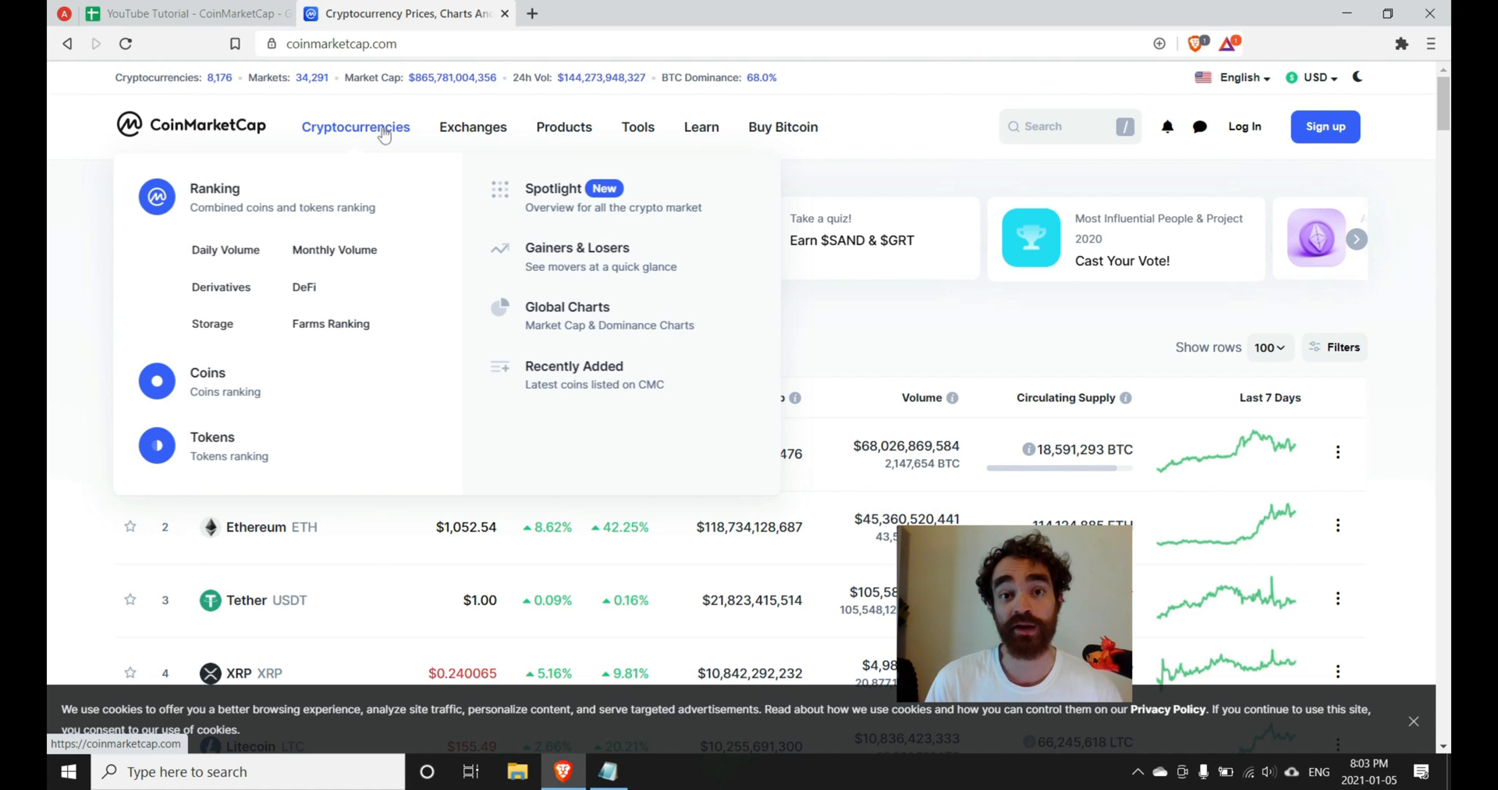
mouse_move(340, 139)
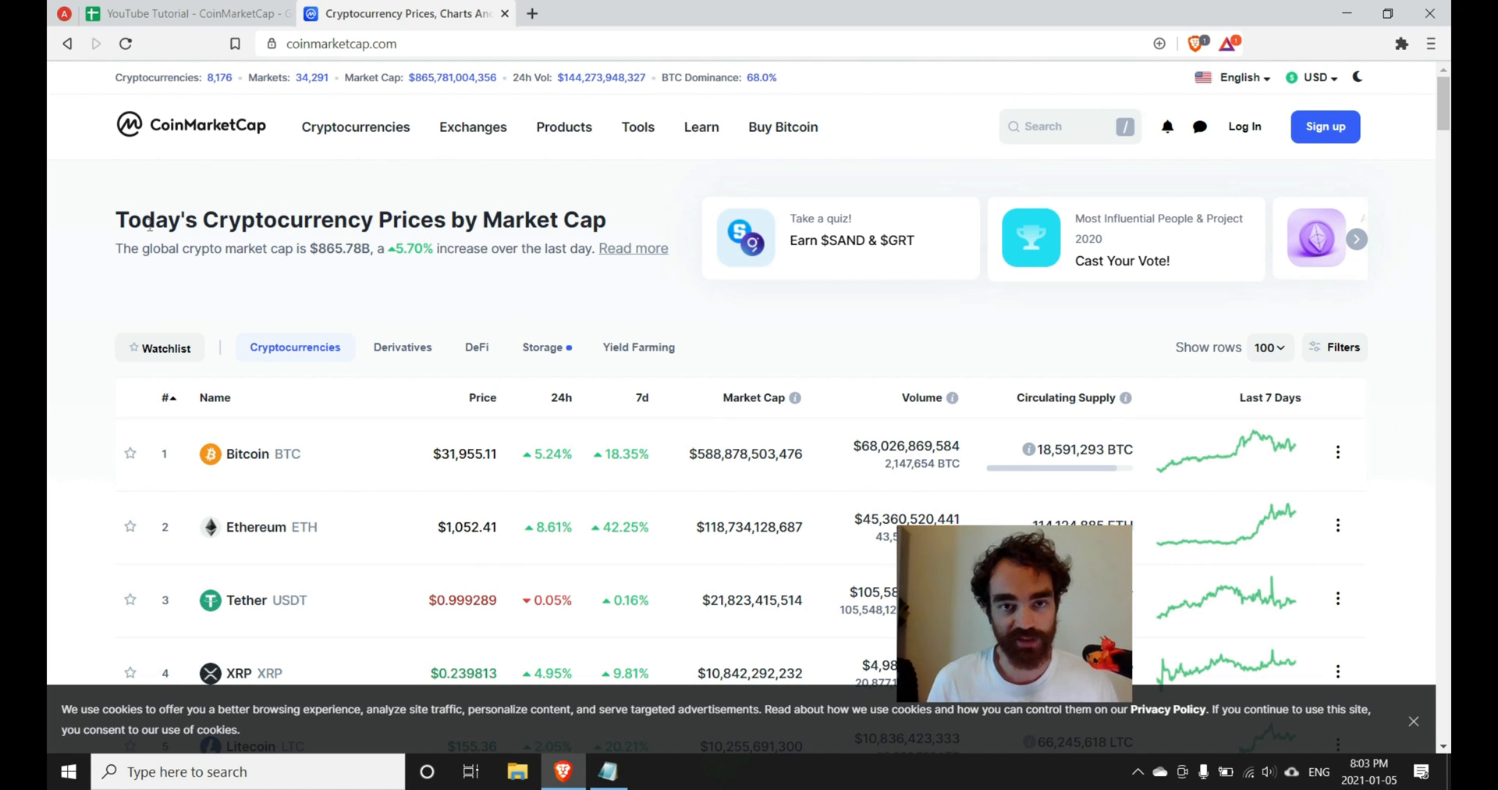
mouse_move(93, 252)
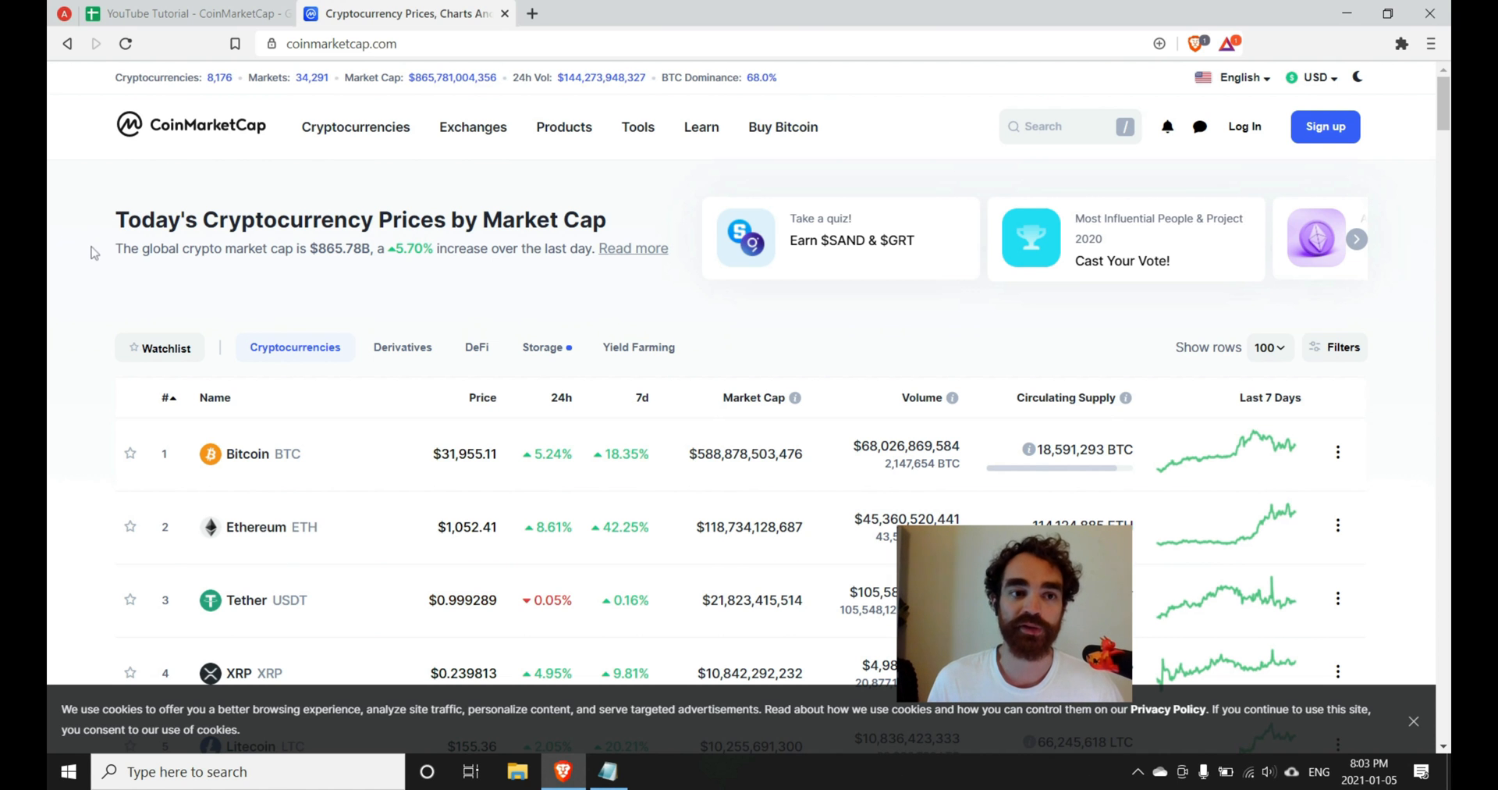
Step: Open Crypto API from CoinMarketCap's footer and start the GET YOUR API KEY sign-up
scroll("down", 3)
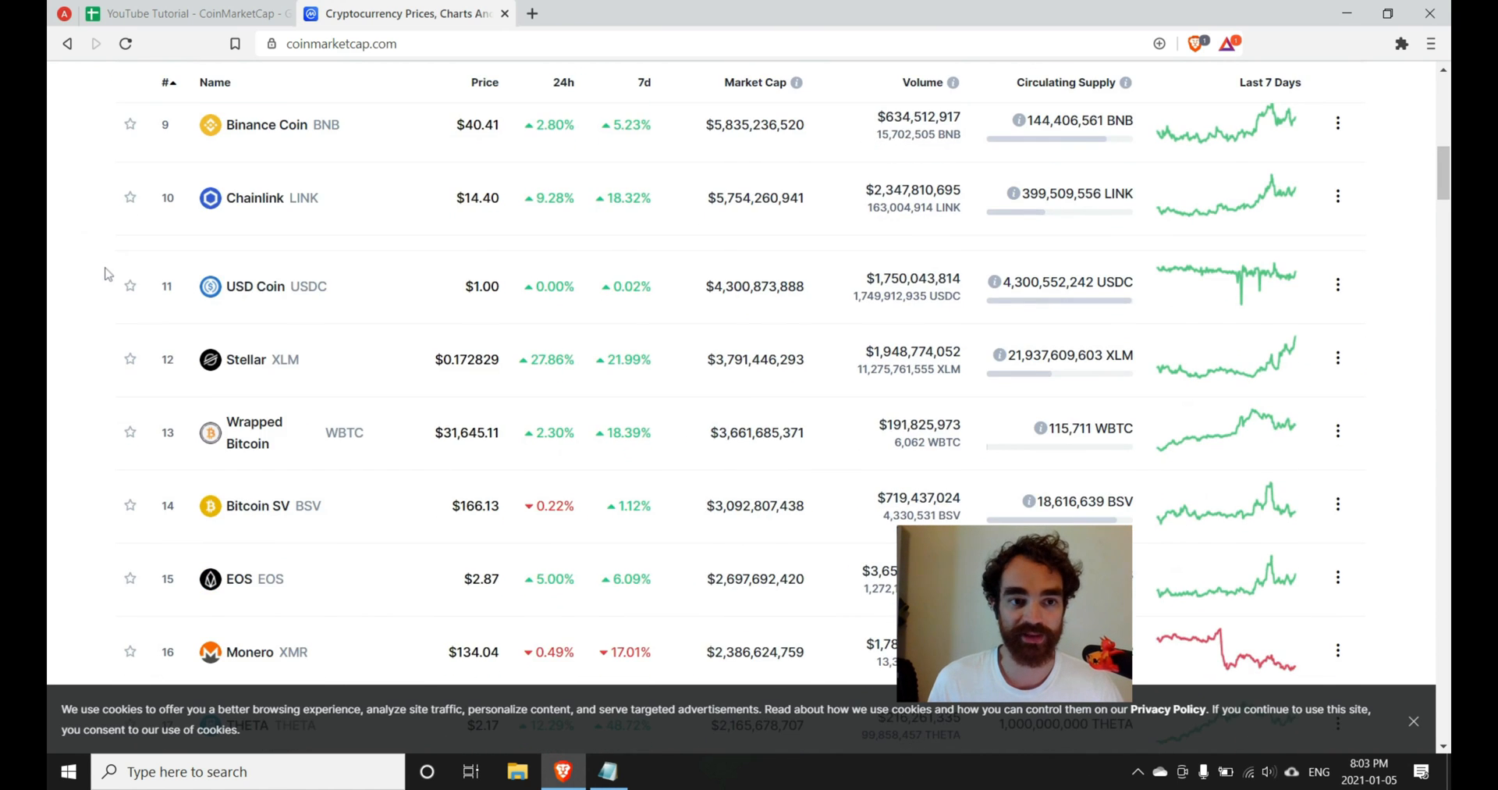
scroll("down", 3)
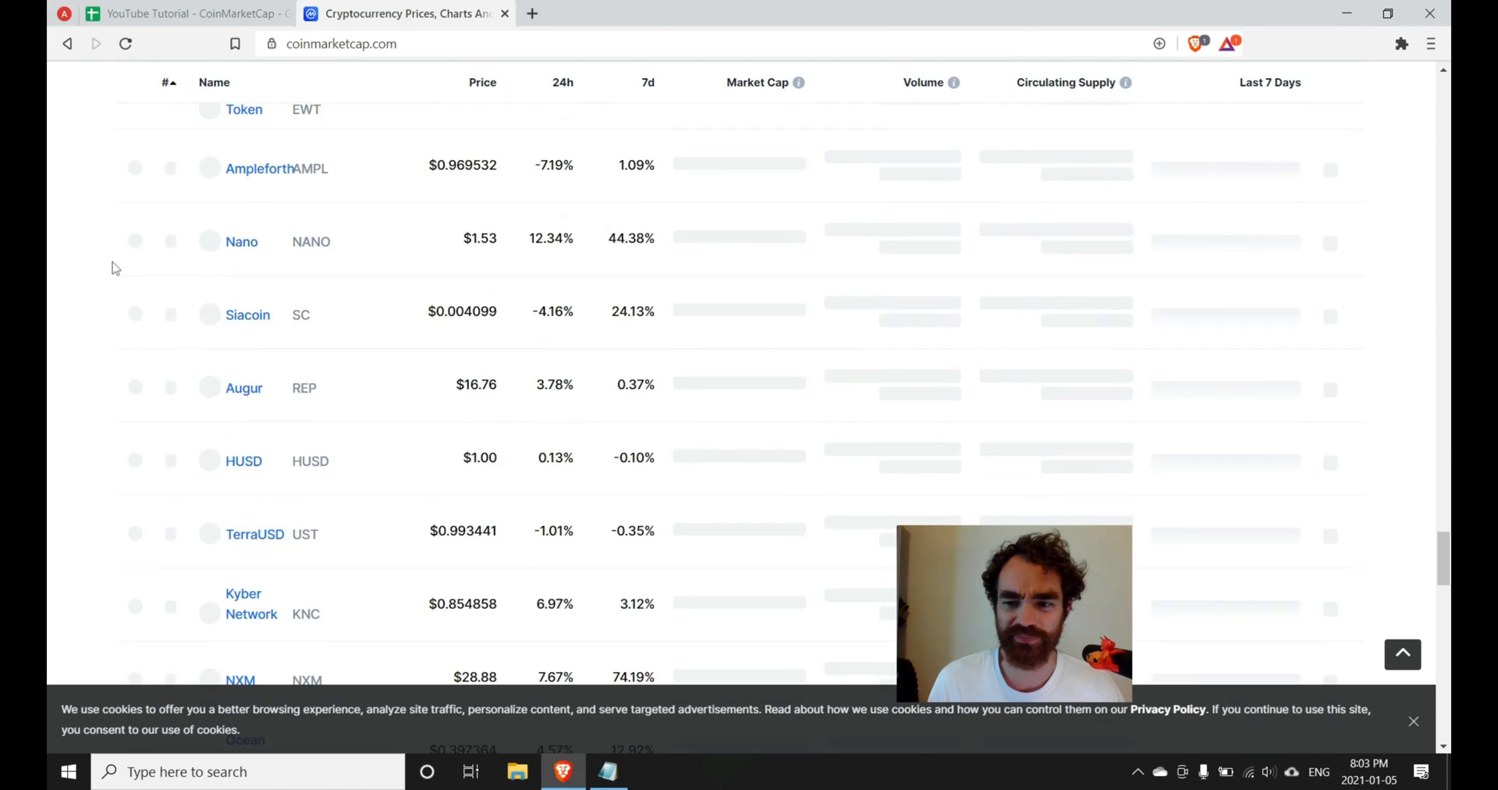
scroll("down", 3)
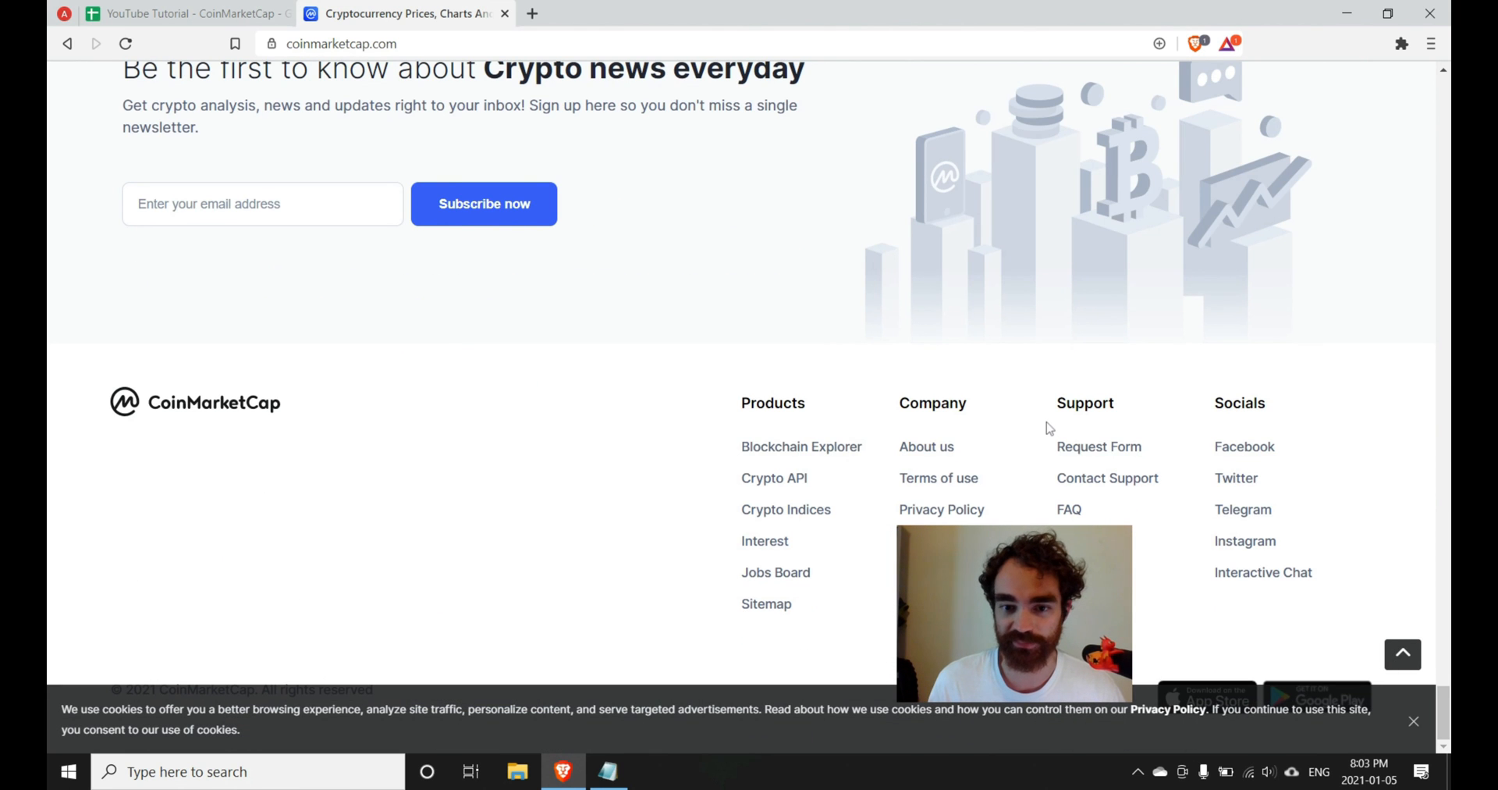
mouse_move(774, 479)
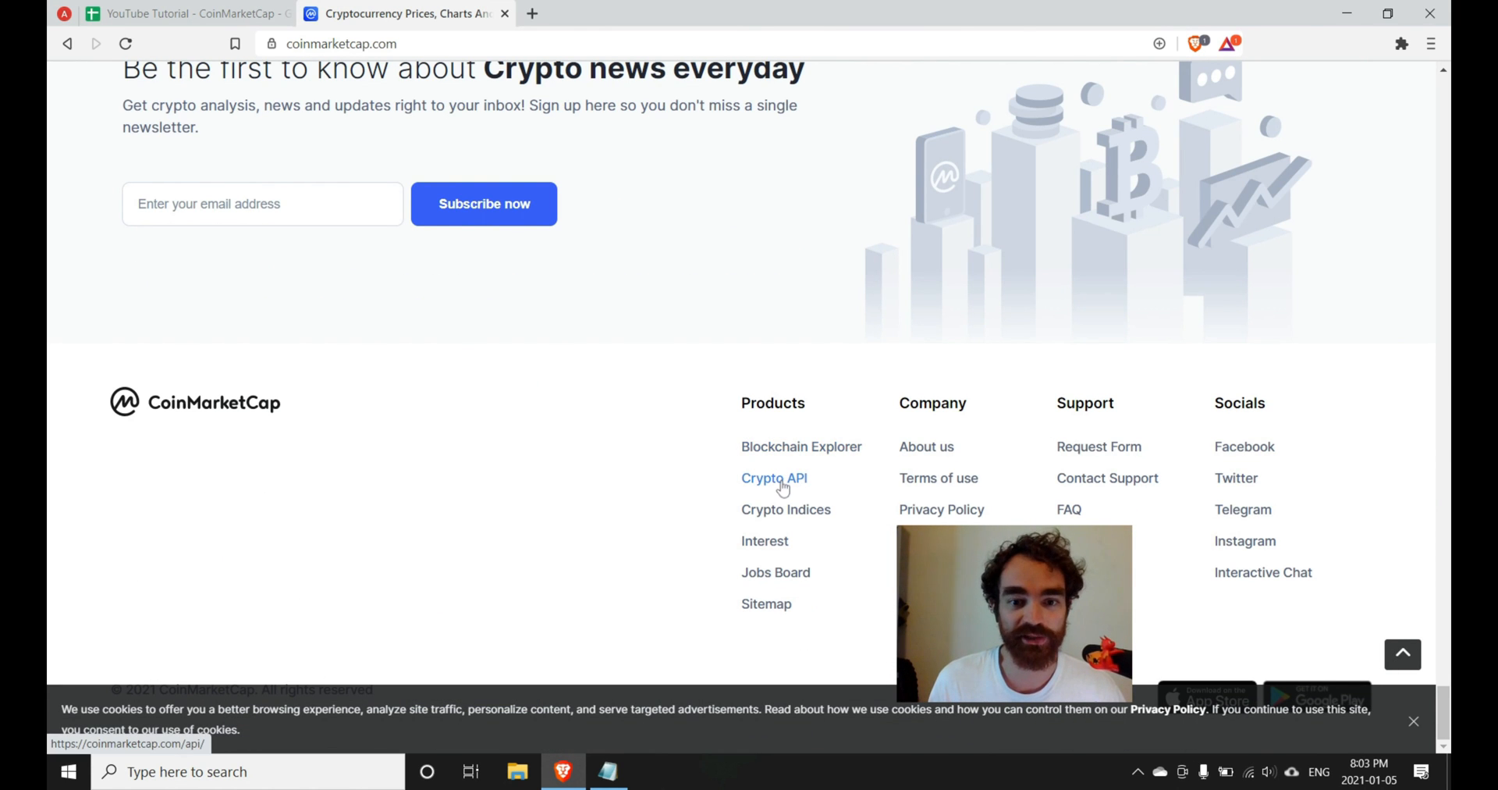
left_click(774, 479)
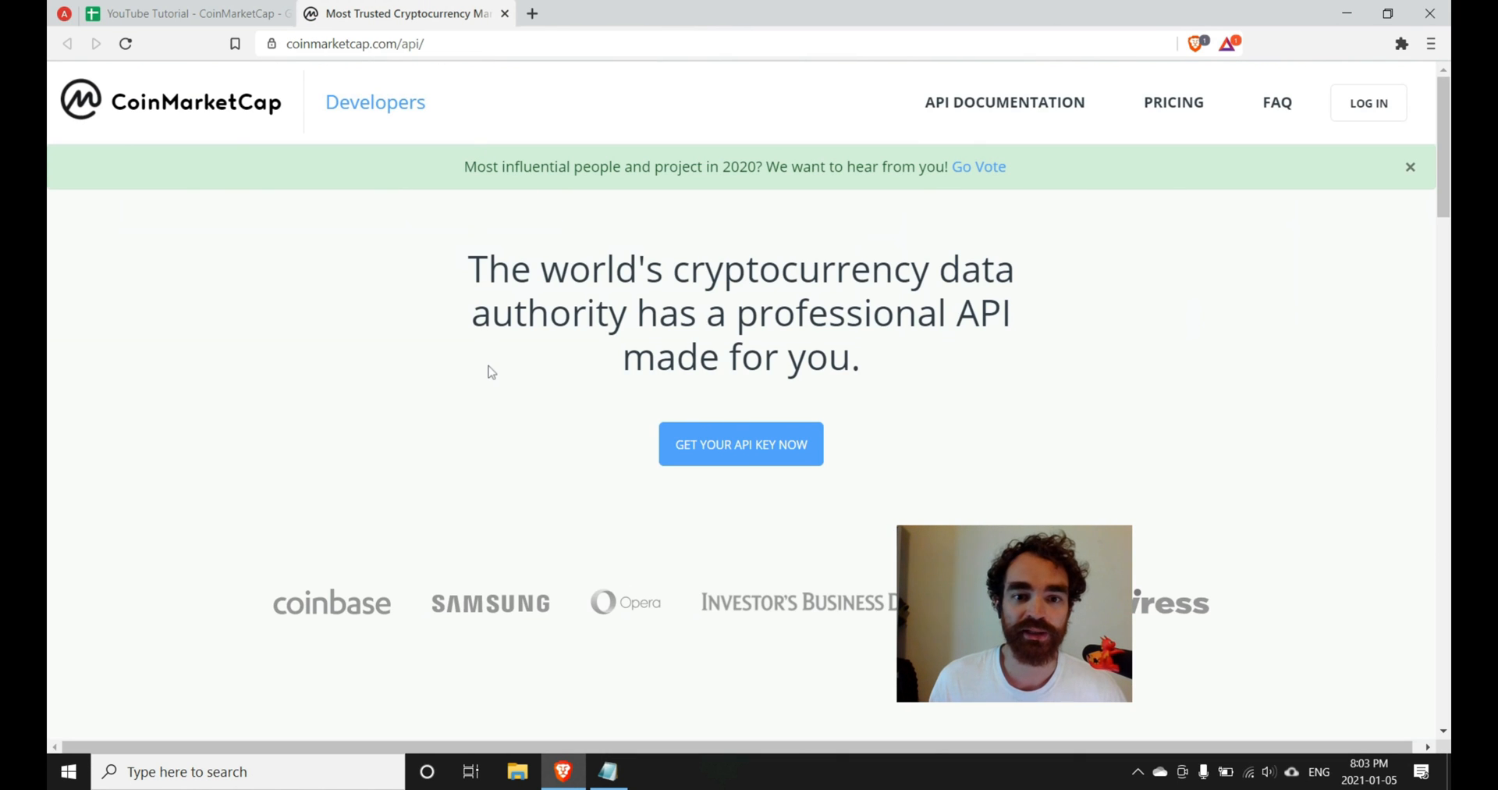
mouse_move(741, 443)
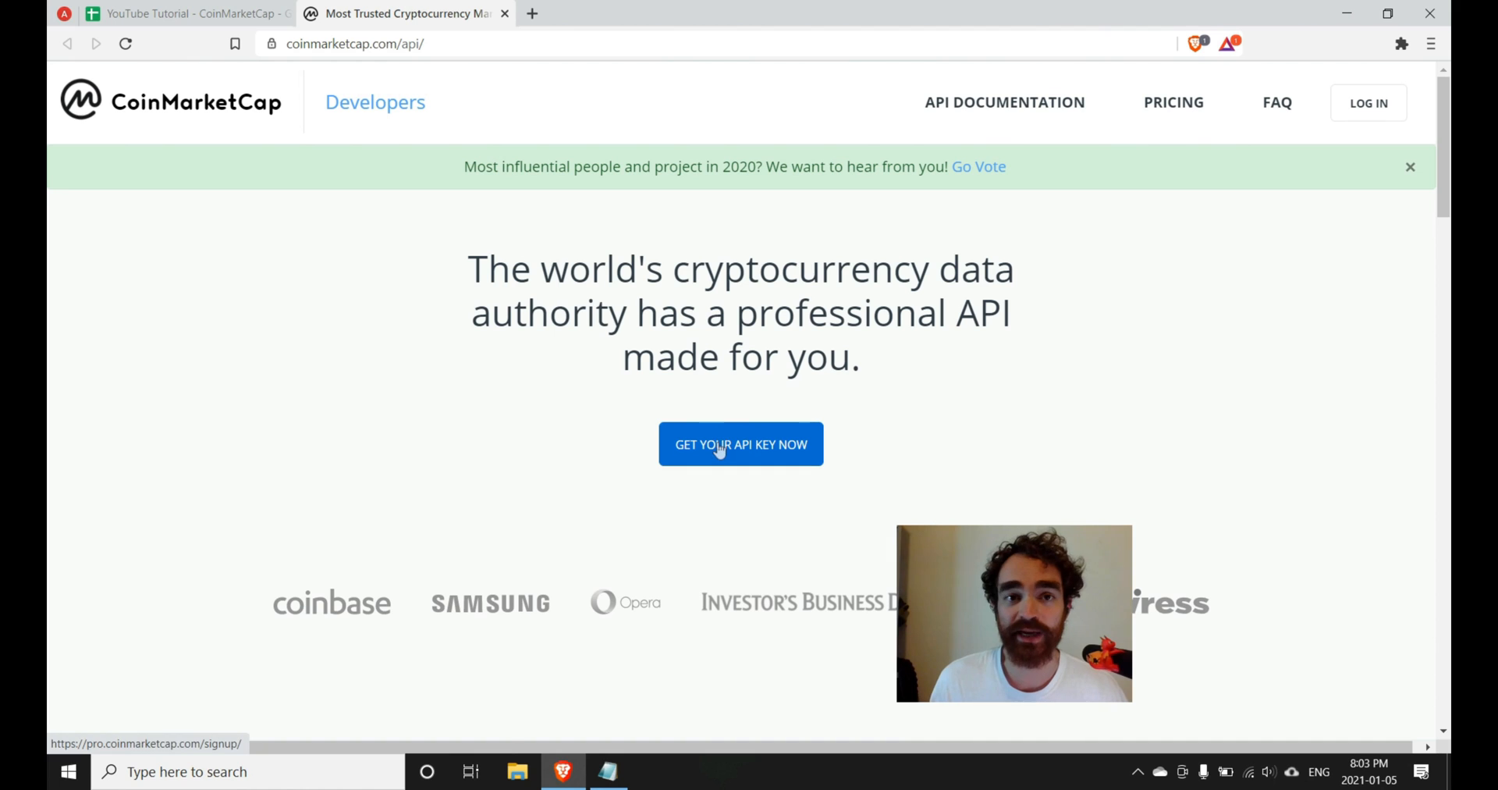
left_click(741, 443)
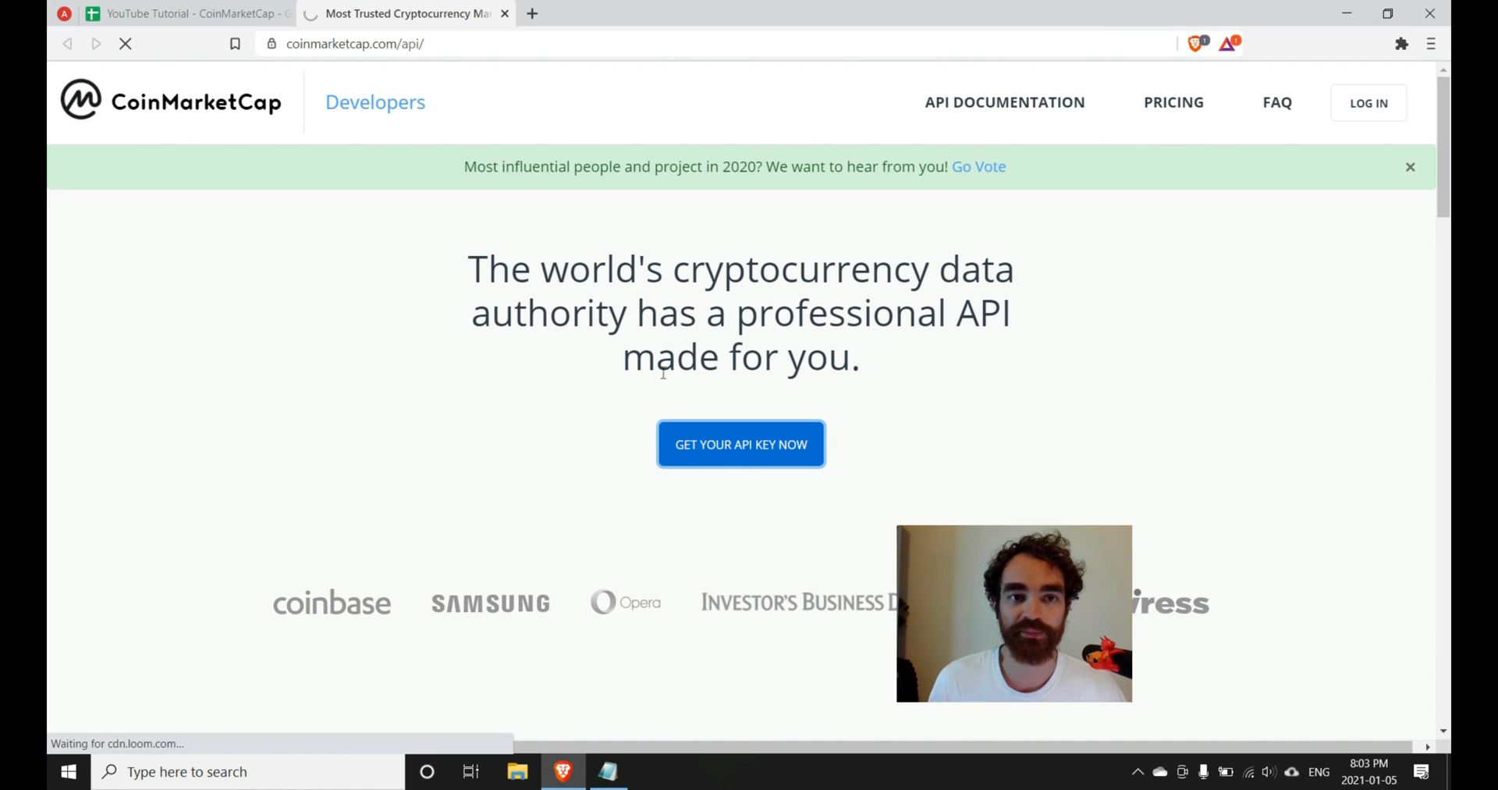
left_click(740, 443)
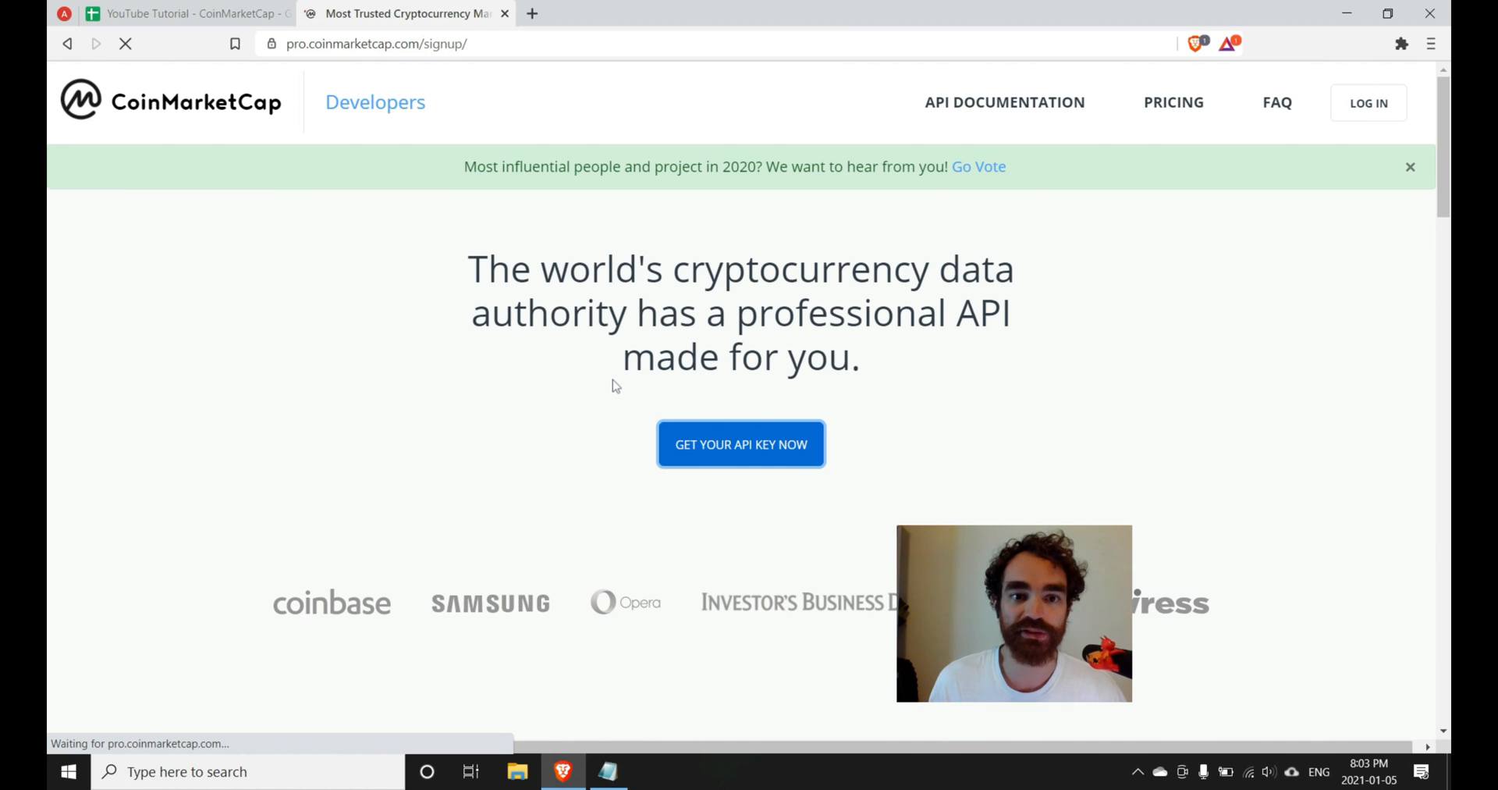
left_click(740, 443)
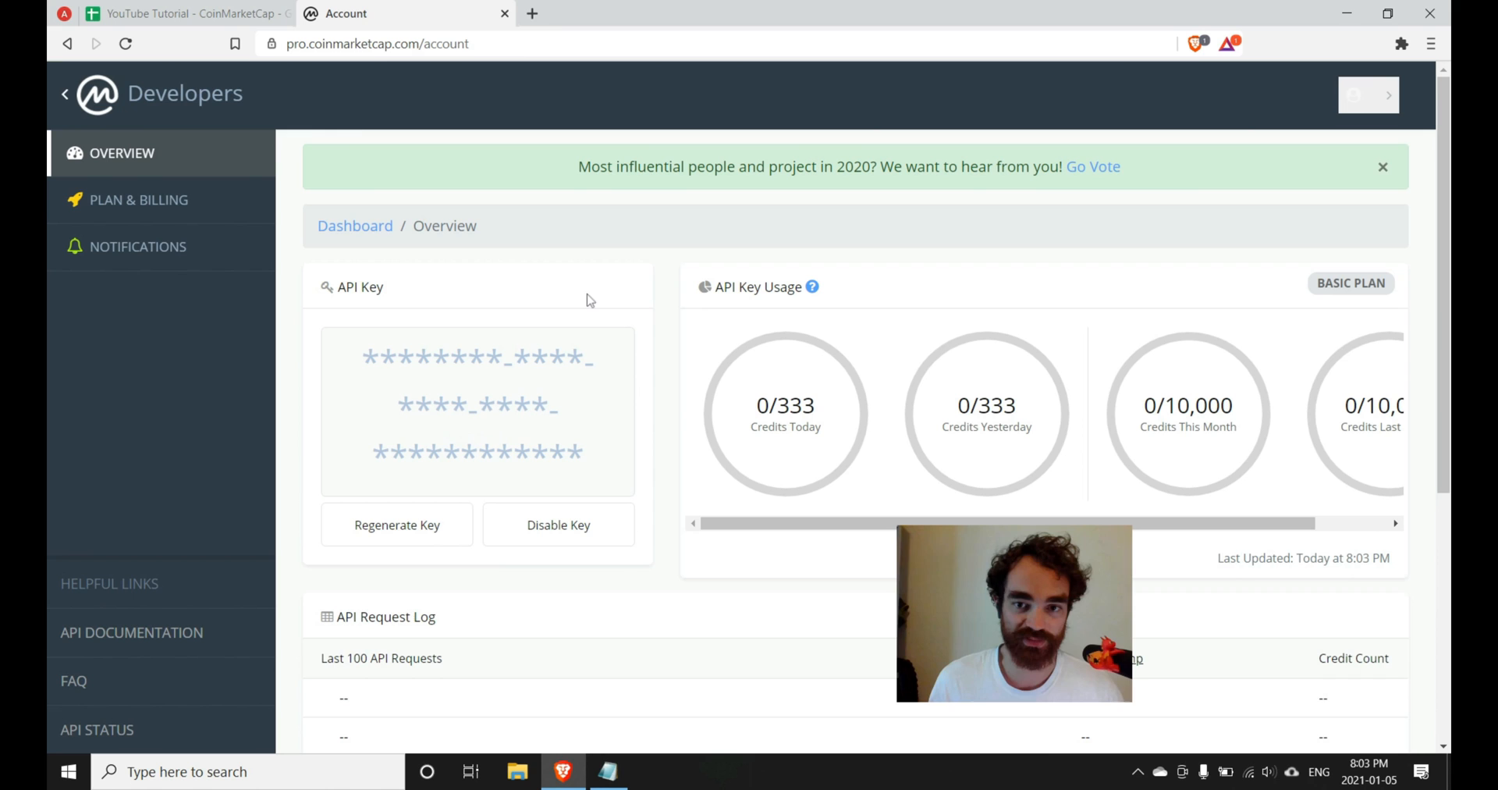
mouse_move(577, 287)
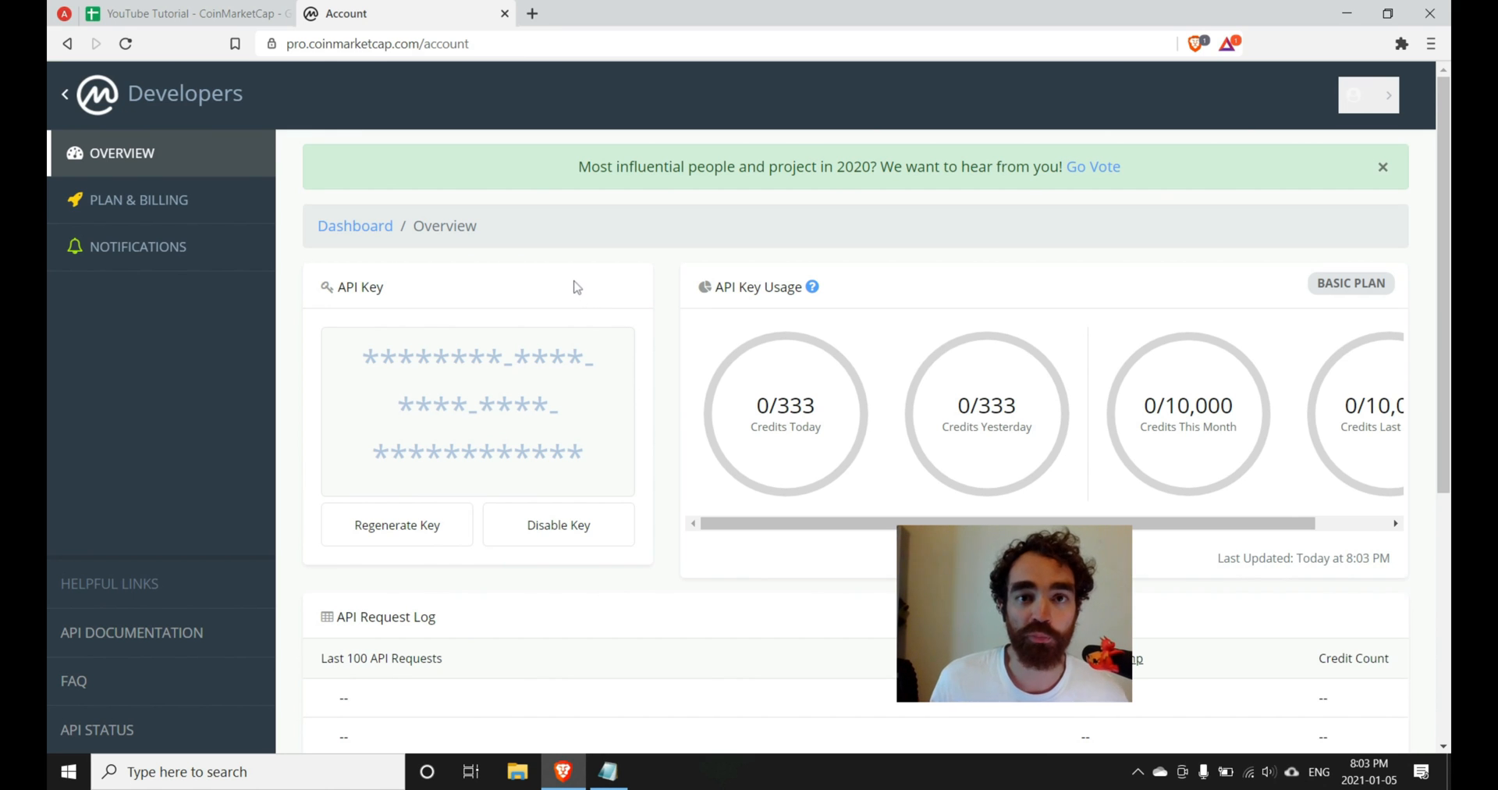
mouse_move(531, 136)
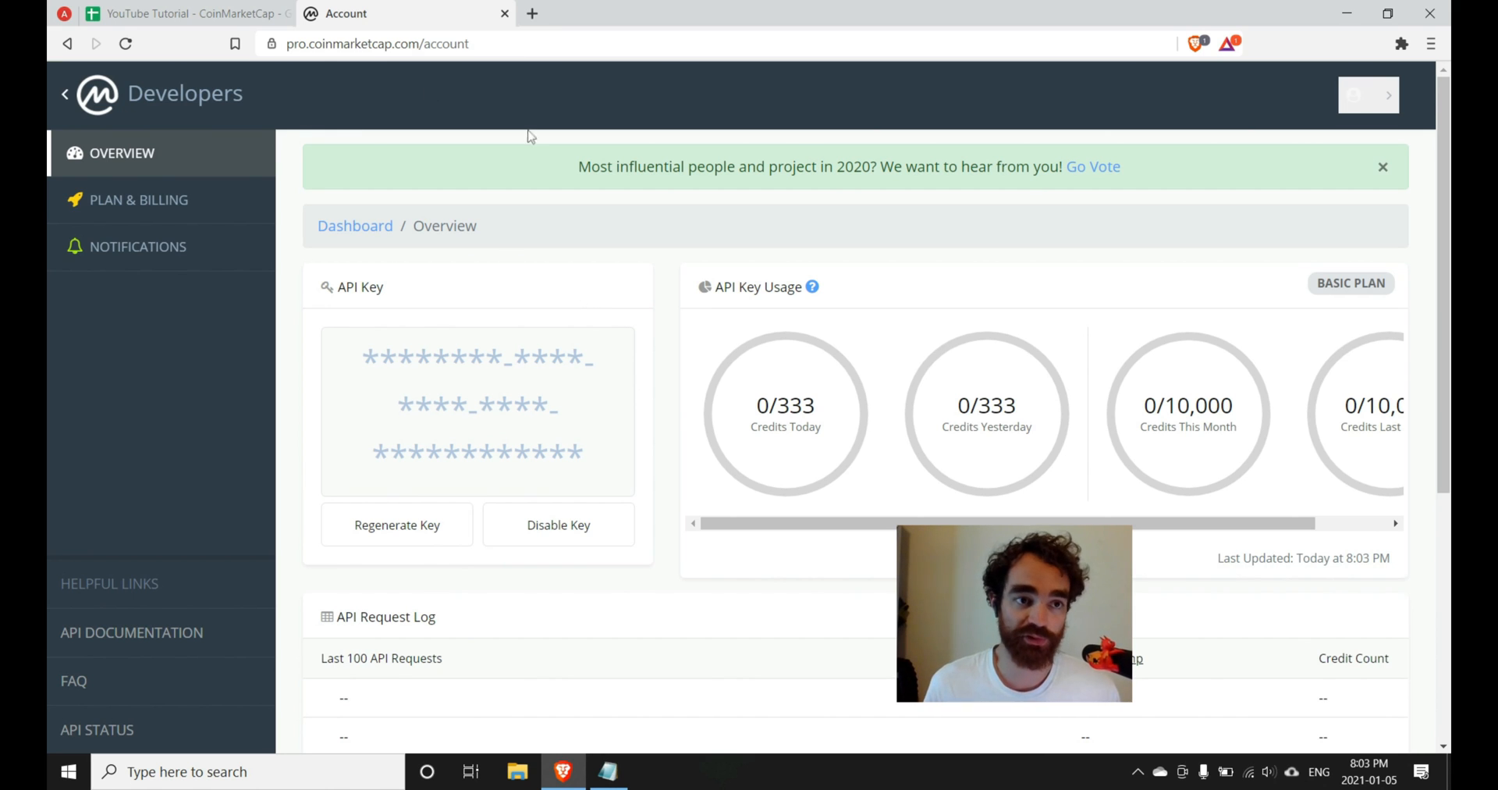
mouse_move(573, 259)
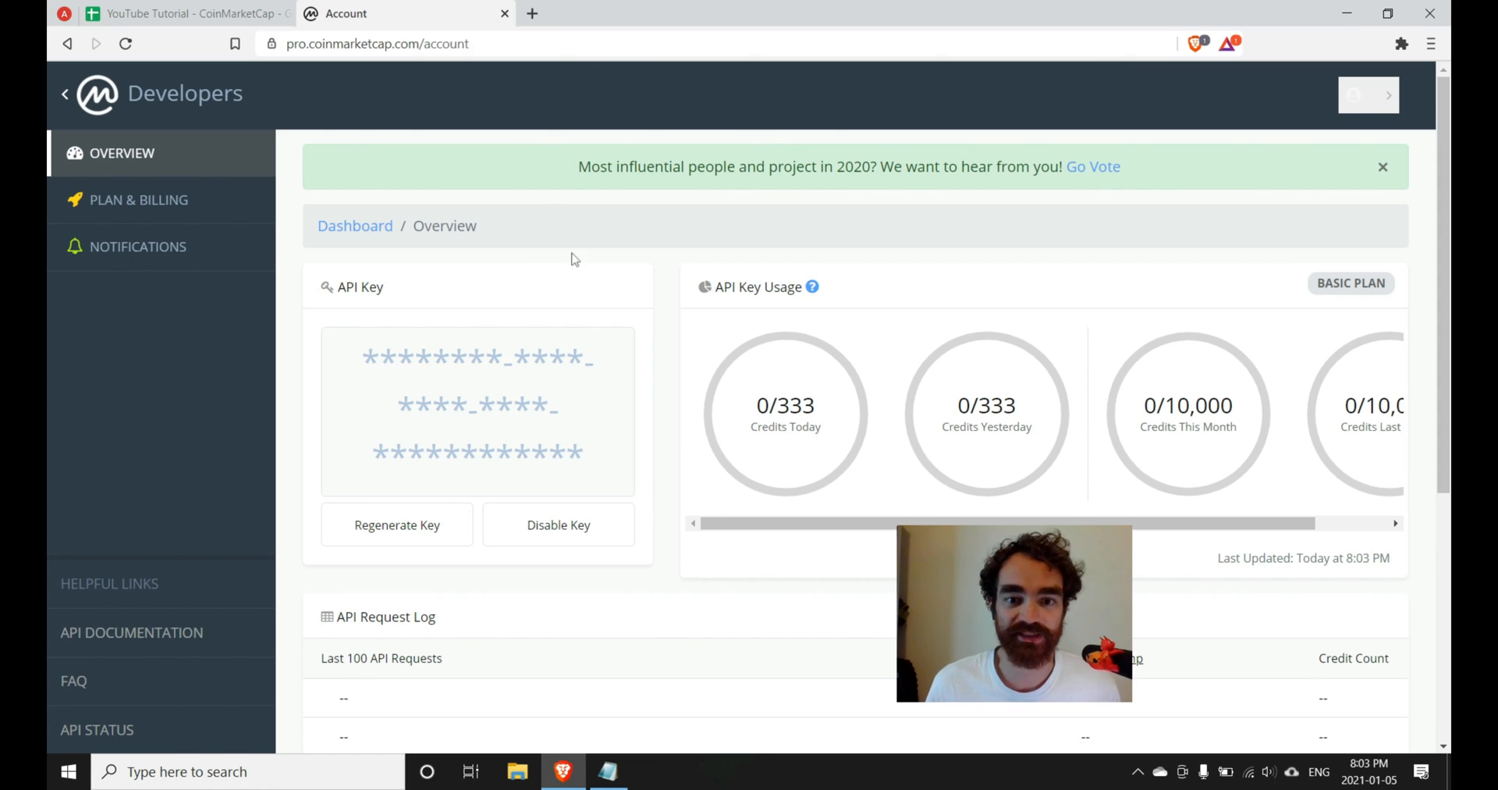
mouse_move(1087, 405)
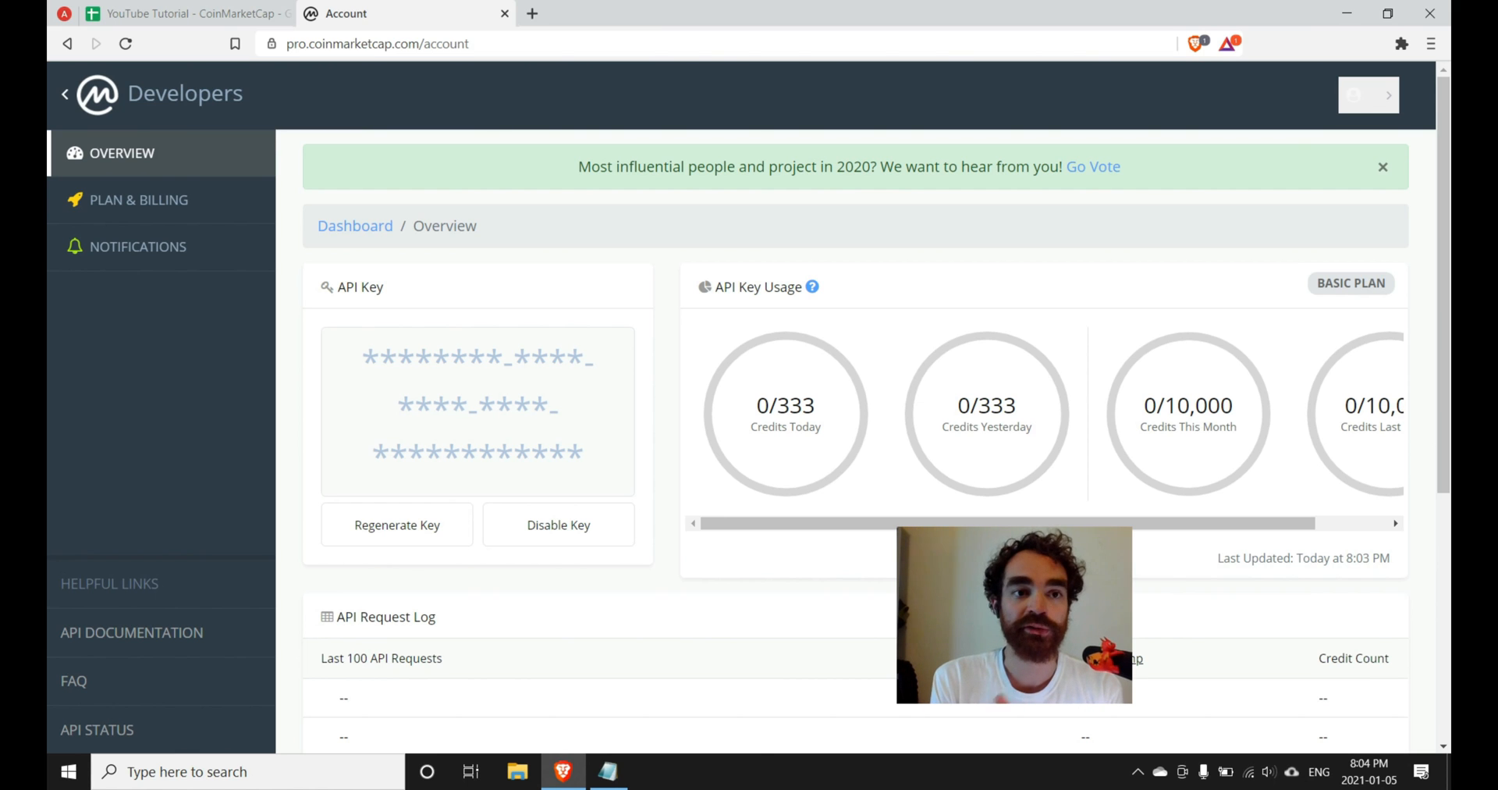
mouse_move(800, 513)
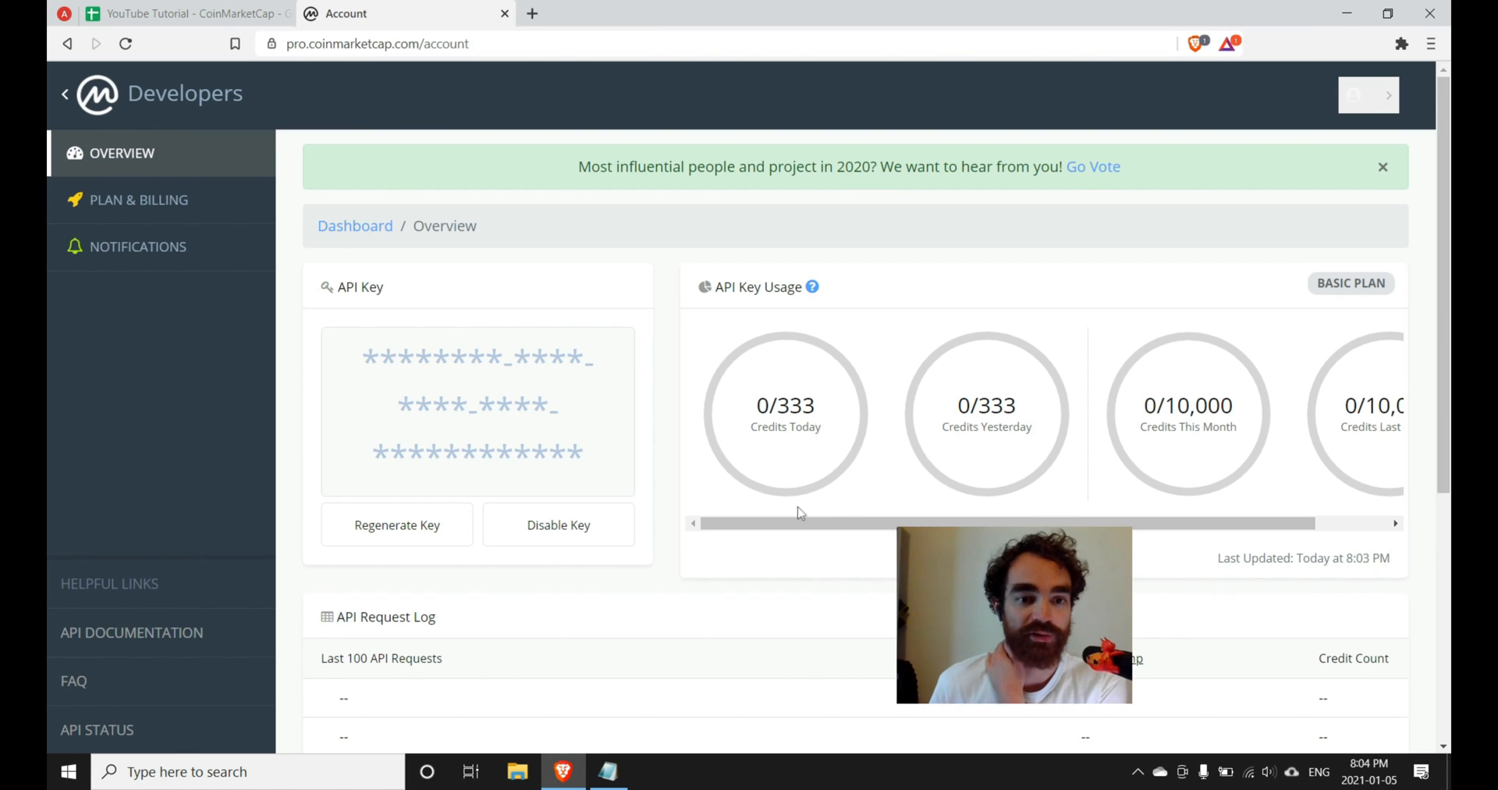
mouse_move(222, 106)
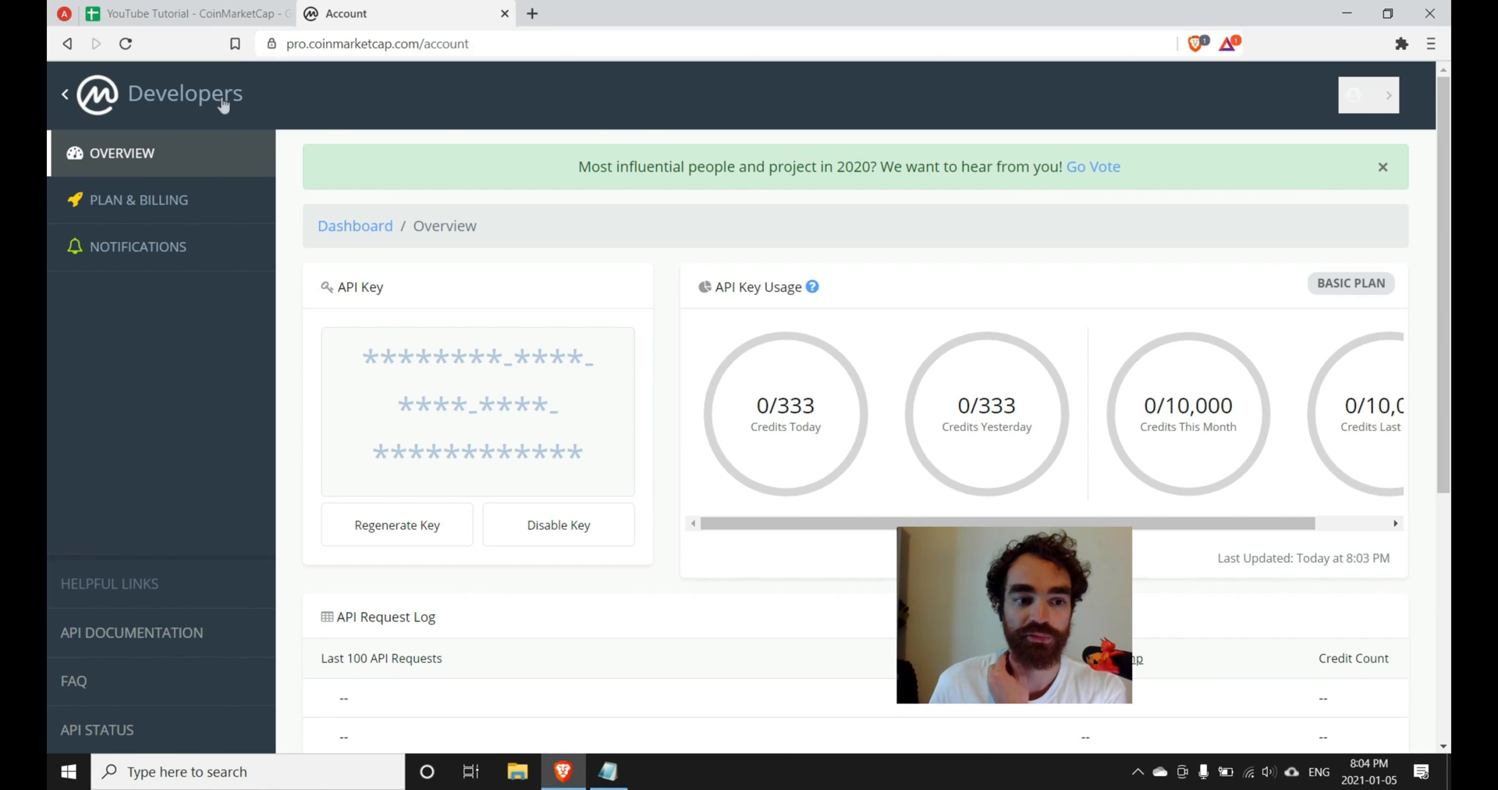
mouse_move(132, 632)
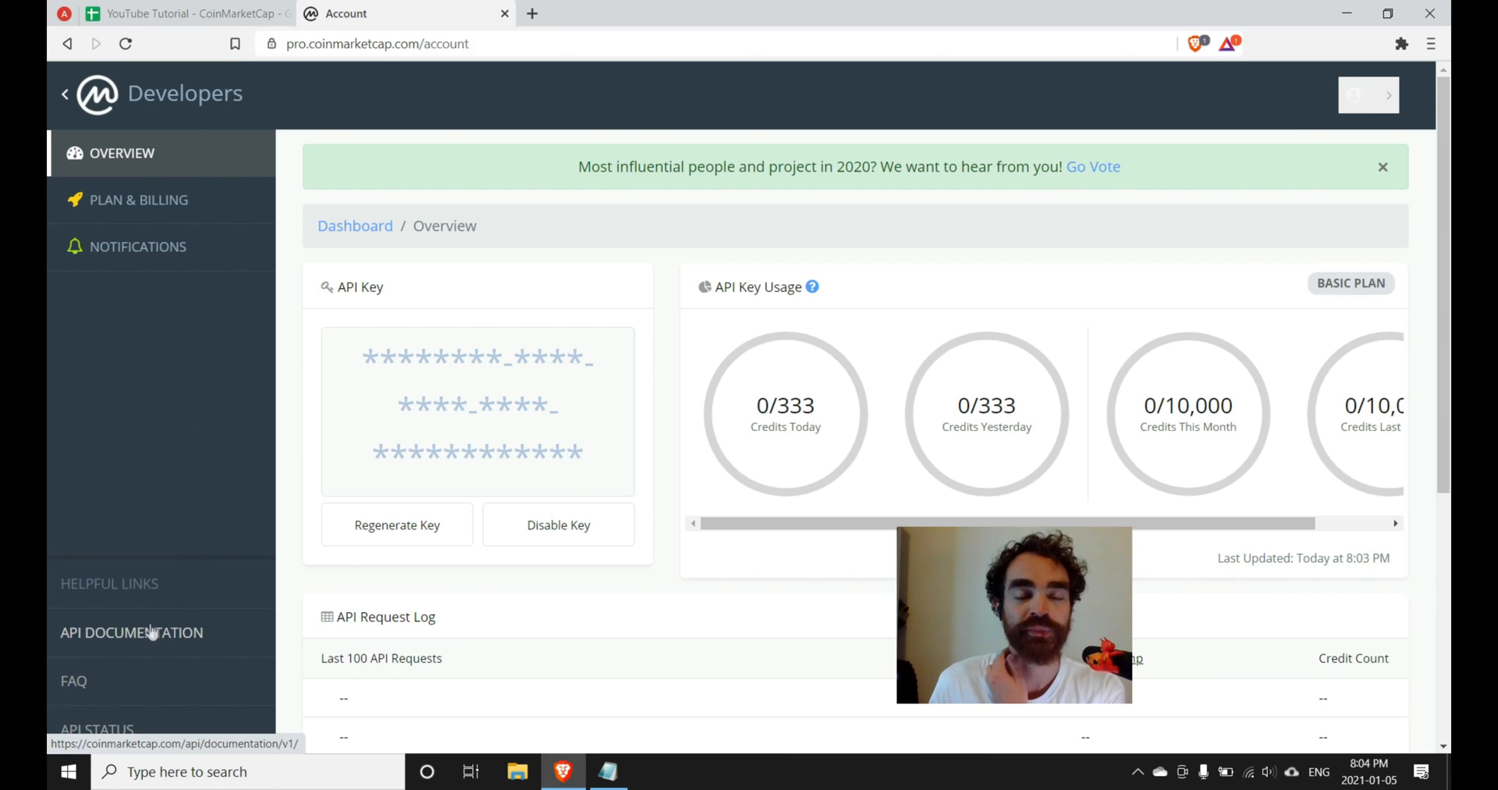
Step: Open the Cryptocurrency section of the API docs and read the CoinMarketCap ID Map endpoint
left_click(132, 632)
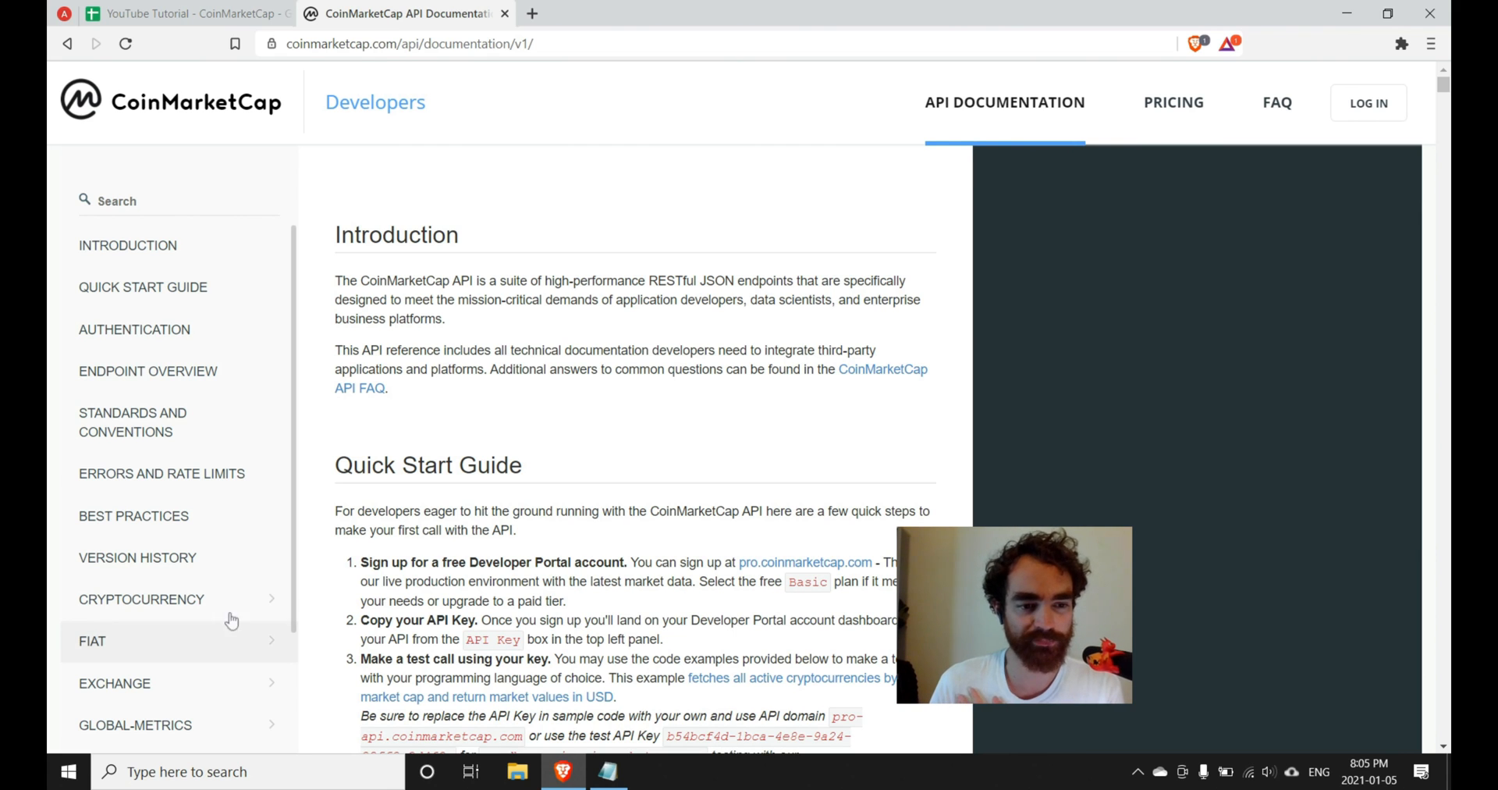
left_click(140, 598)
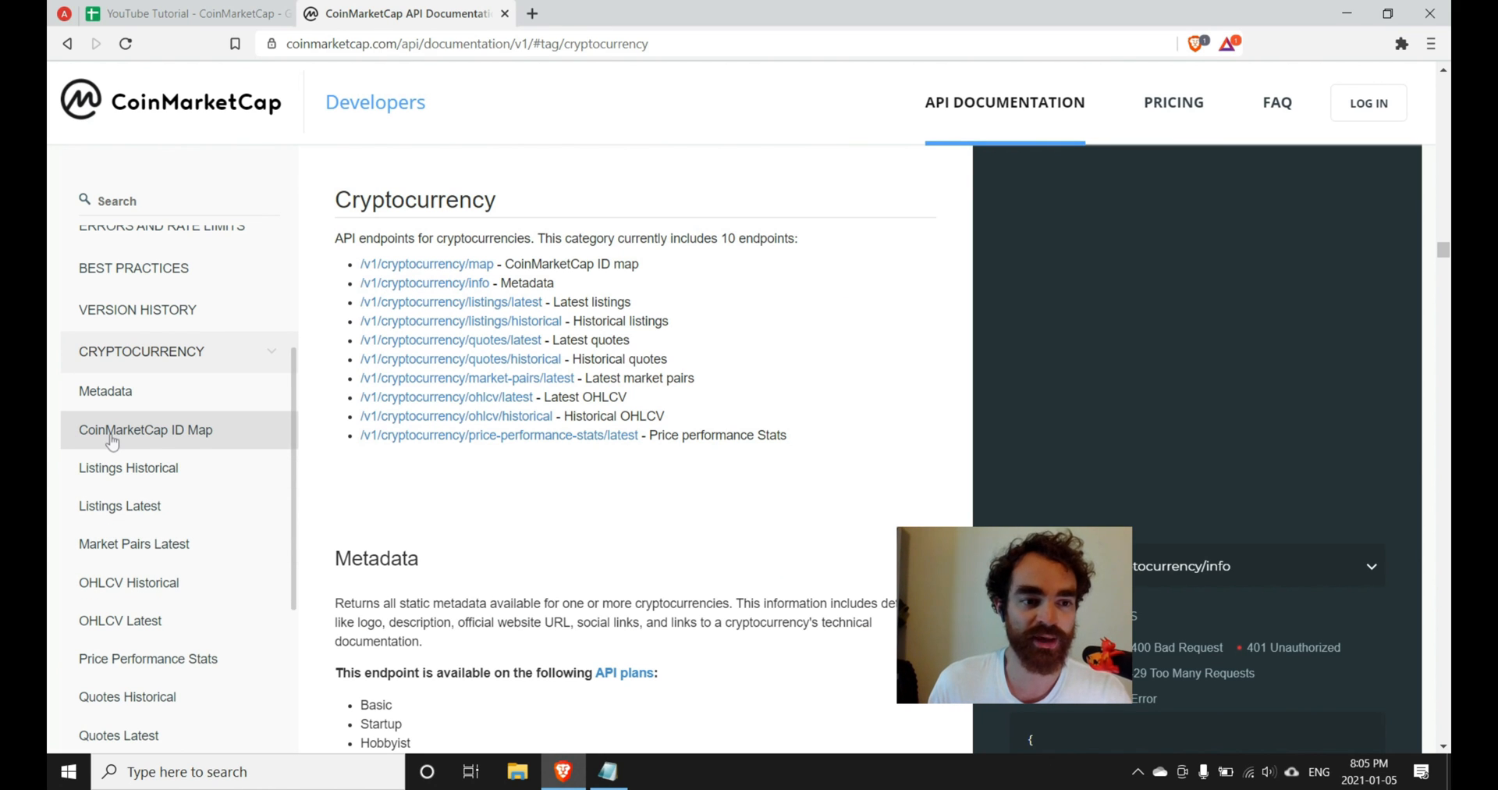
mouse_move(172, 442)
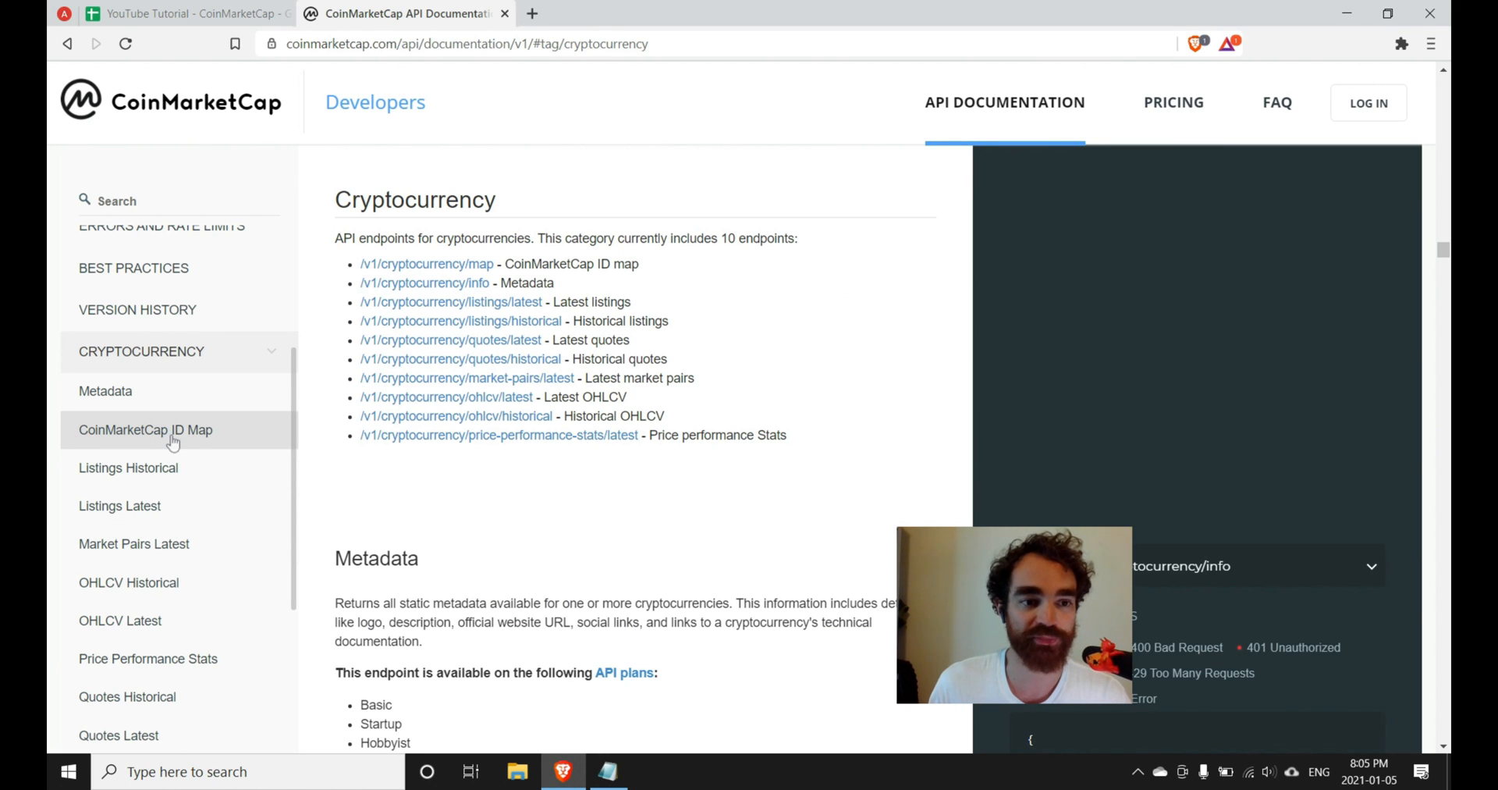
left_click(145, 429)
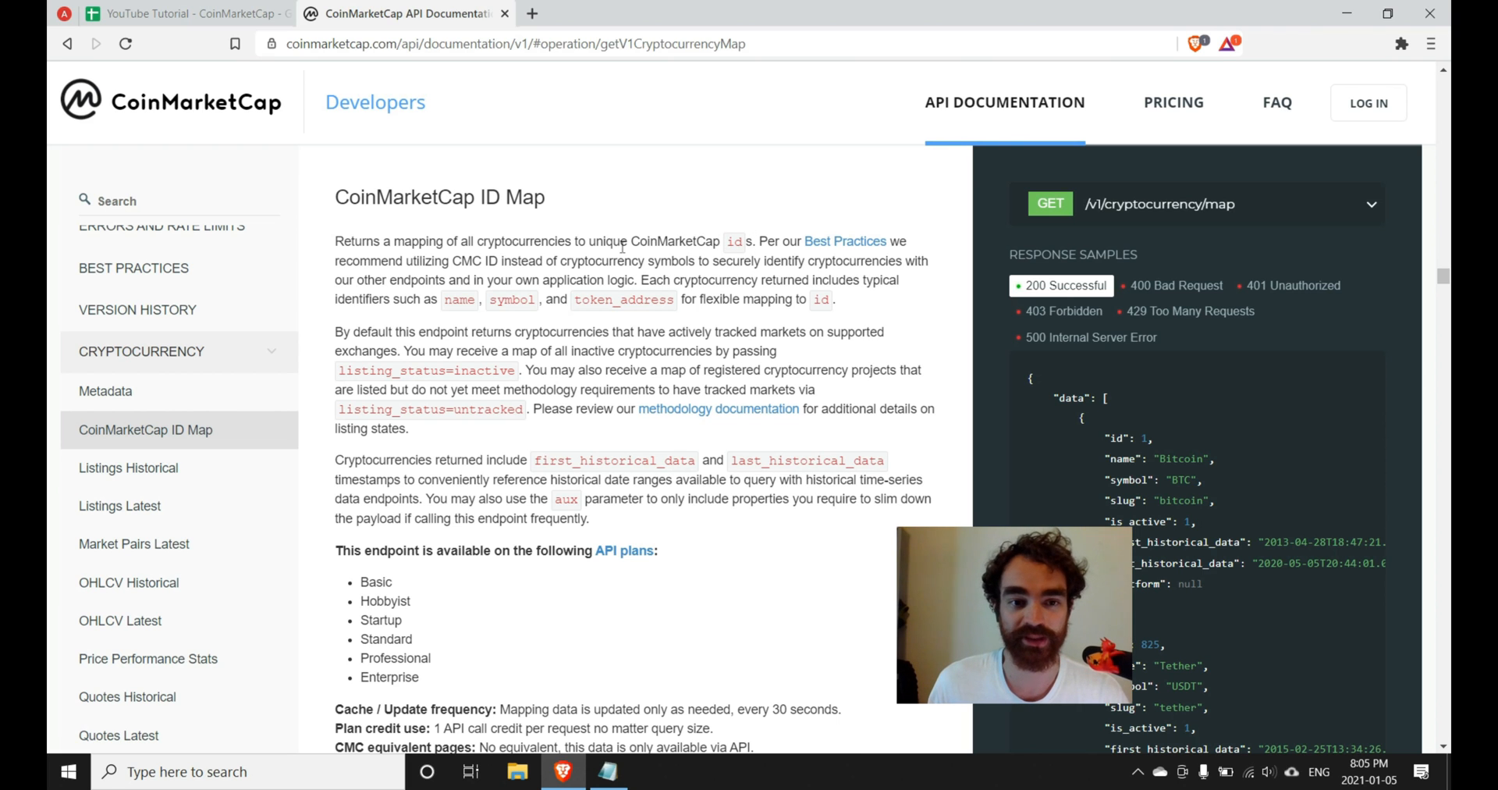
mouse_move(679, 297)
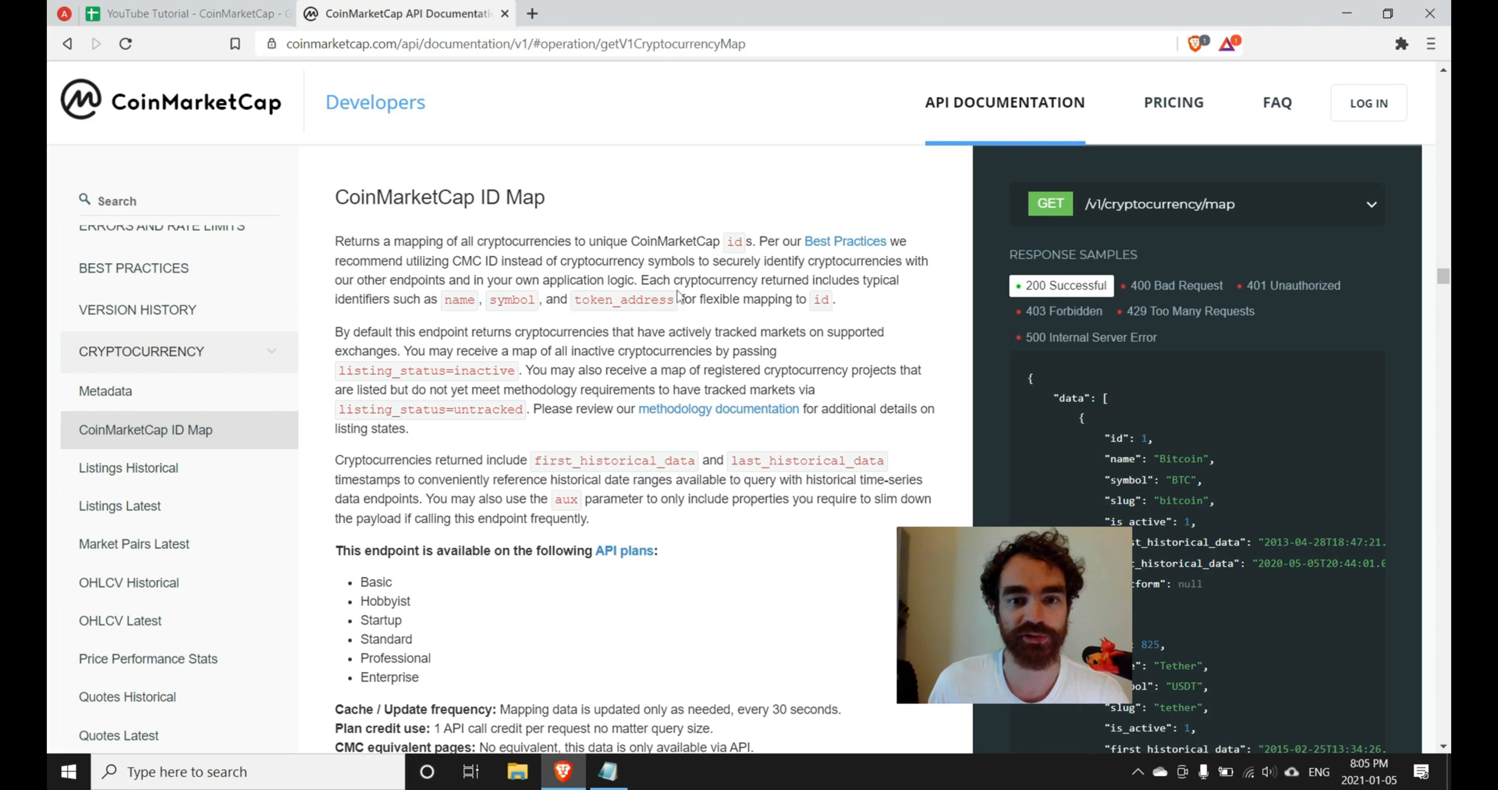
mouse_move(482, 323)
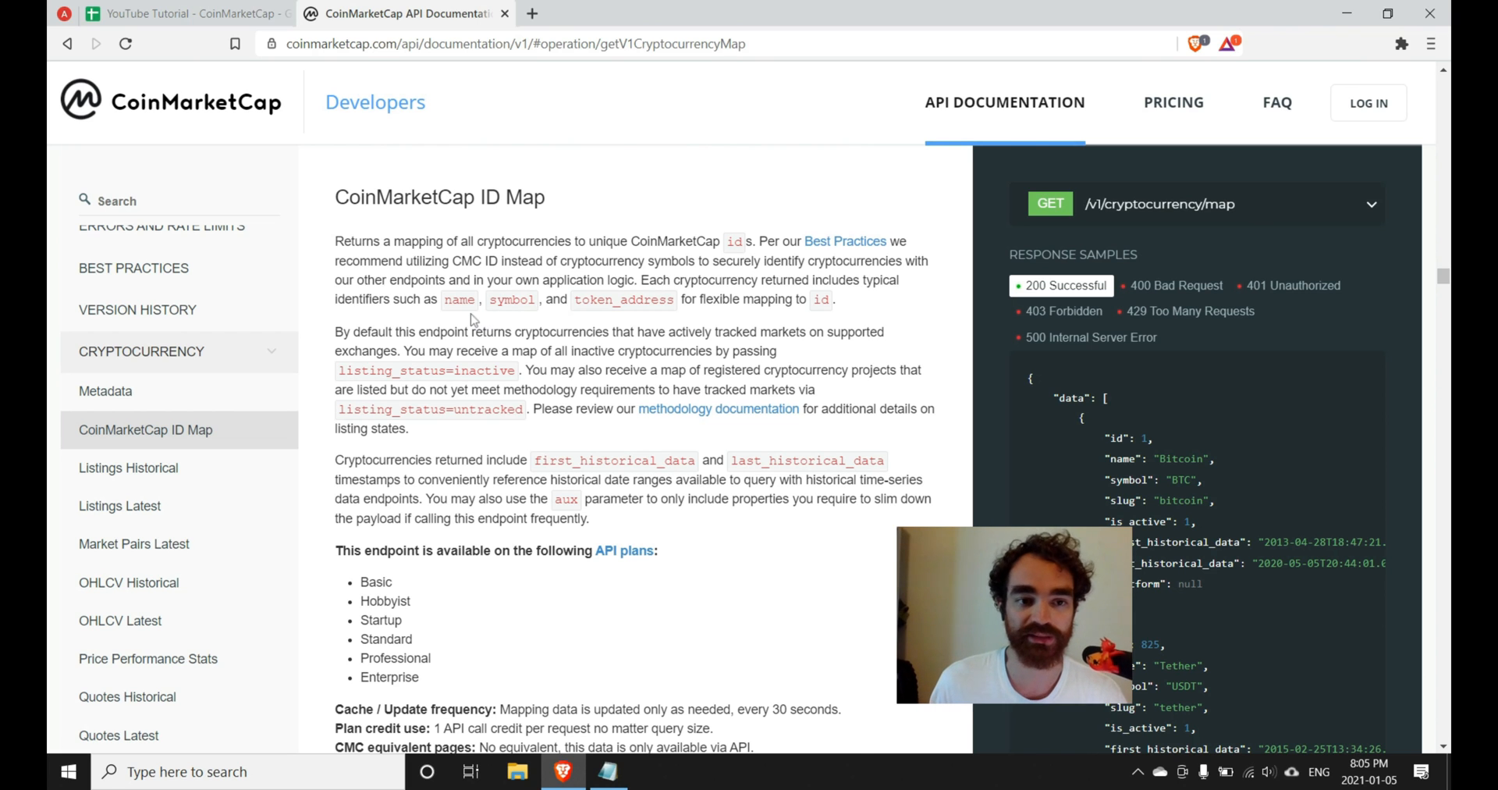
mouse_move(435, 337)
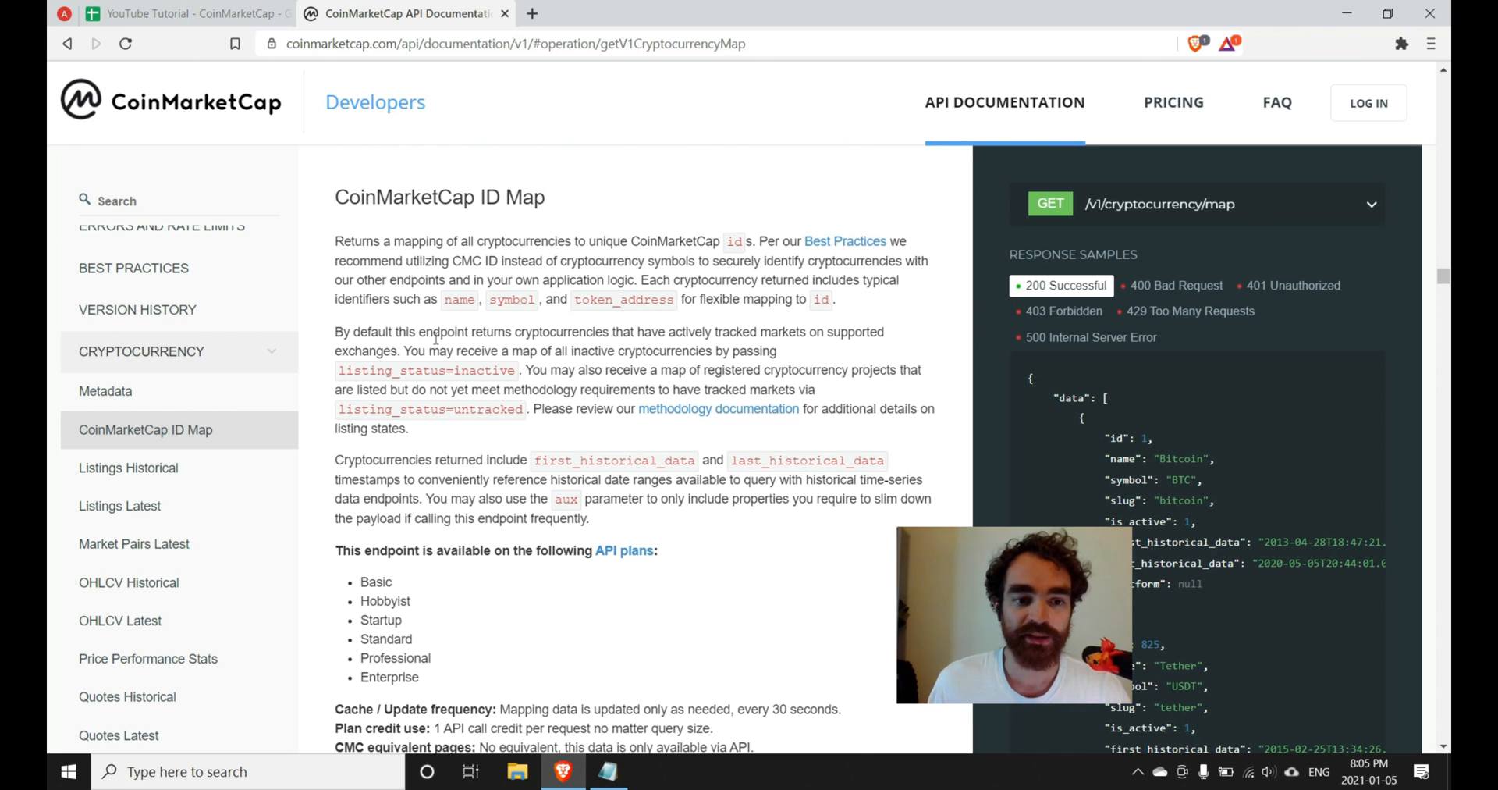
scroll("down", 3)
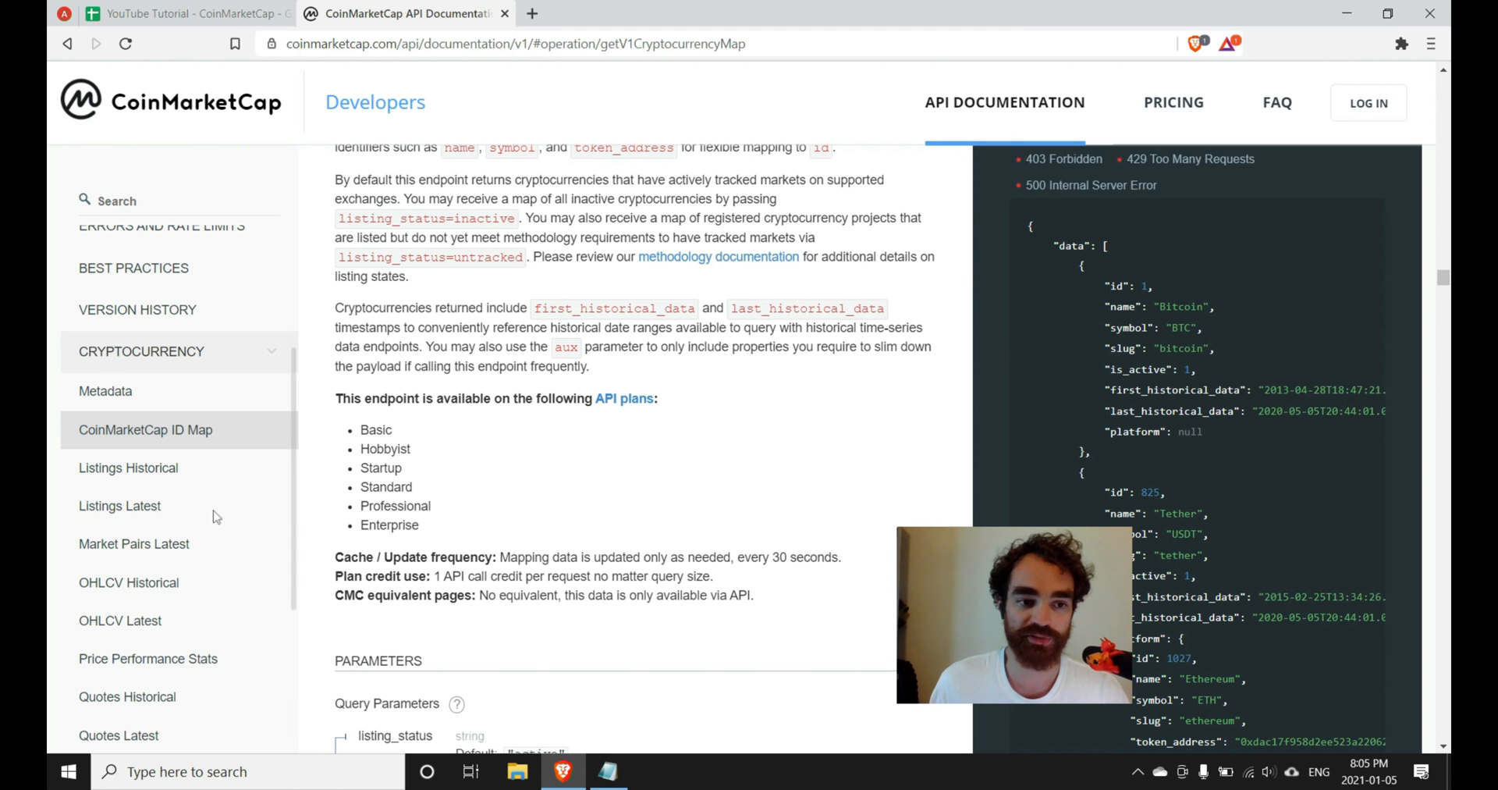
scroll("down", 3)
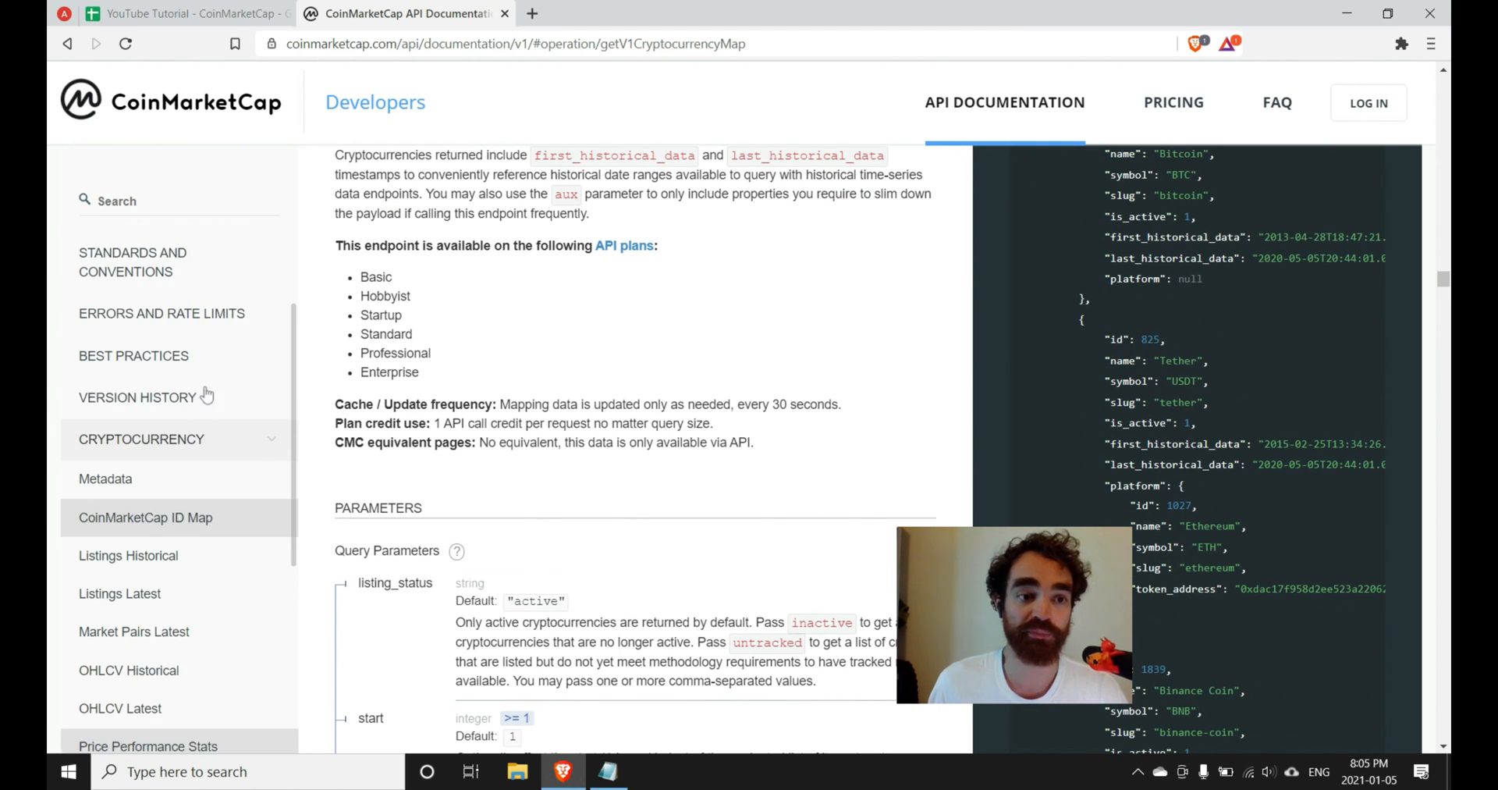
mouse_move(617, 355)
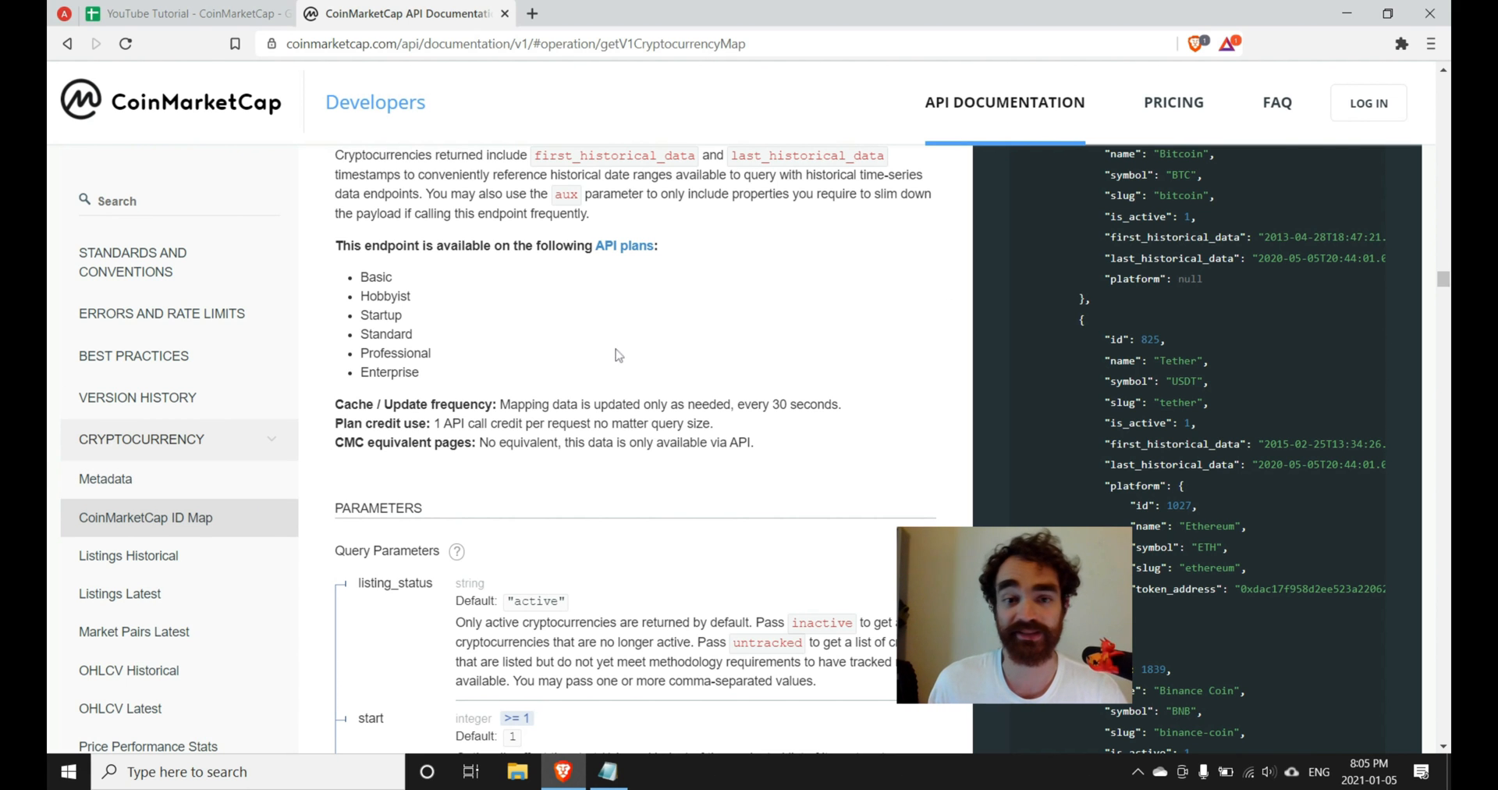
scroll("up", 3)
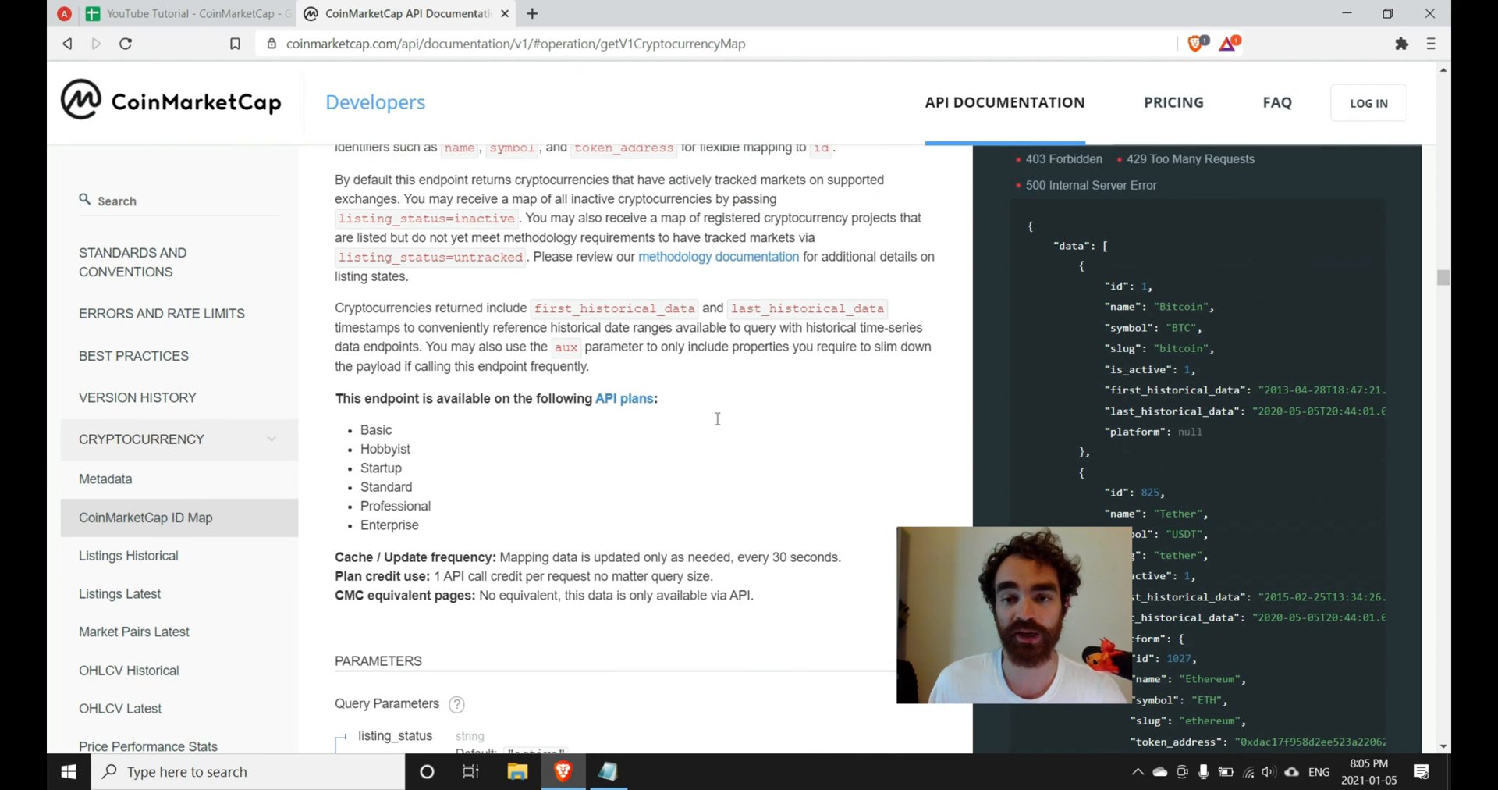
scroll("up", 3)
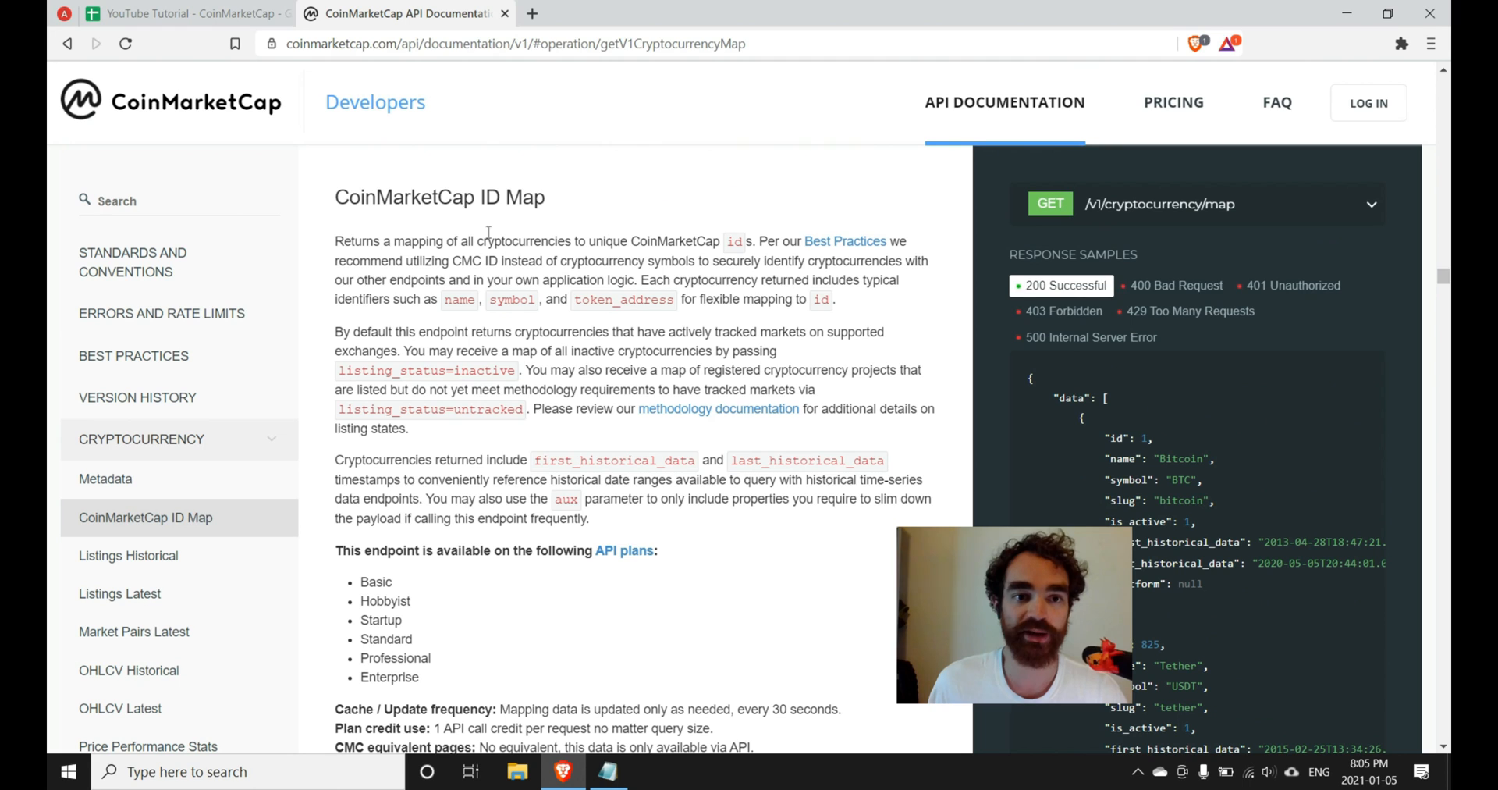
mouse_move(798, 348)
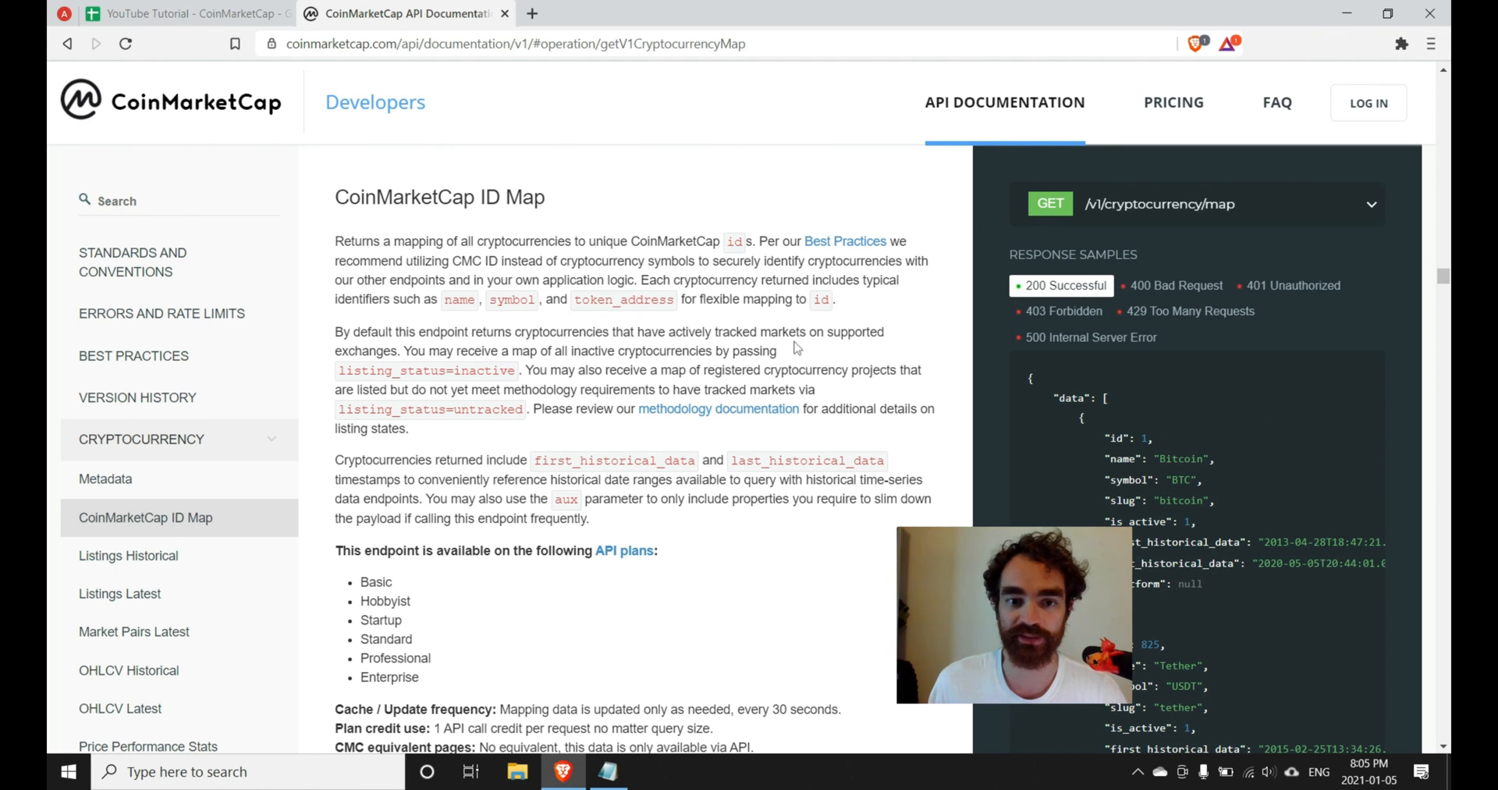
mouse_move(1082, 212)
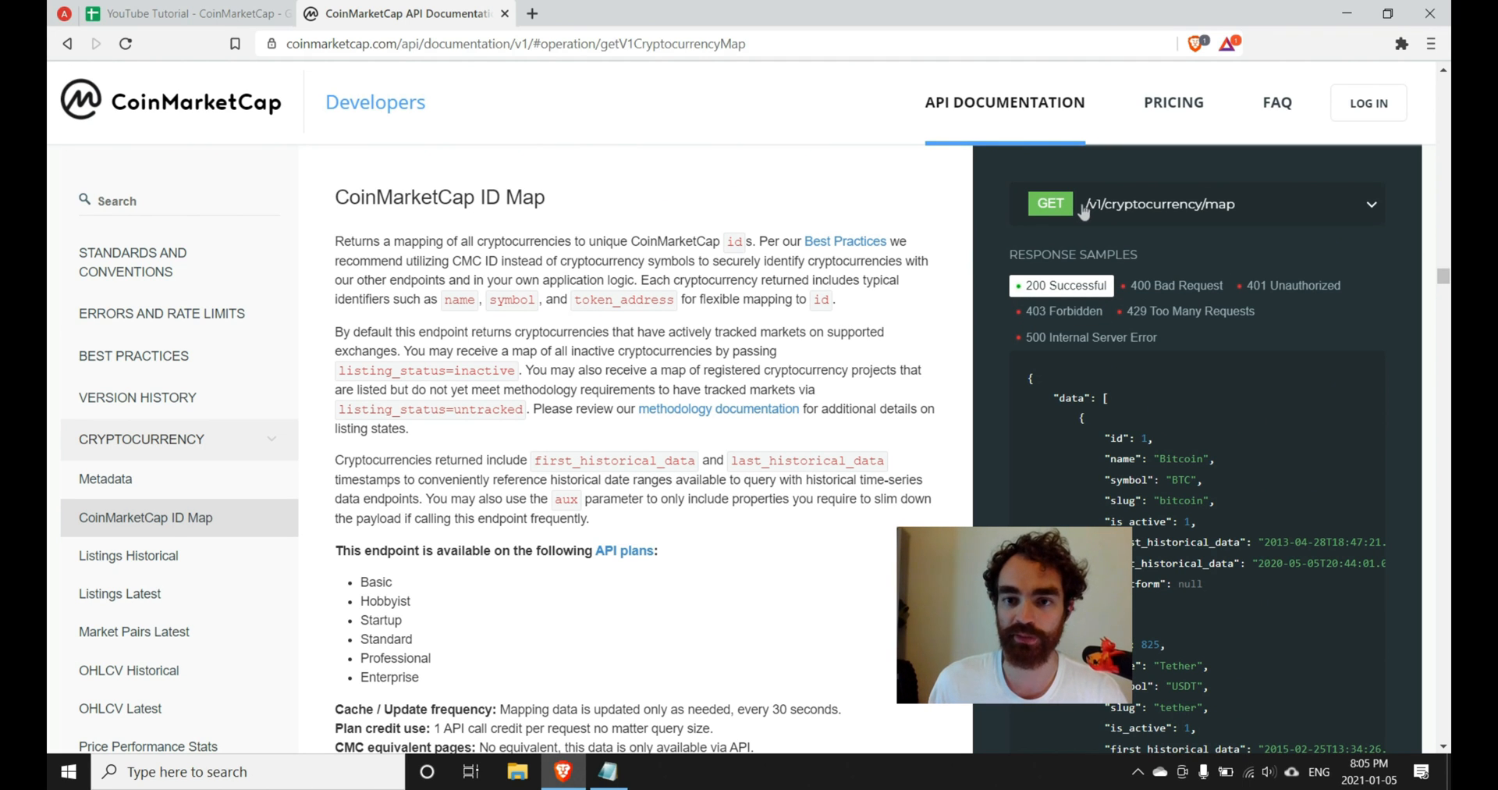
Step: Launch API Connector and enter api.coinmarketcap.com/v1/cryptocurrency/map as the request URL
left_click(1371, 204)
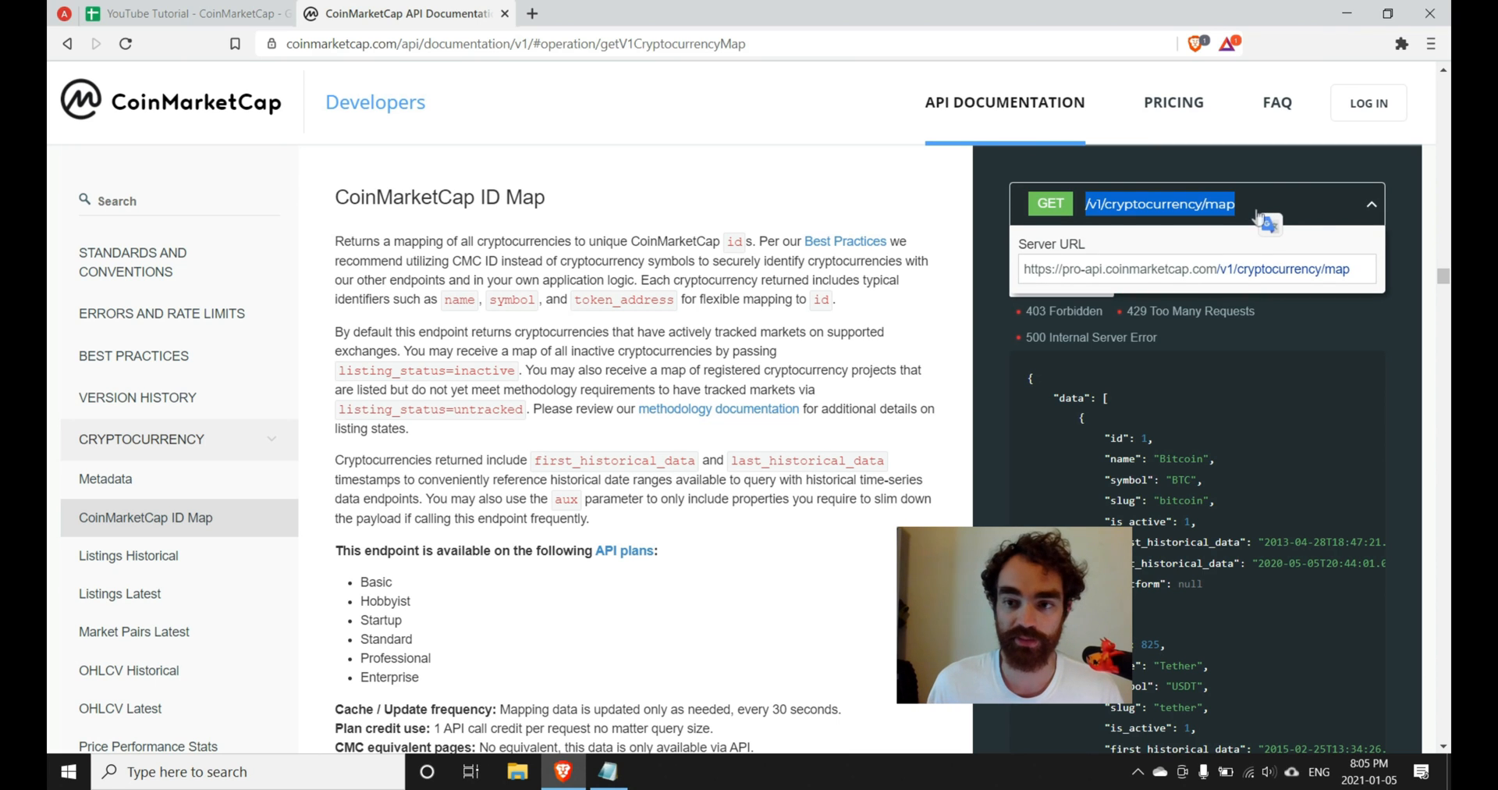
mouse_move(1131, 275)
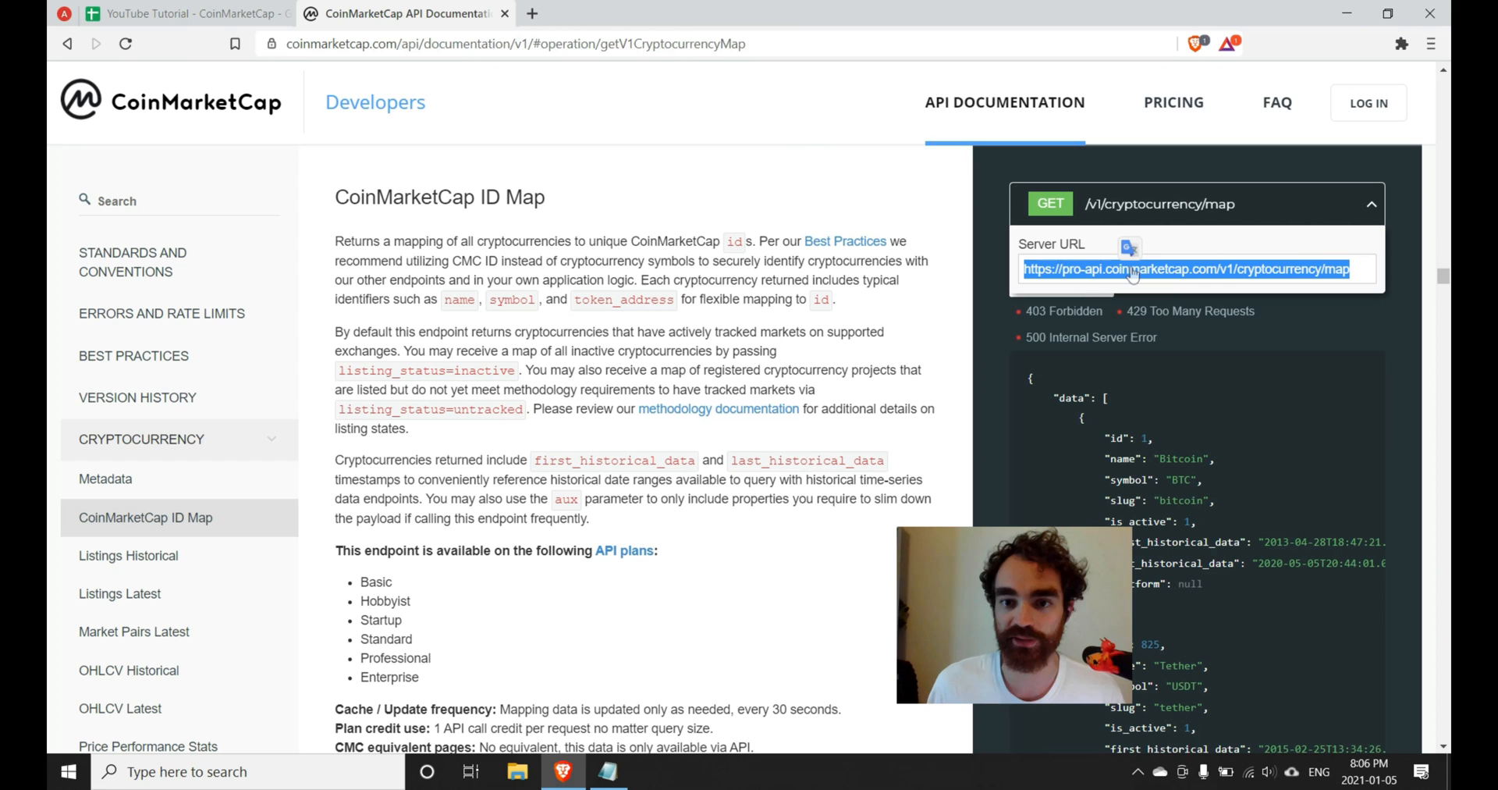
mouse_move(1096, 287)
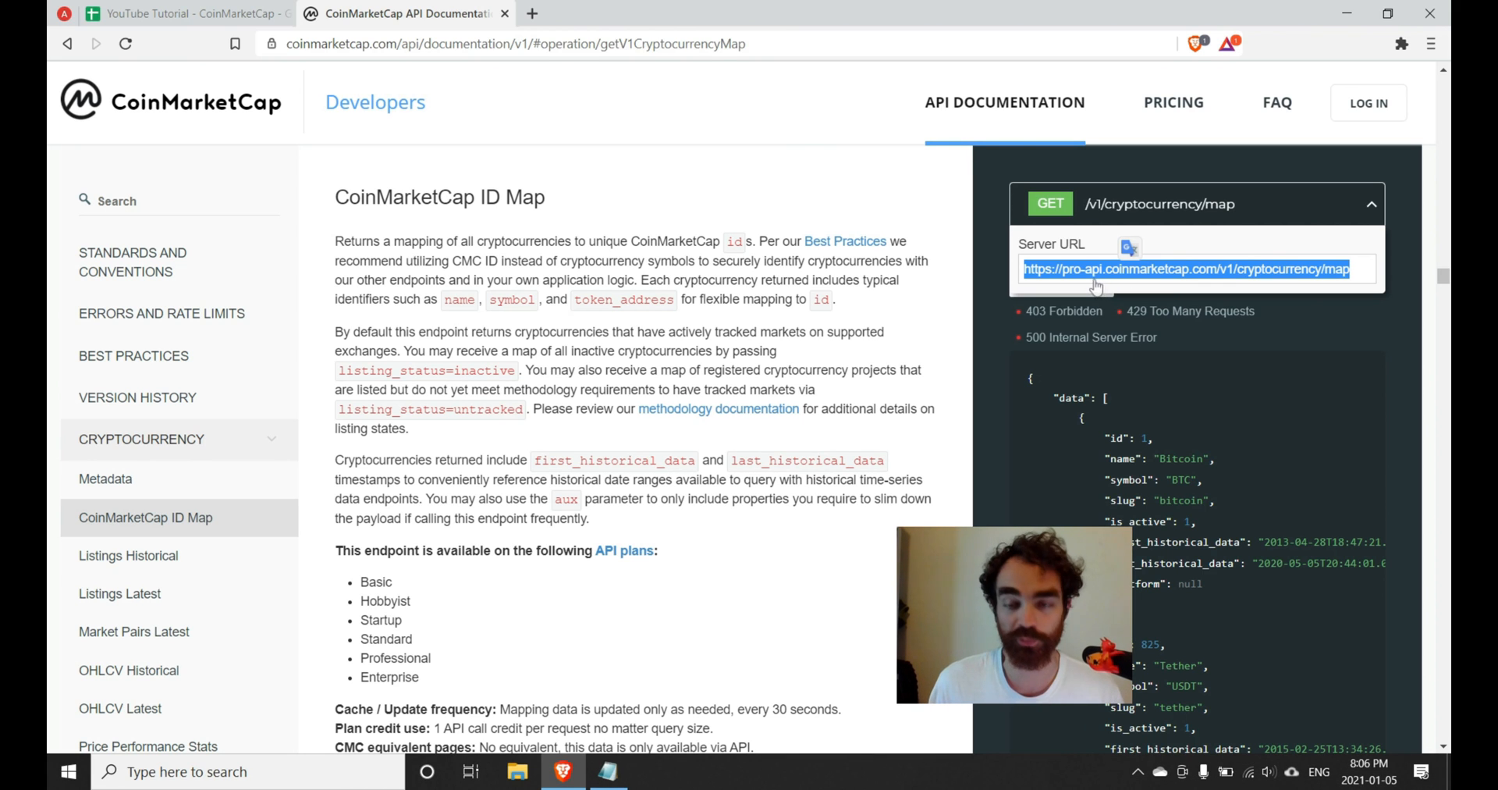
left_click(182, 13)
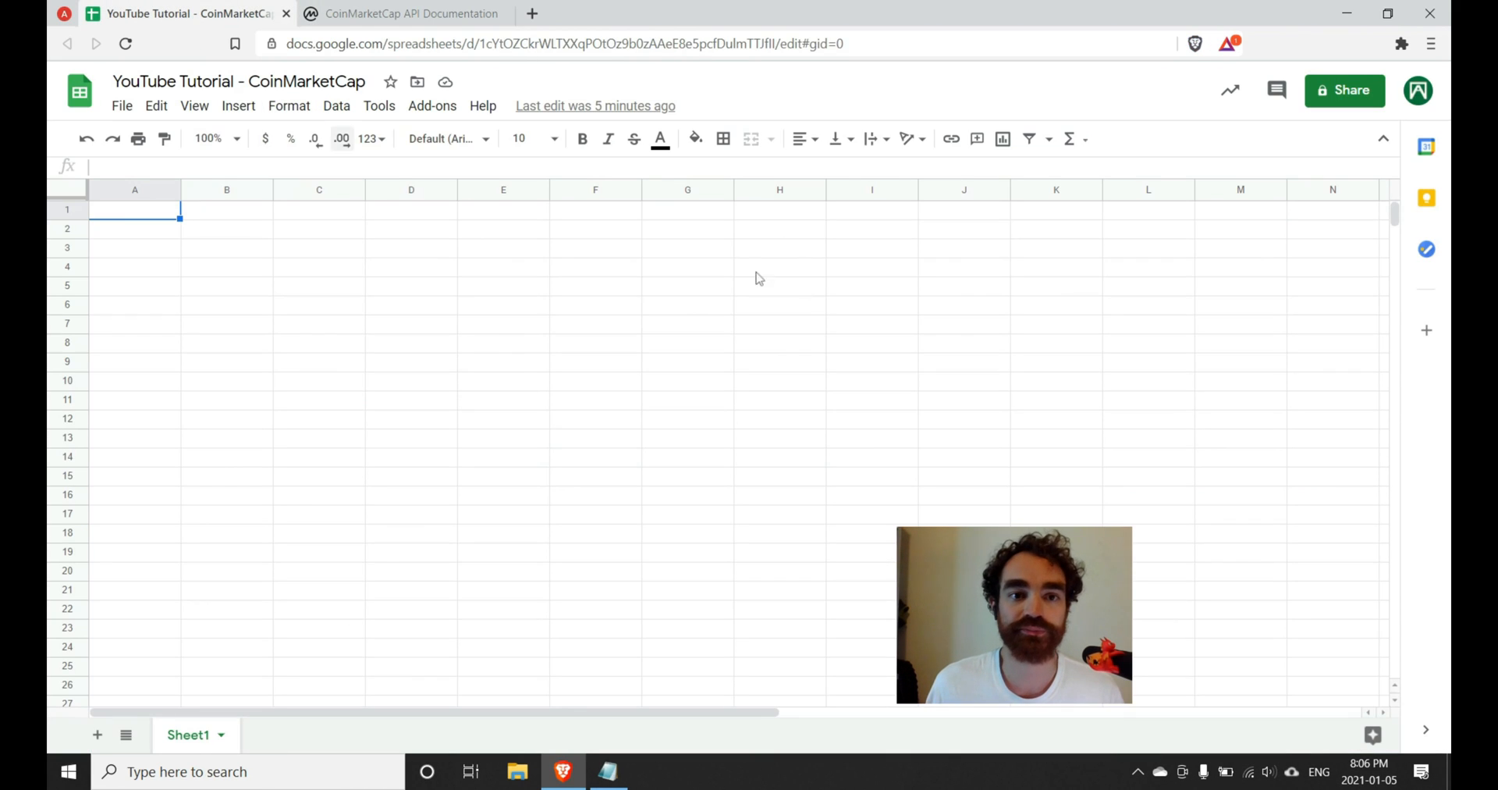
left_click(432, 105)
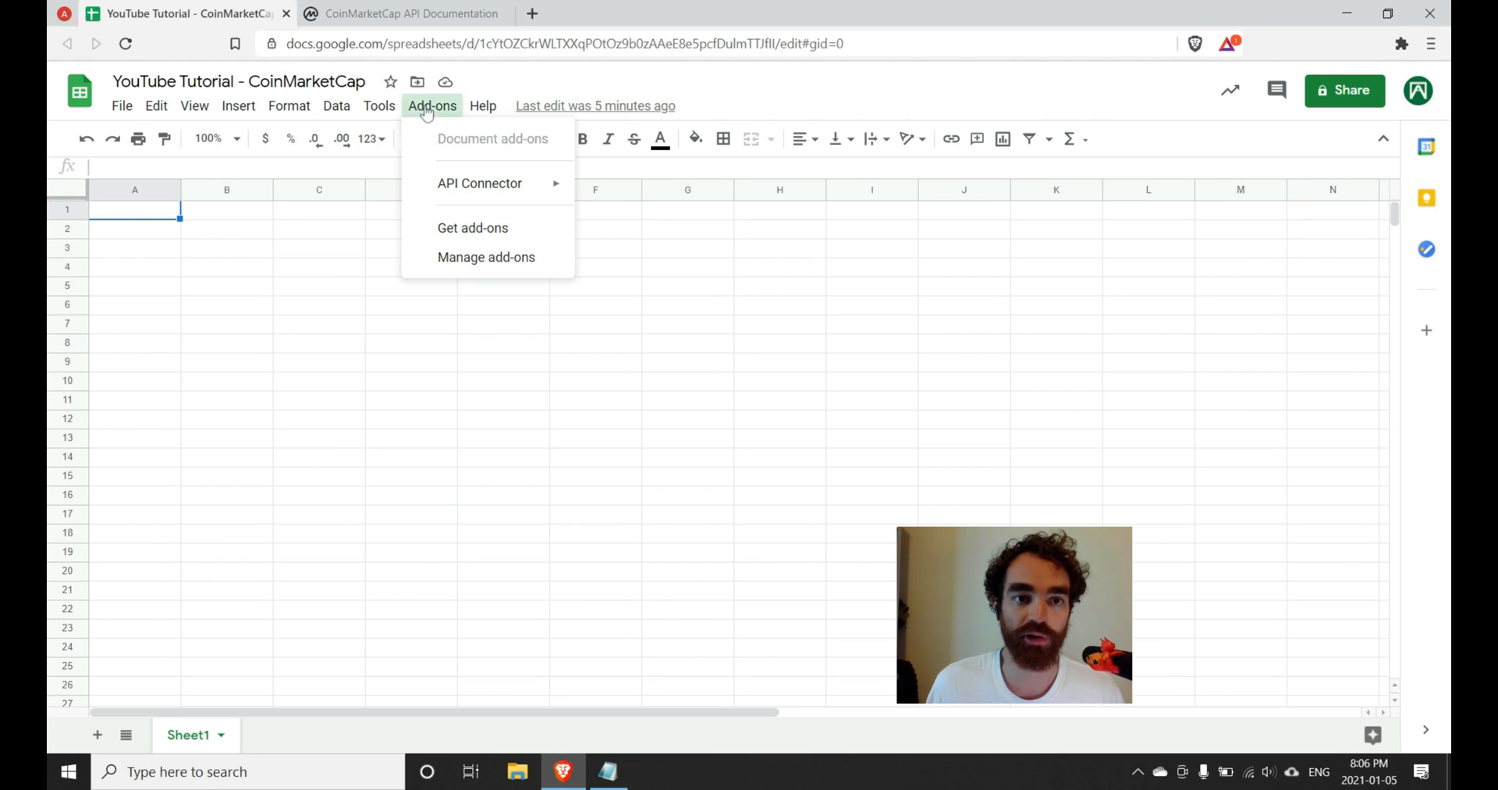
left_click(480, 183)
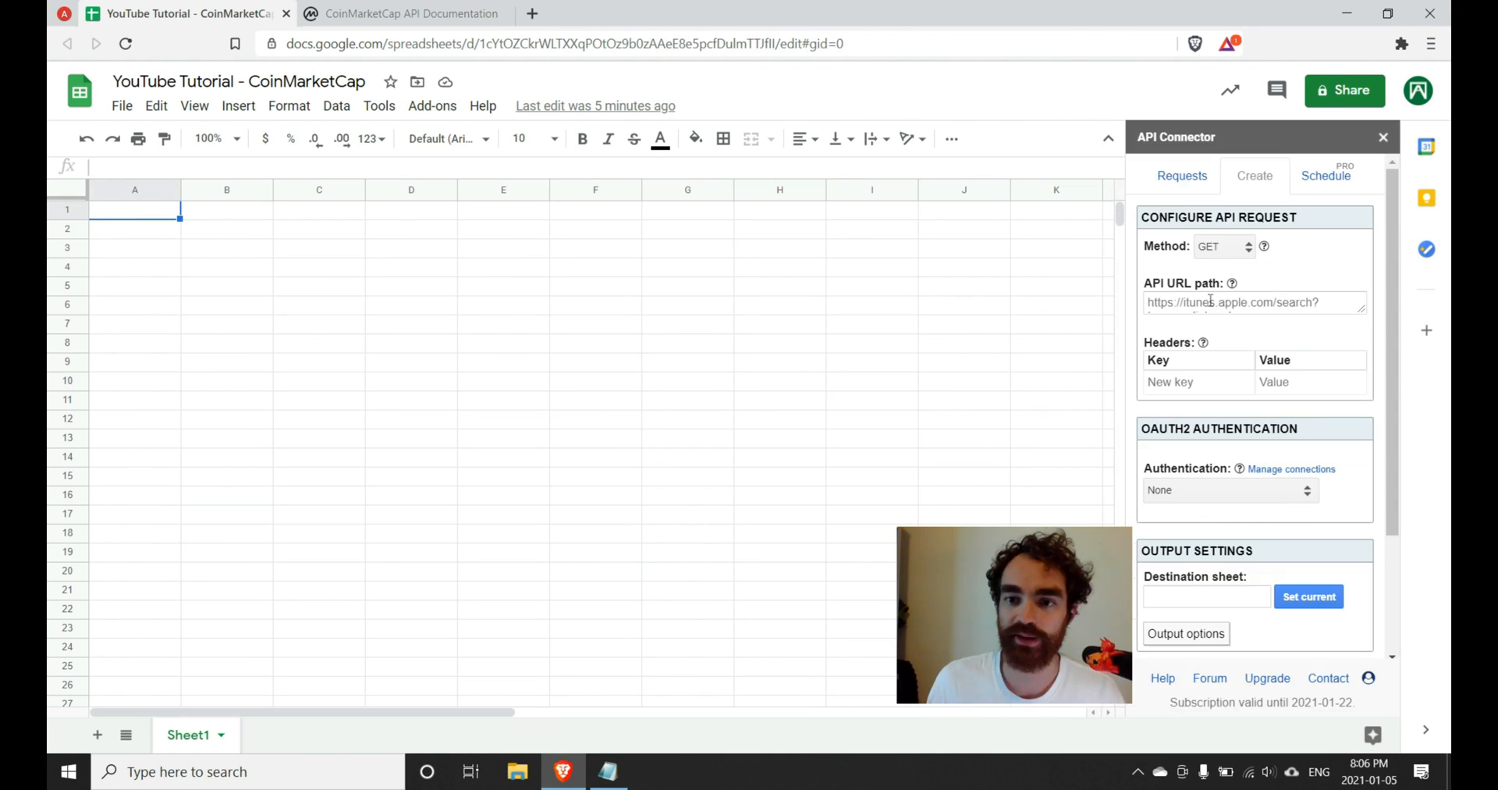
type("api.coinmarketcap.com/v1/cryptocurrency/map")
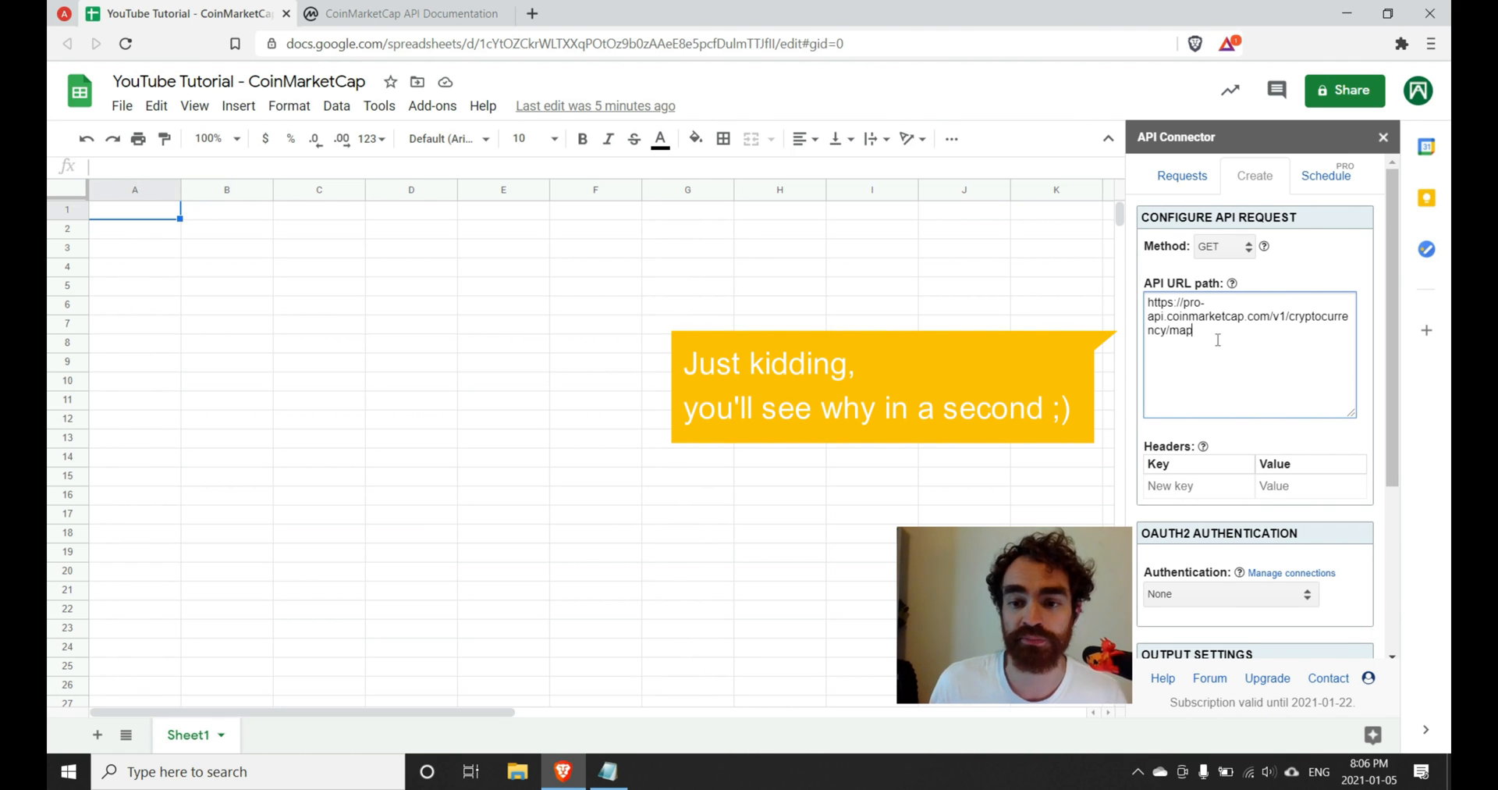
scroll("down", 3)
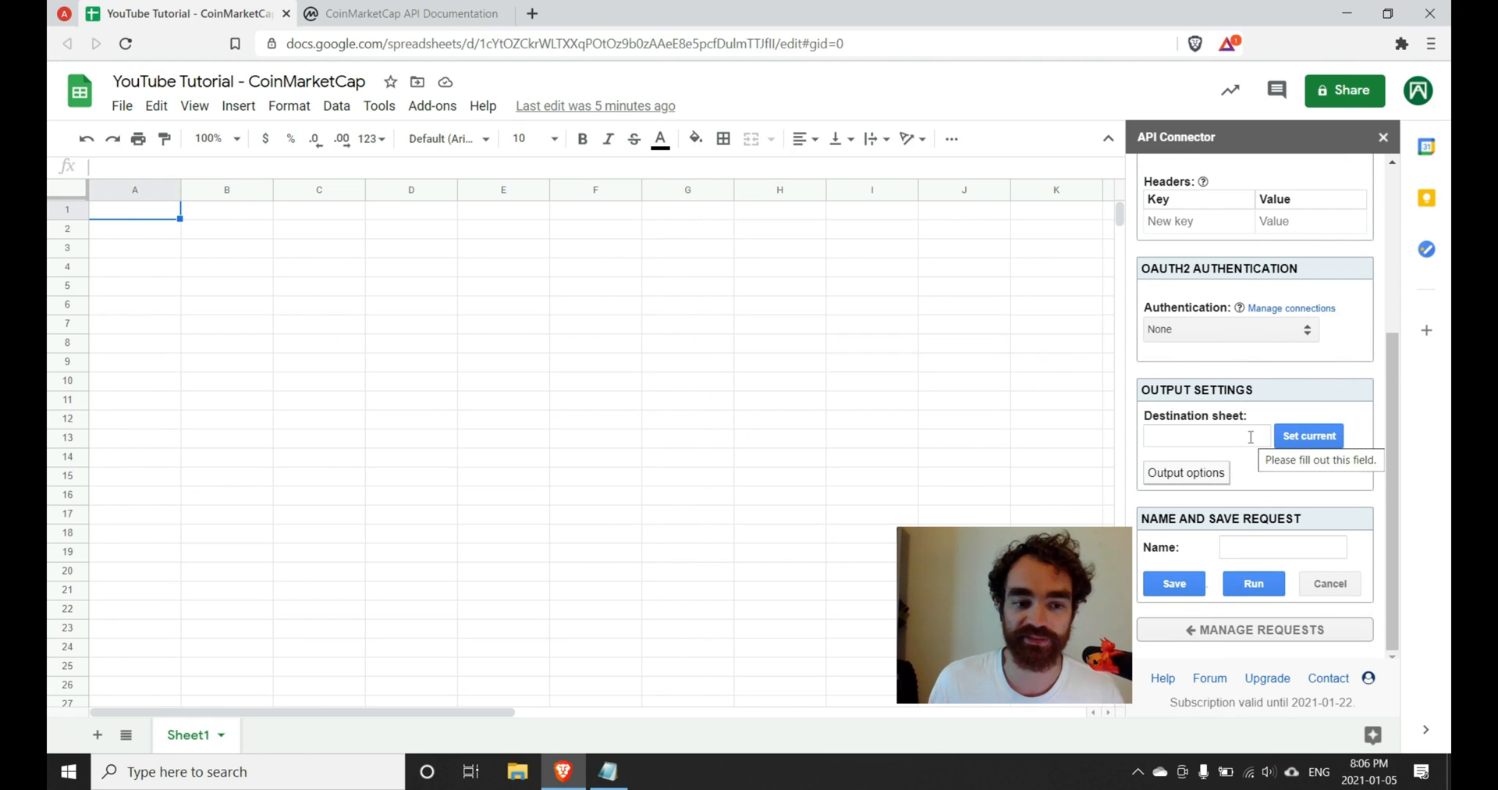
double_click(188, 735)
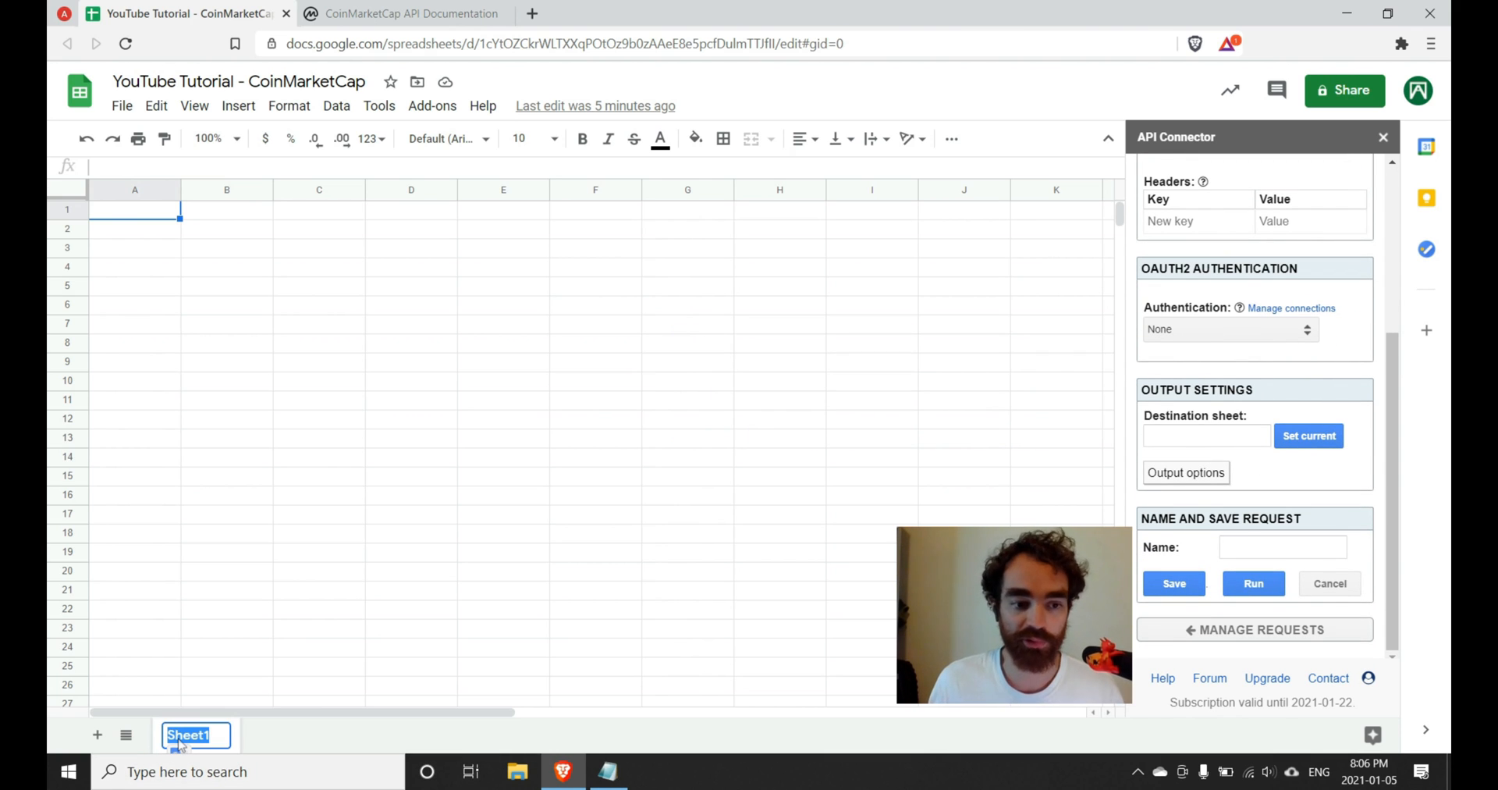
Step: Name the request ID, set the IDs sheet as output, and save it
type("IDs")
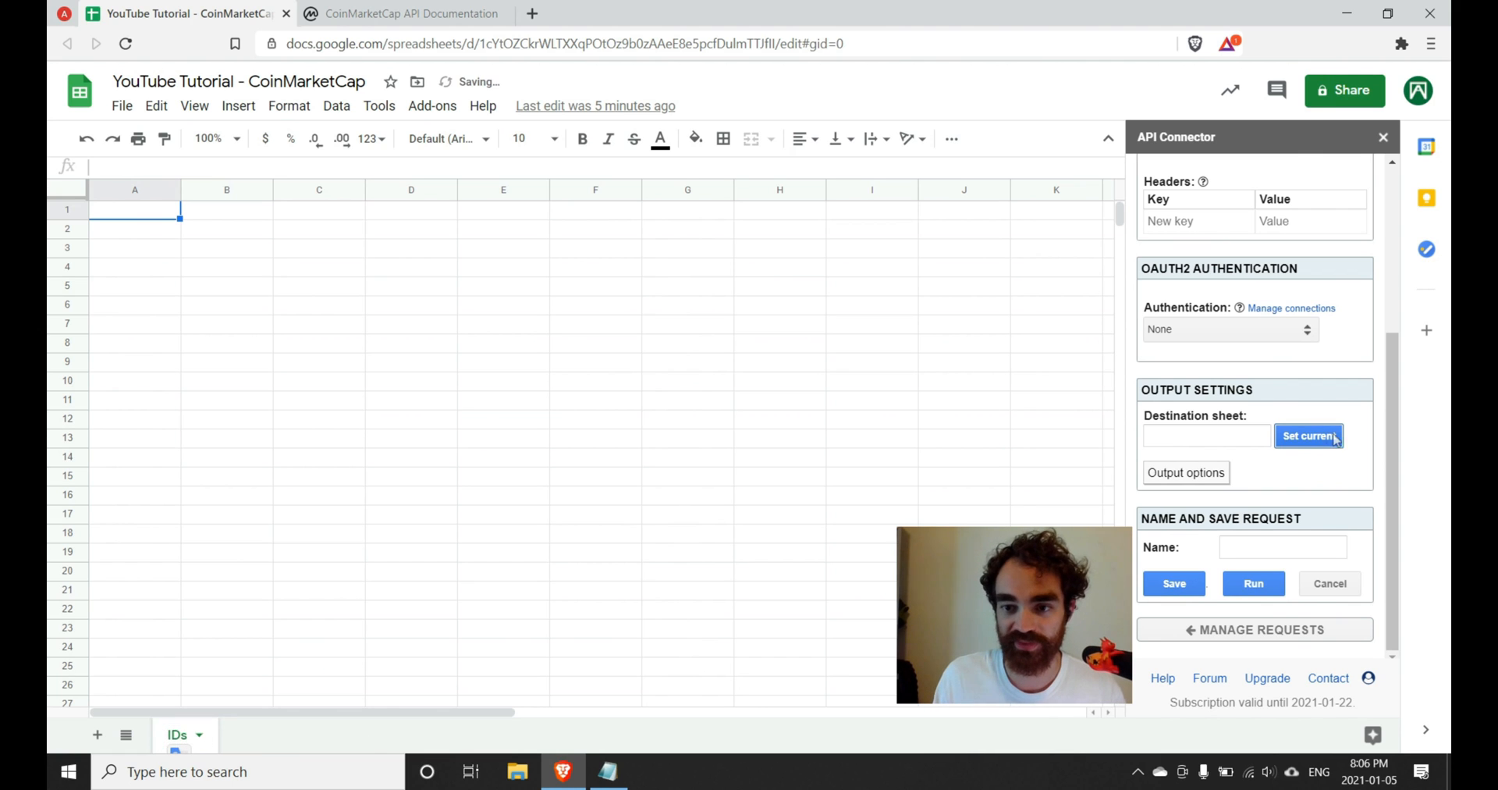
left_click(1308, 434)
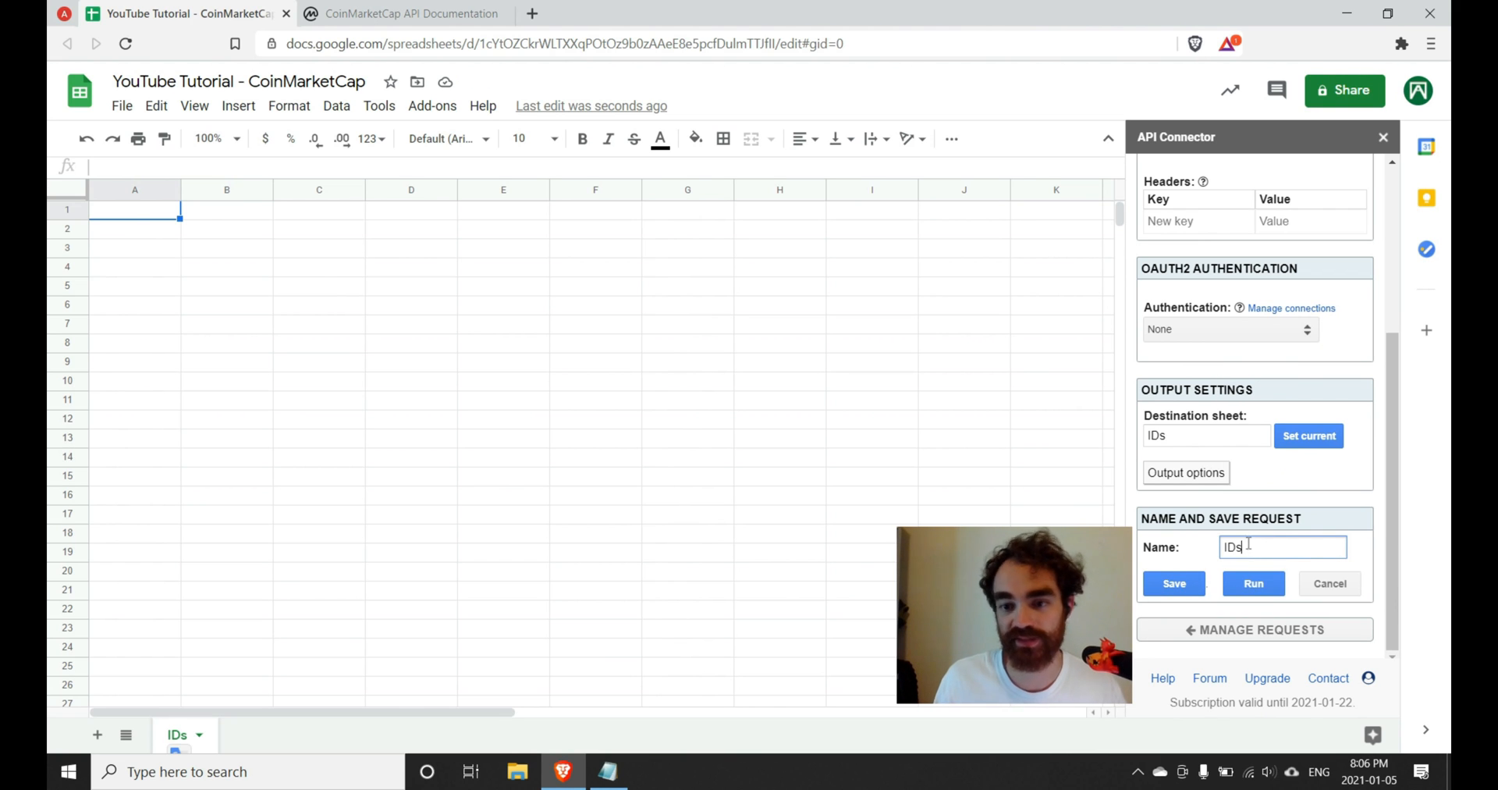
left_click(1173, 583)
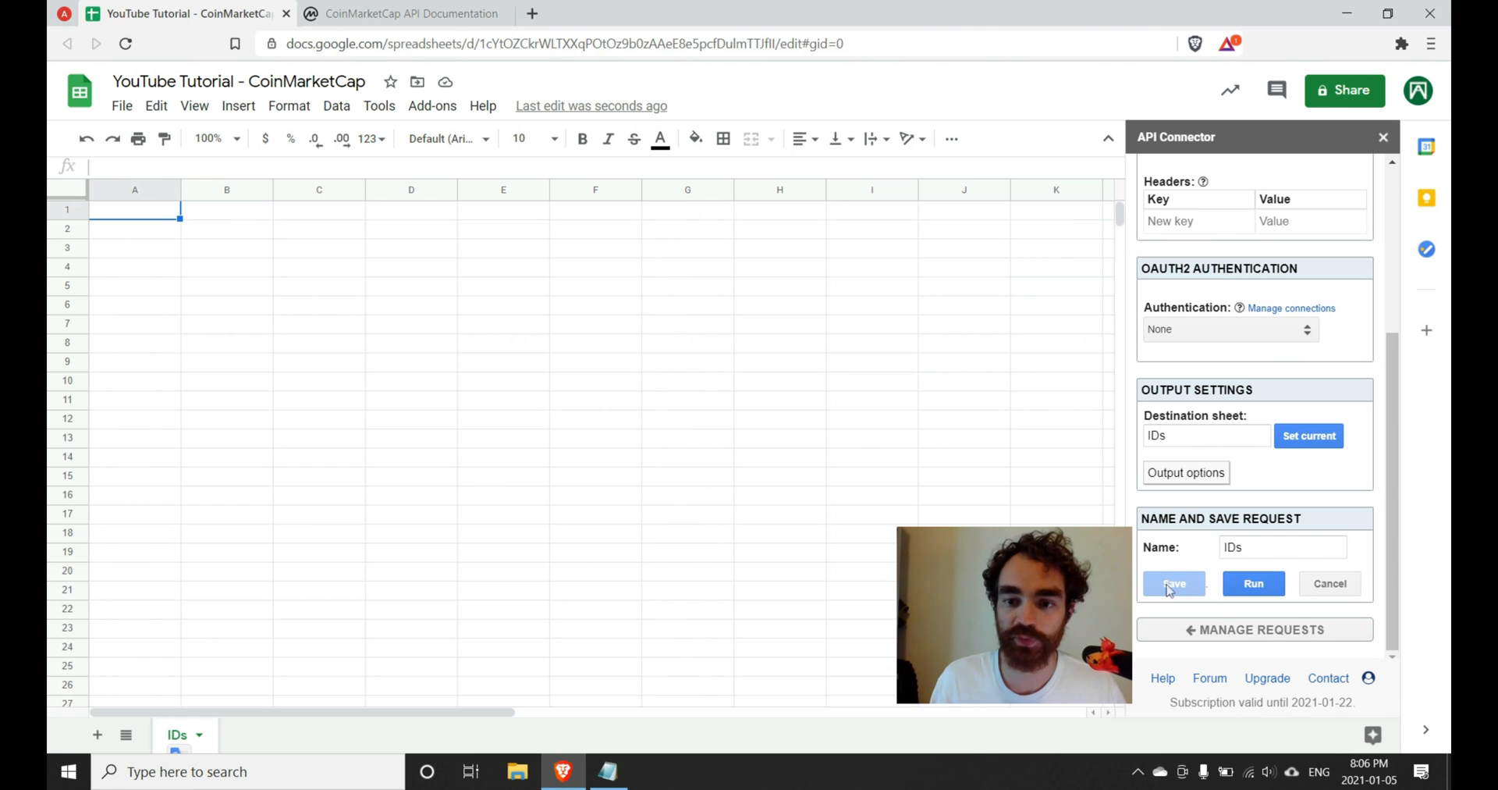
mouse_move(1254, 582)
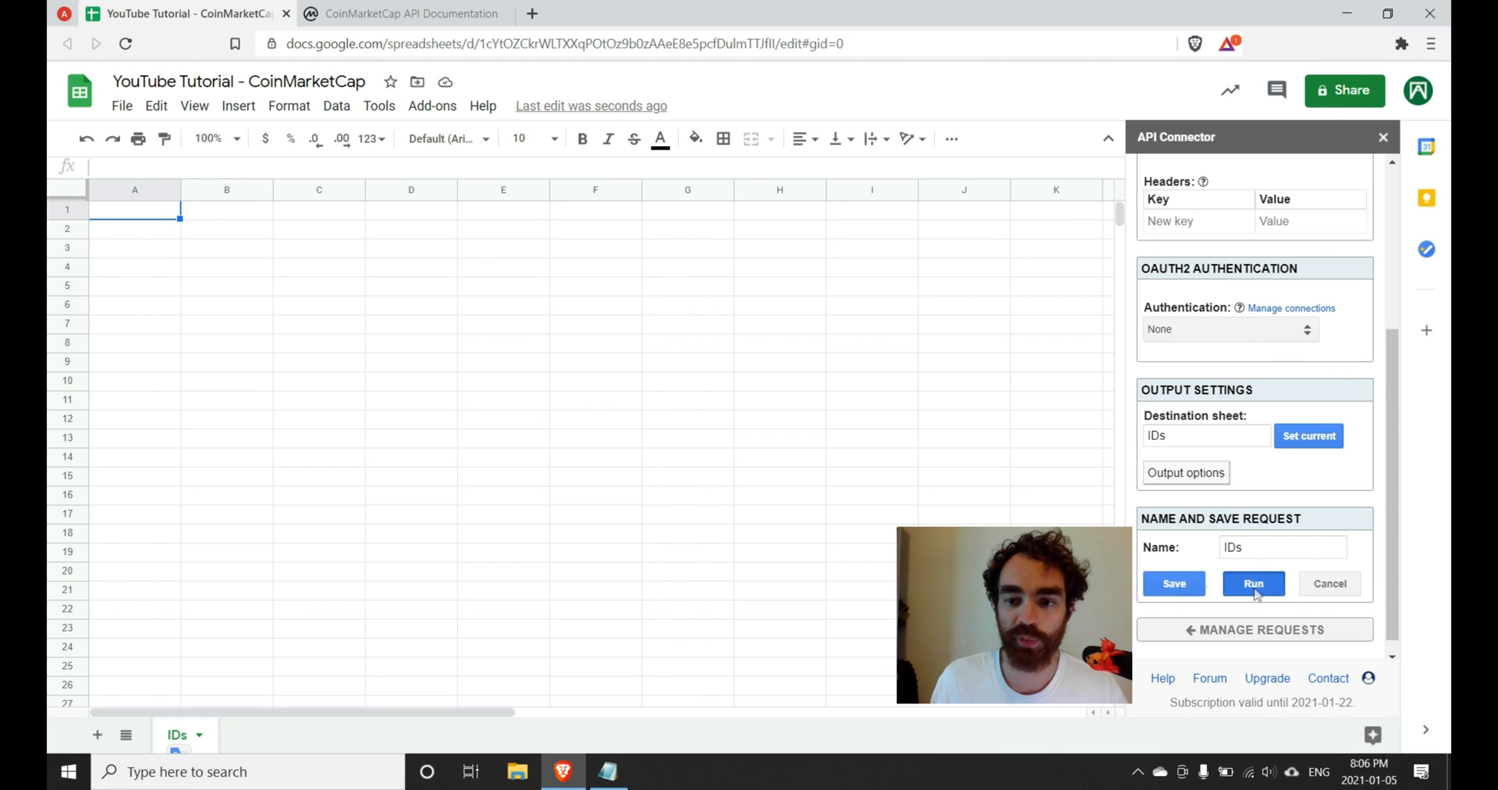
mouse_move(490, 482)
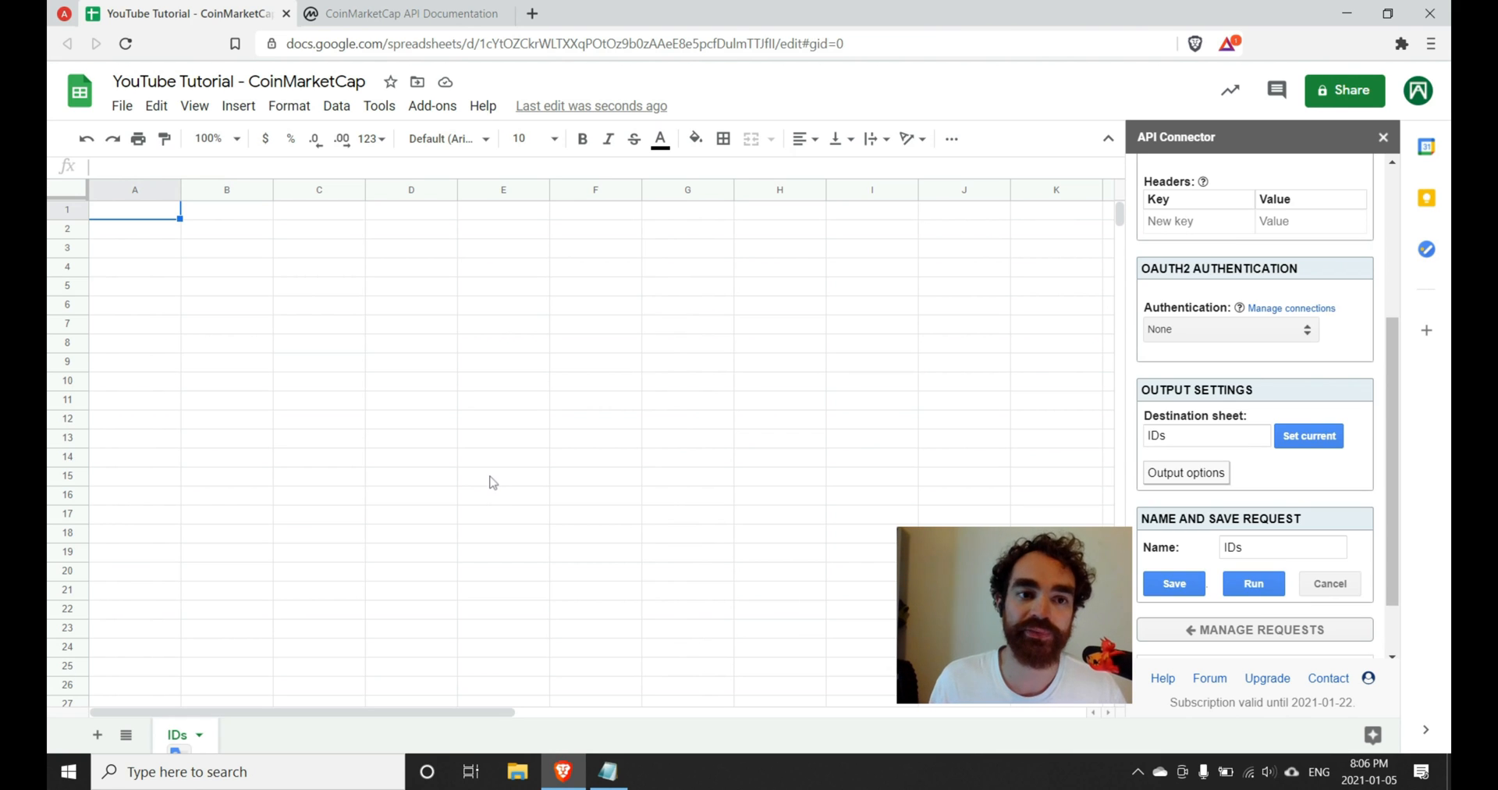
Step: Run the IDs request, read the 401 API key missing error, and return to the docs
left_click(1253, 583)
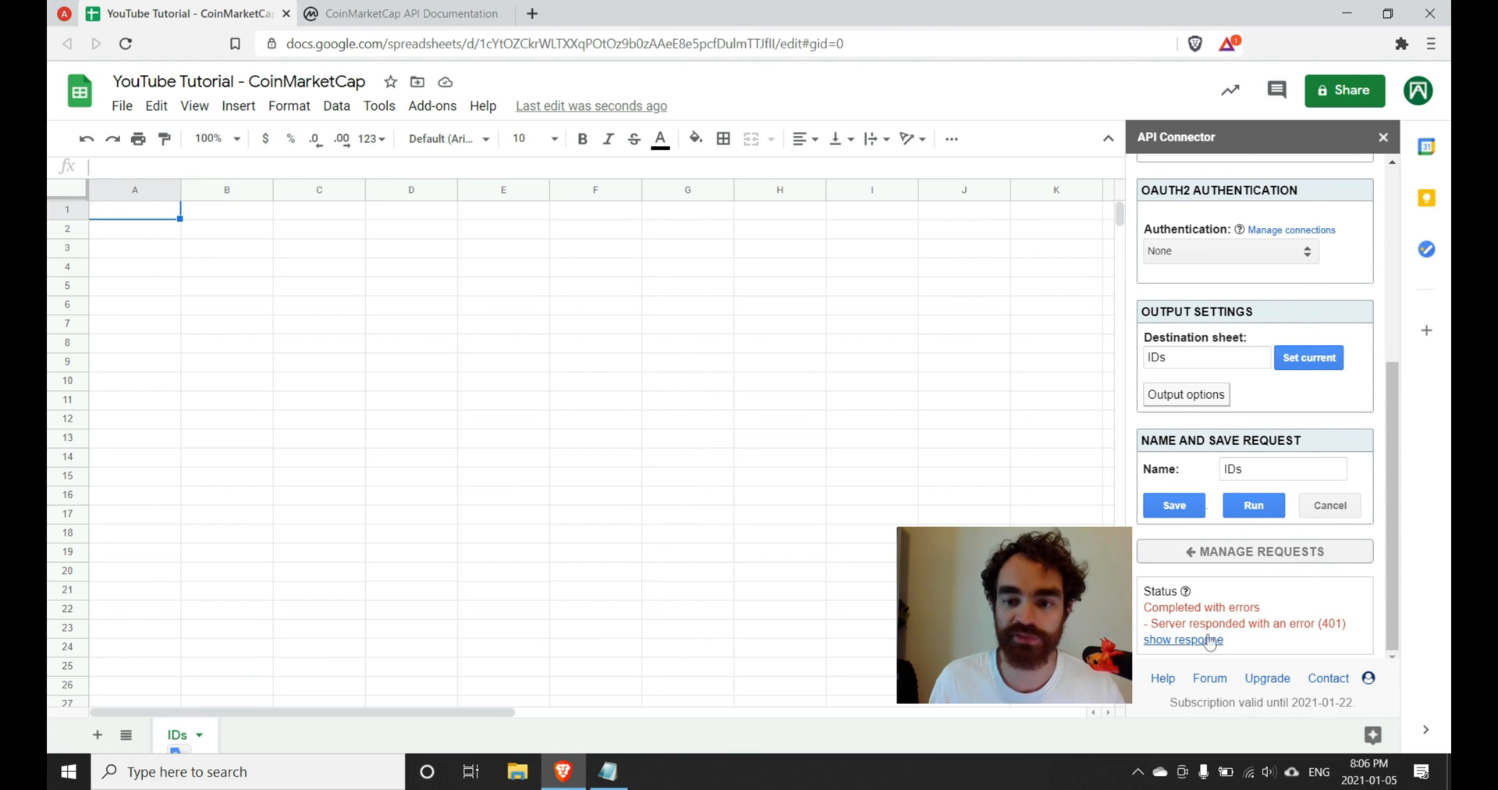
left_click(1183, 638)
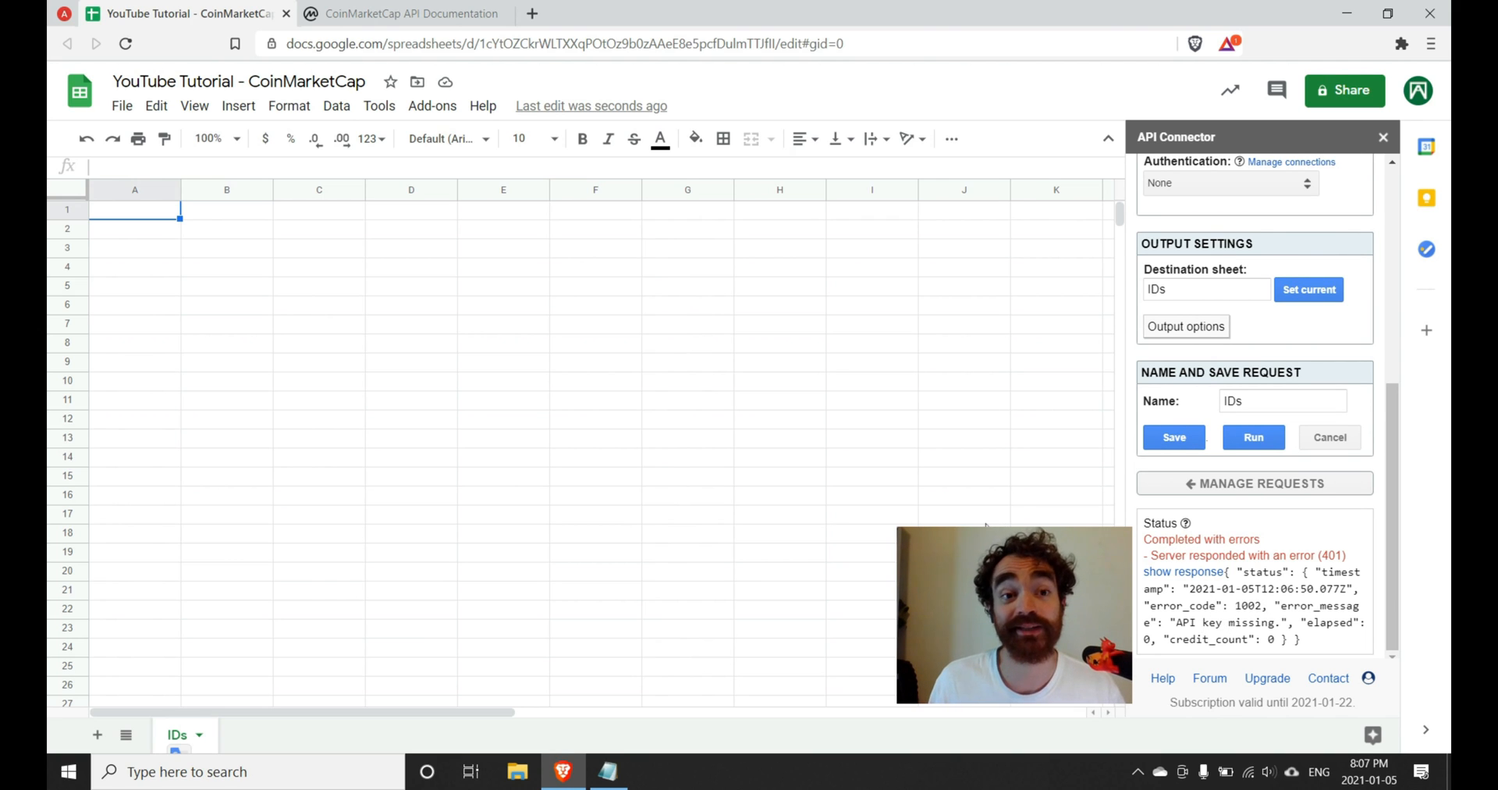
left_click(411, 13)
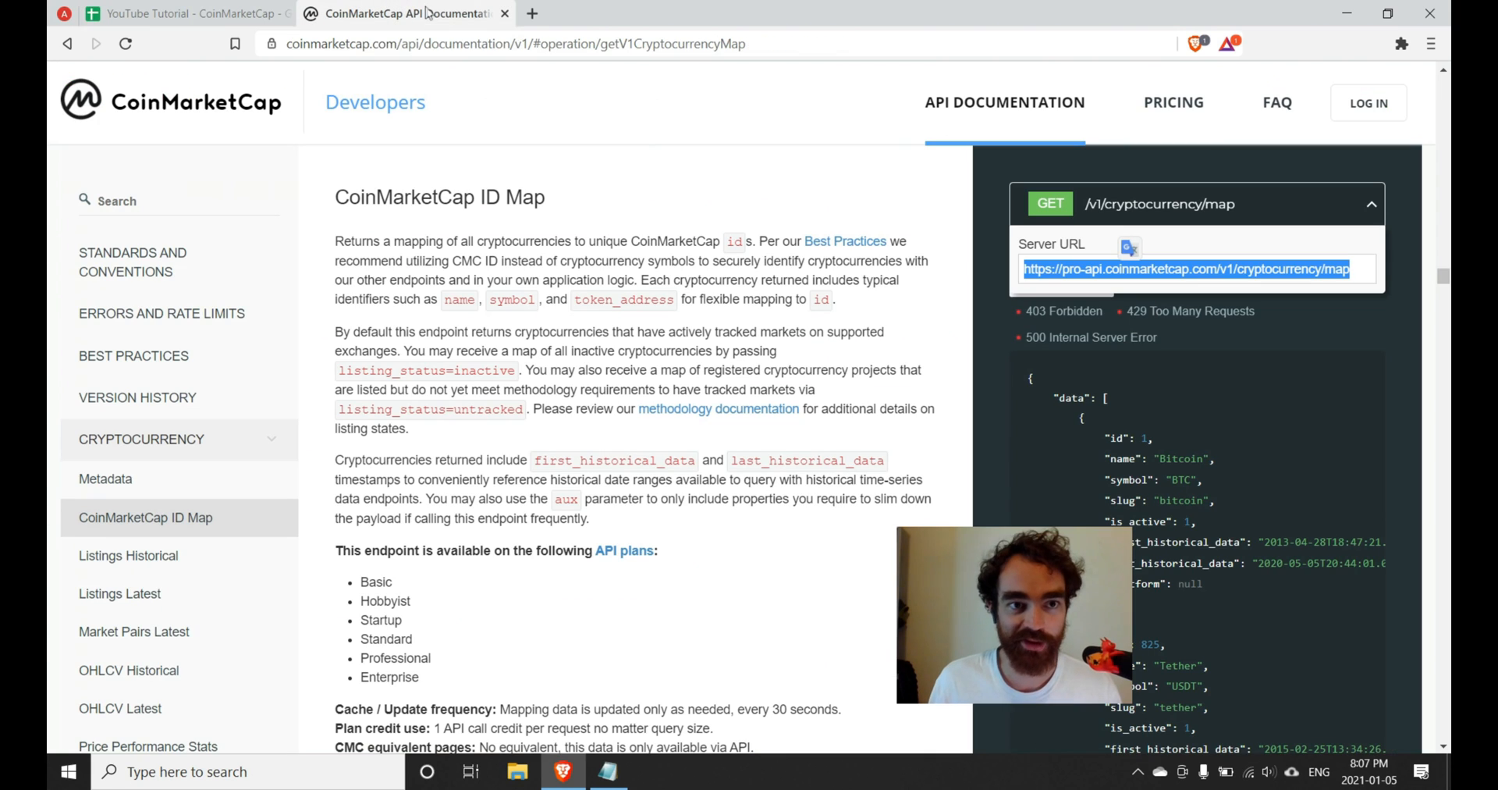
mouse_move(1367, 103)
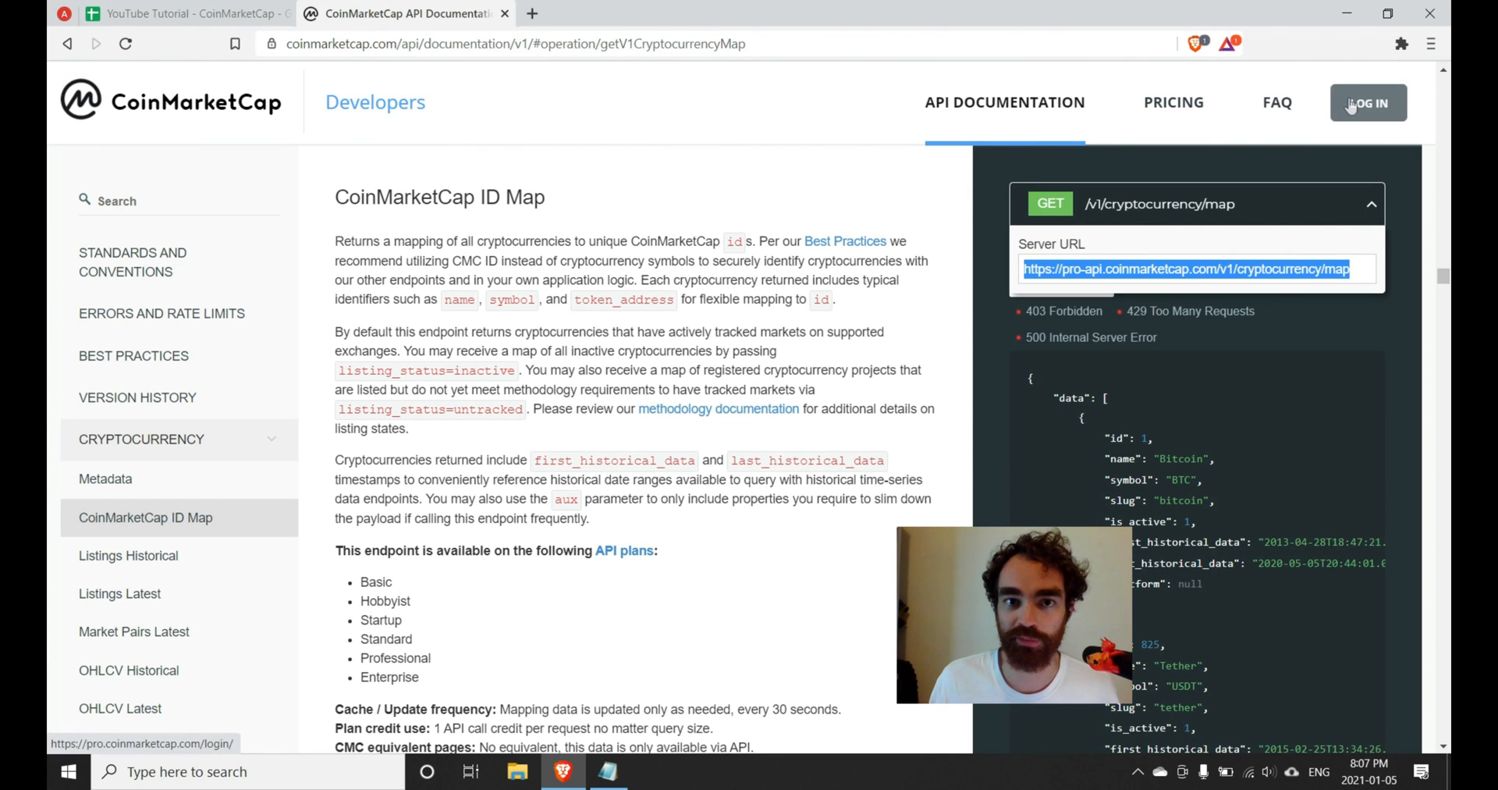
Step: Log in to the CoinMarketCap Developer Portal, copy the API key, and return to Sheets
left_click(1367, 103)
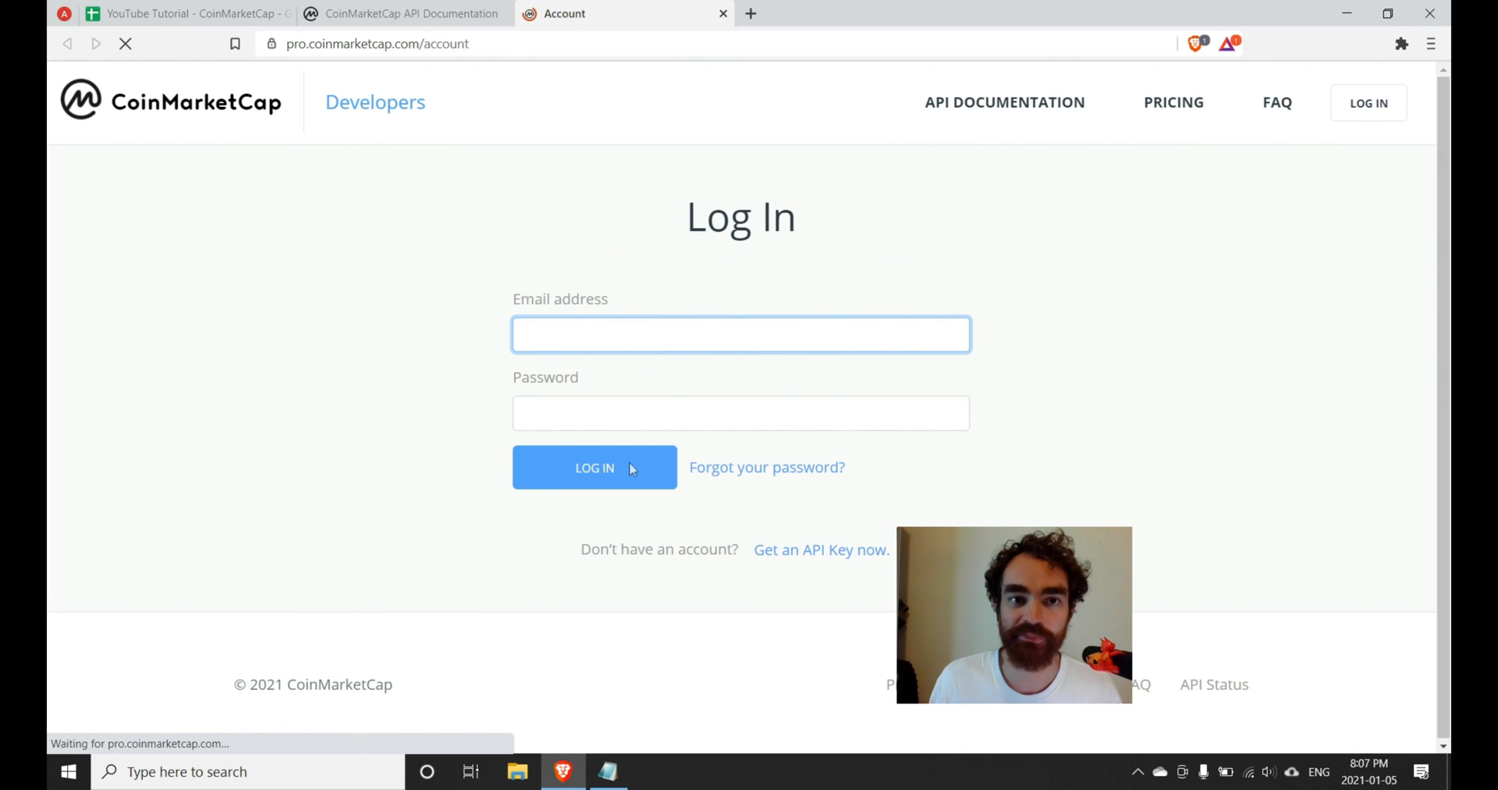
left_click(593, 468)
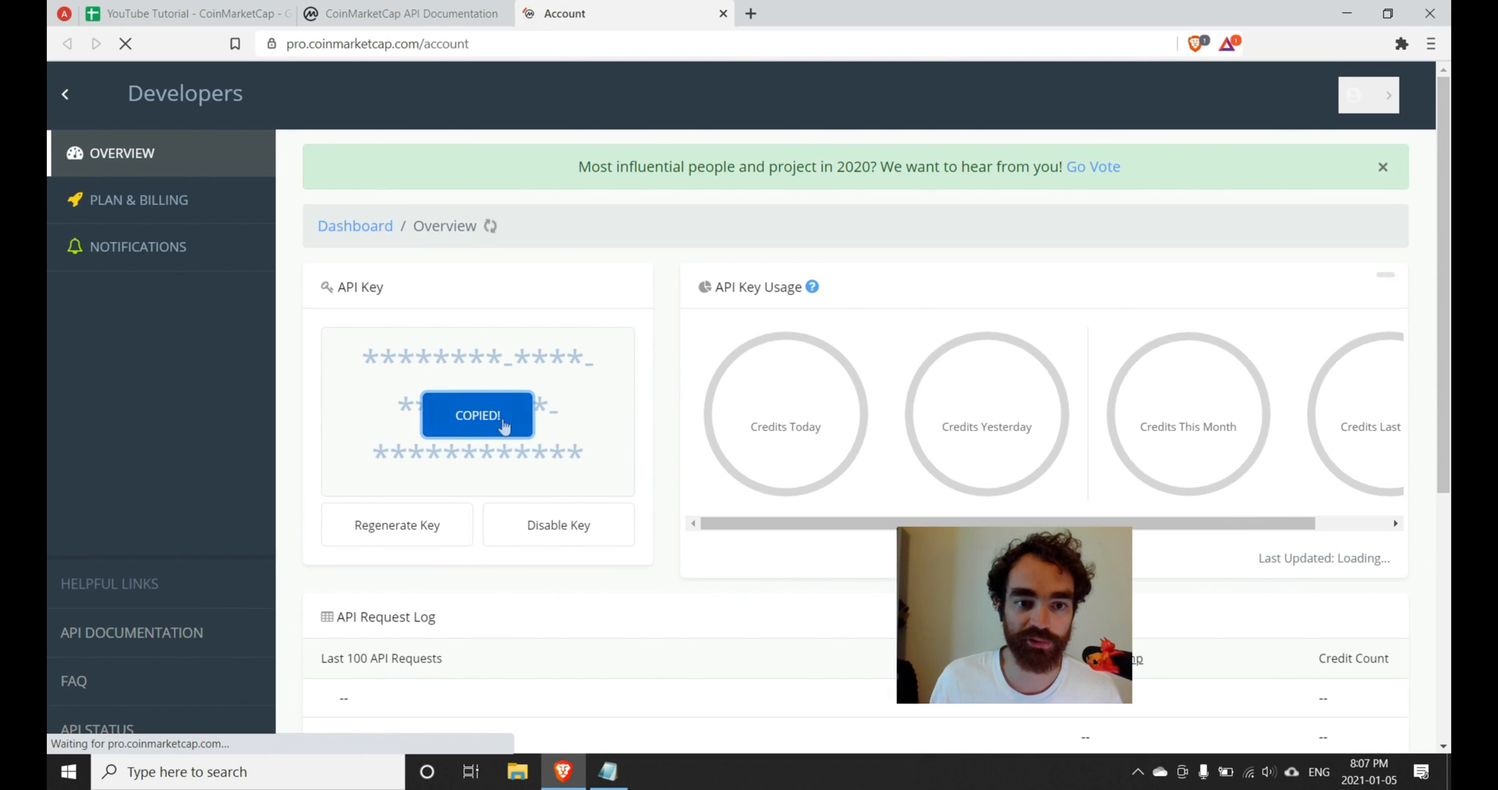
left_click(182, 13)
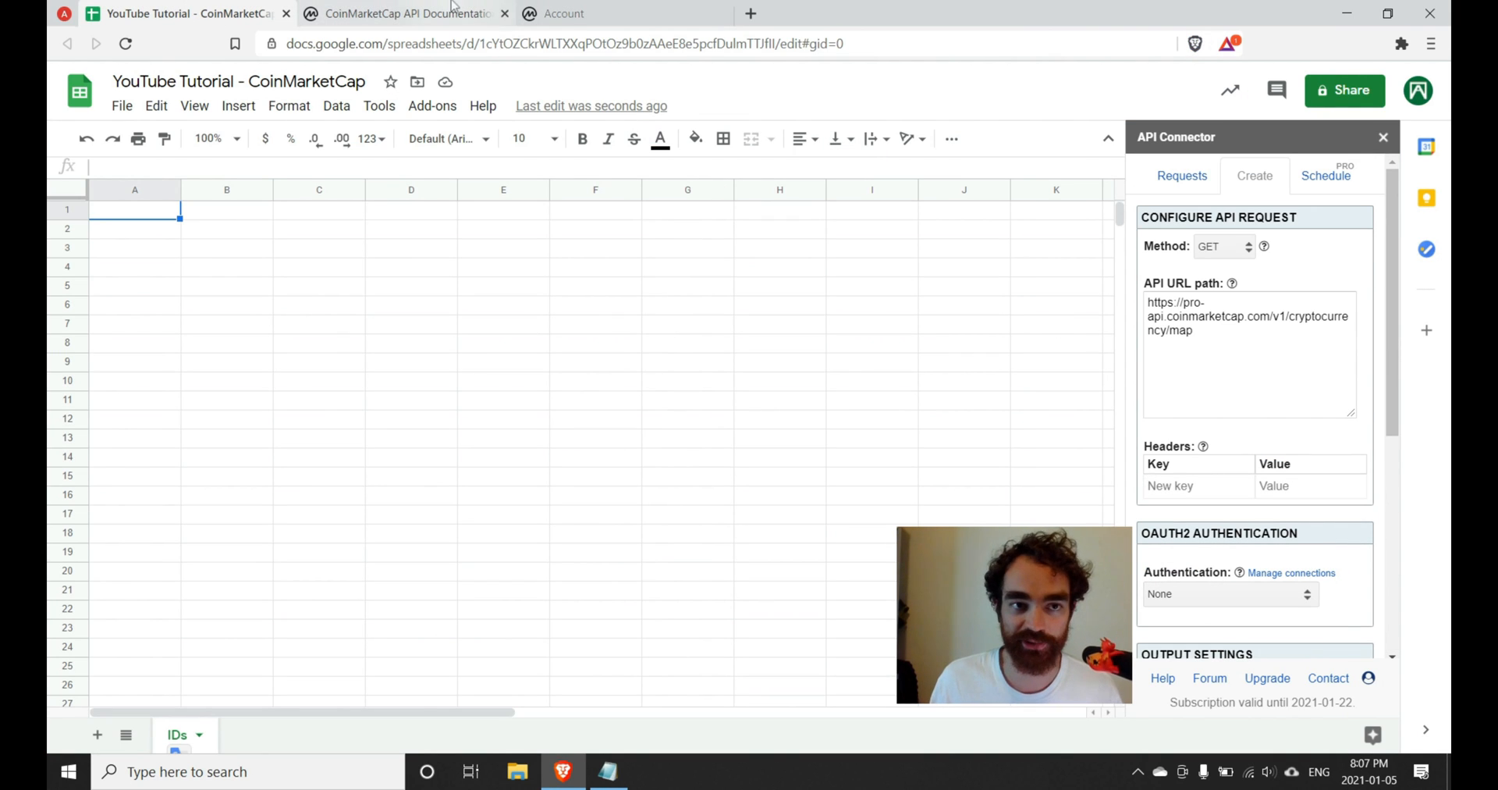
mouse_move(409, 14)
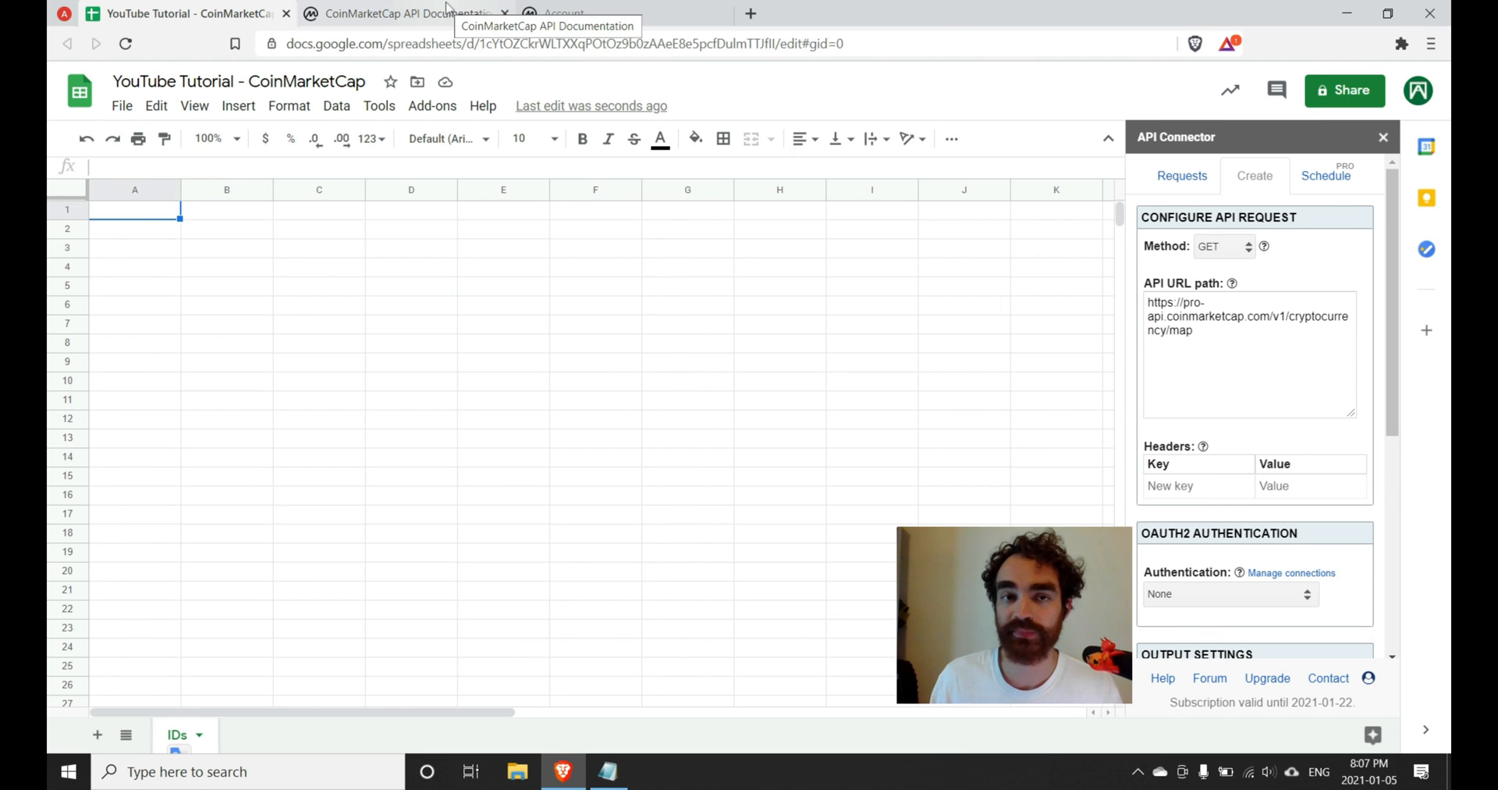
Step: Copy X-CMC_PRO_API_KEY from the Authentication docs into the request's header Key
left_click(401, 13)
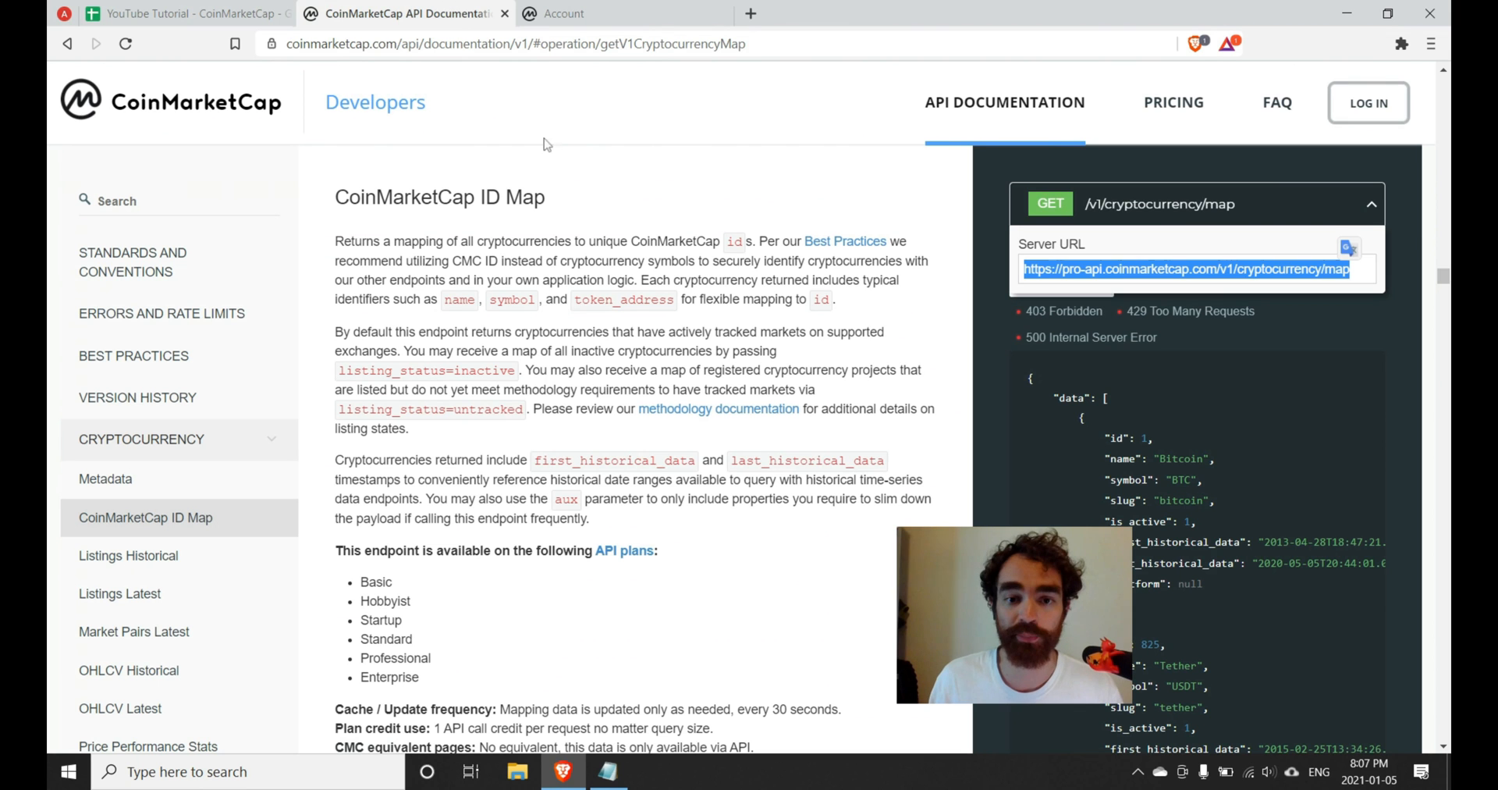
mouse_move(631, 572)
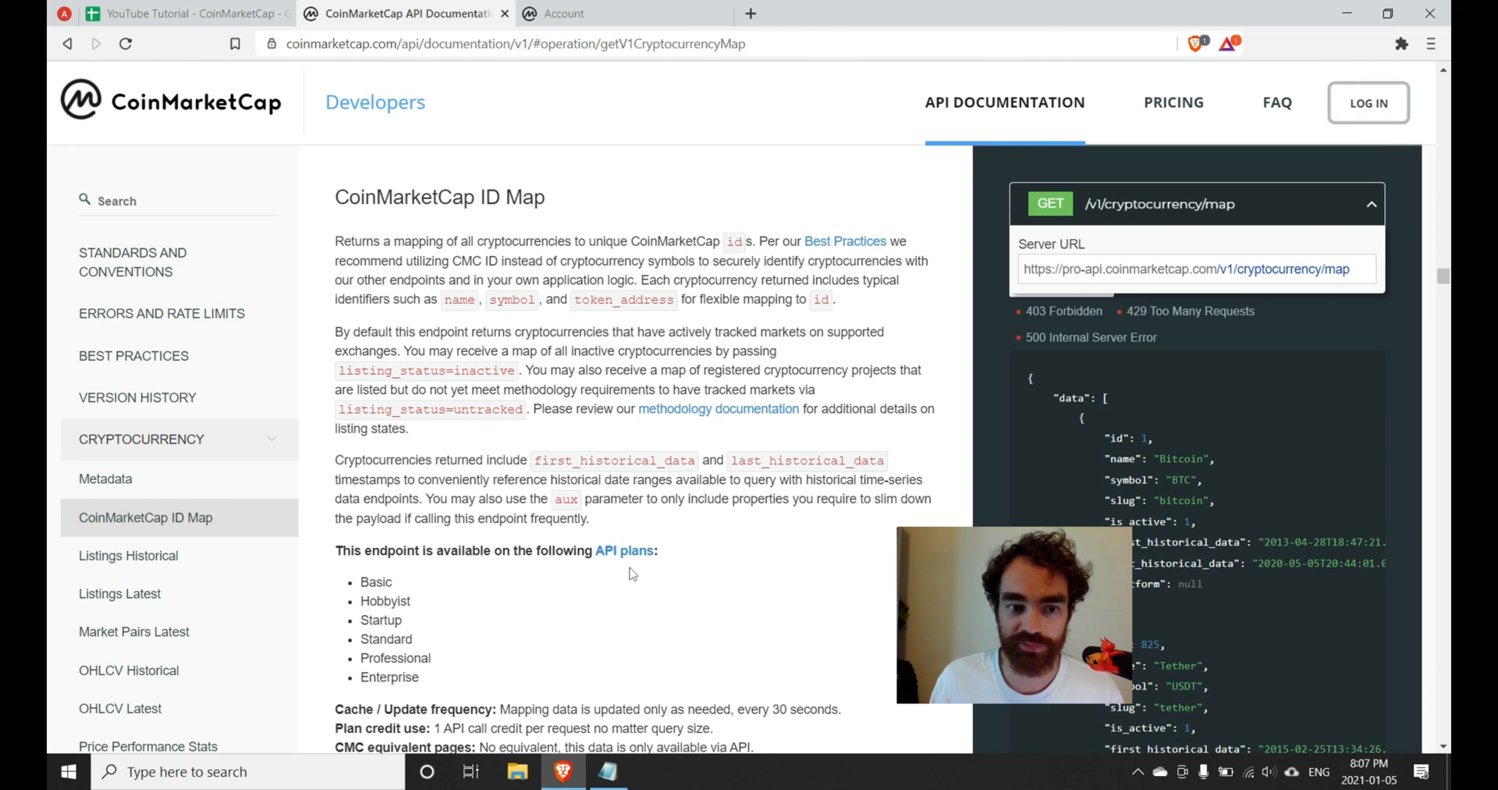
scroll("down", 3)
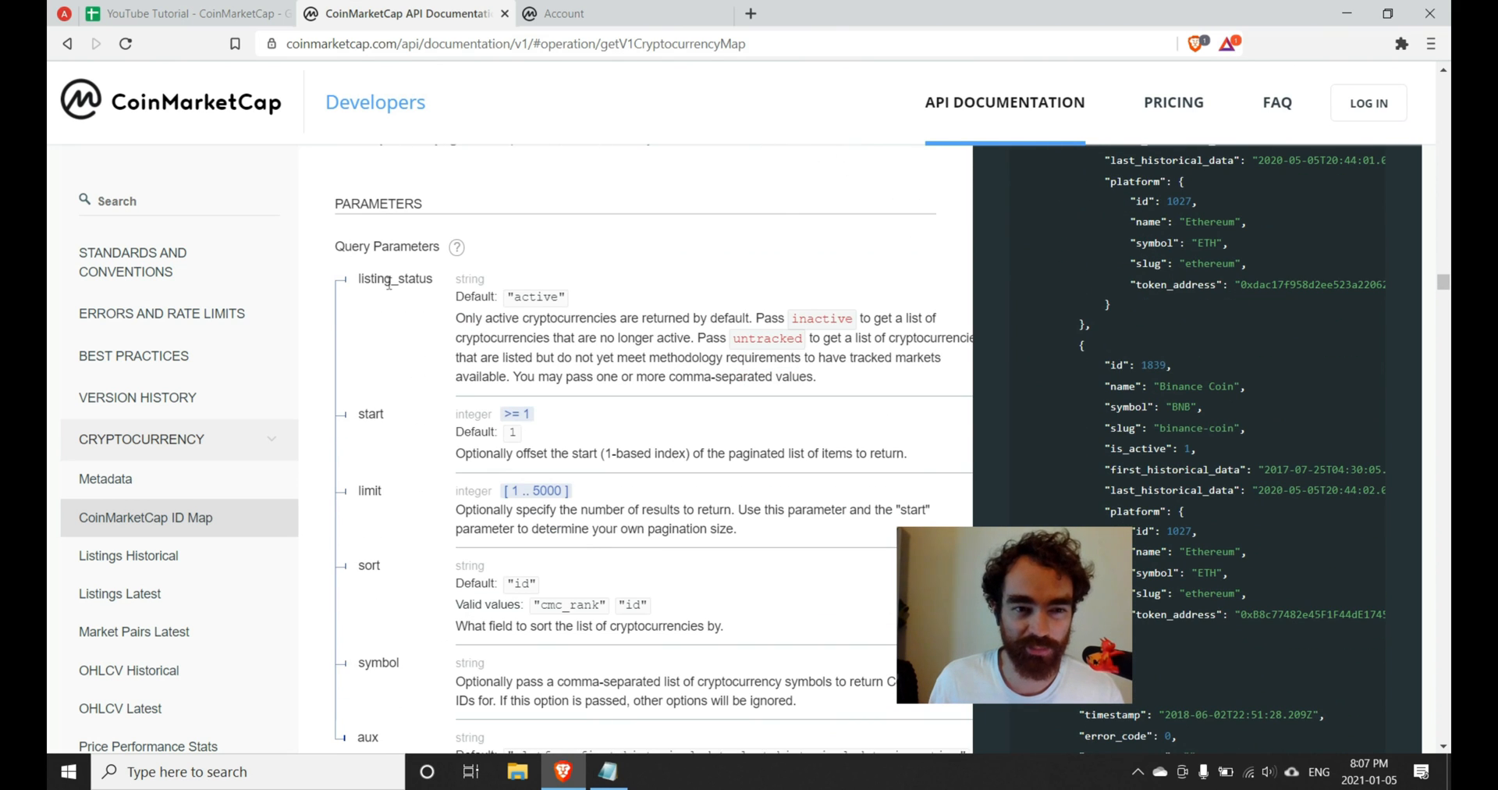
scroll("down", 3)
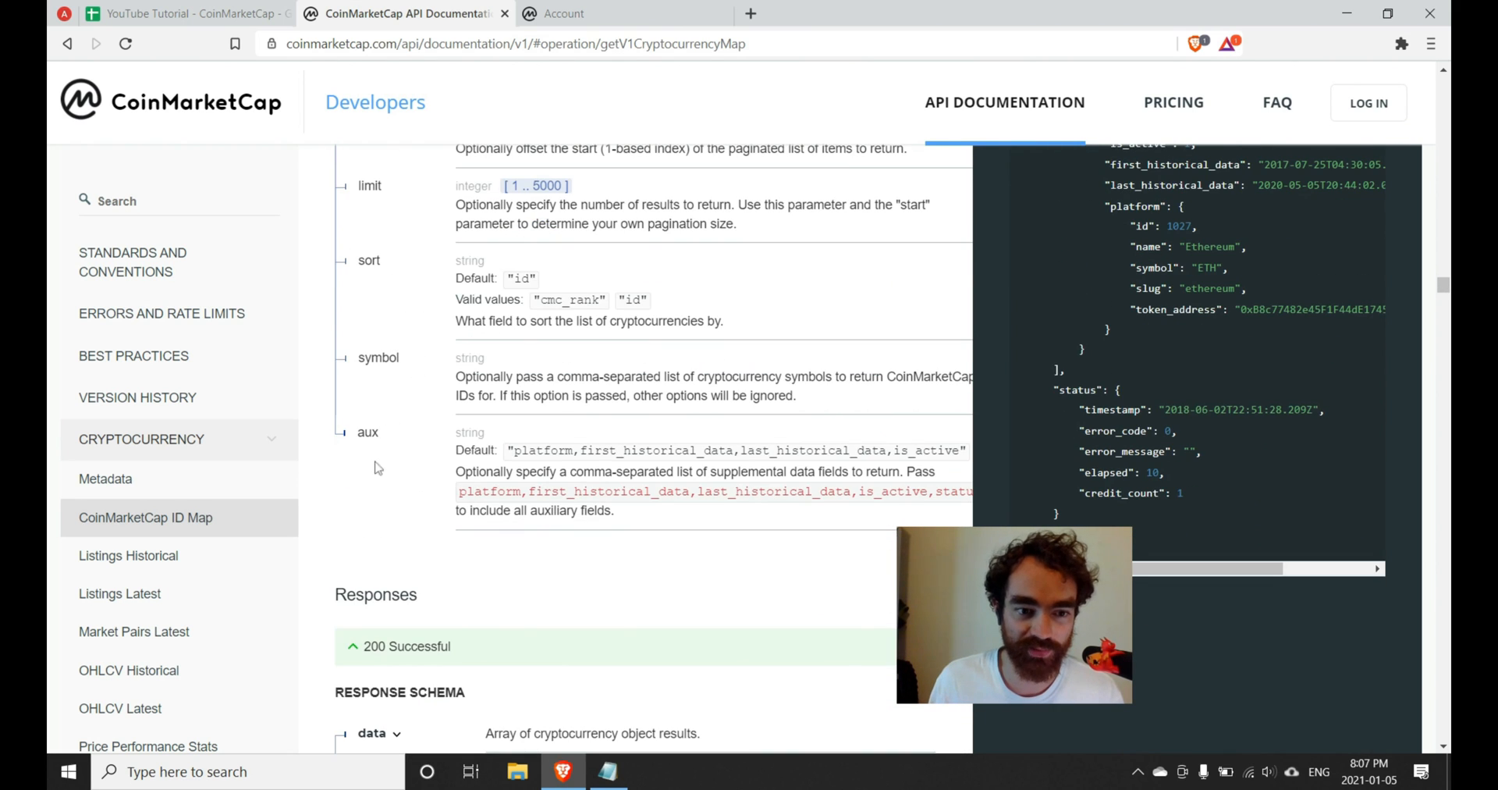
scroll("up", 3)
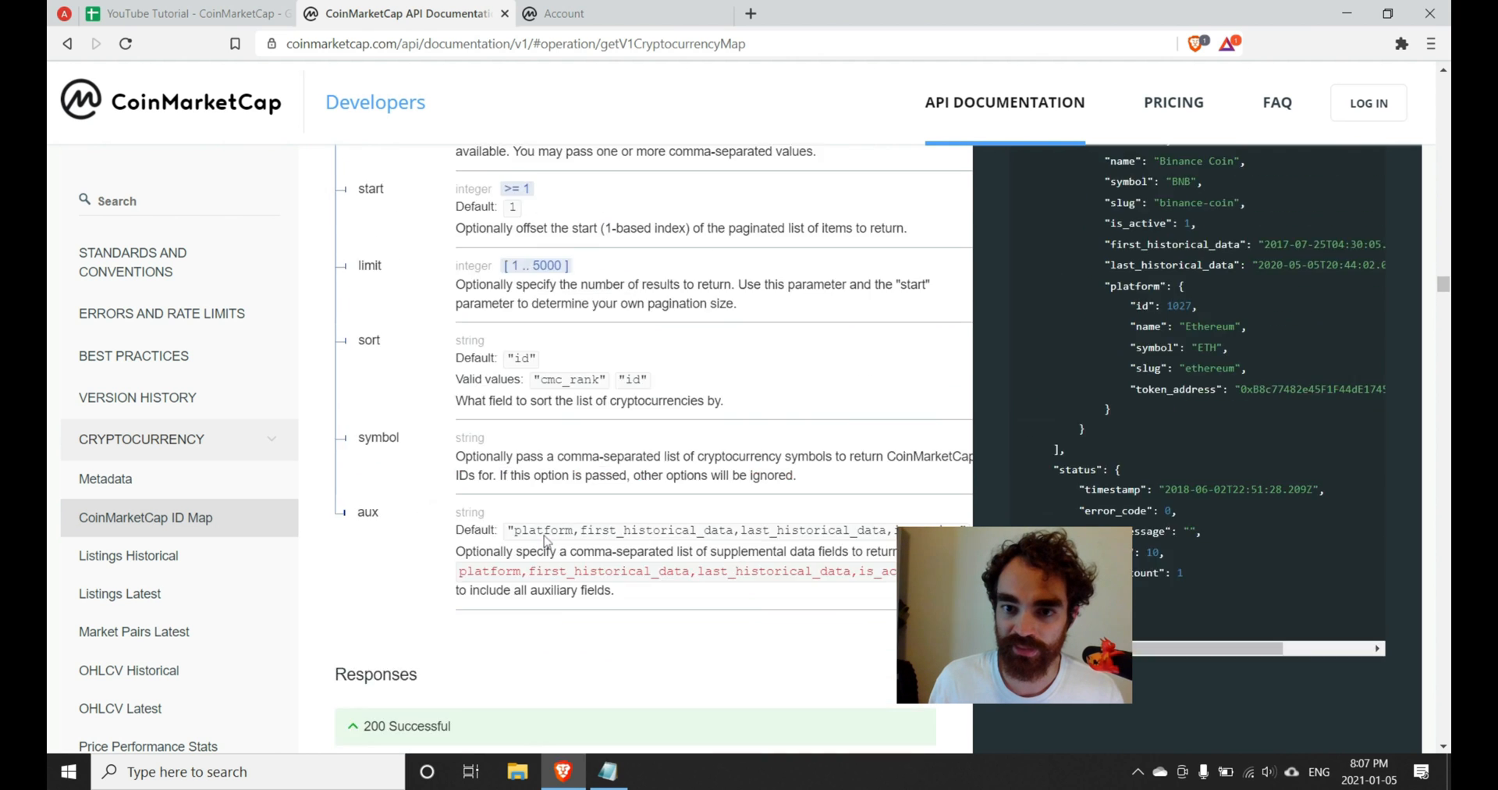
scroll("up", 3)
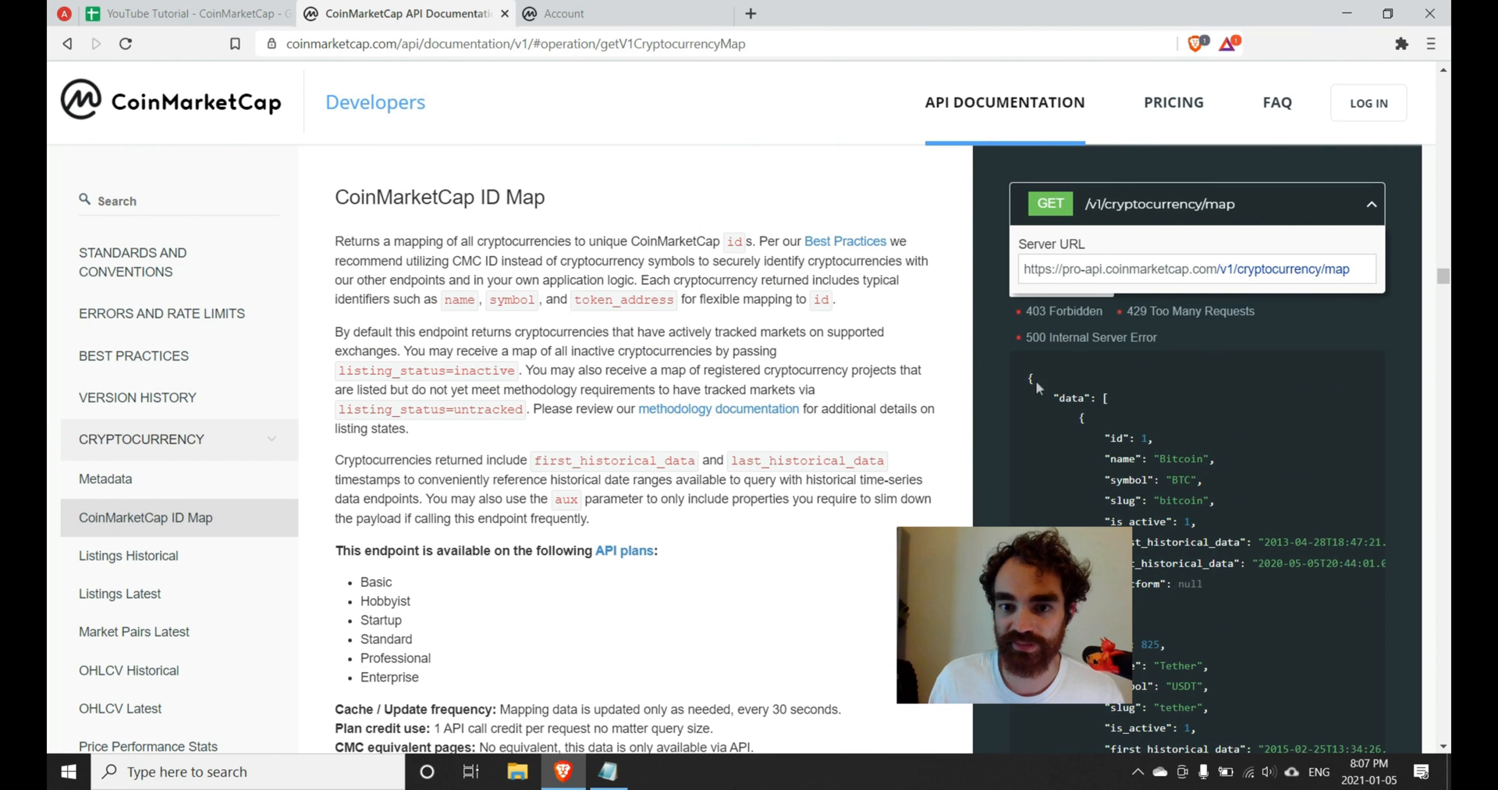
left_click(1368, 204)
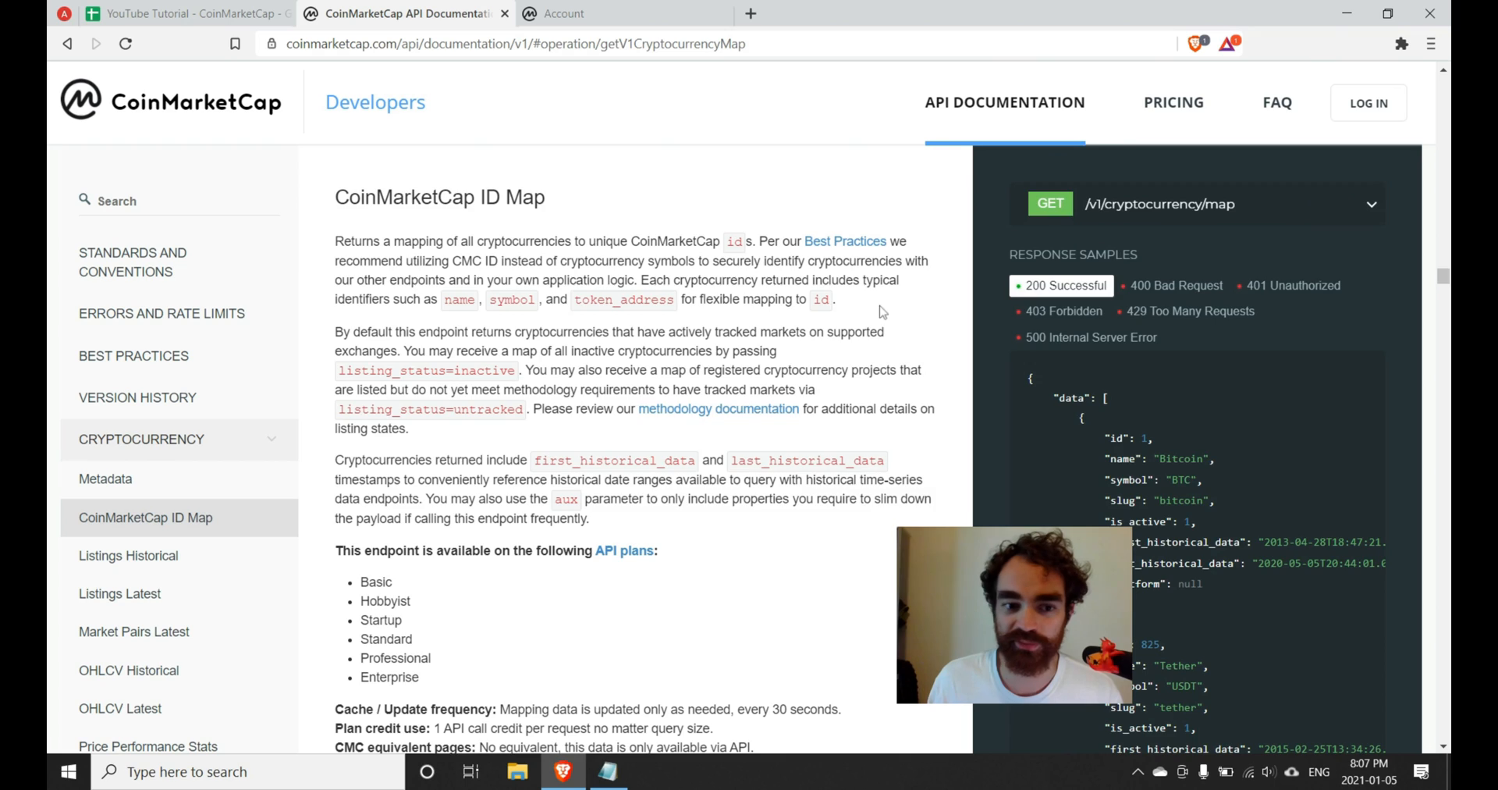
mouse_move(685, 463)
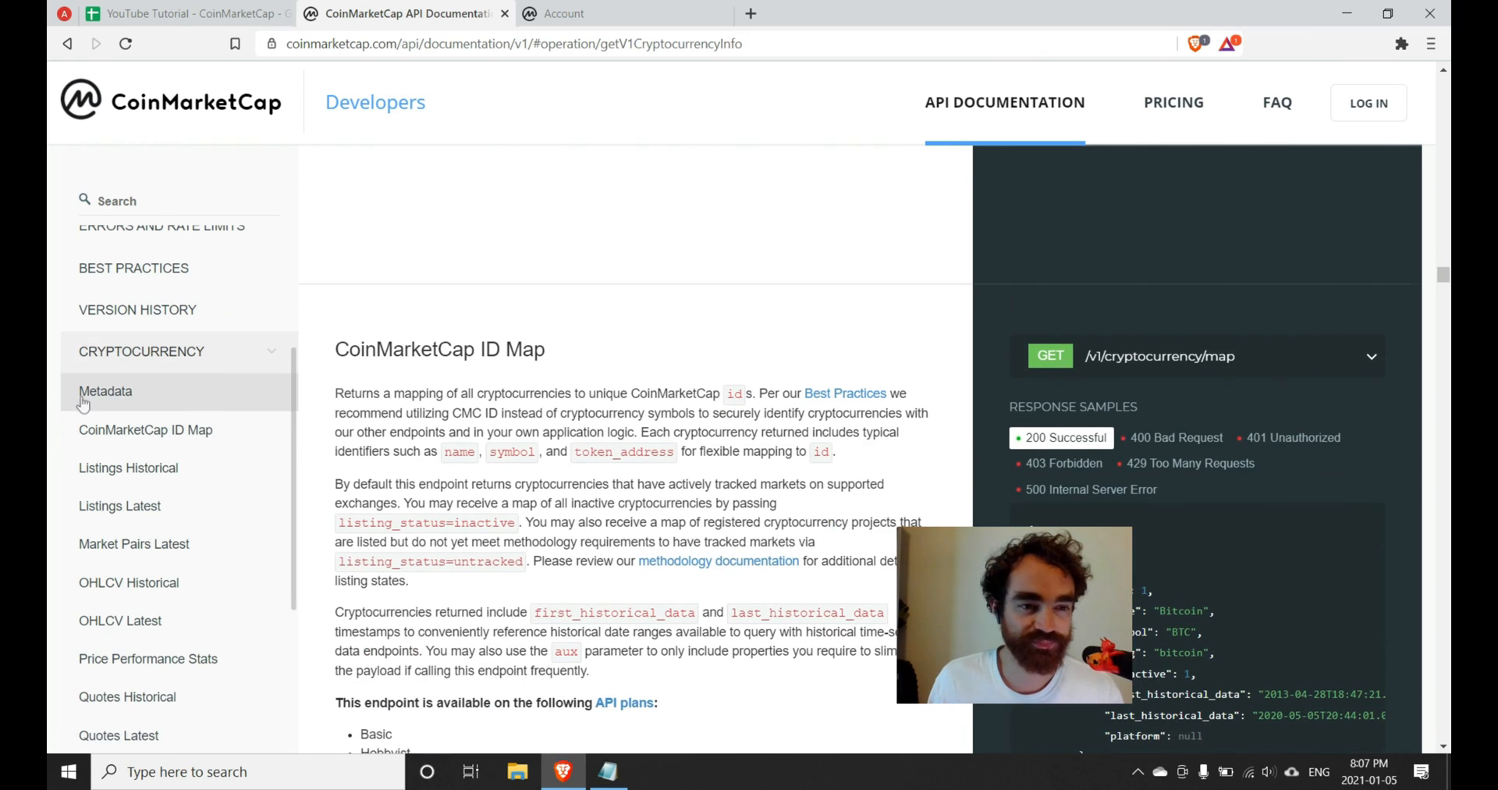
left_click(133, 328)
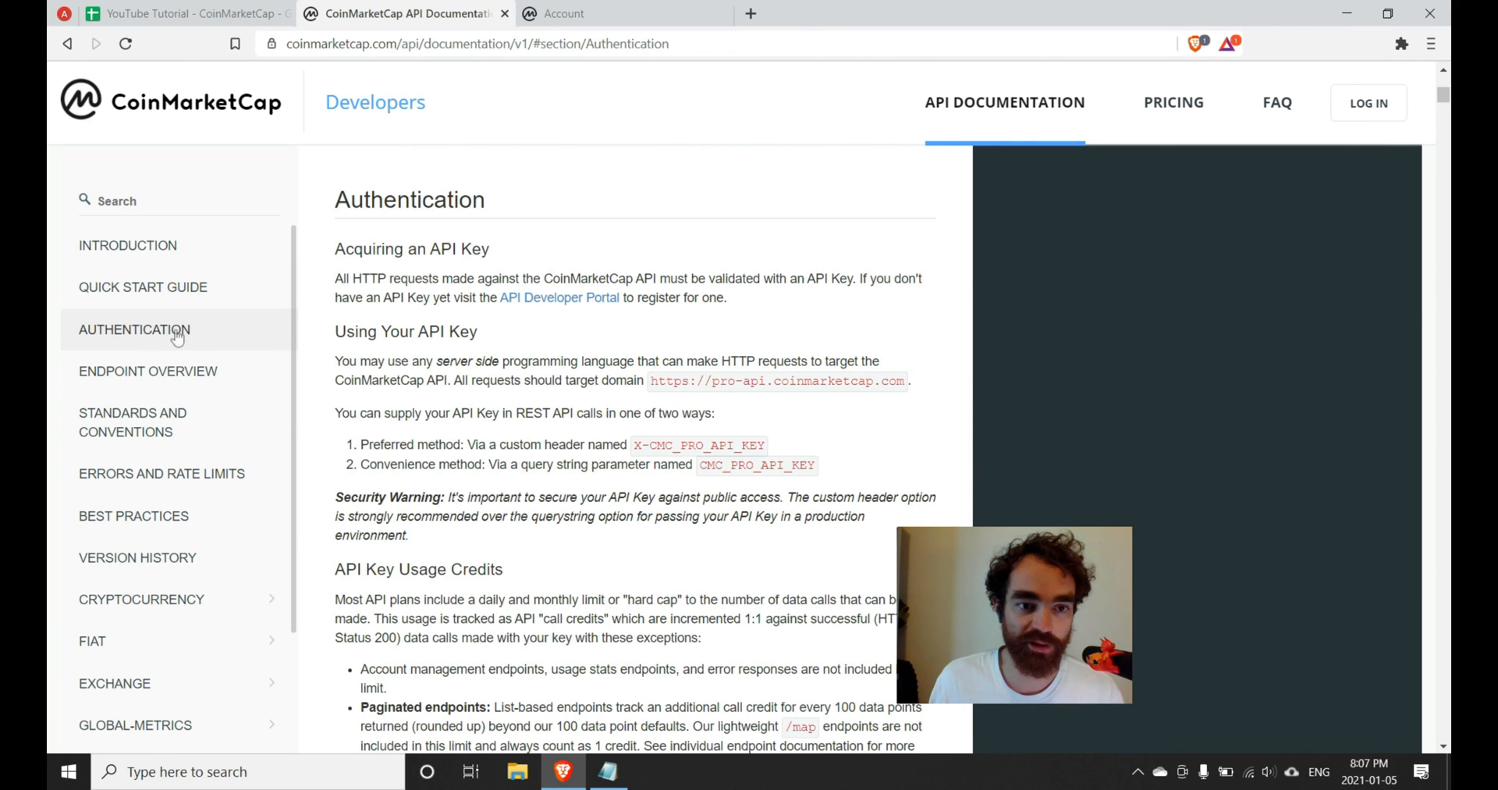
mouse_move(456, 351)
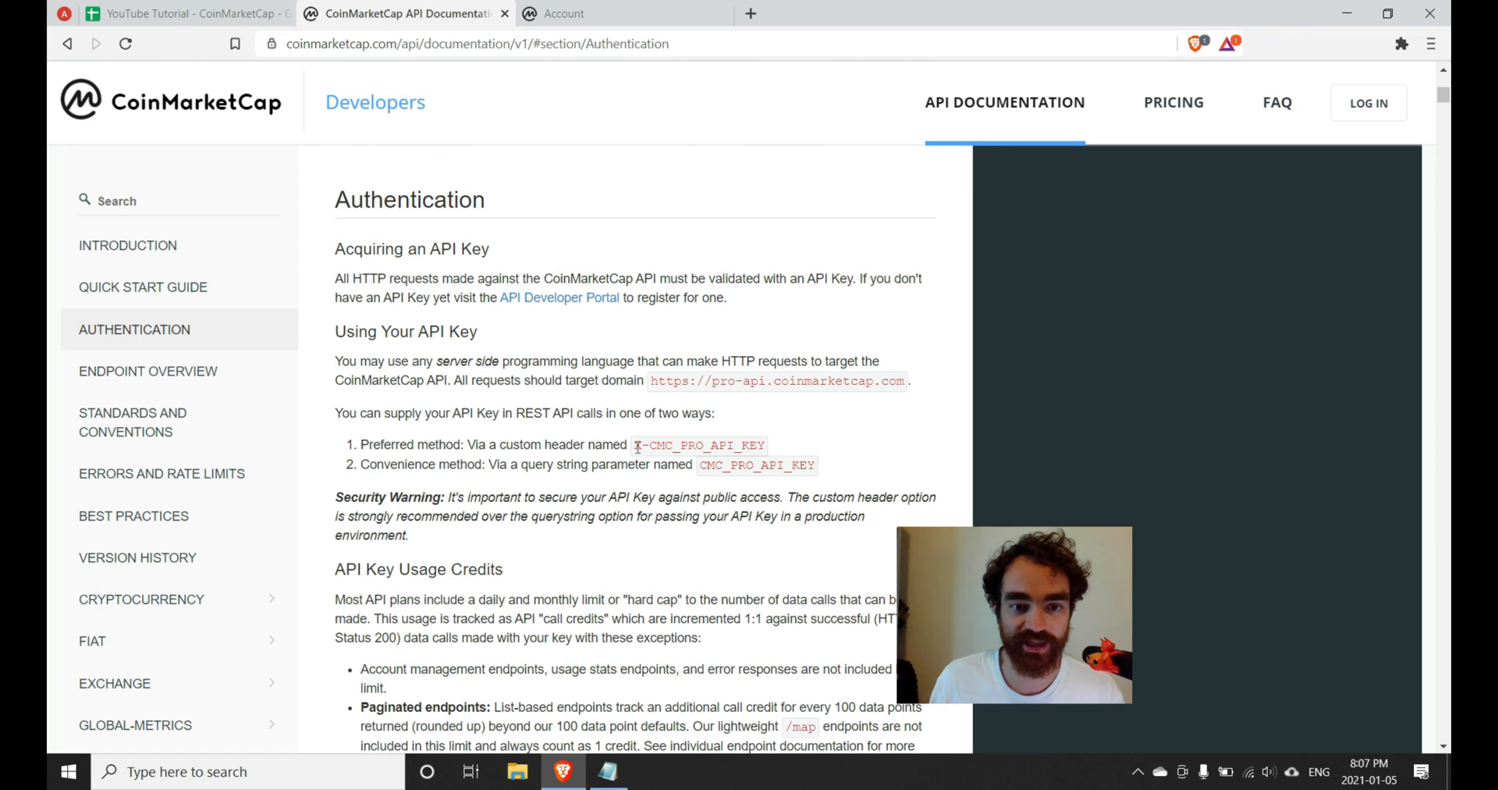
double_click(699, 445)
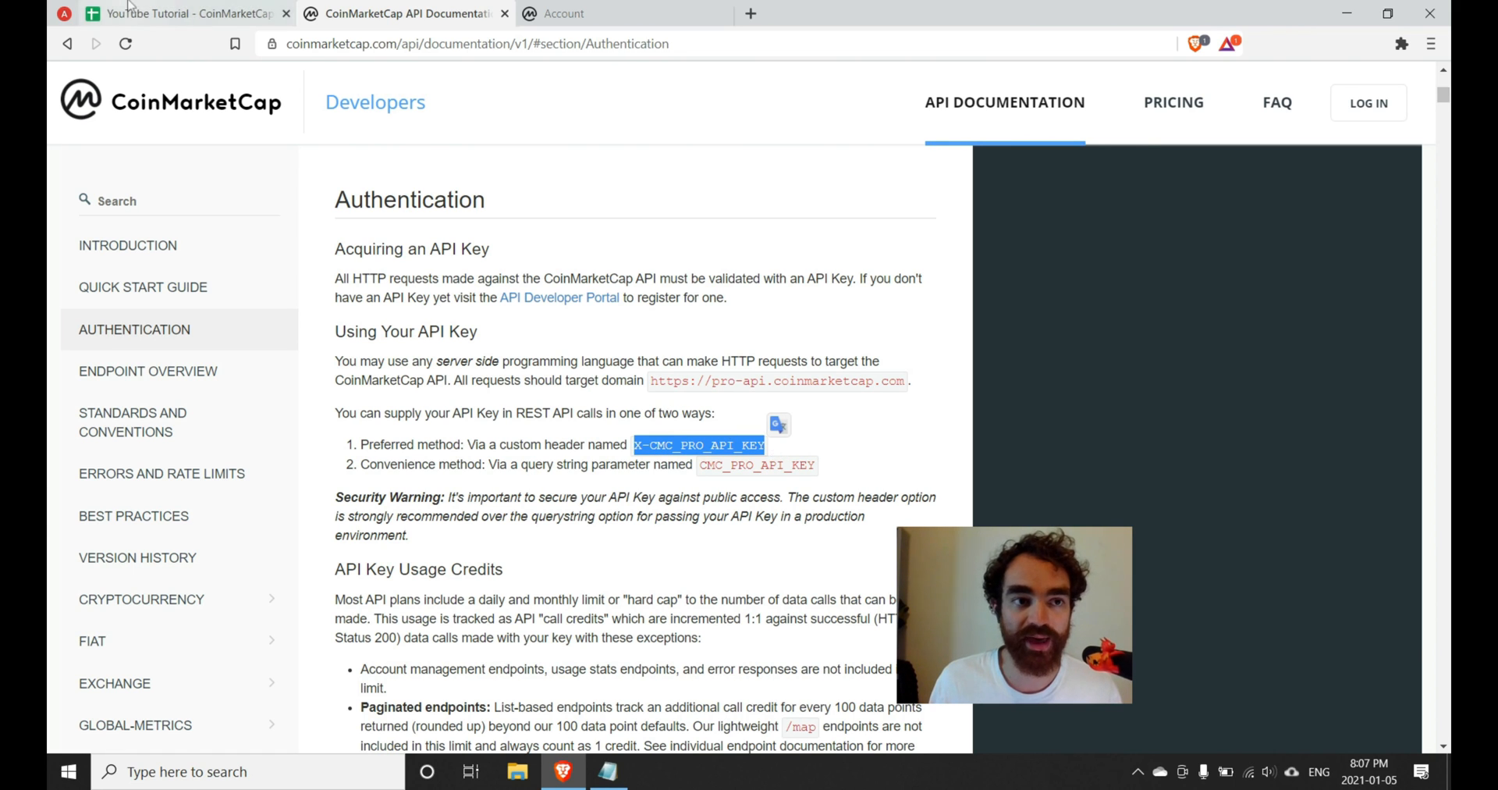
left_click(177, 13)
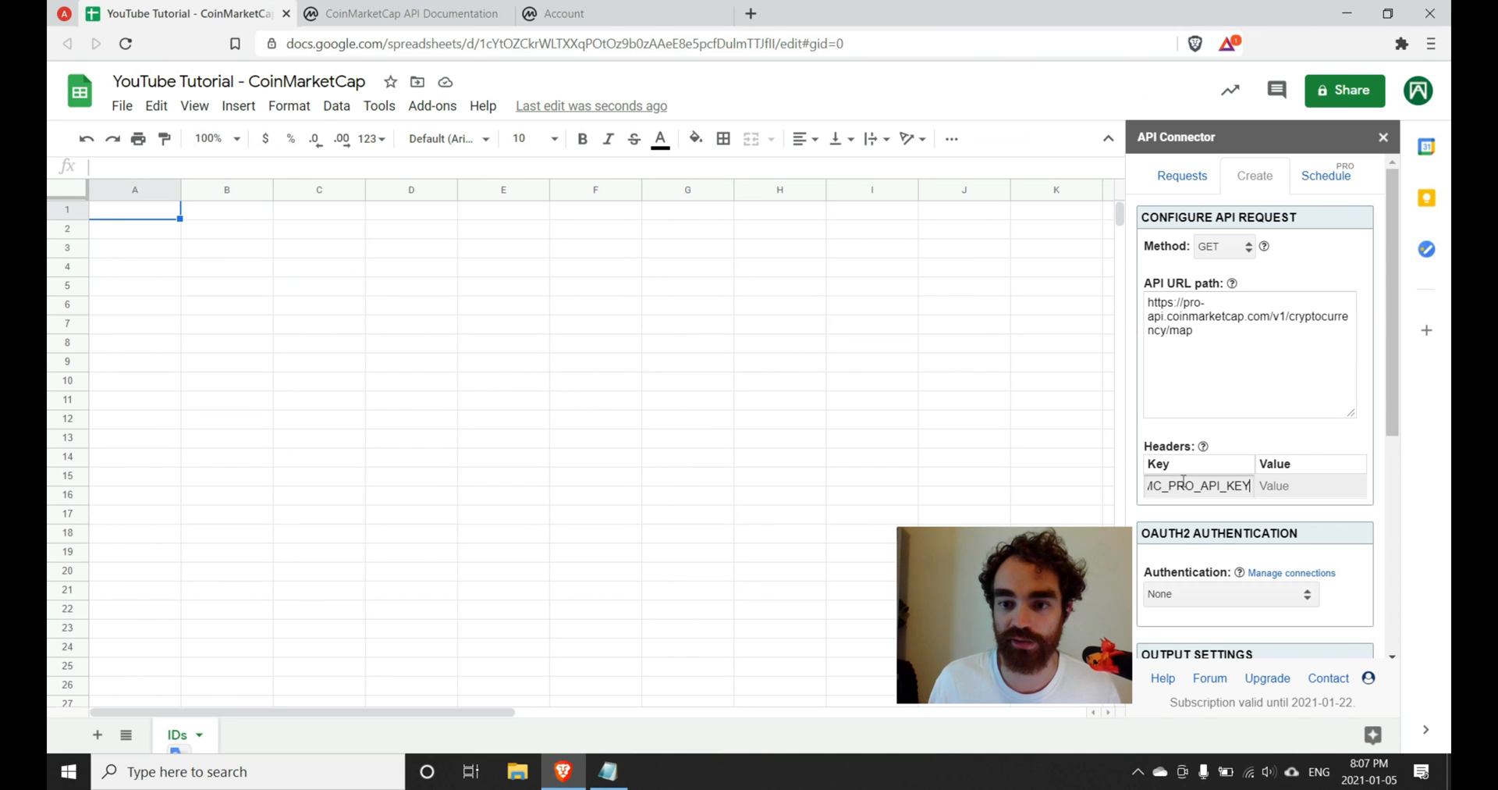
left_click(563, 13)
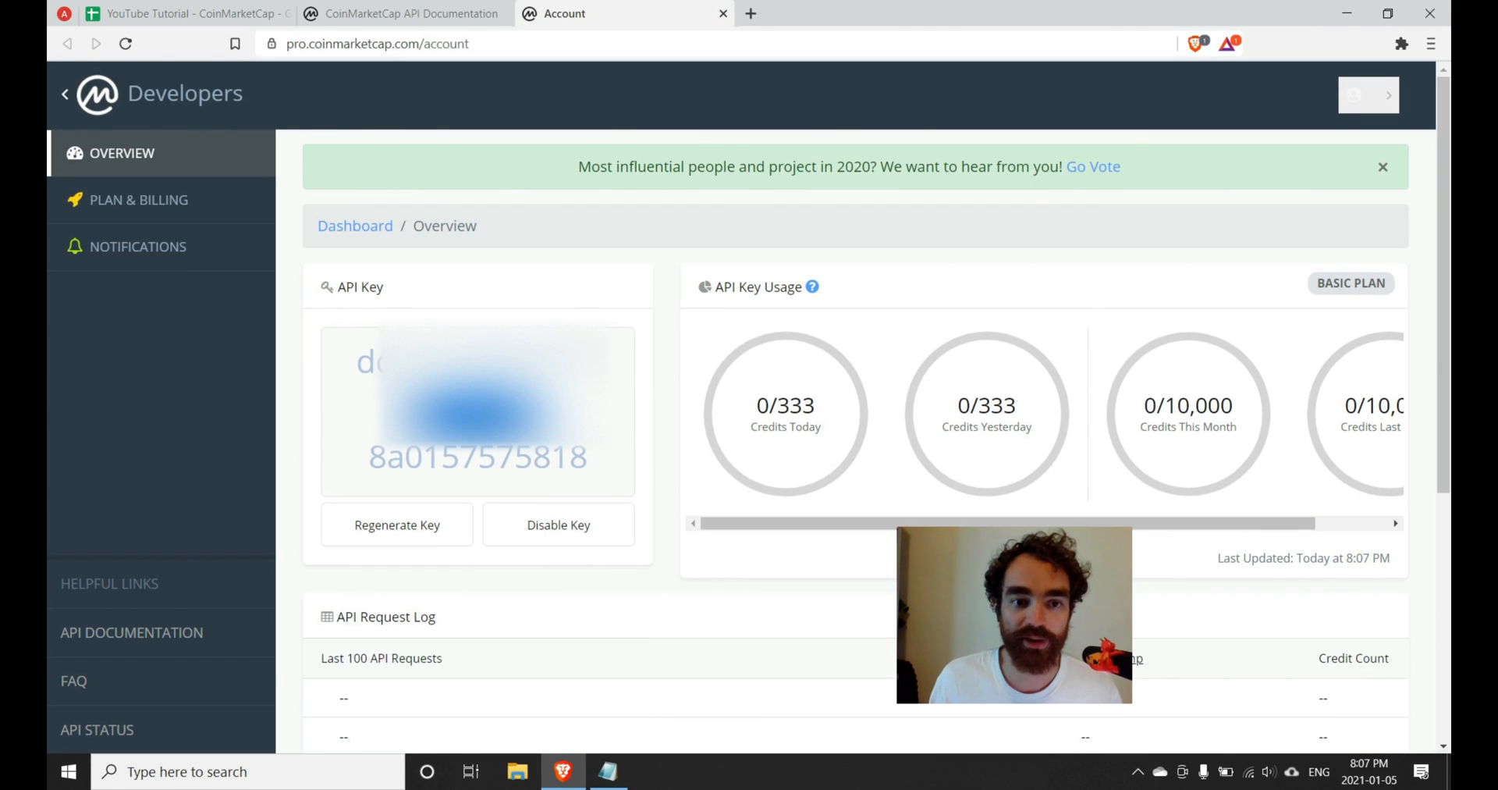
left_click(181, 14)
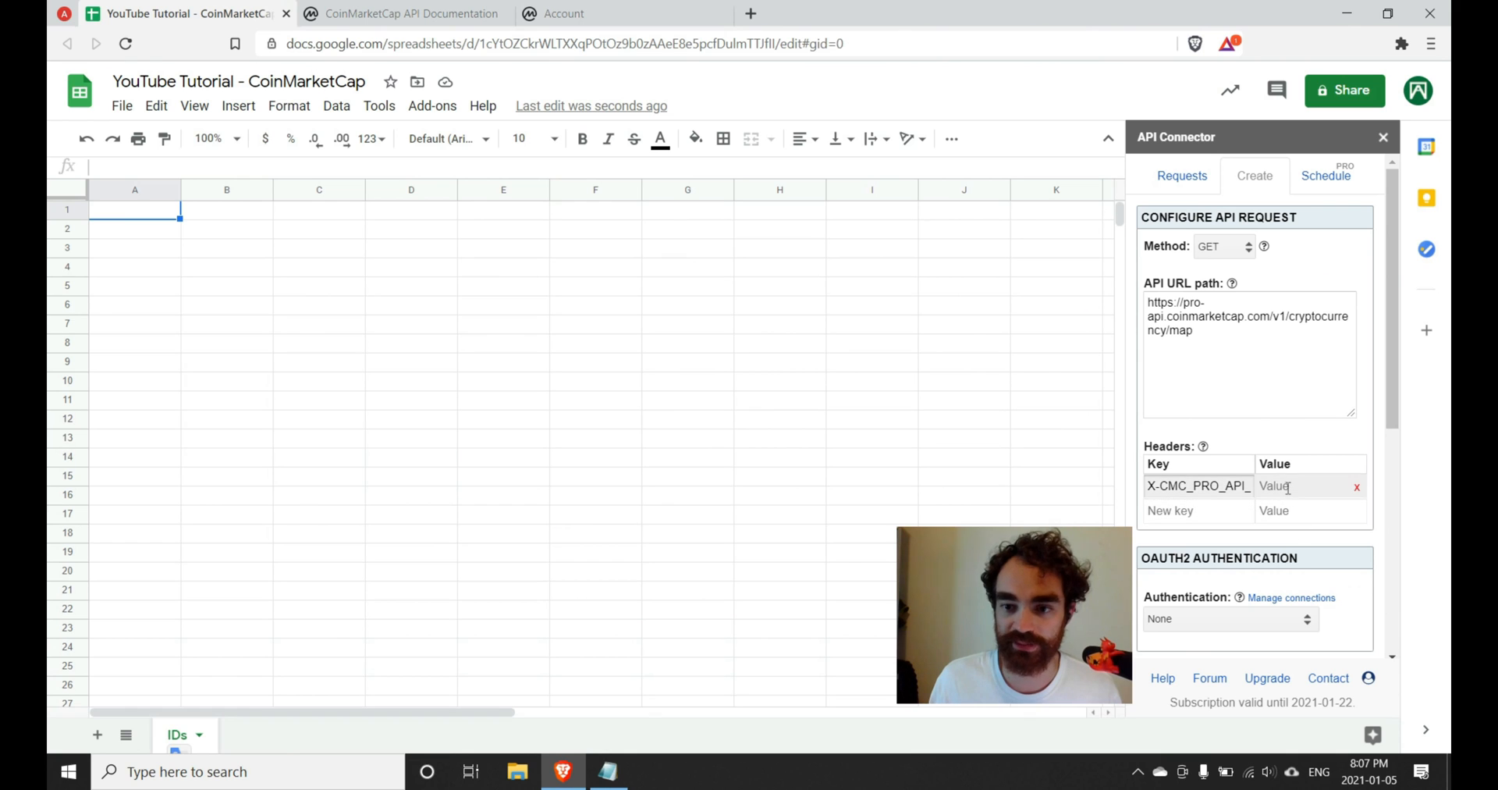
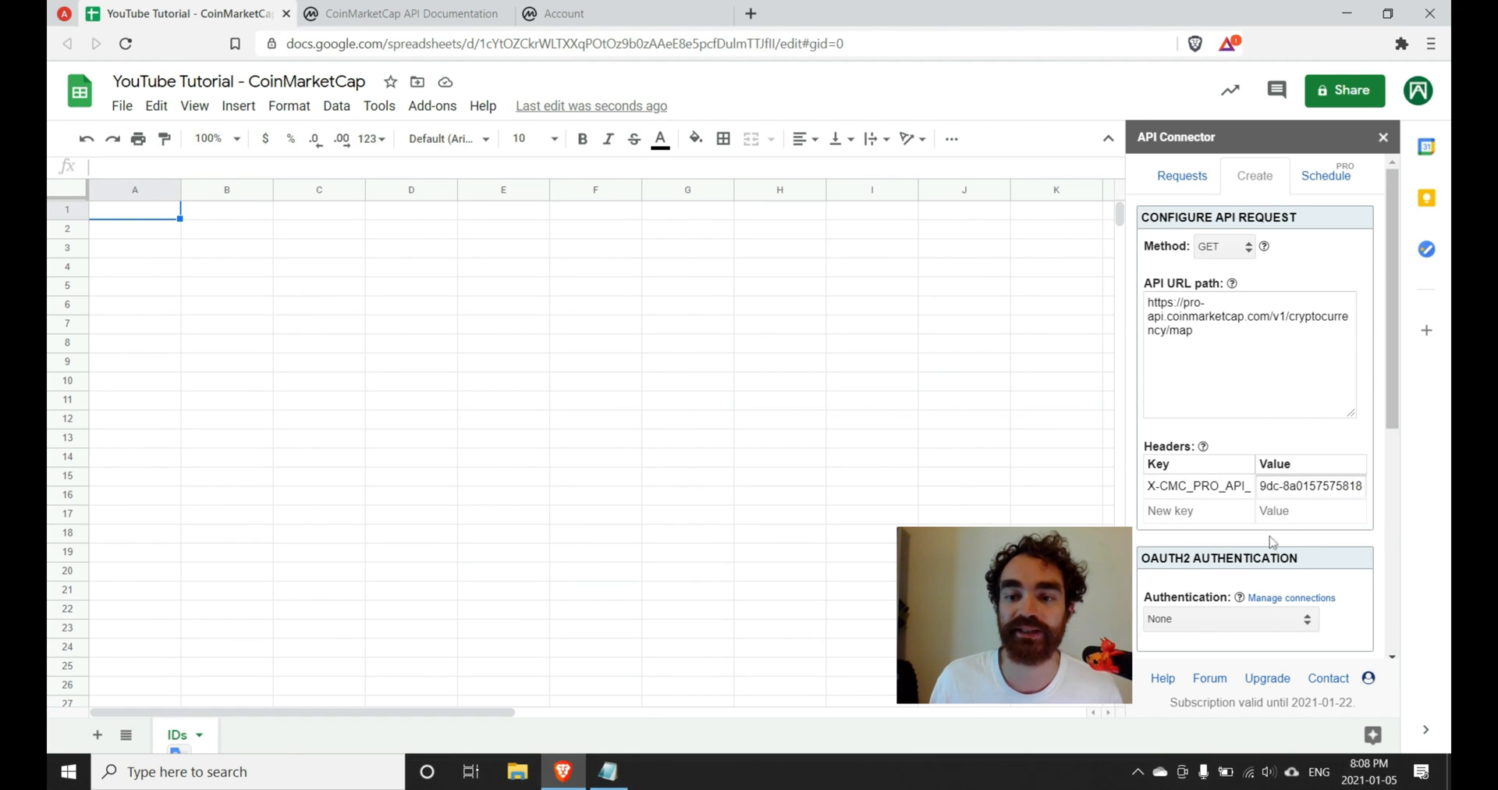
scroll("down", 3)
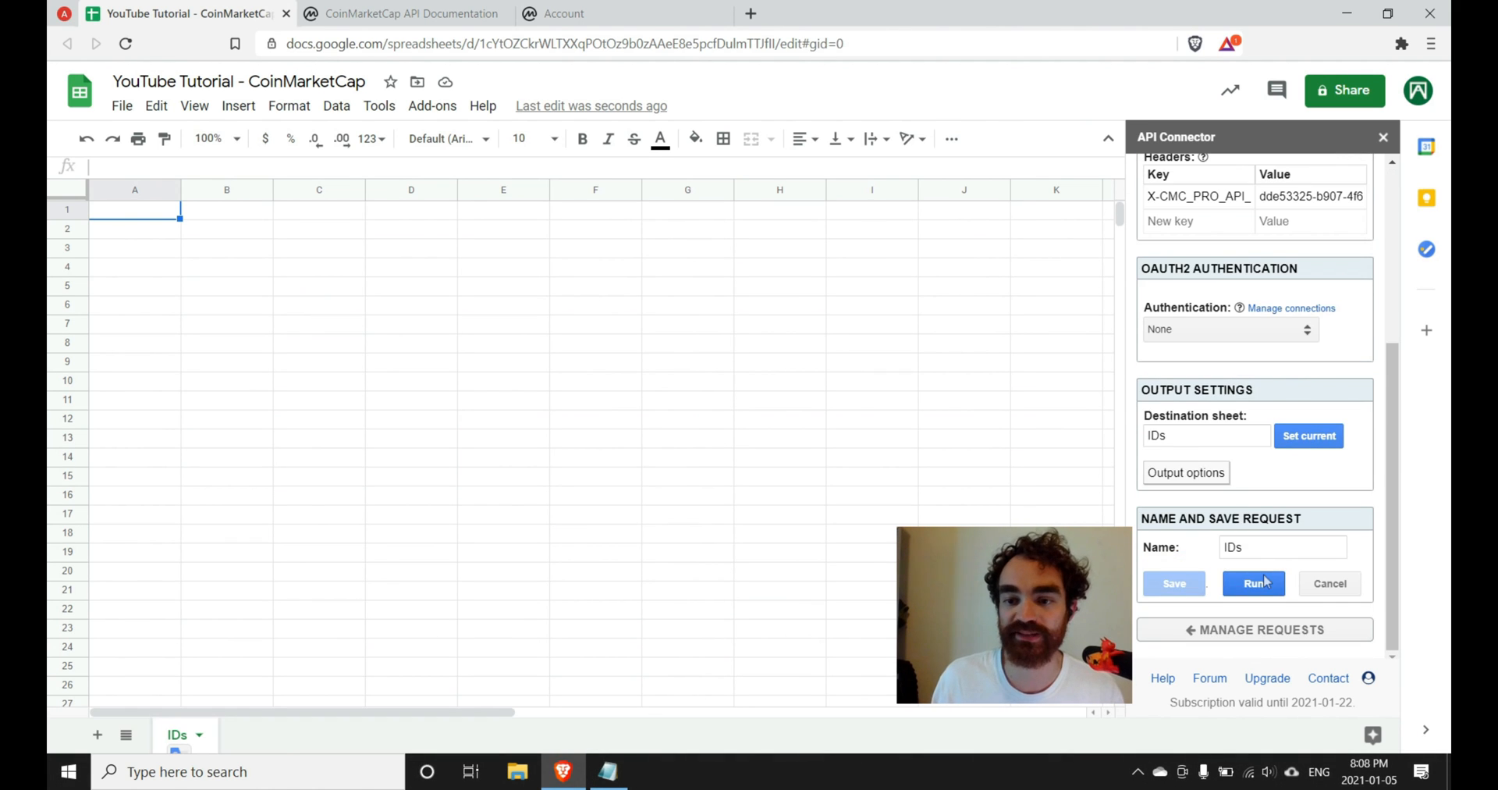
left_click(1254, 583)
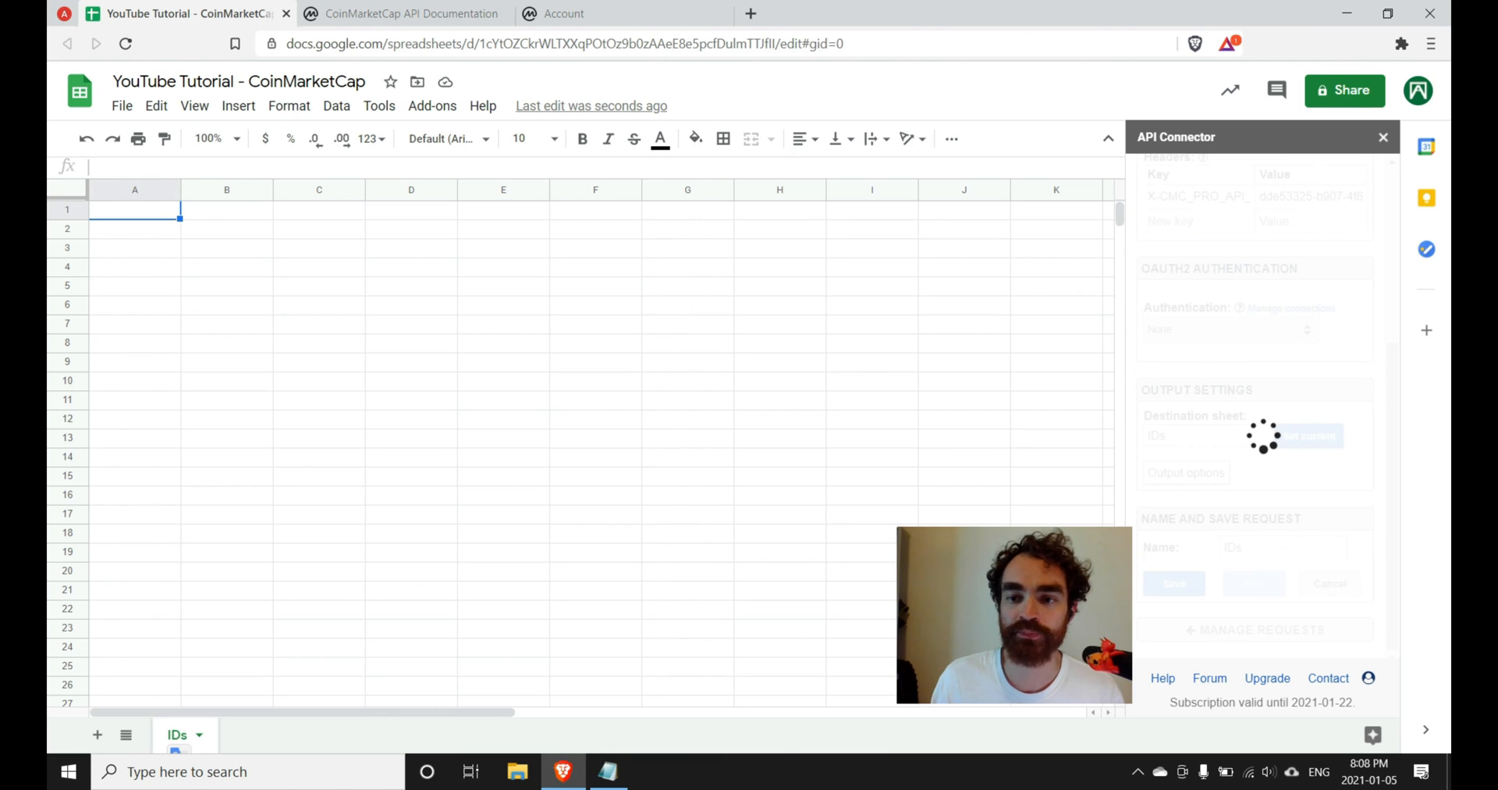
mouse_move(838, 480)
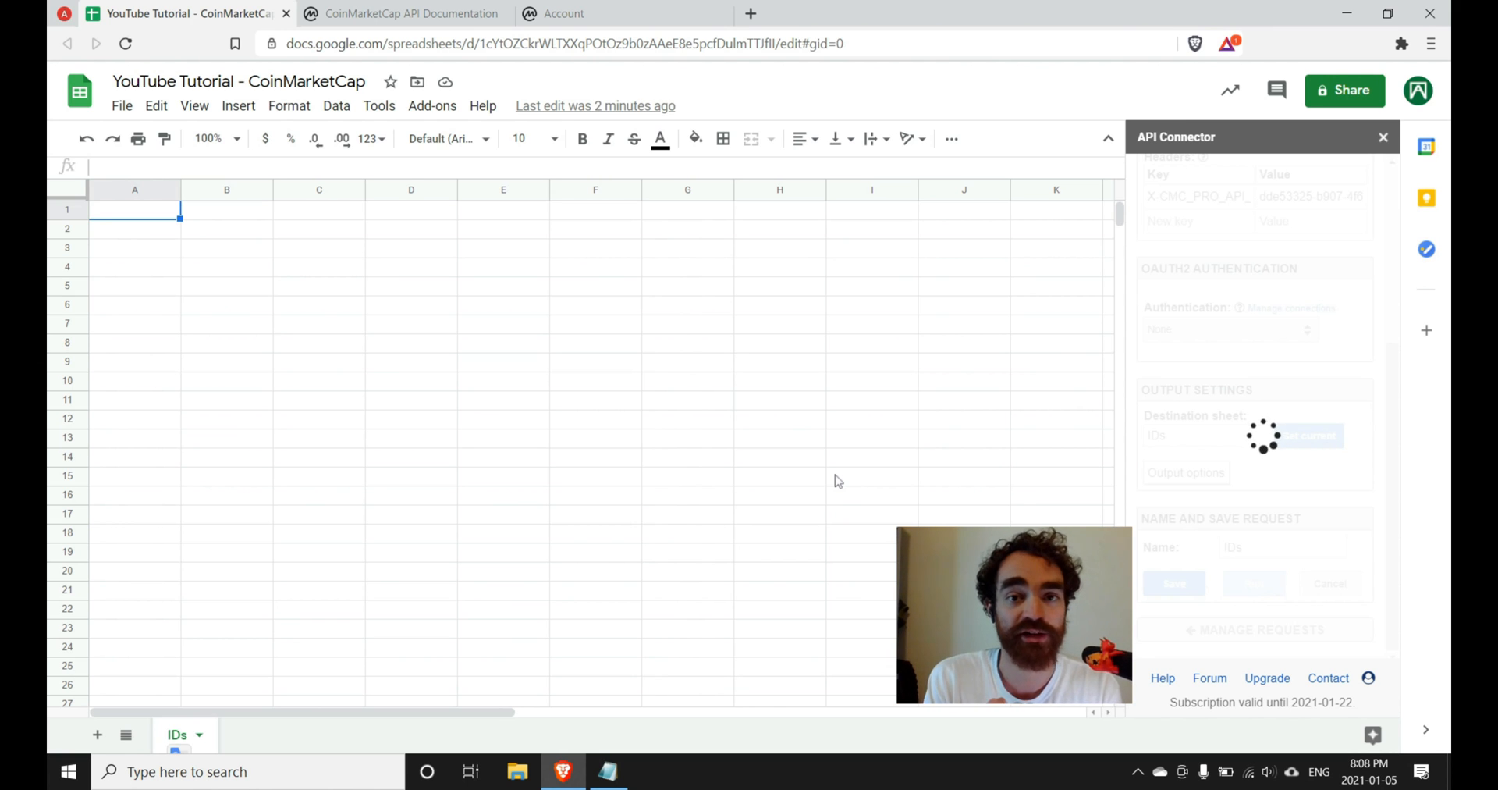
Step: Scroll through the thousands of coin rows on the IDs sheet, then bring up the API docs
left_click(1253, 568)
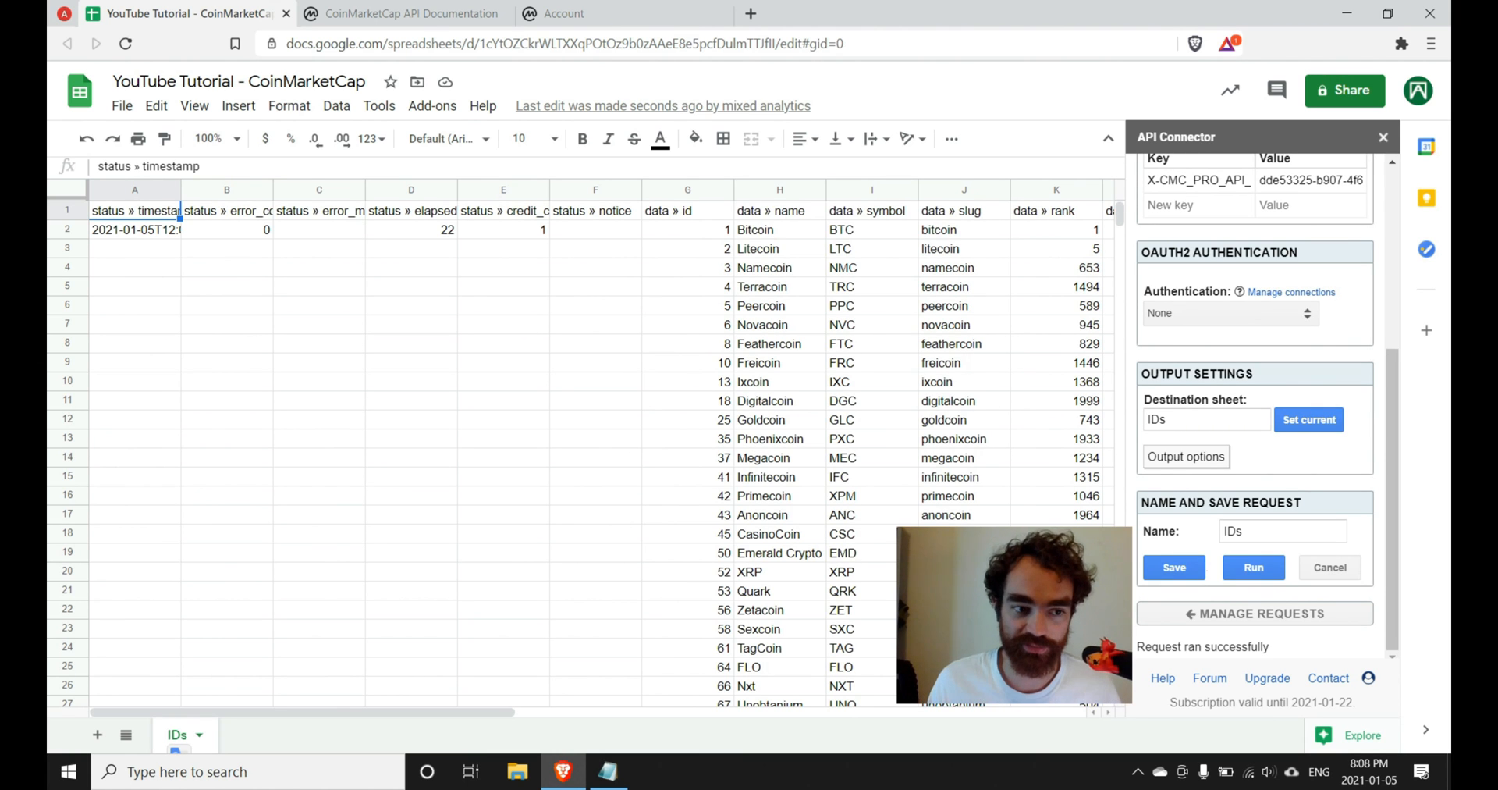
scroll("down", 3)
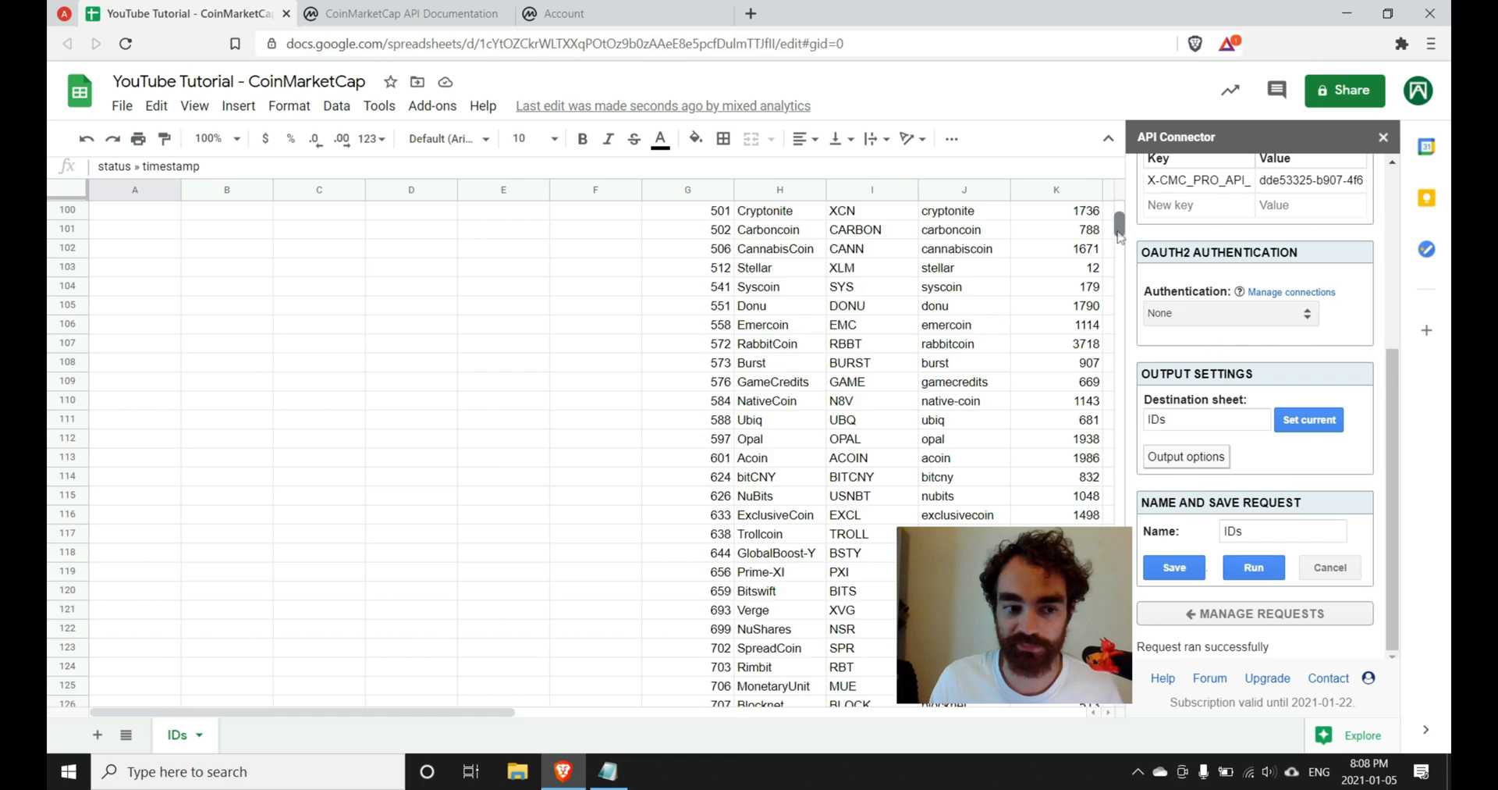
scroll("down", 3)
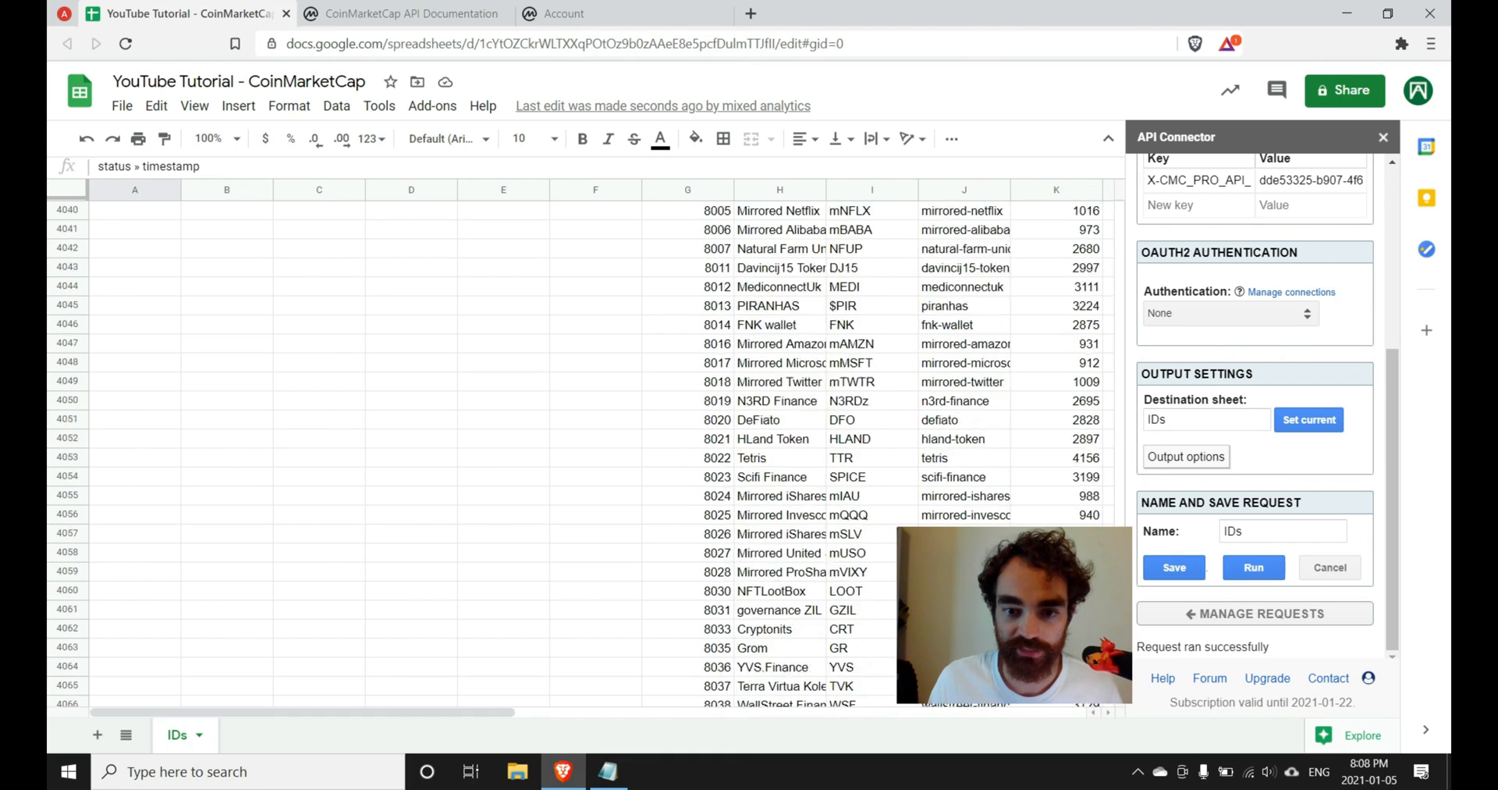
scroll("down", 3)
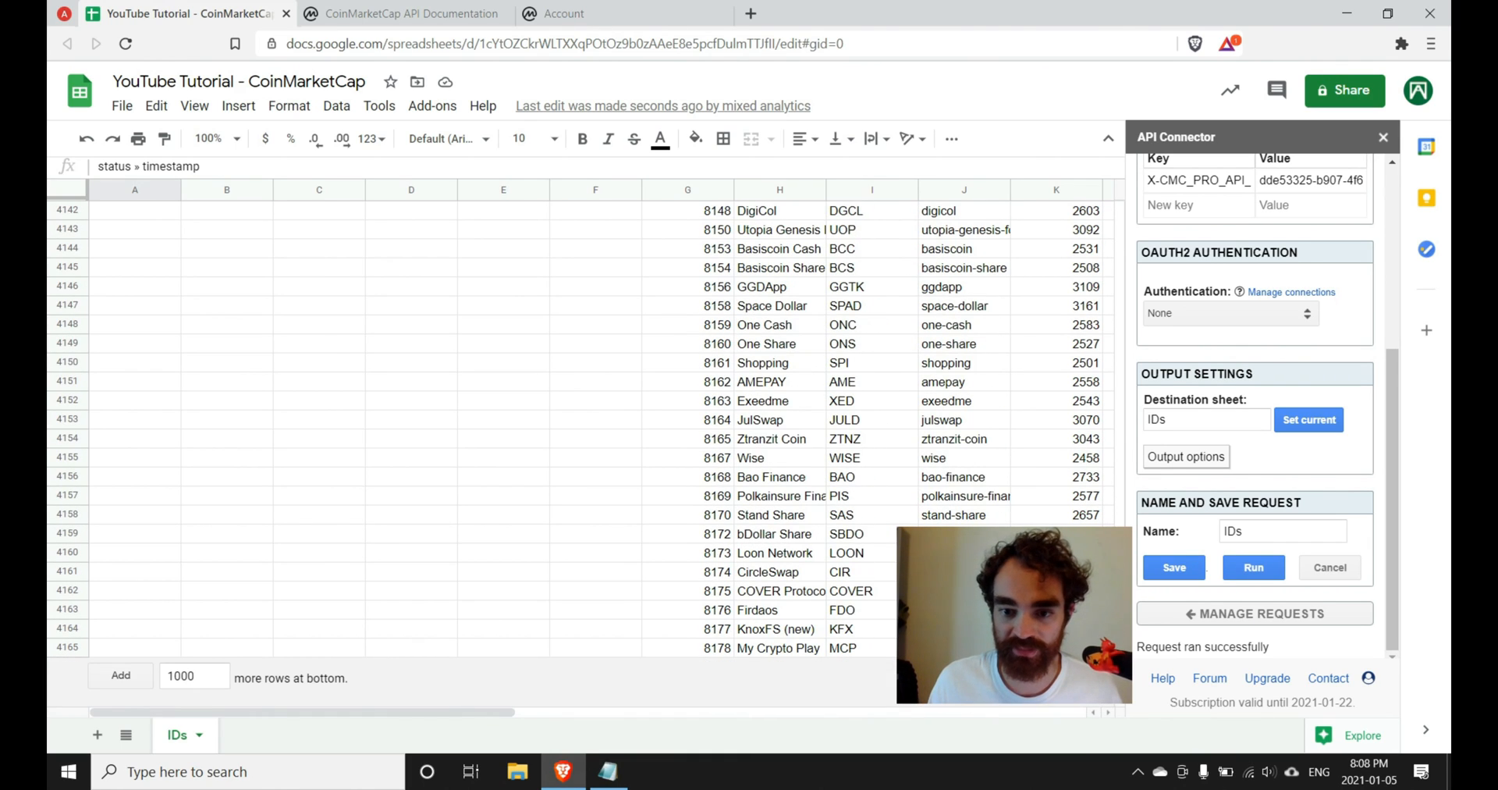
scroll("up", 3)
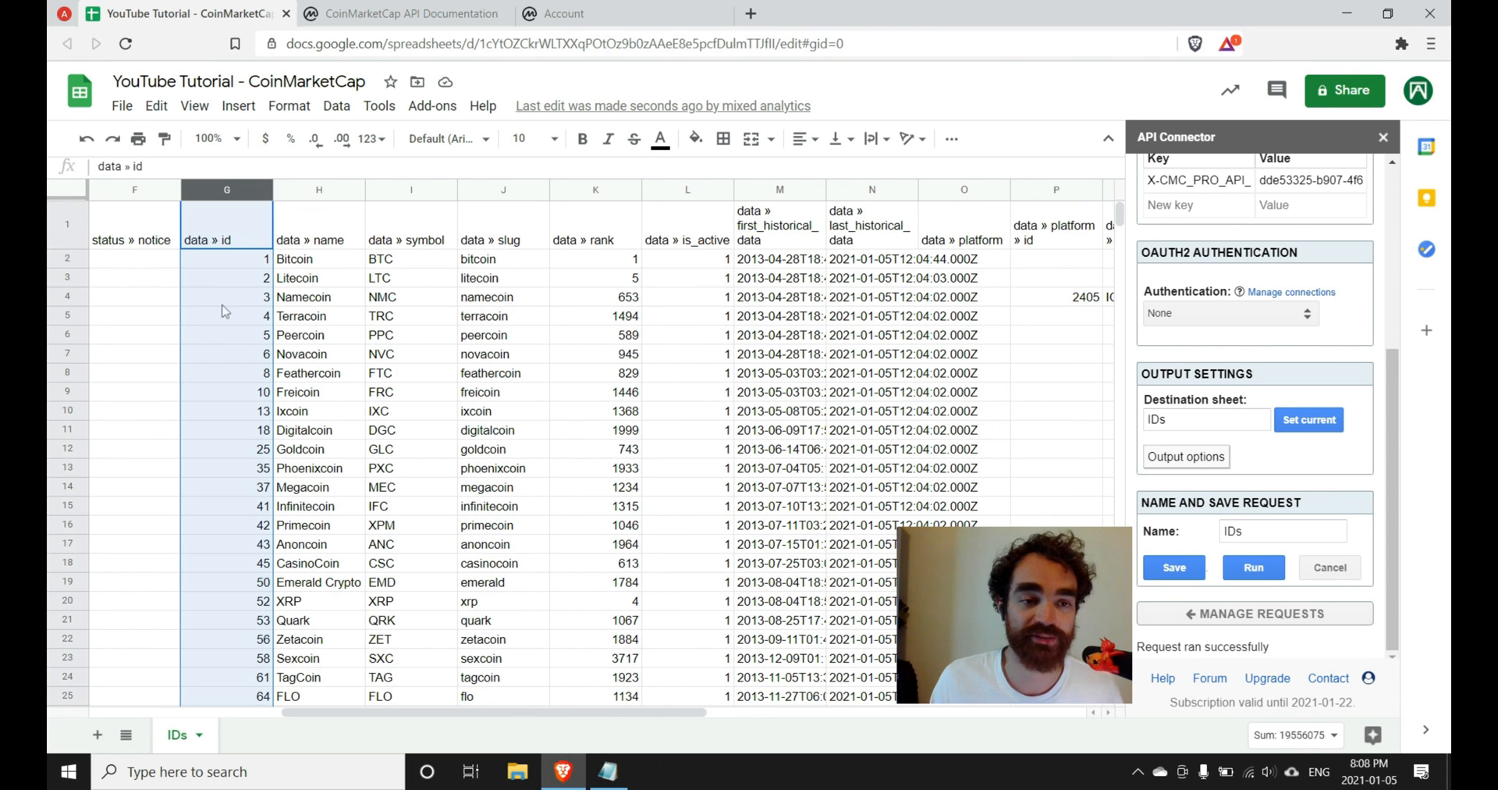
mouse_move(347, 268)
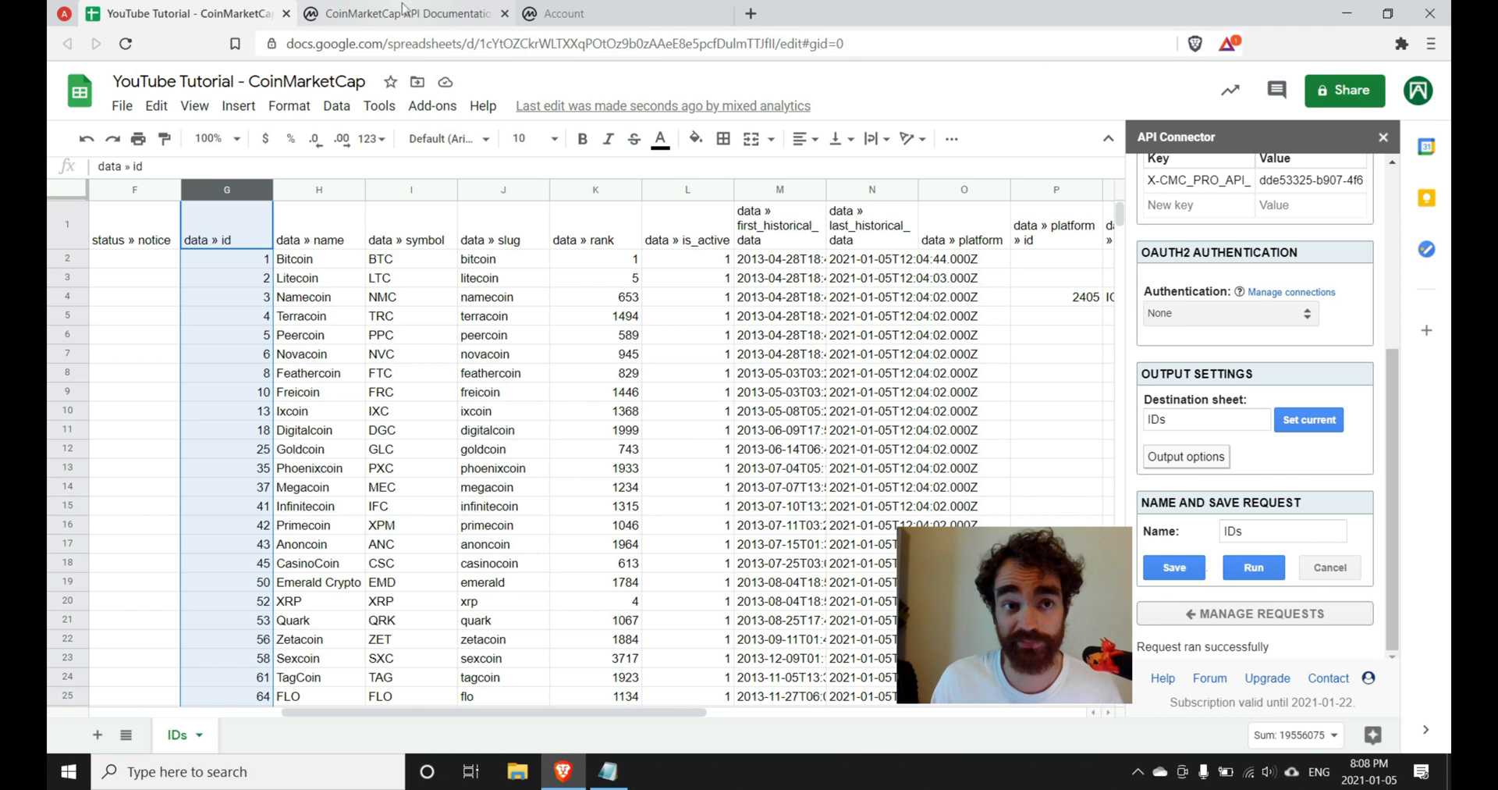
left_click(401, 13)
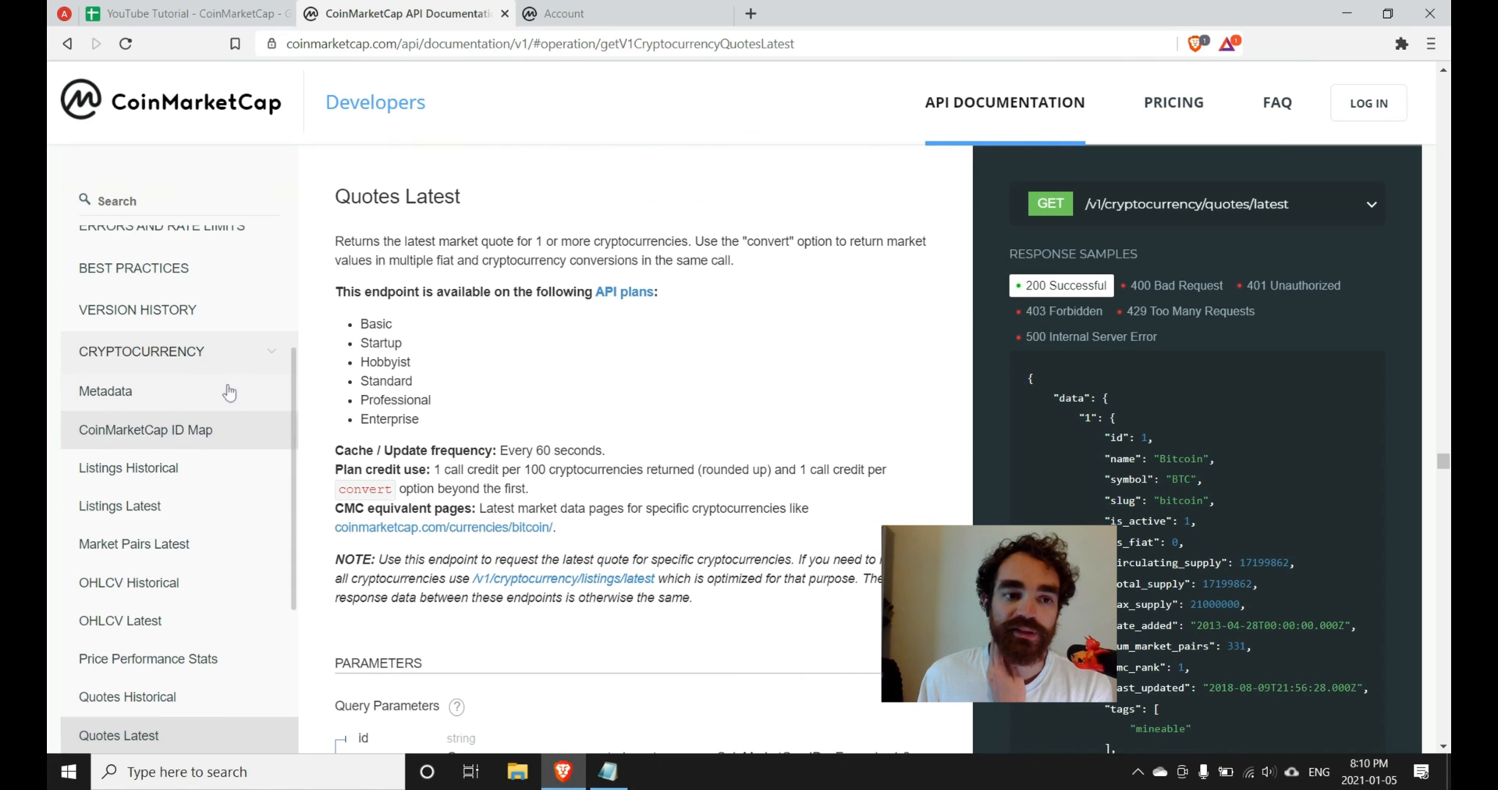
Step: Open the Quotes Latest docs page and expand its GET endpoint to show the Server URL
left_click(105, 391)
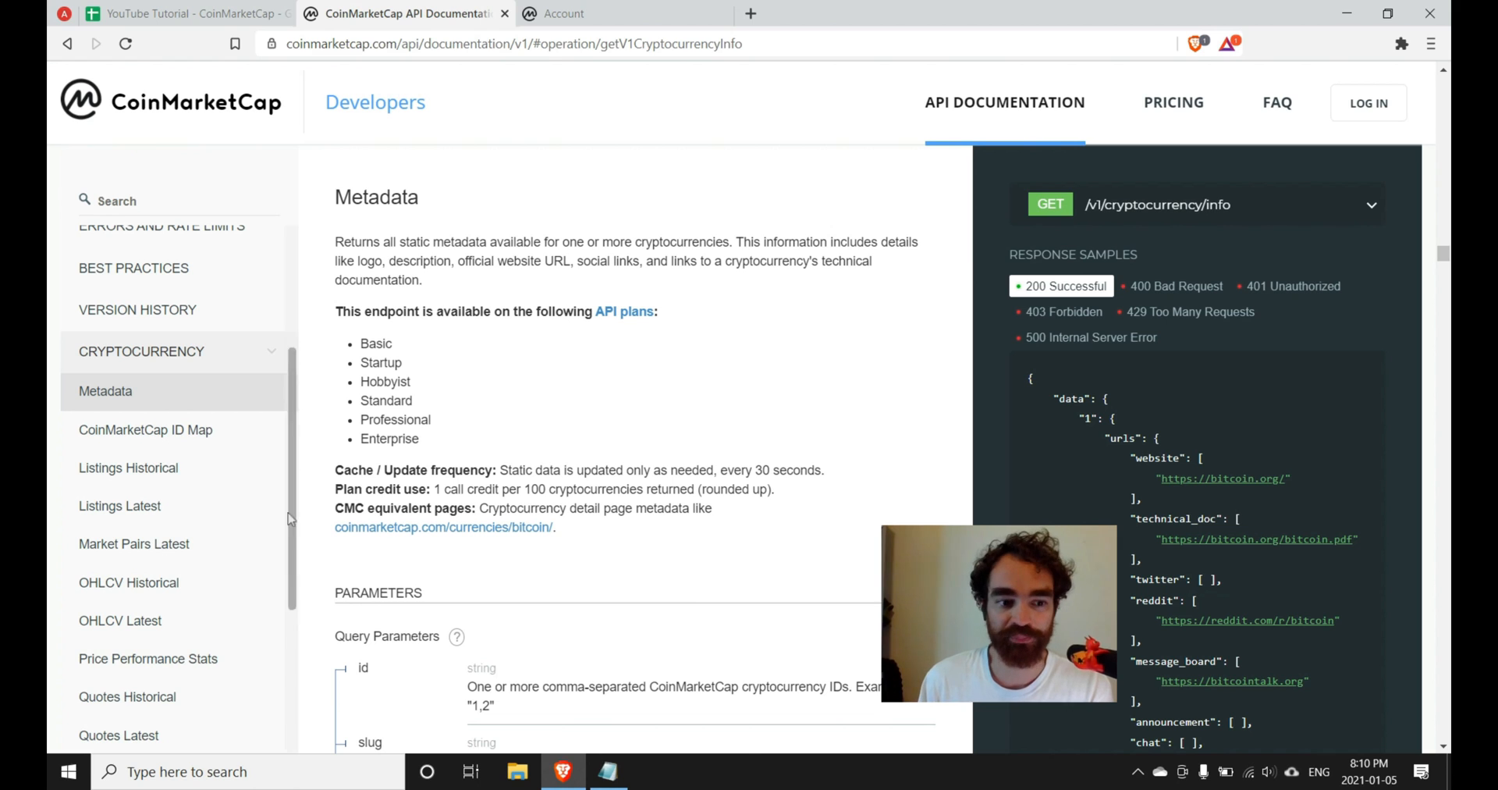
mouse_move(119, 734)
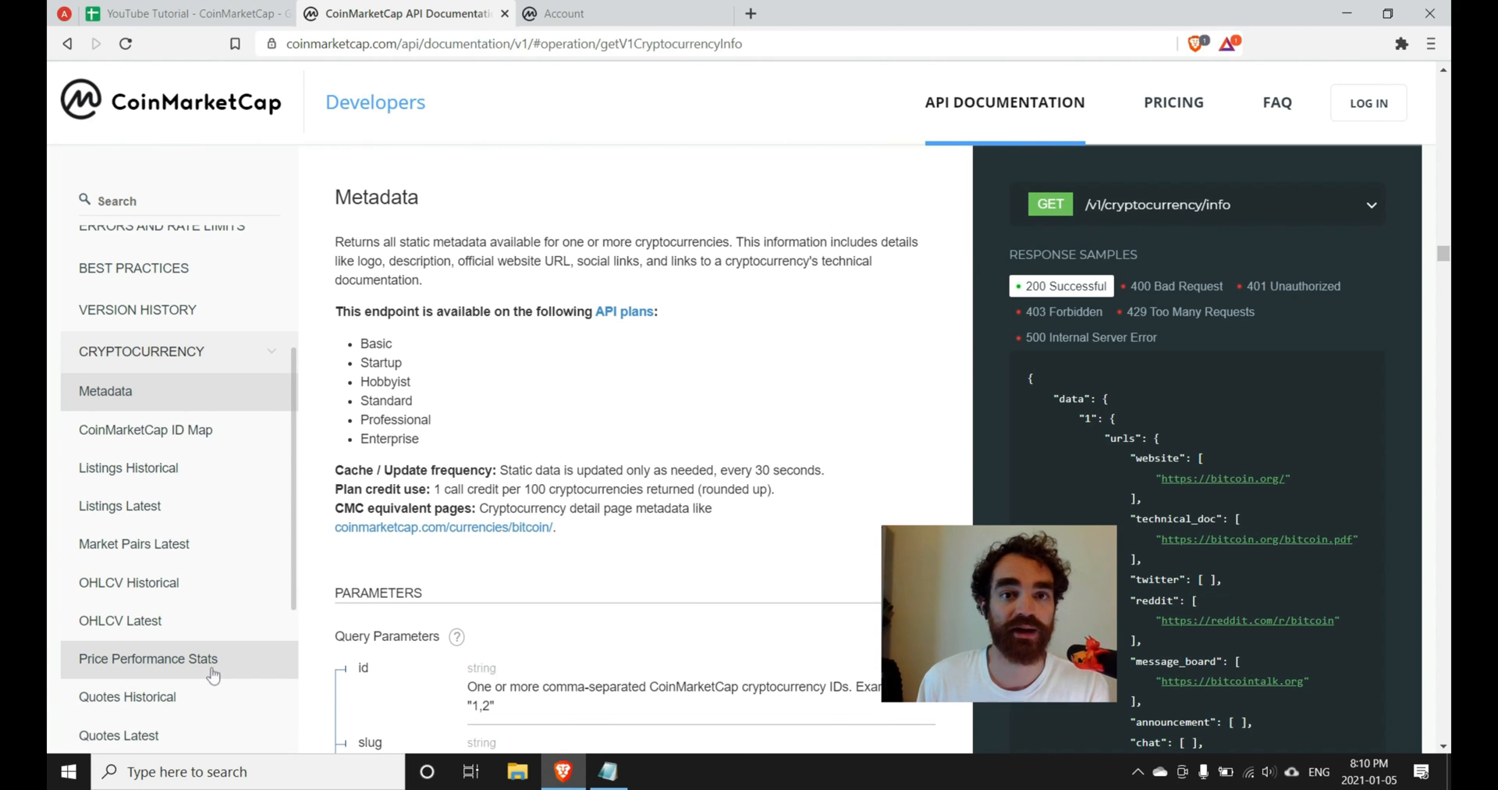
mouse_move(189, 744)
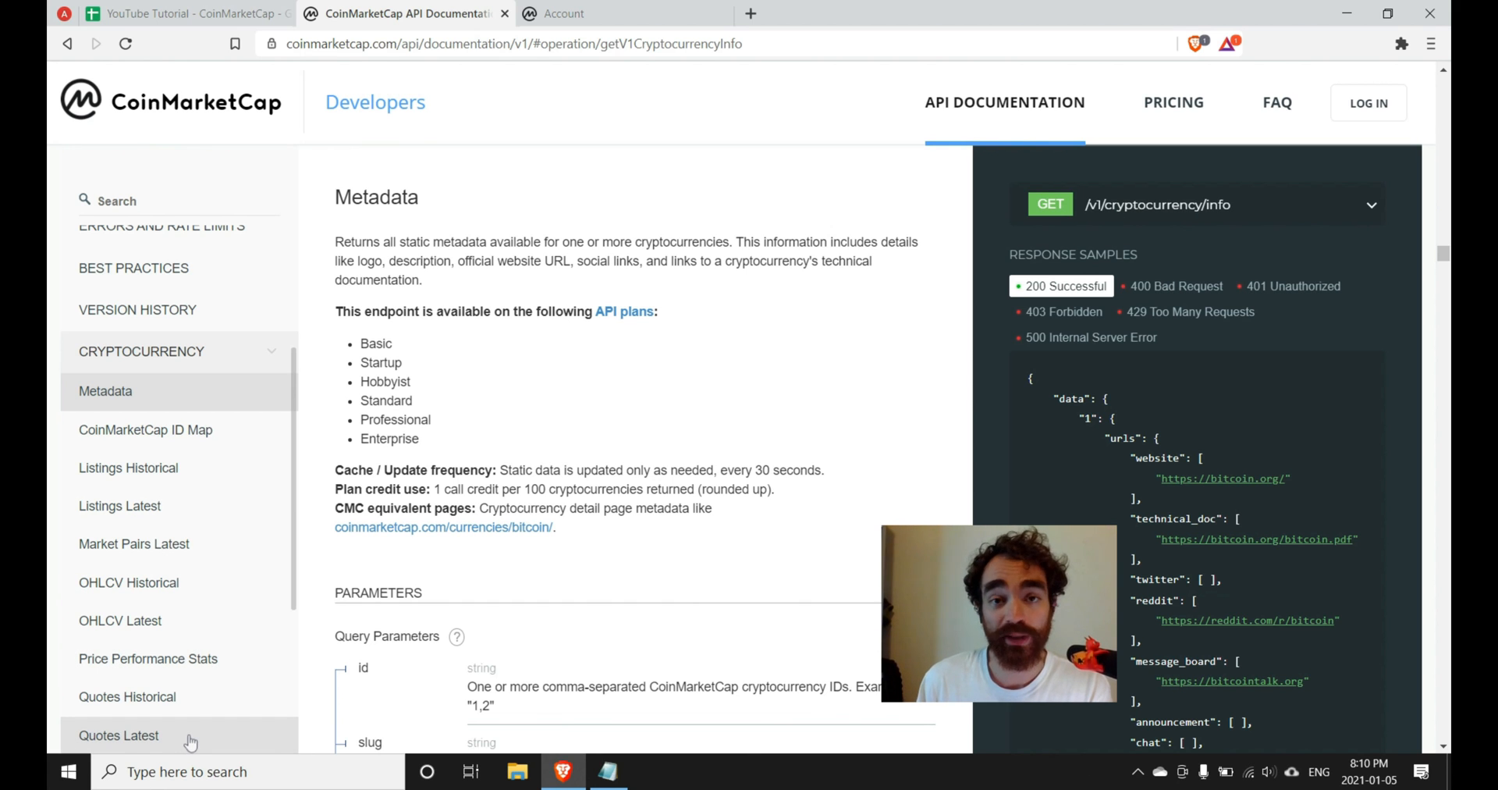
left_click(119, 735)
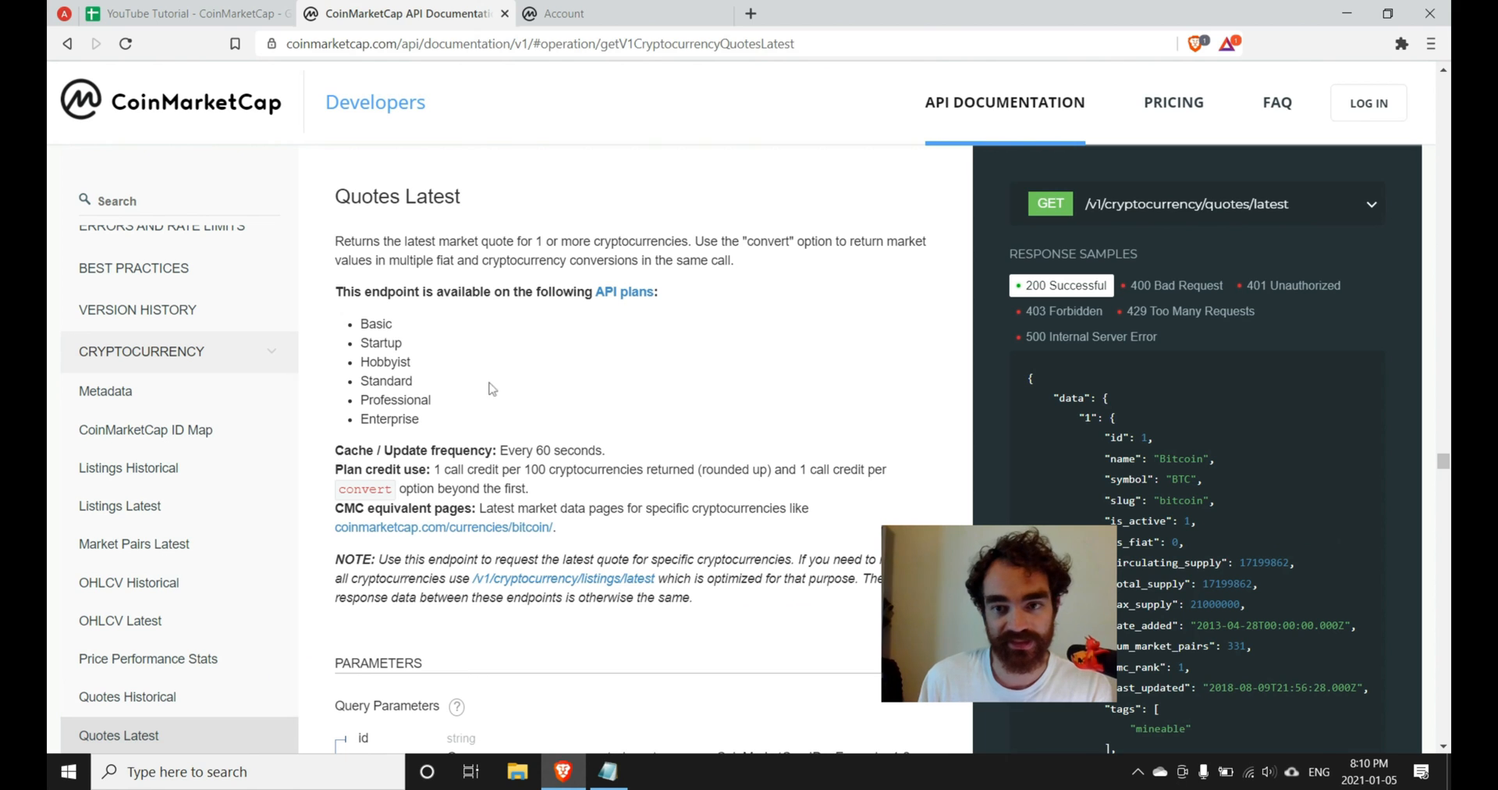
left_click(1370, 203)
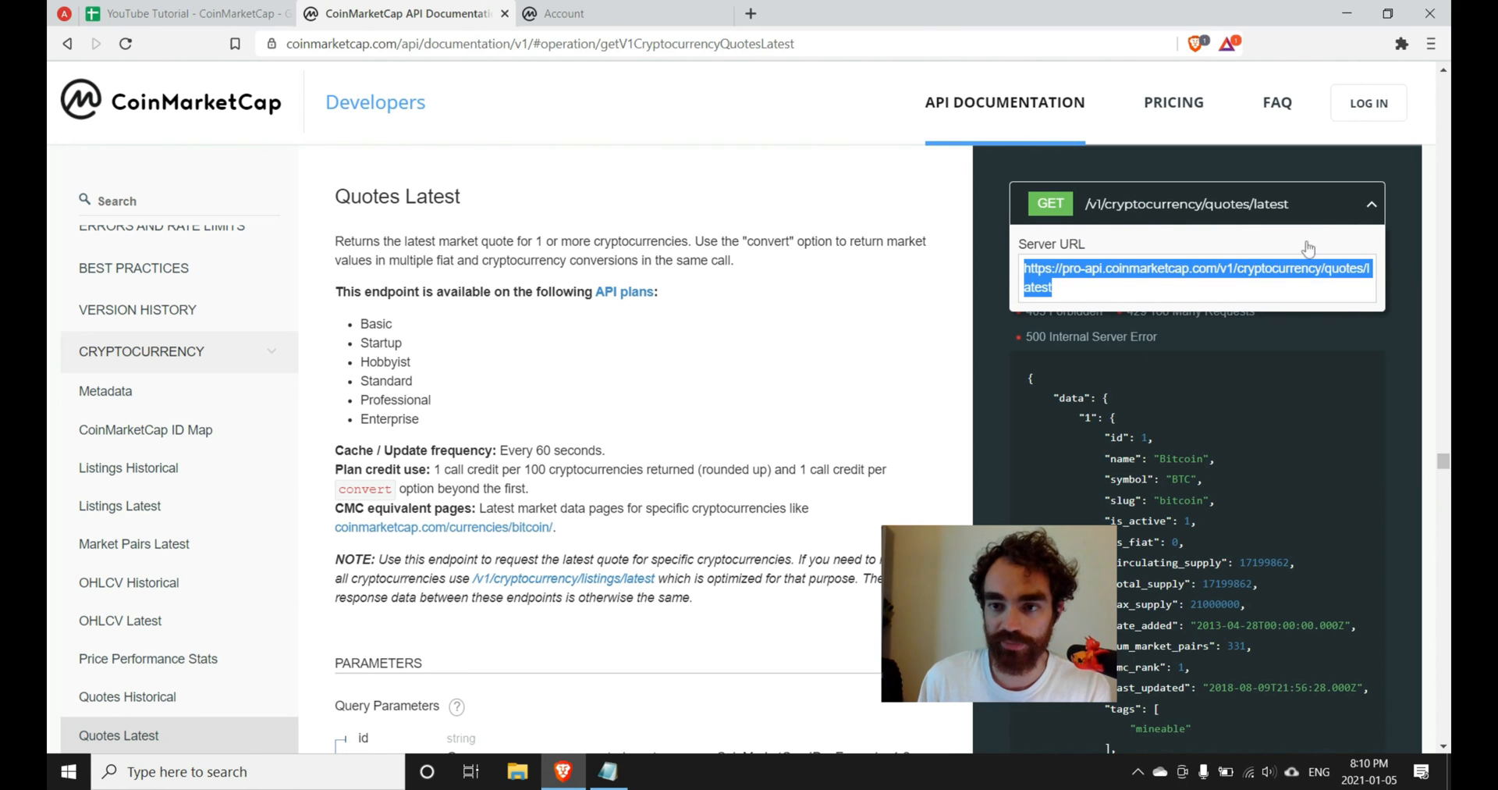
left_click(182, 13)
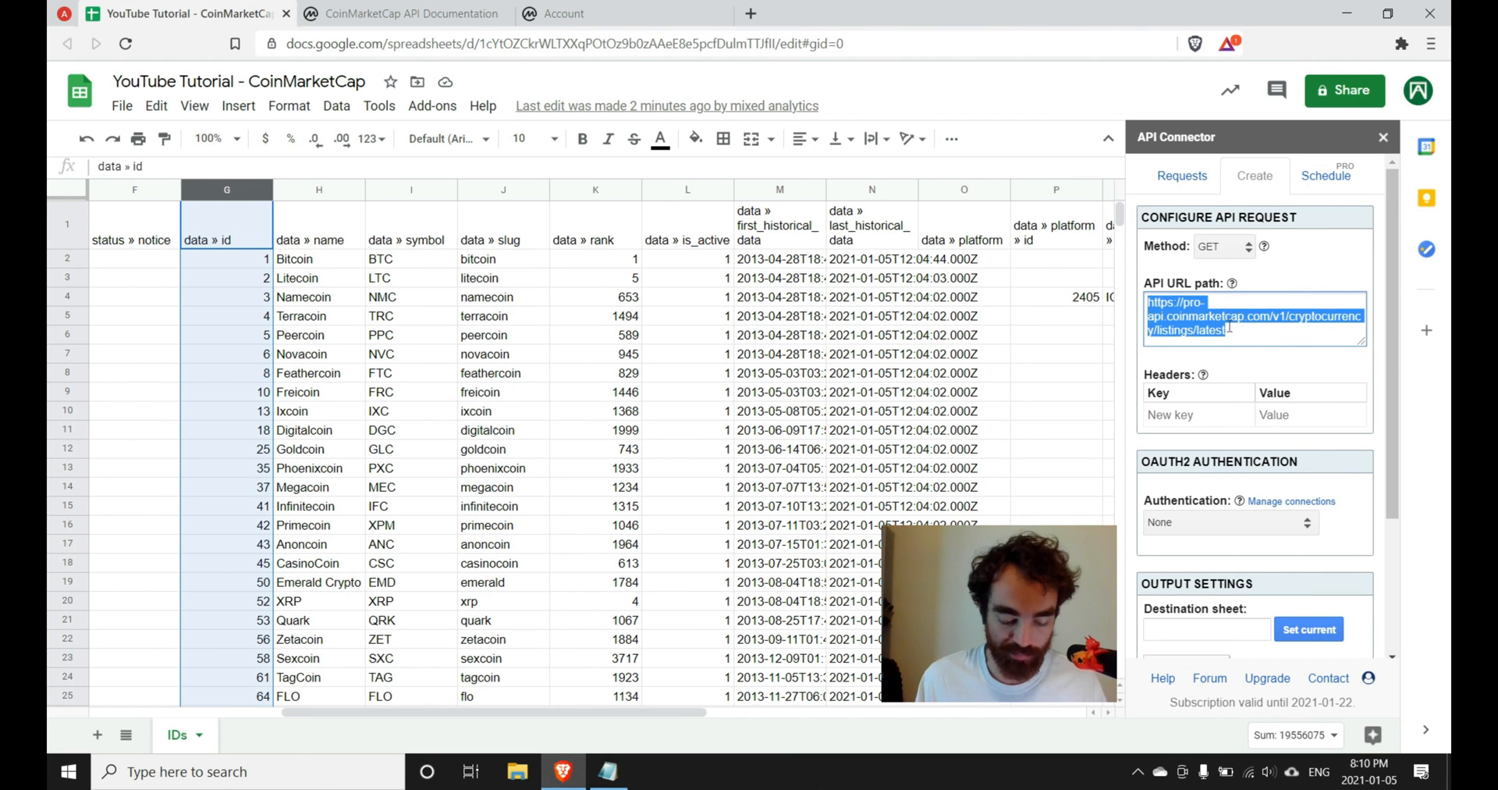
Step: Change the URL path to quotes/latest and send output to a new 'Latest Quotes' sheet
type("quotes/latest")
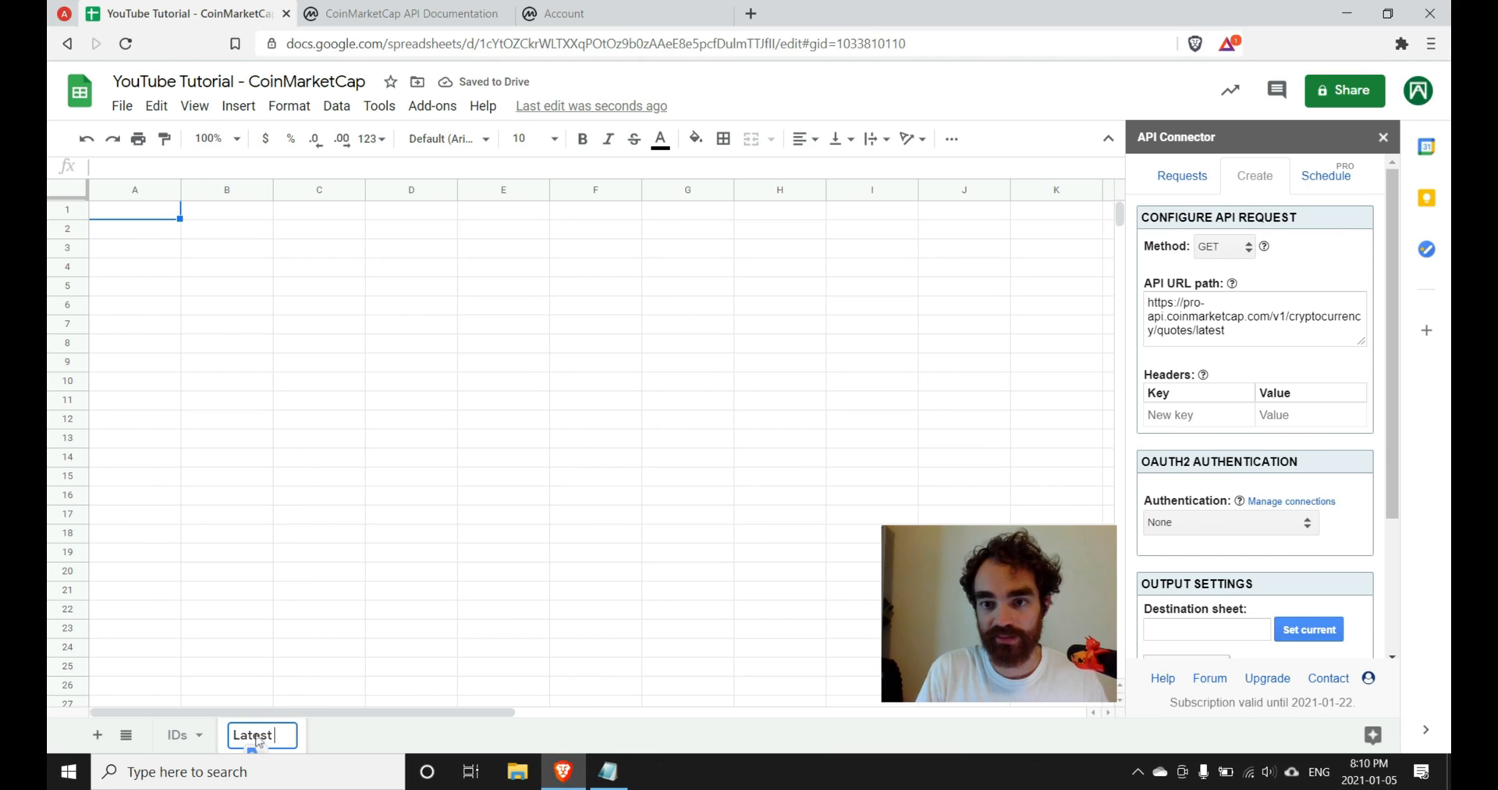
type("QUot")
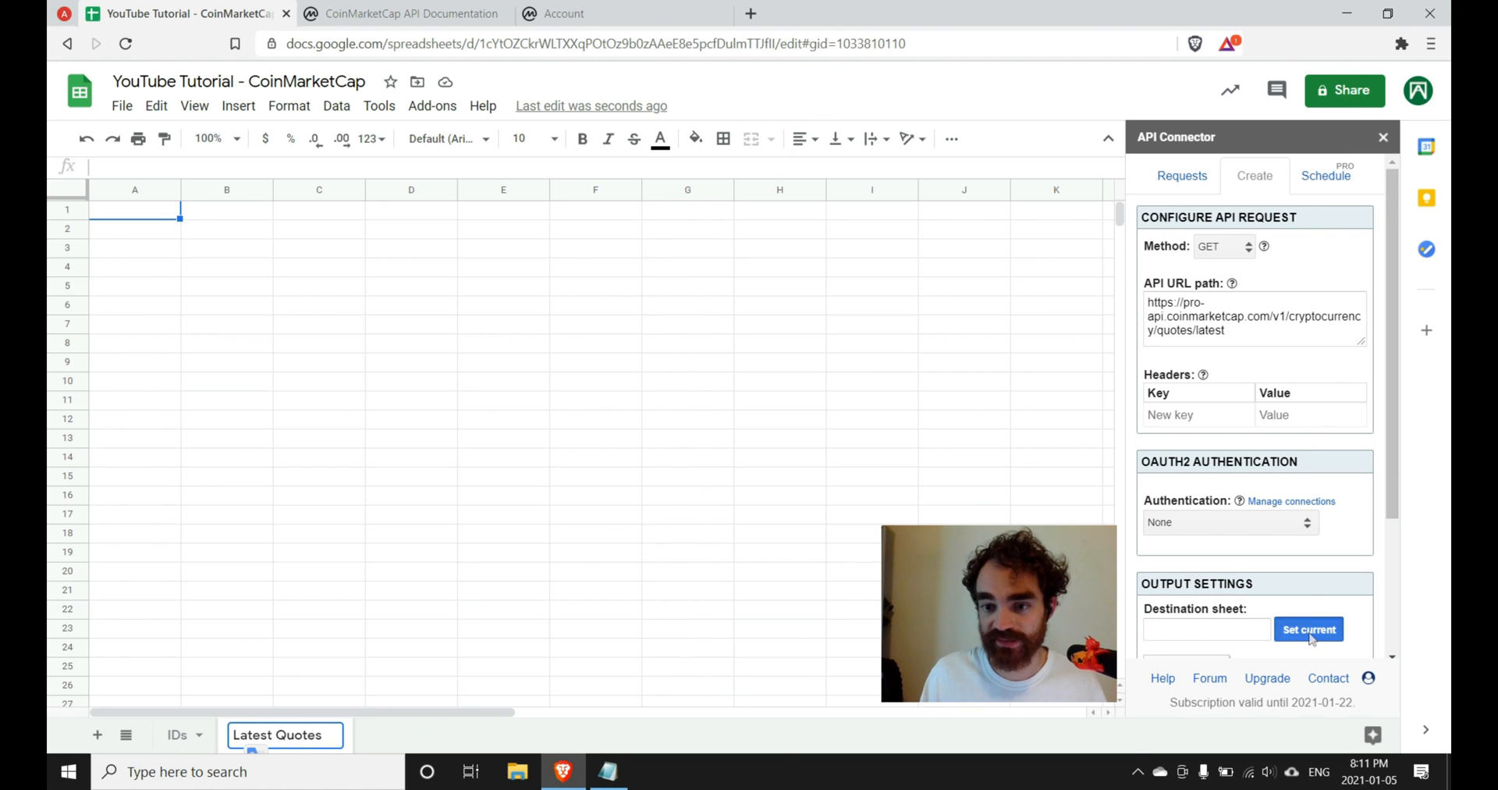
left_click(1308, 629)
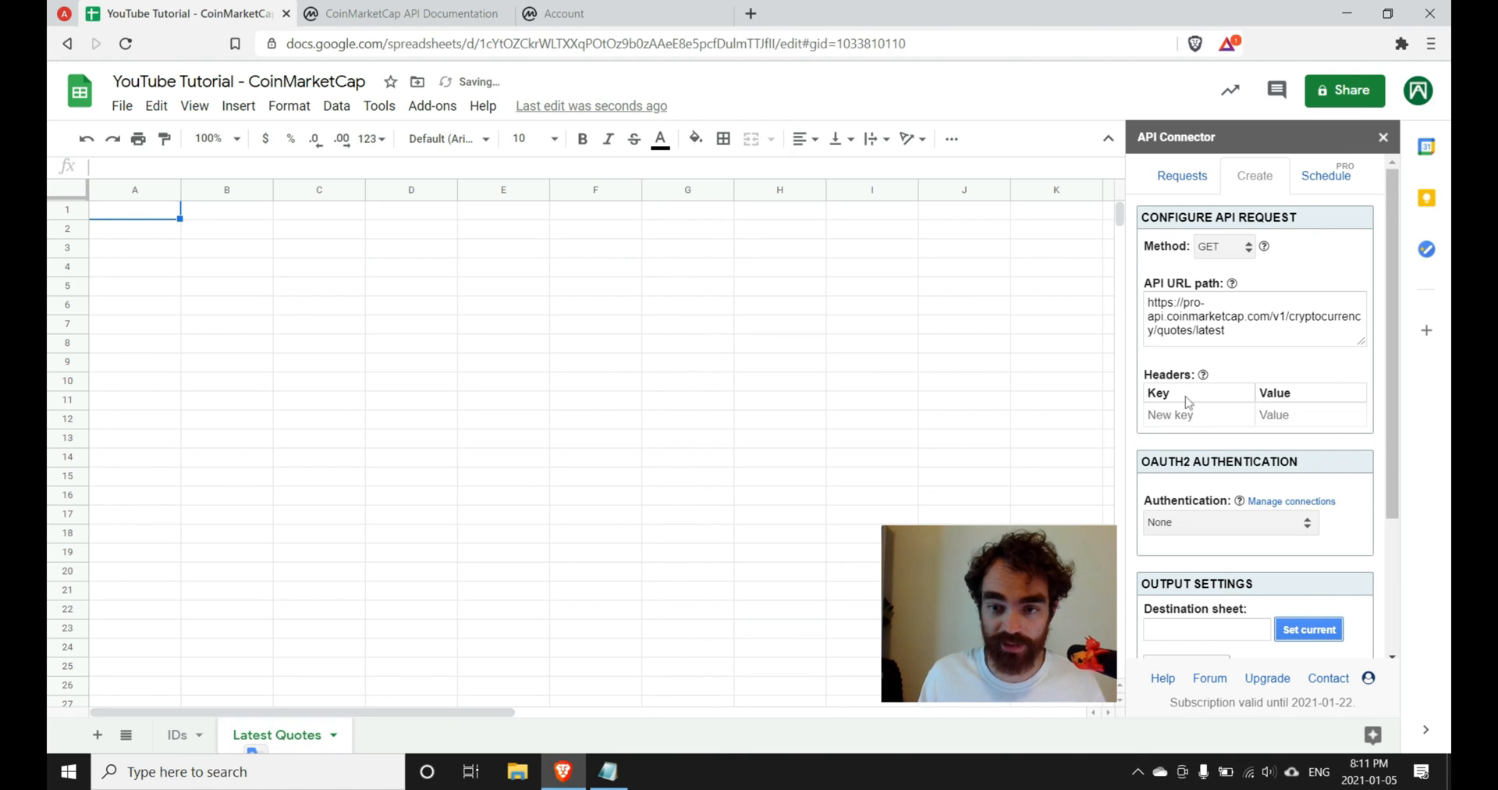
left_click(1308, 628)
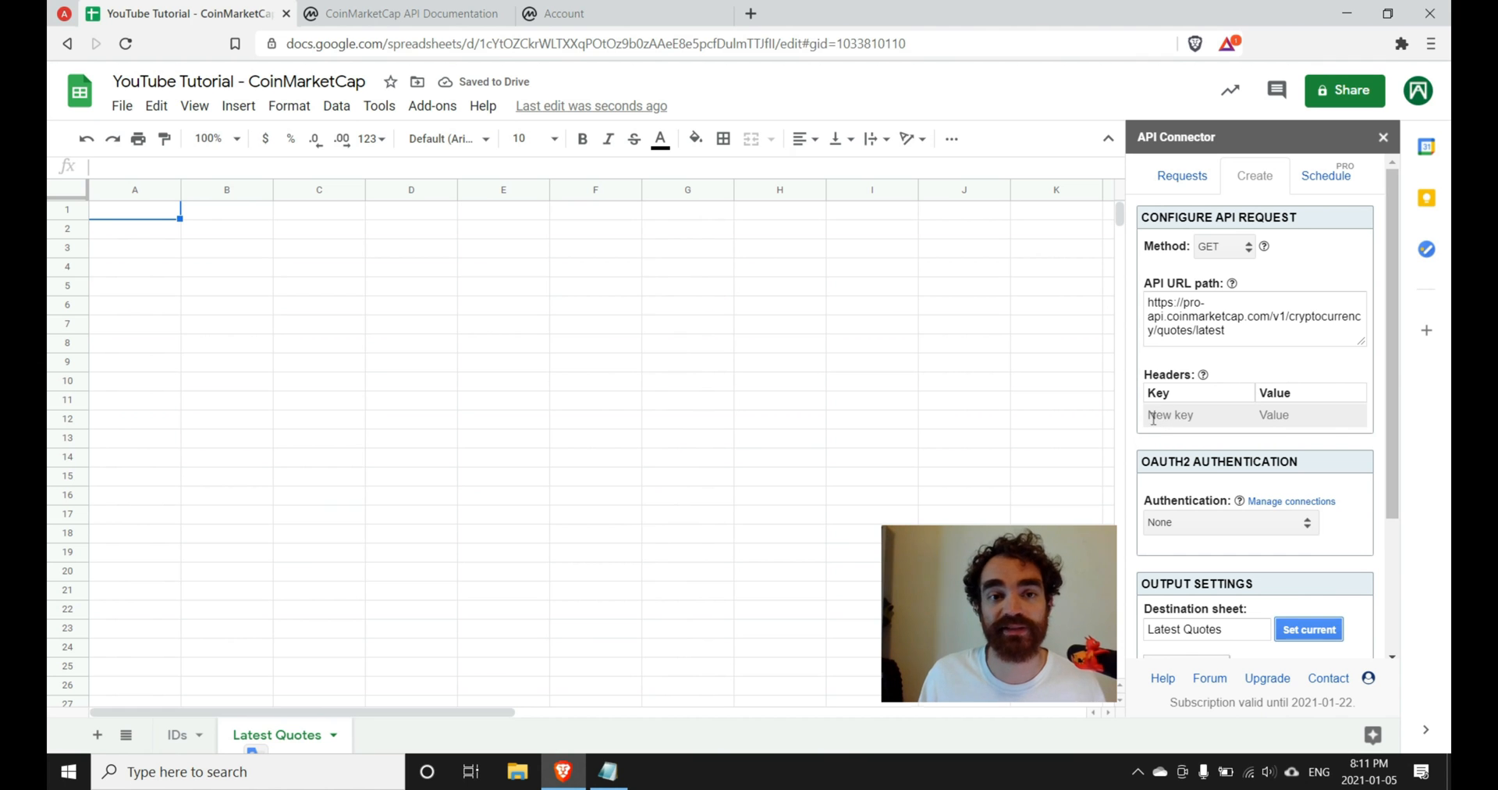
Step: Read the Quotes Latest id query parameter in the docs and return to the request
left_click(411, 13)
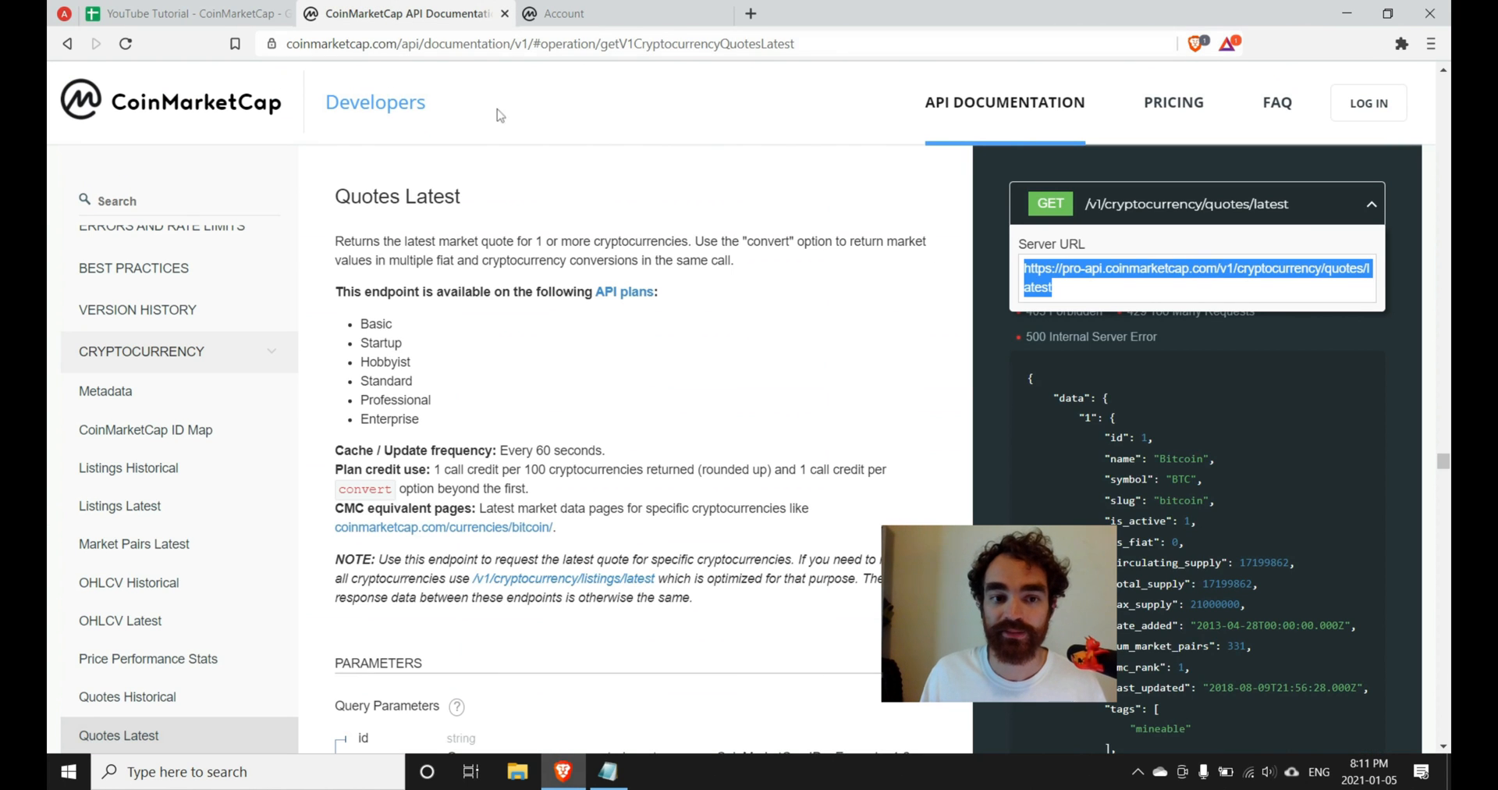
scroll("down", 3)
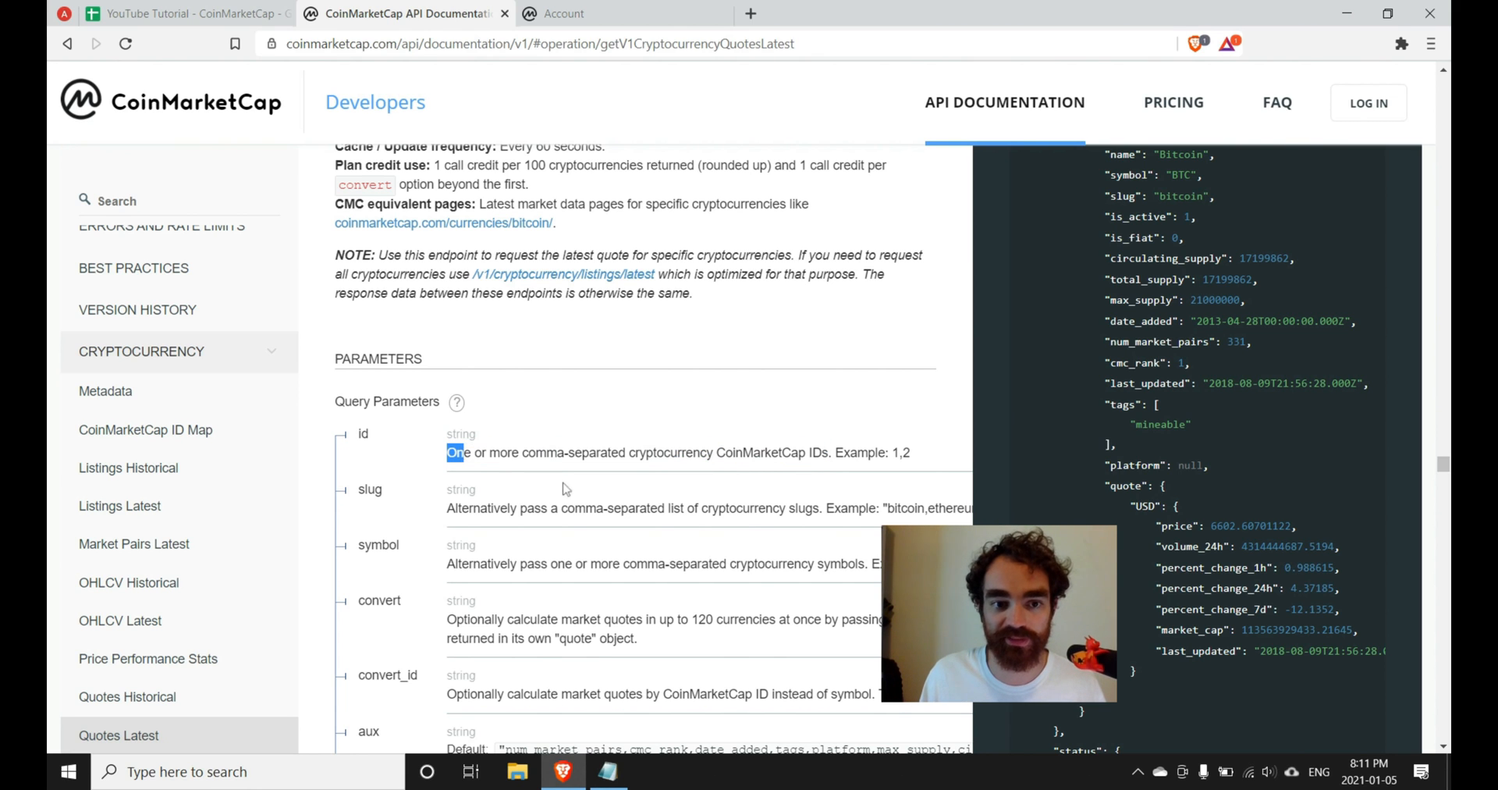
left_click(182, 13)
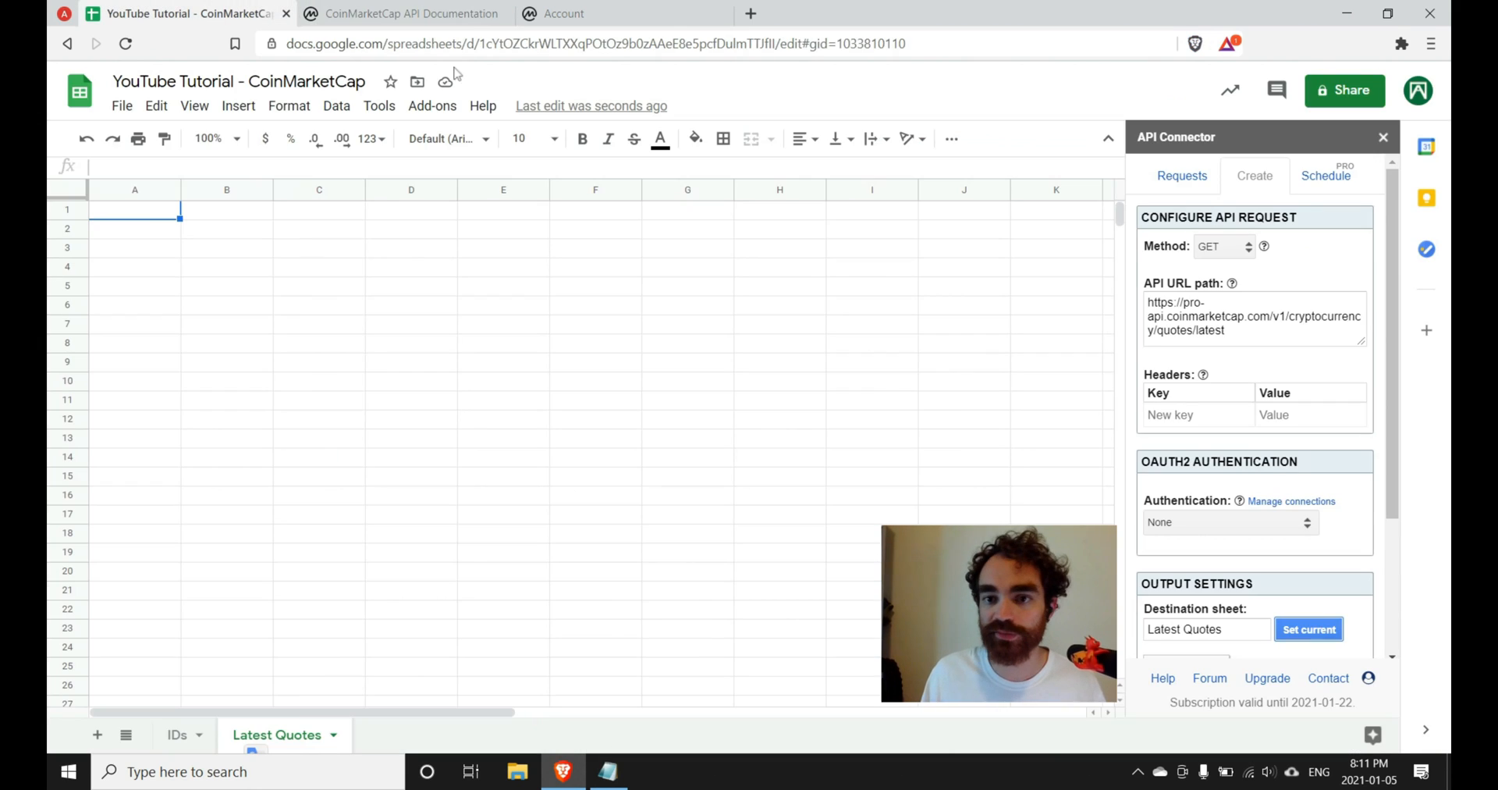
Step: Append ?id= to the request URL and check Bitcoin's and Litecoin's IDs on the IDs sheet
left_click(1254, 315)
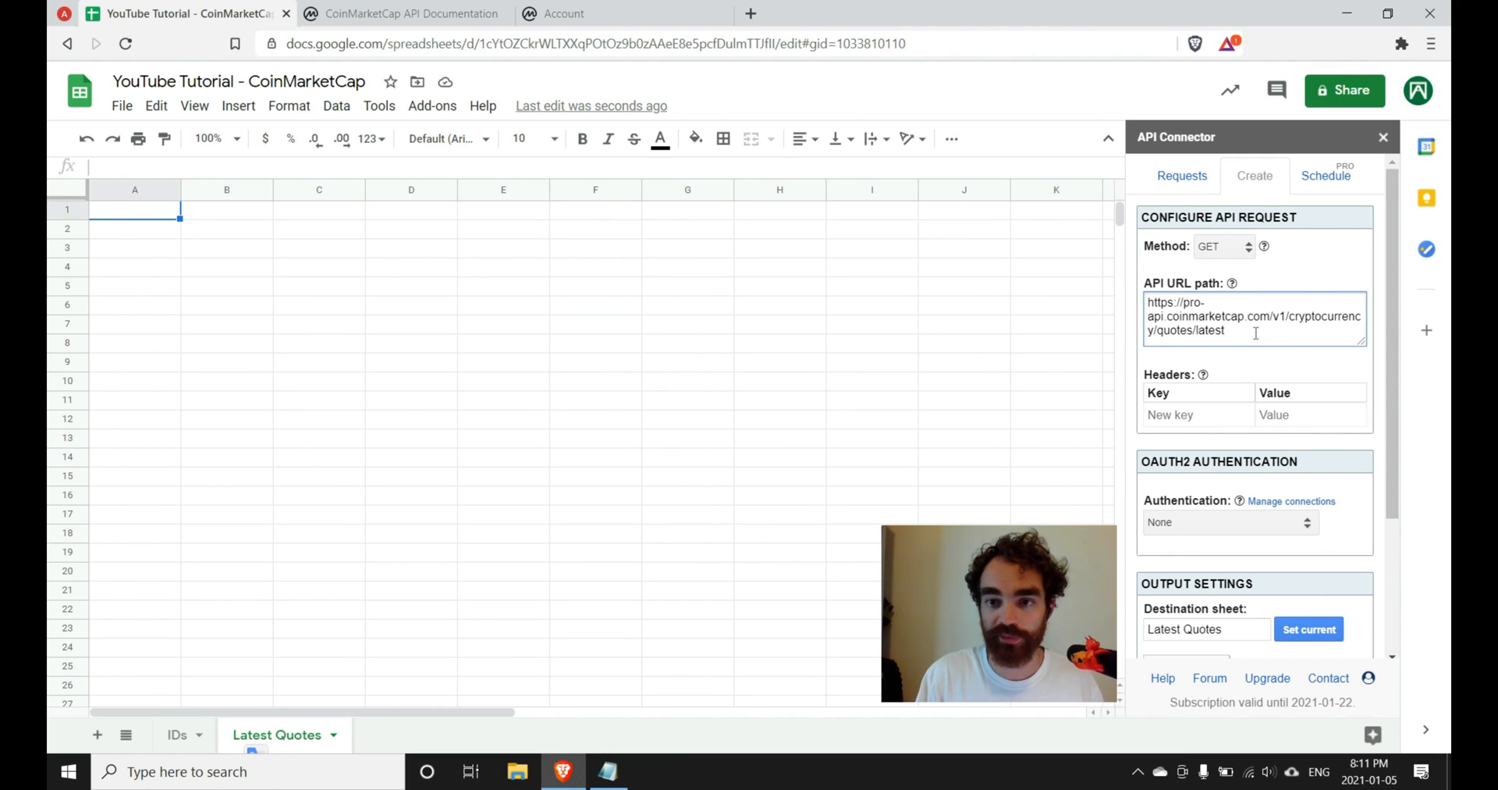
type("?")
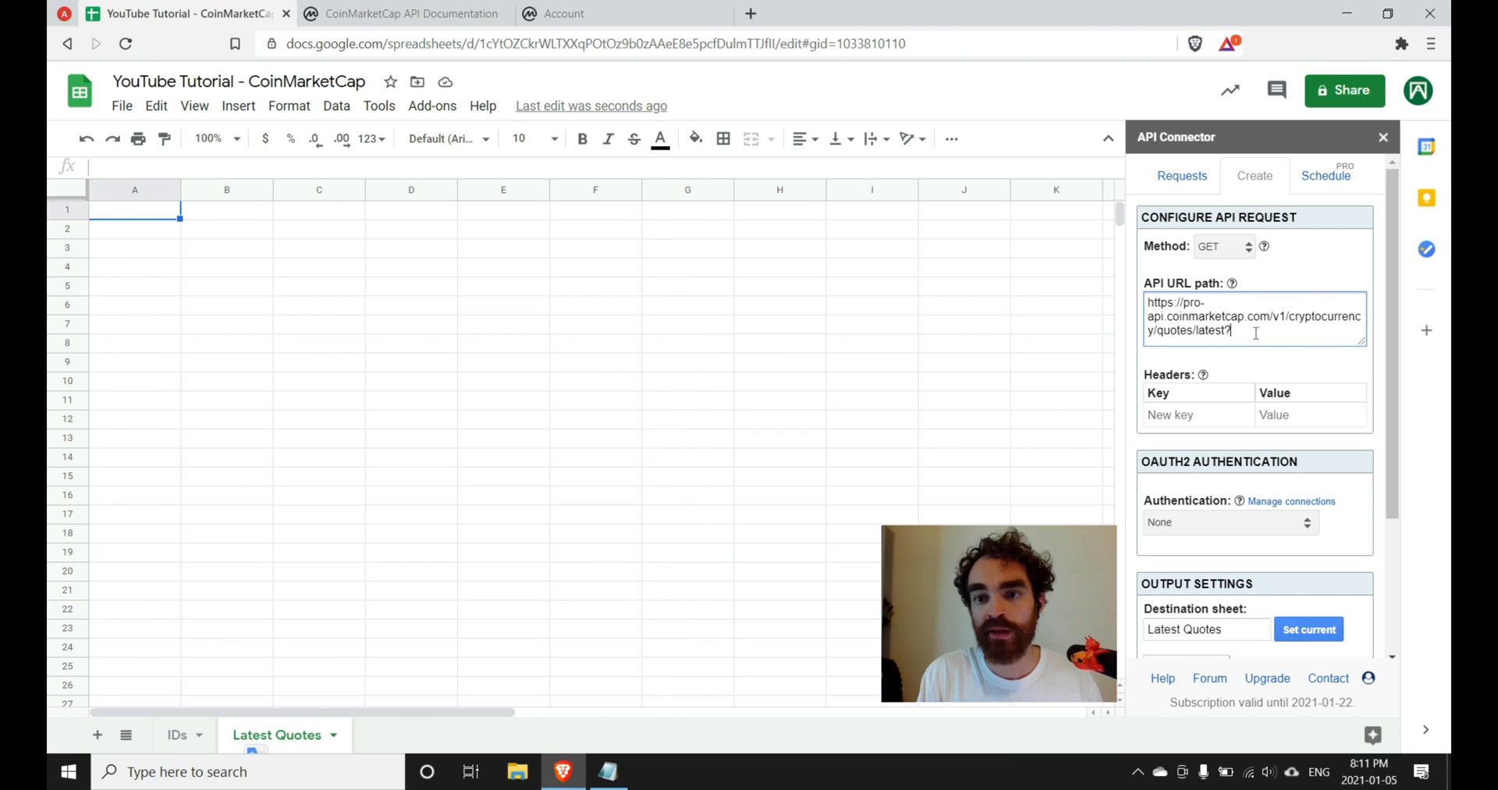
type("id=")
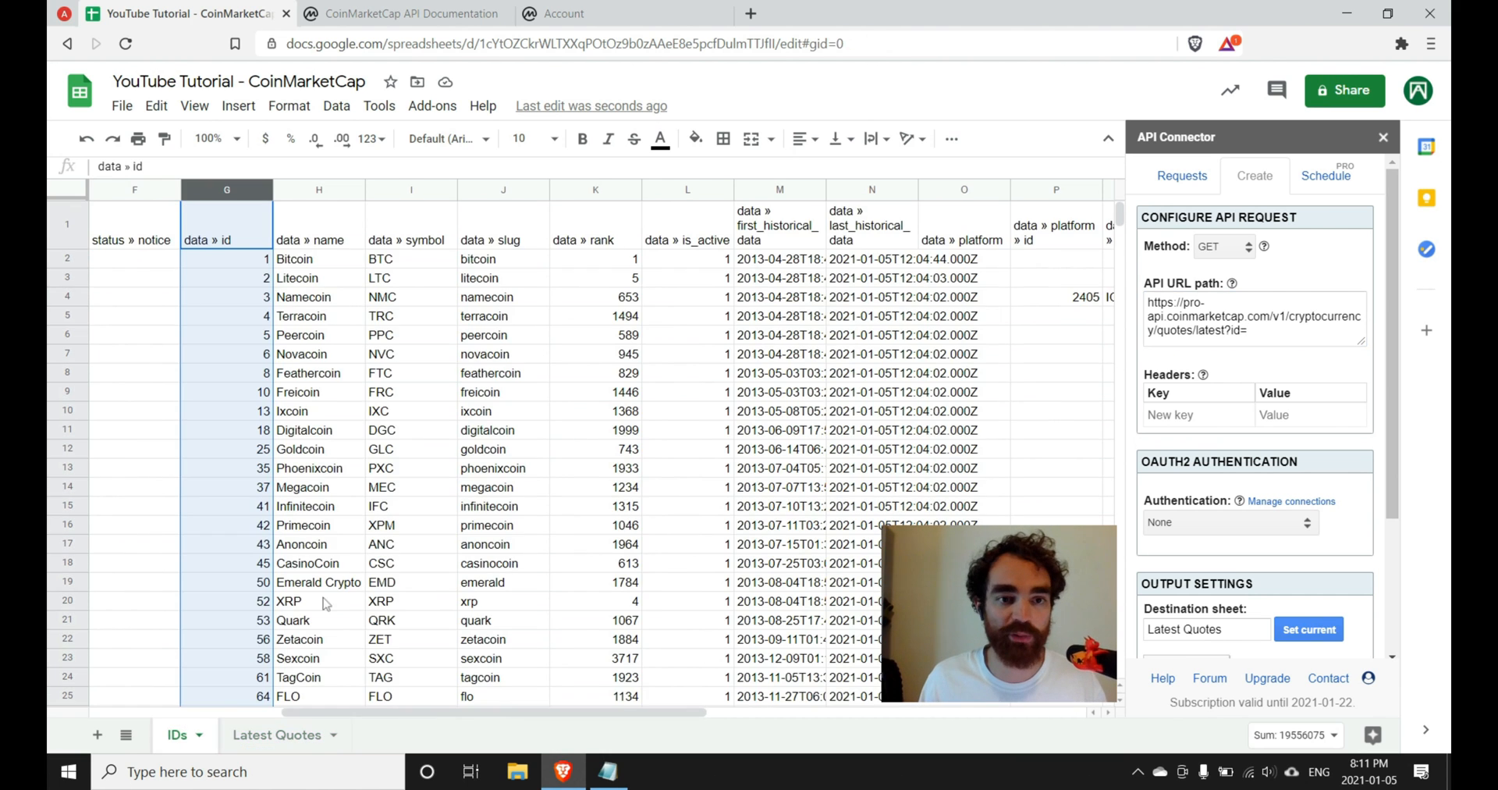
left_click(318, 277)
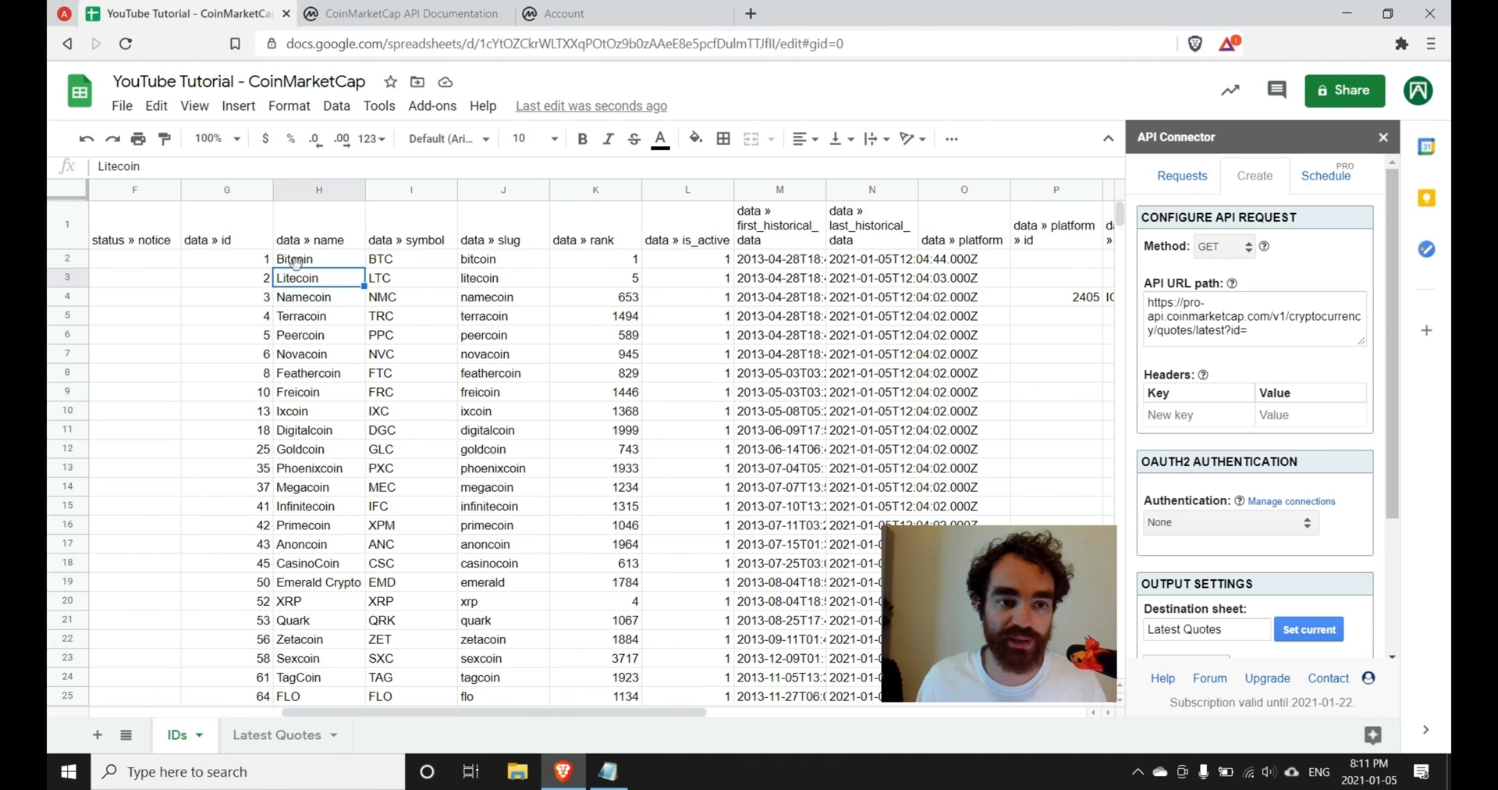
left_click(294, 258)
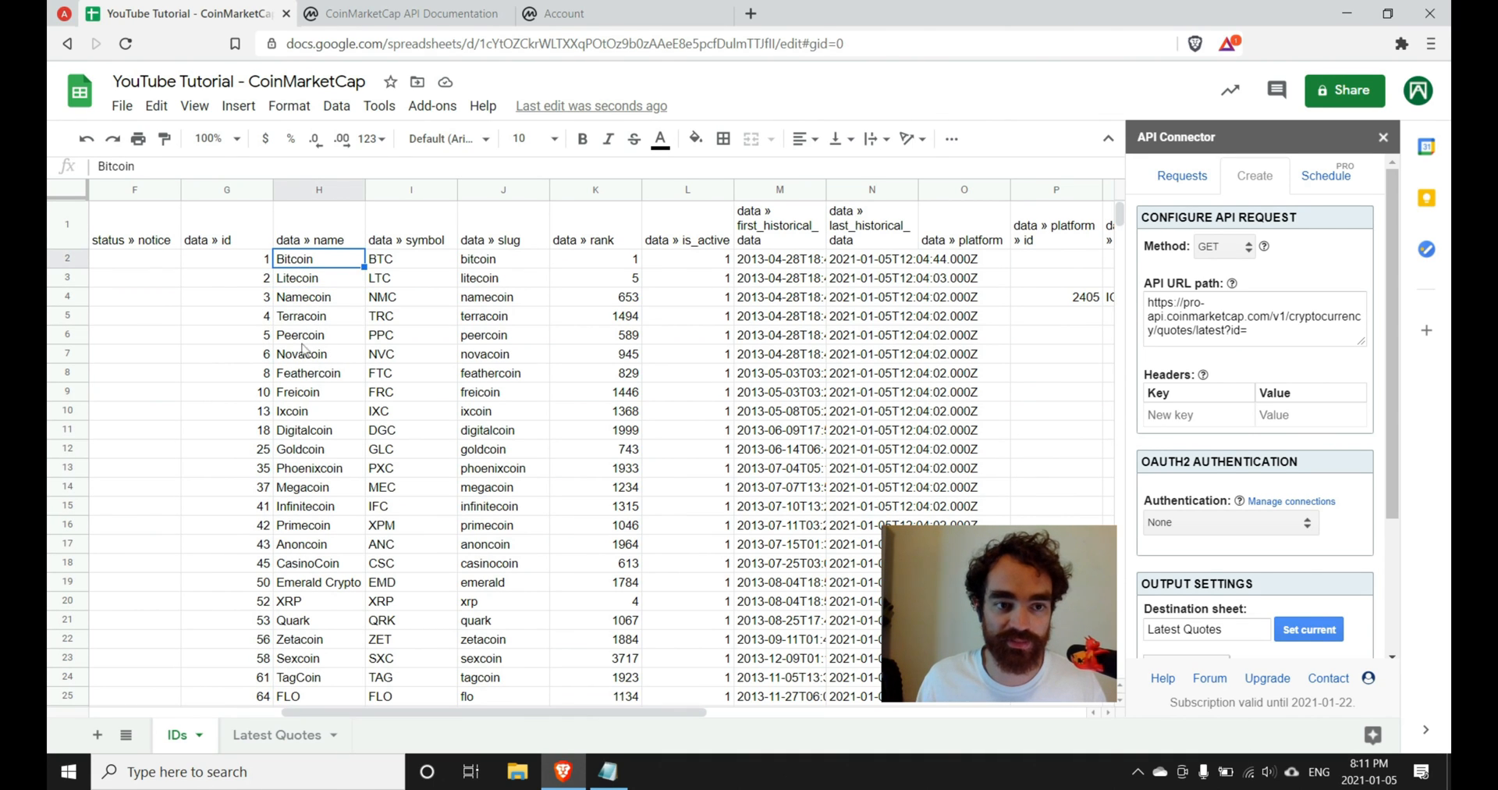
mouse_move(329, 404)
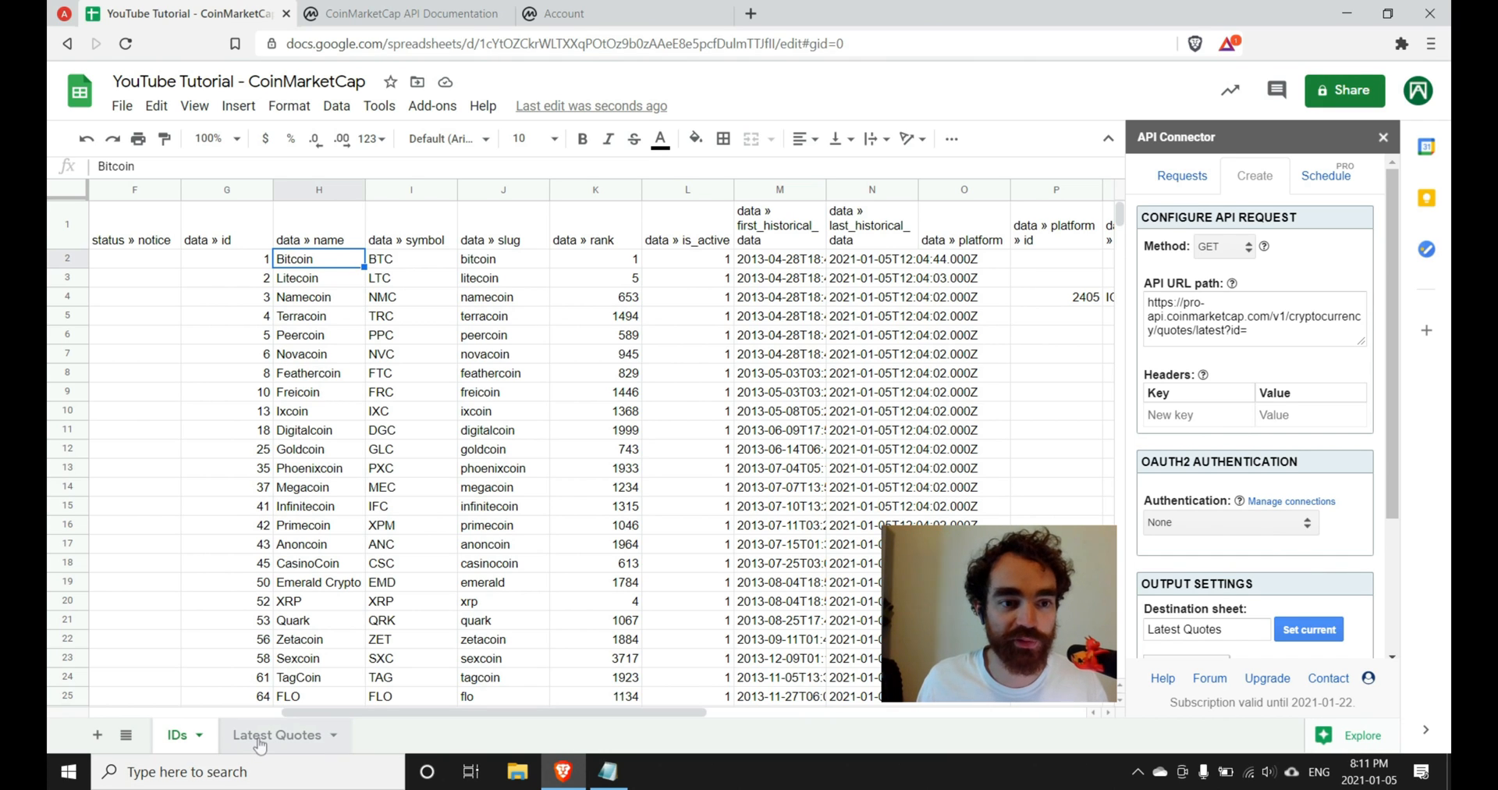
Step: On the Latest Quotes sheet, finish the request URL with coin IDs 1,10
left_click(277, 734)
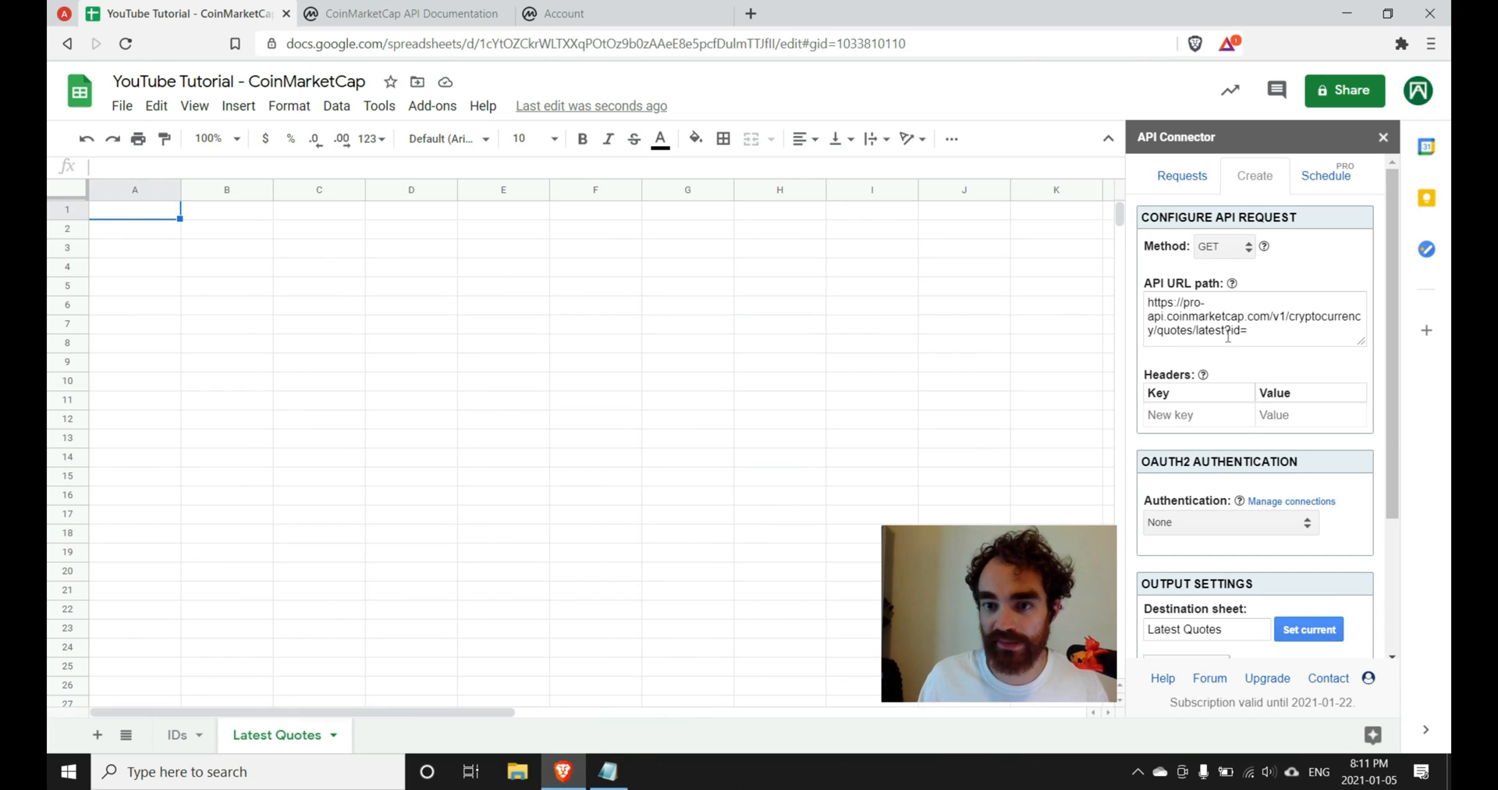
type("1,10")
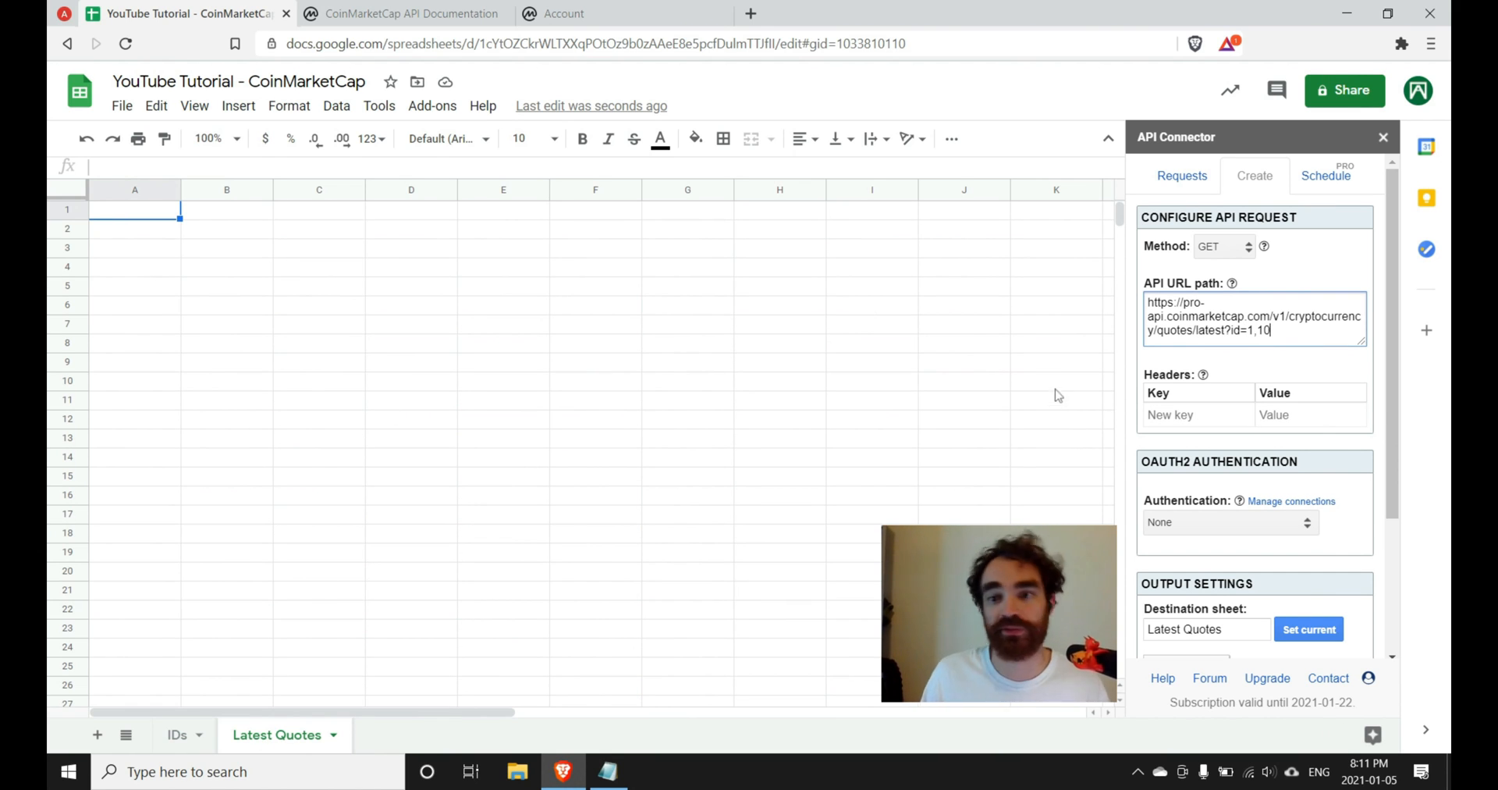
mouse_move(621, 280)
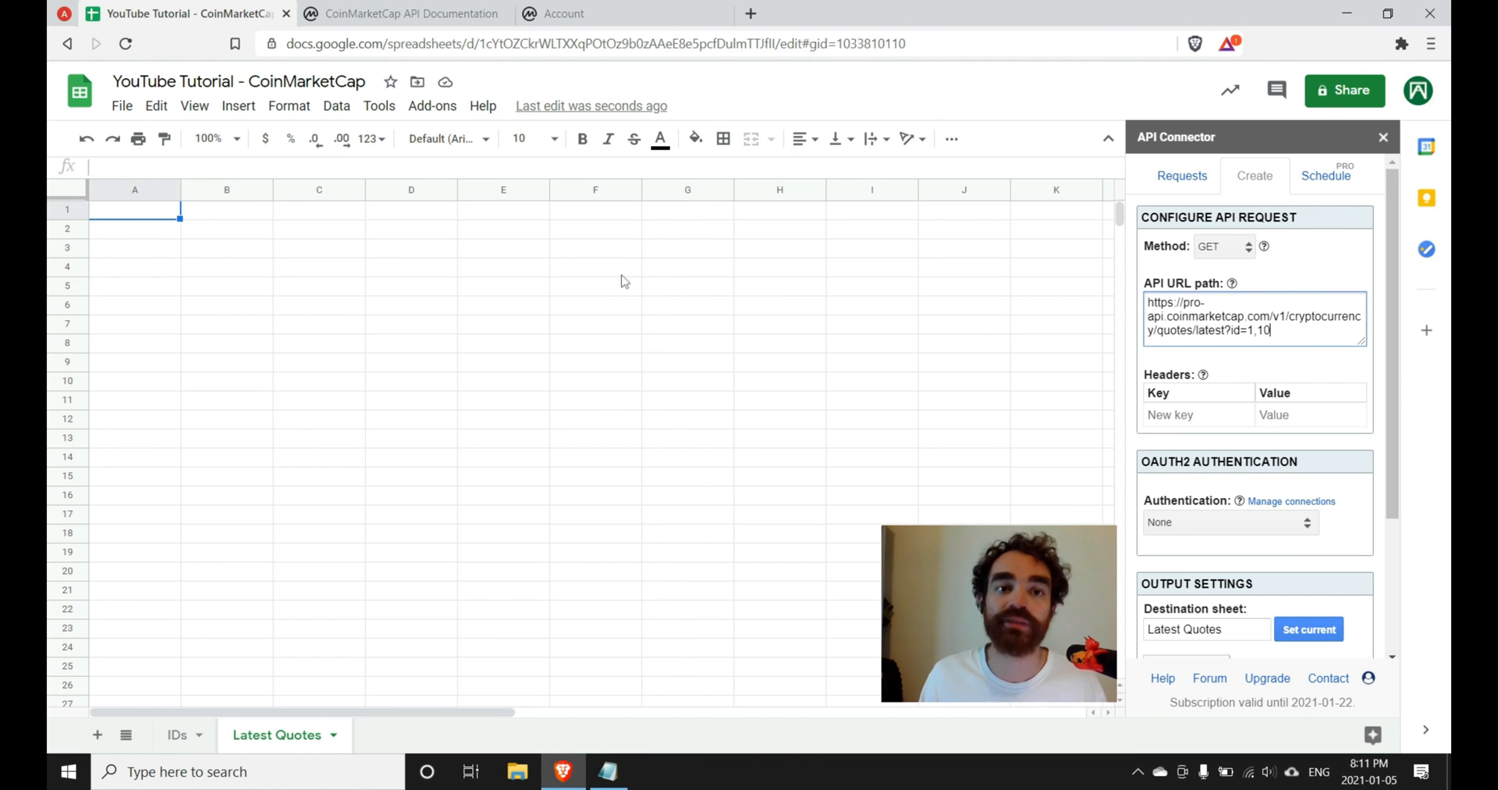
mouse_move(411, 13)
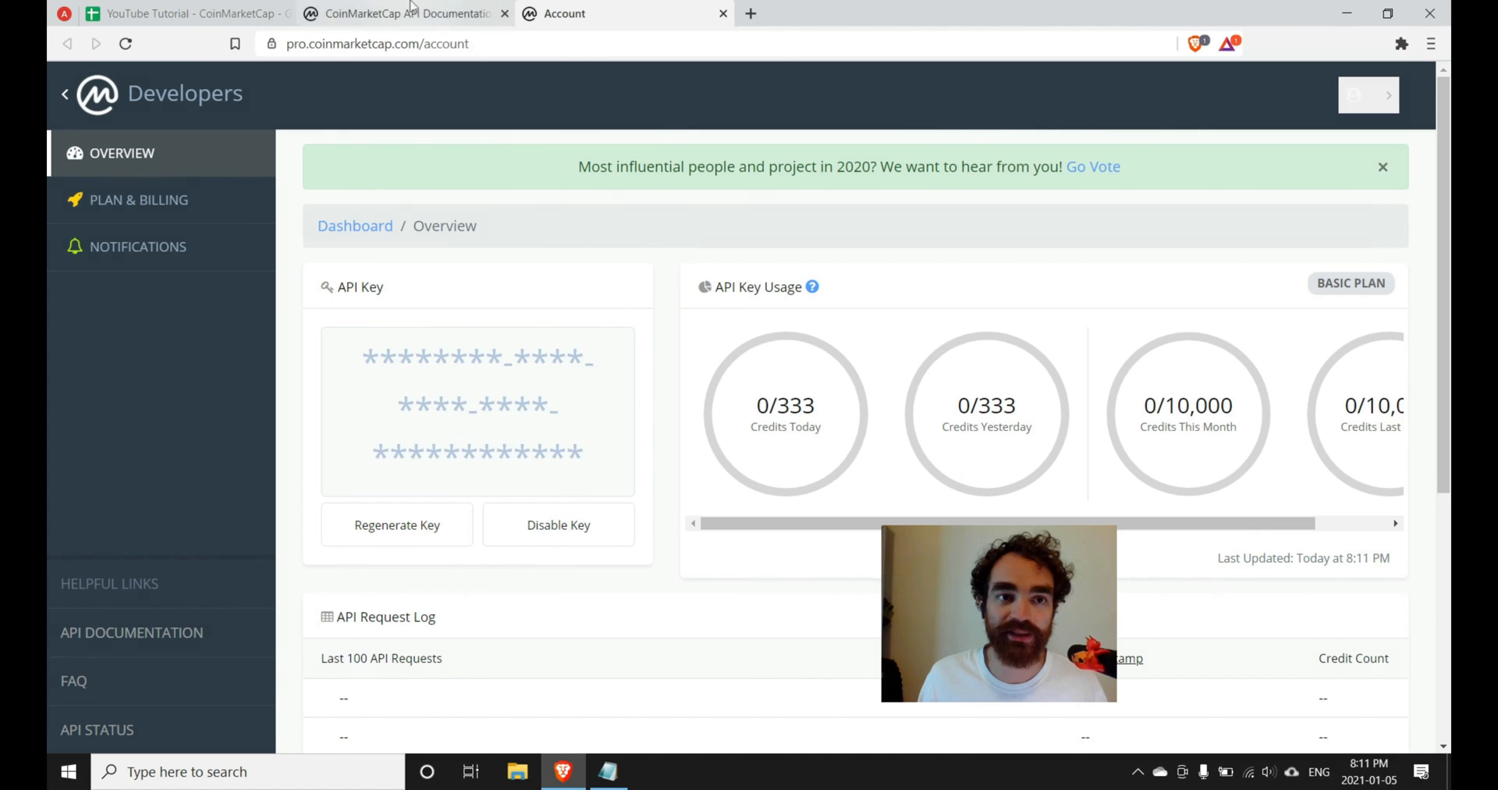
Step: Add X-CMC_PRO_API_KEY from the Authentication docs as the request's header key
left_click(401, 14)
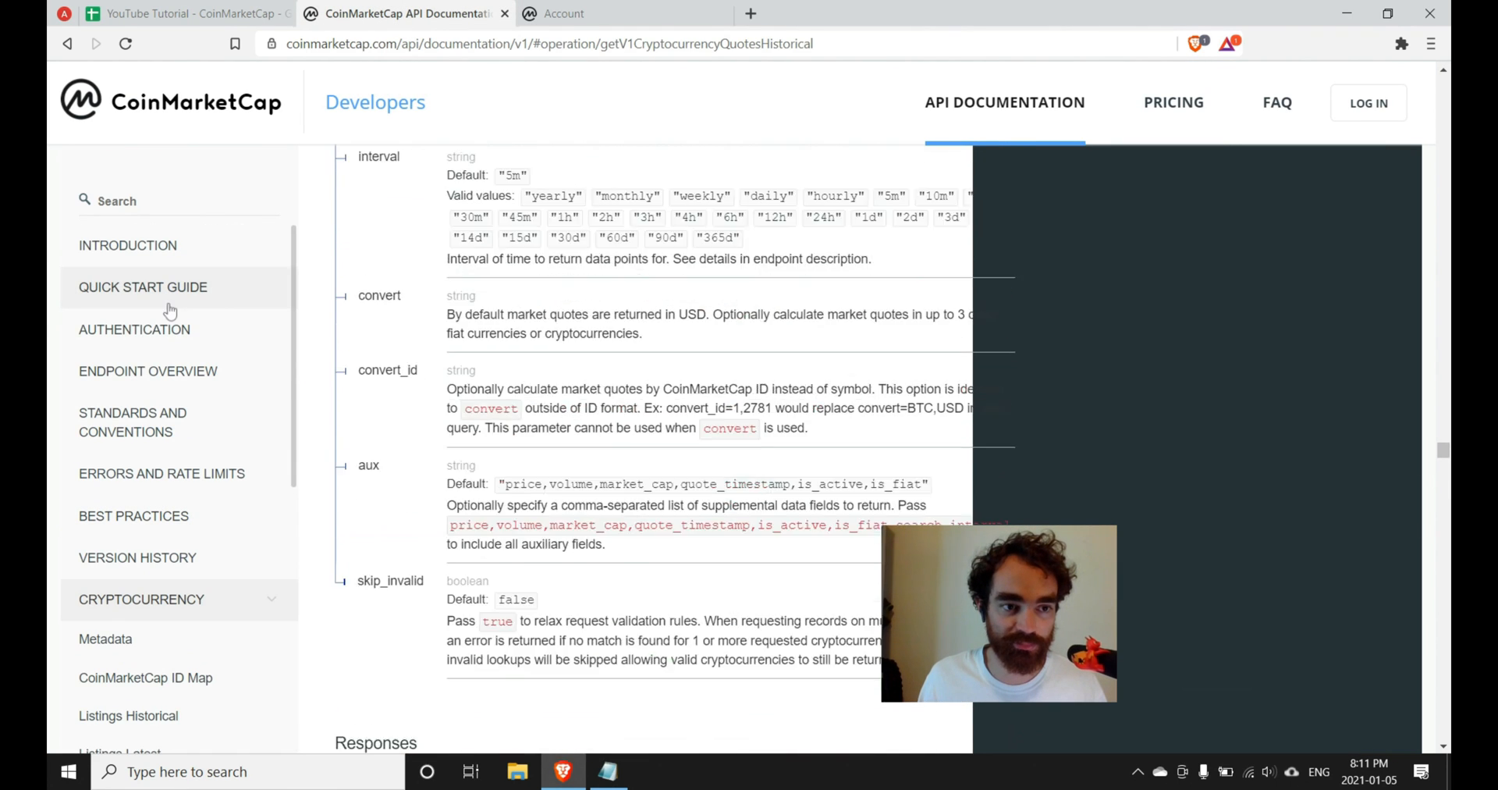
left_click(134, 329)
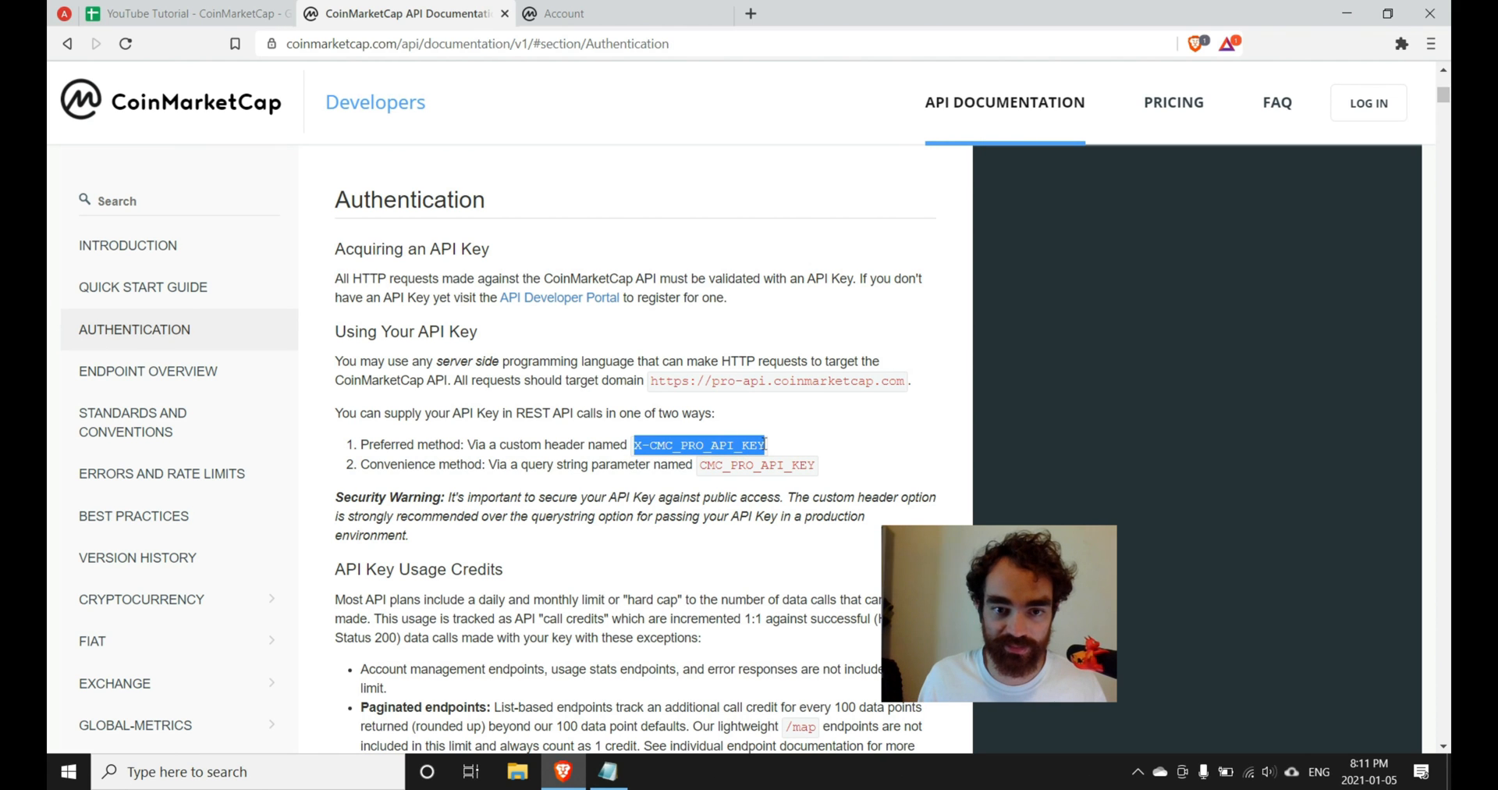
left_click(181, 13)
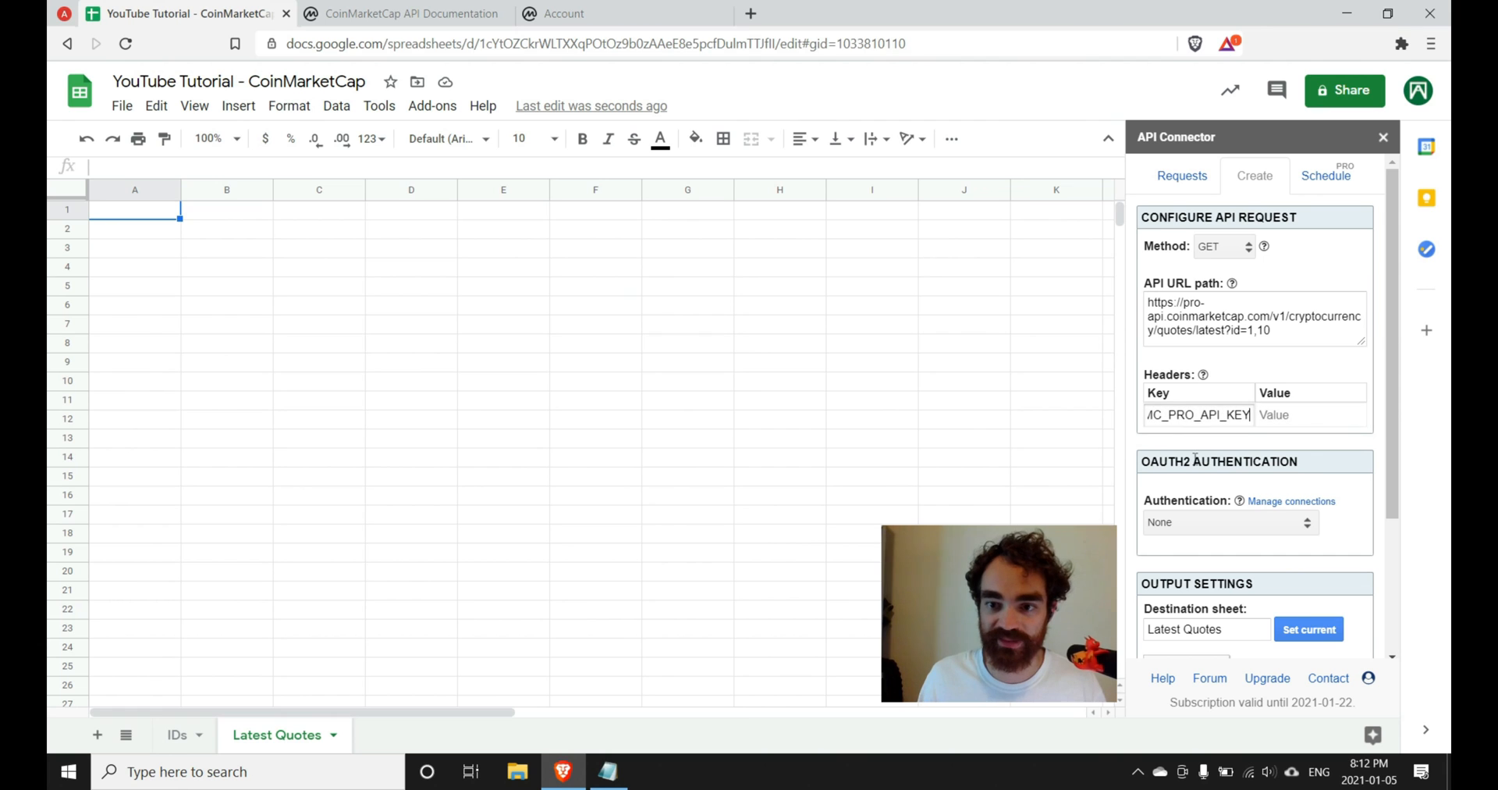
left_click(563, 13)
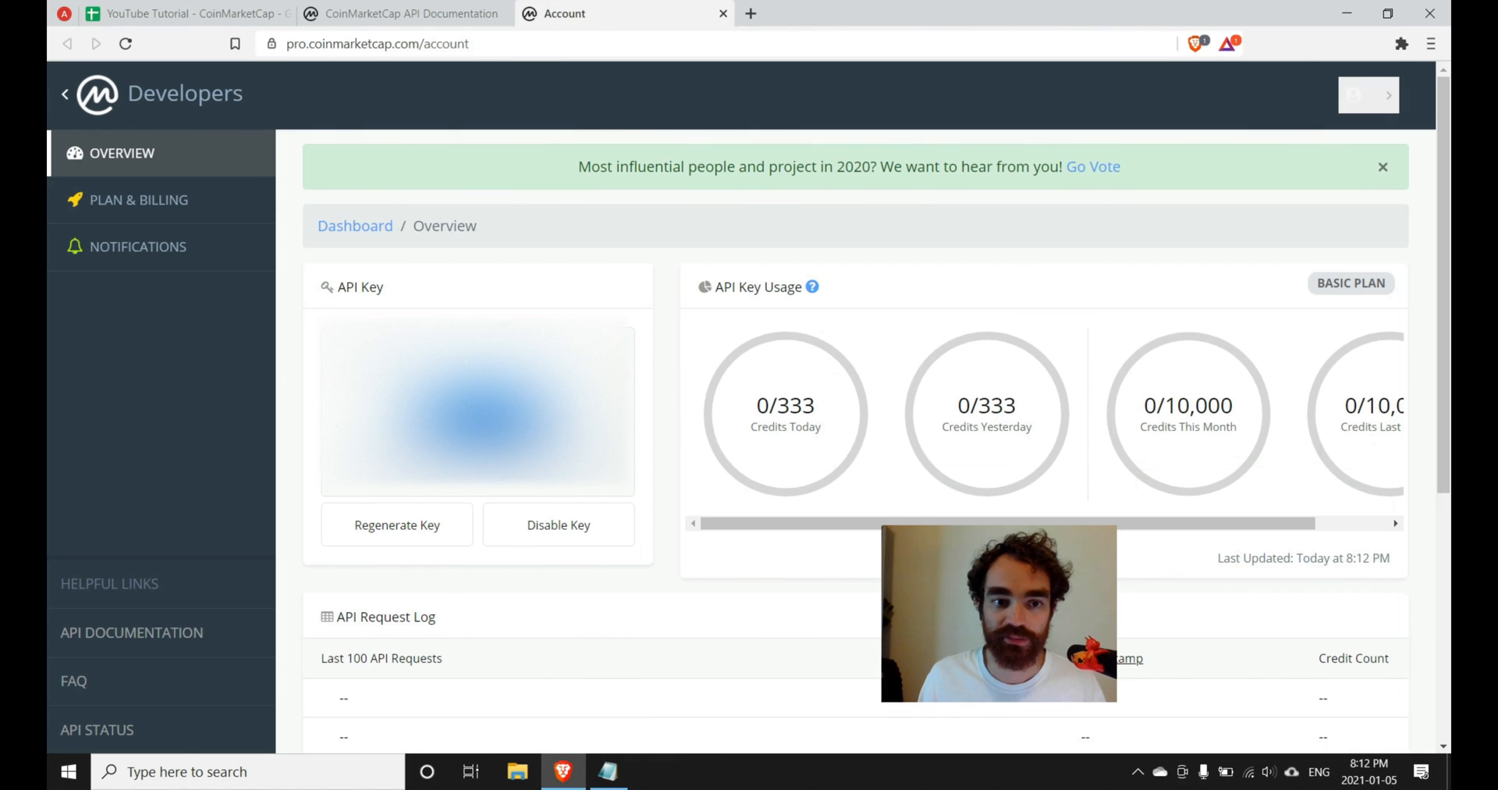
left_click(181, 14)
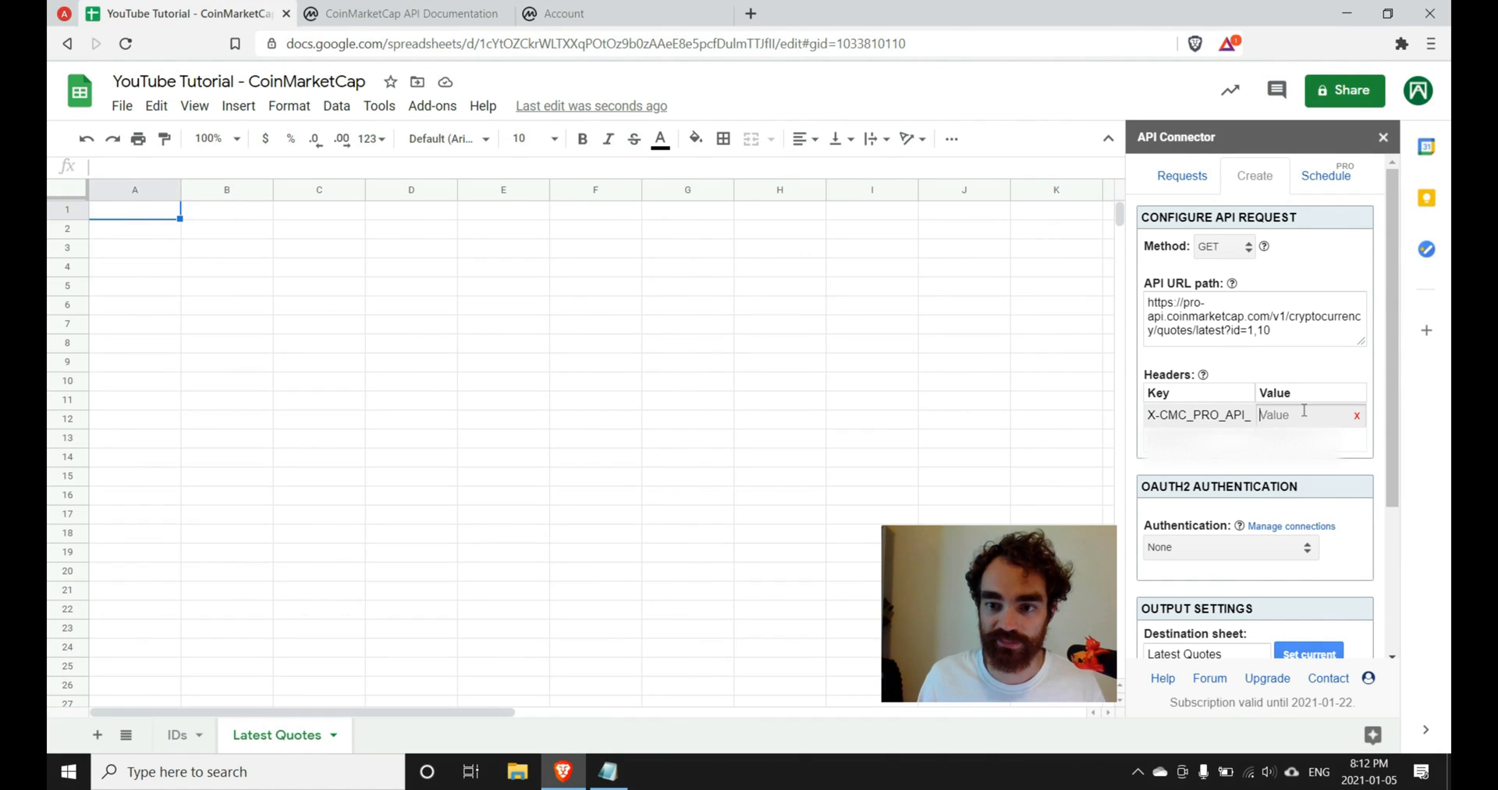
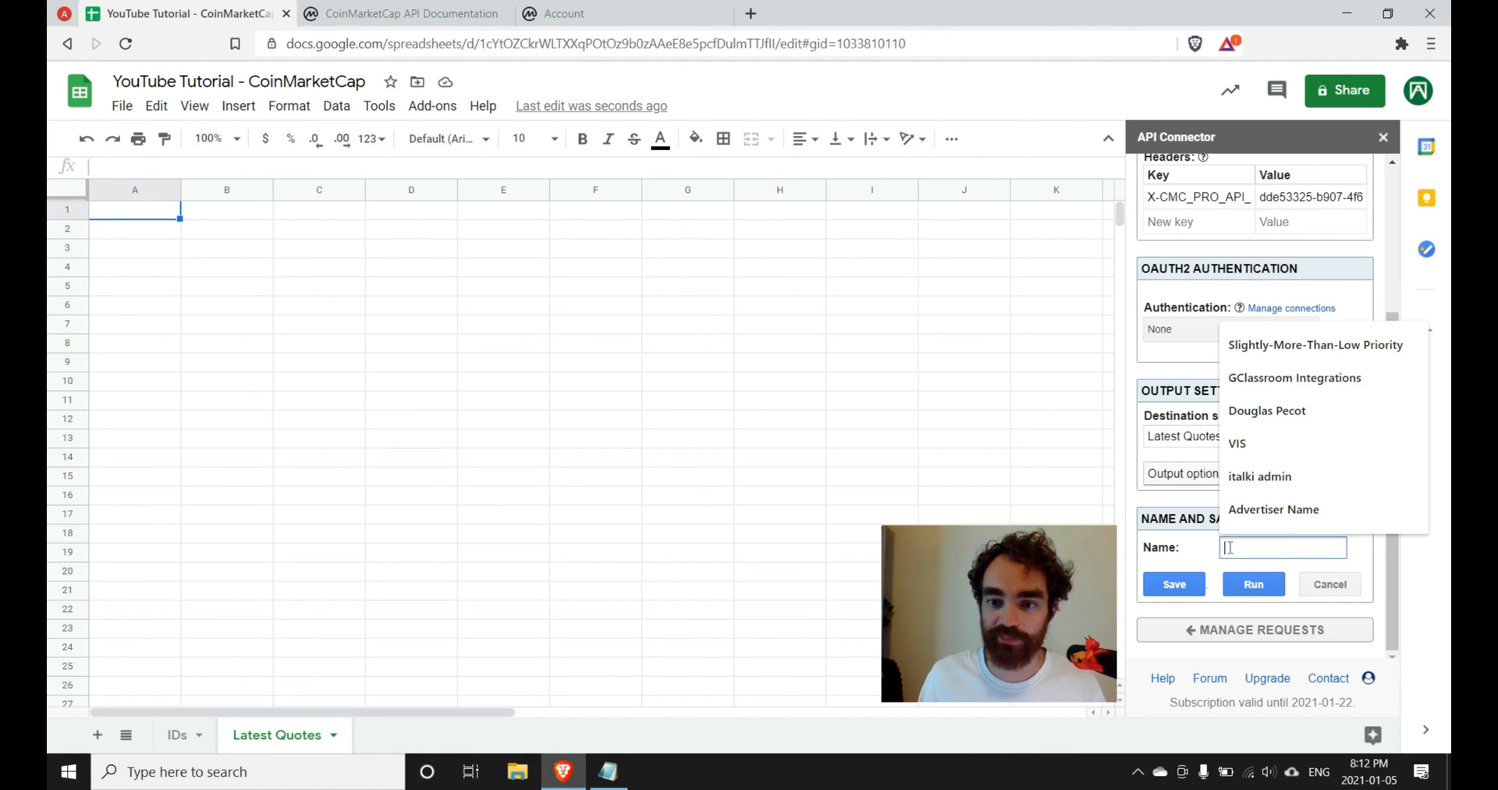
Step: Paste the API key as the header value and name the request 'Latest Quotes'
type("Latest Quotes")
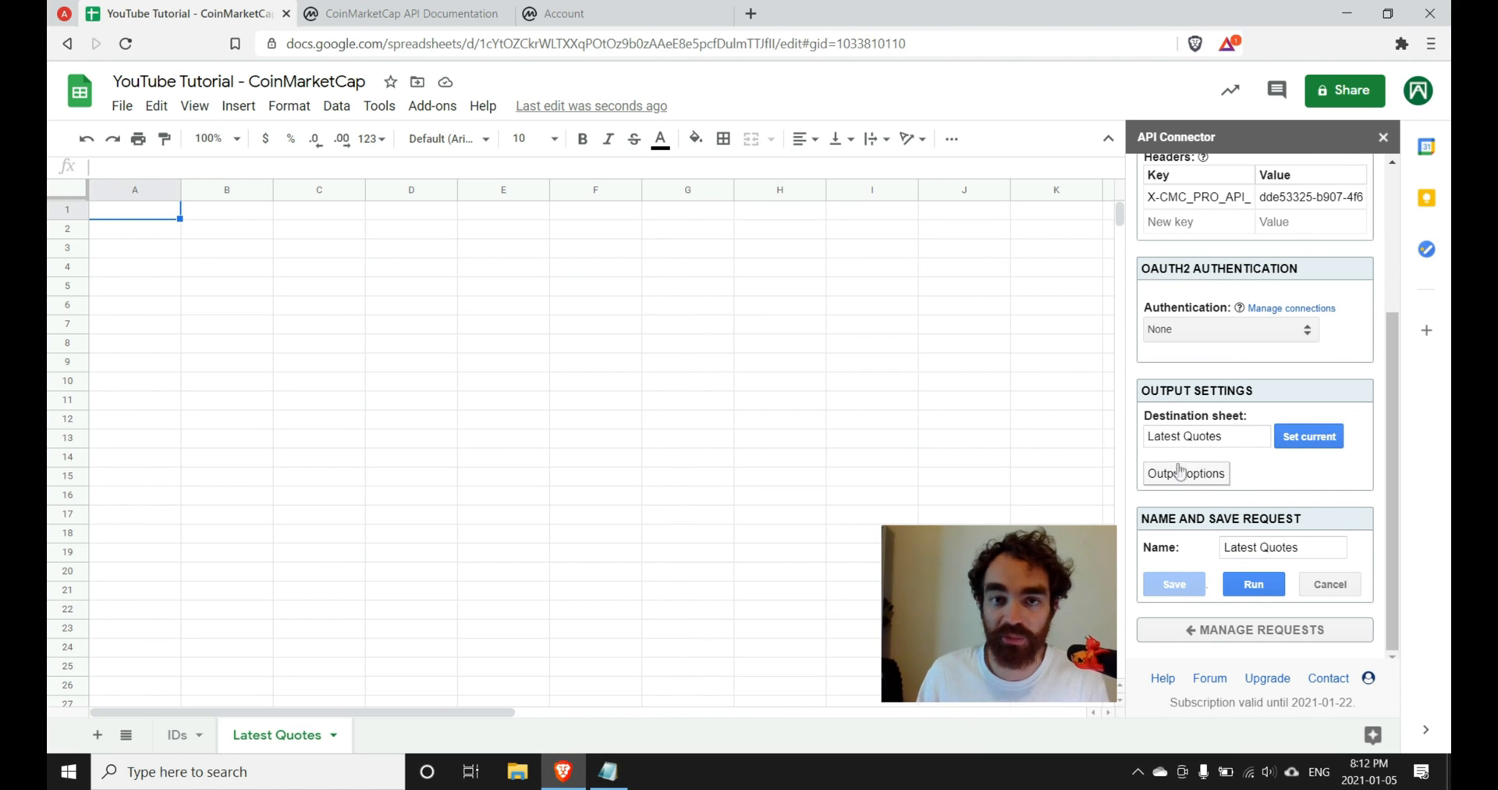
scroll("up", 3)
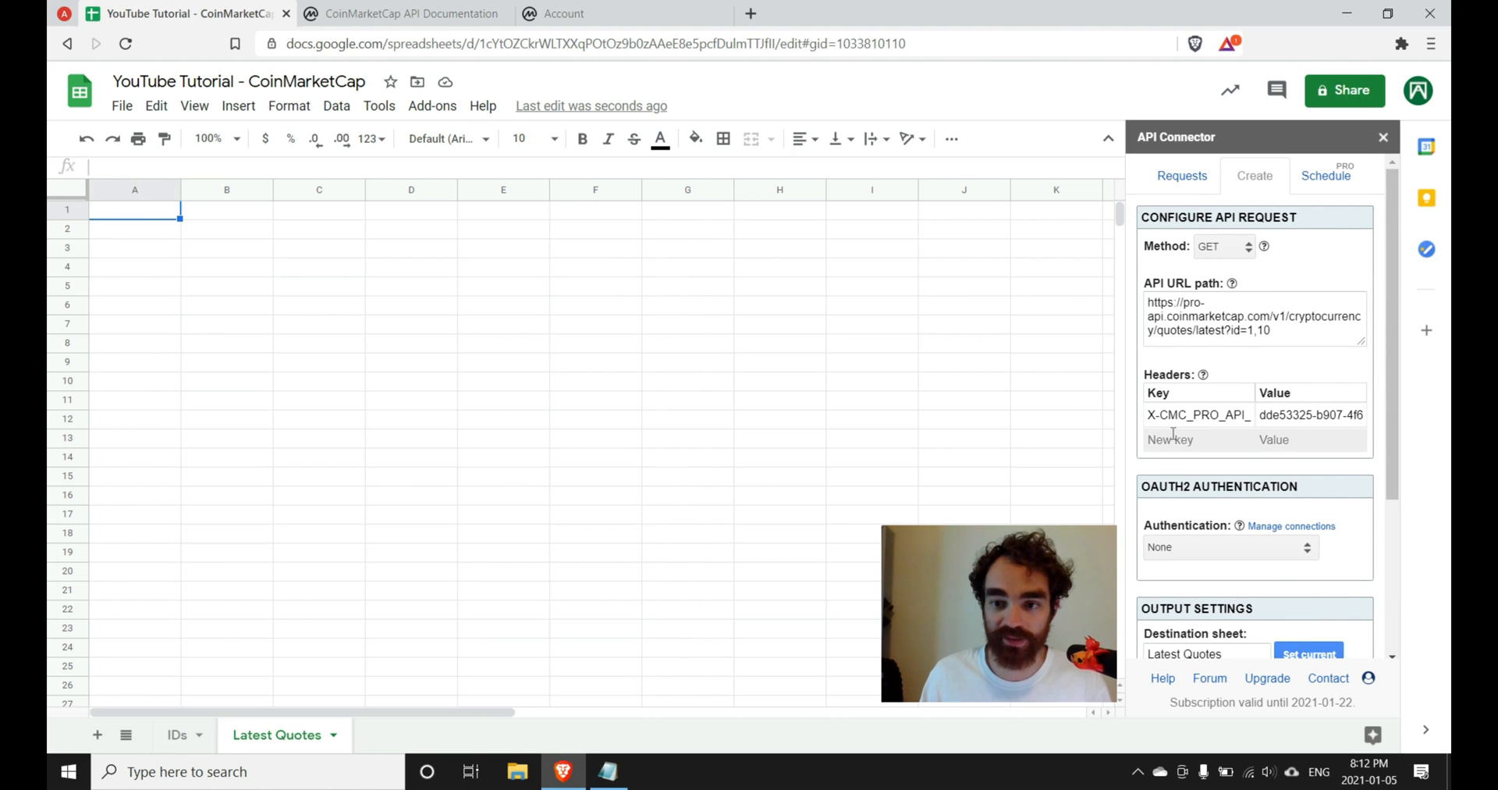
scroll("down", 3)
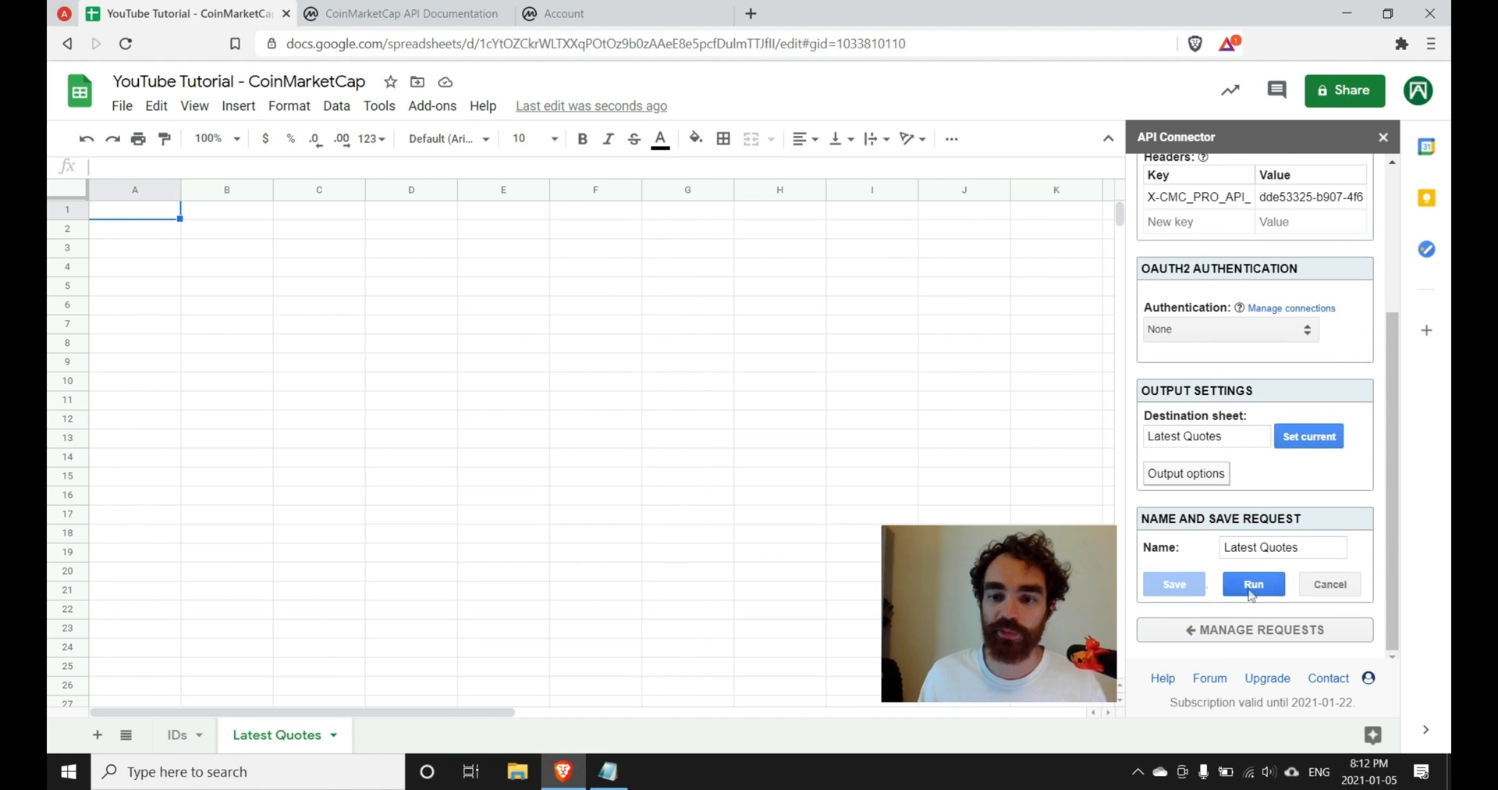
Step: Run the request and scroll across row 2 to inspect the Bitcoin and Freicoin fields
left_click(1254, 583)
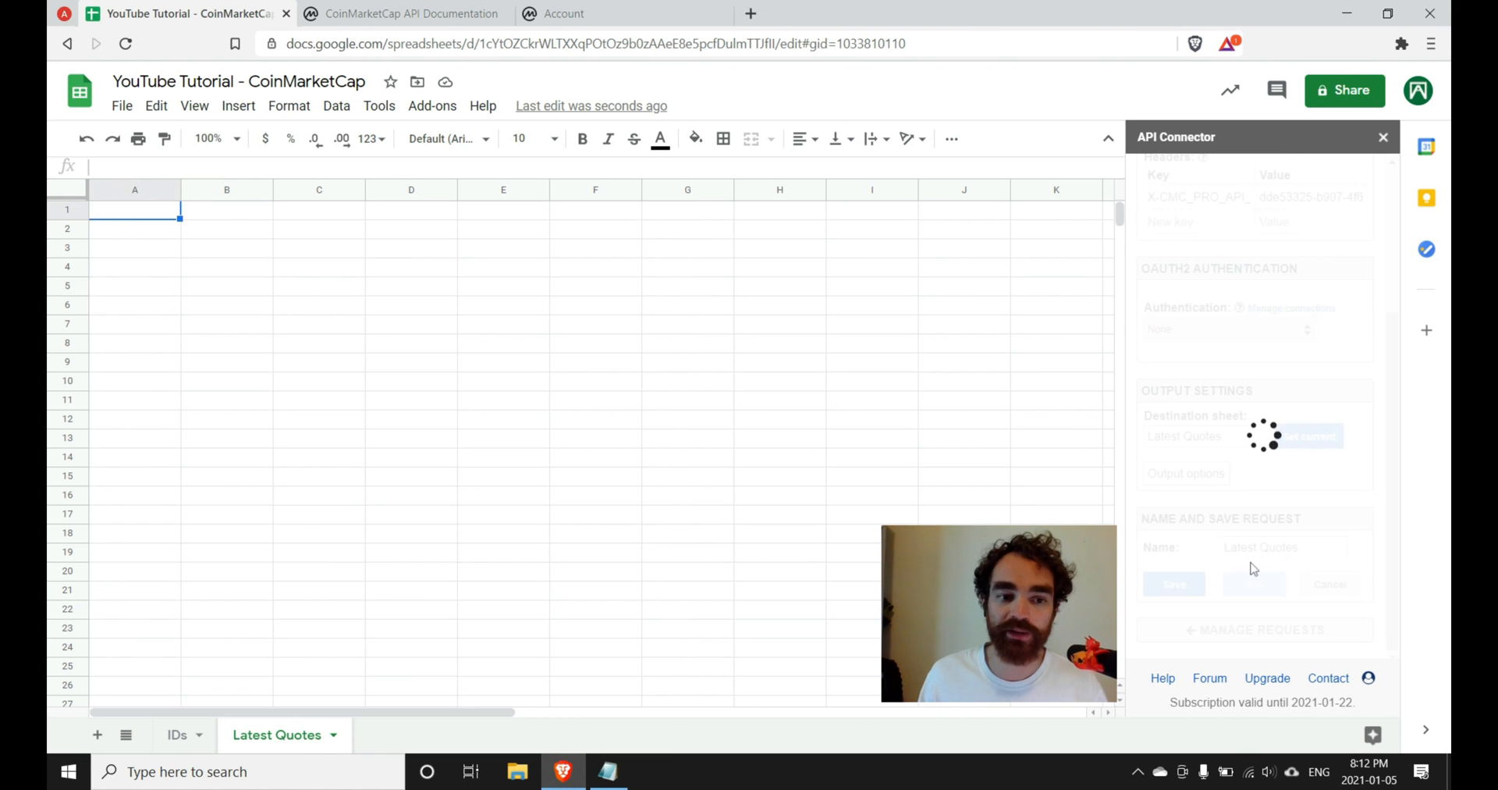
left_click(1253, 568)
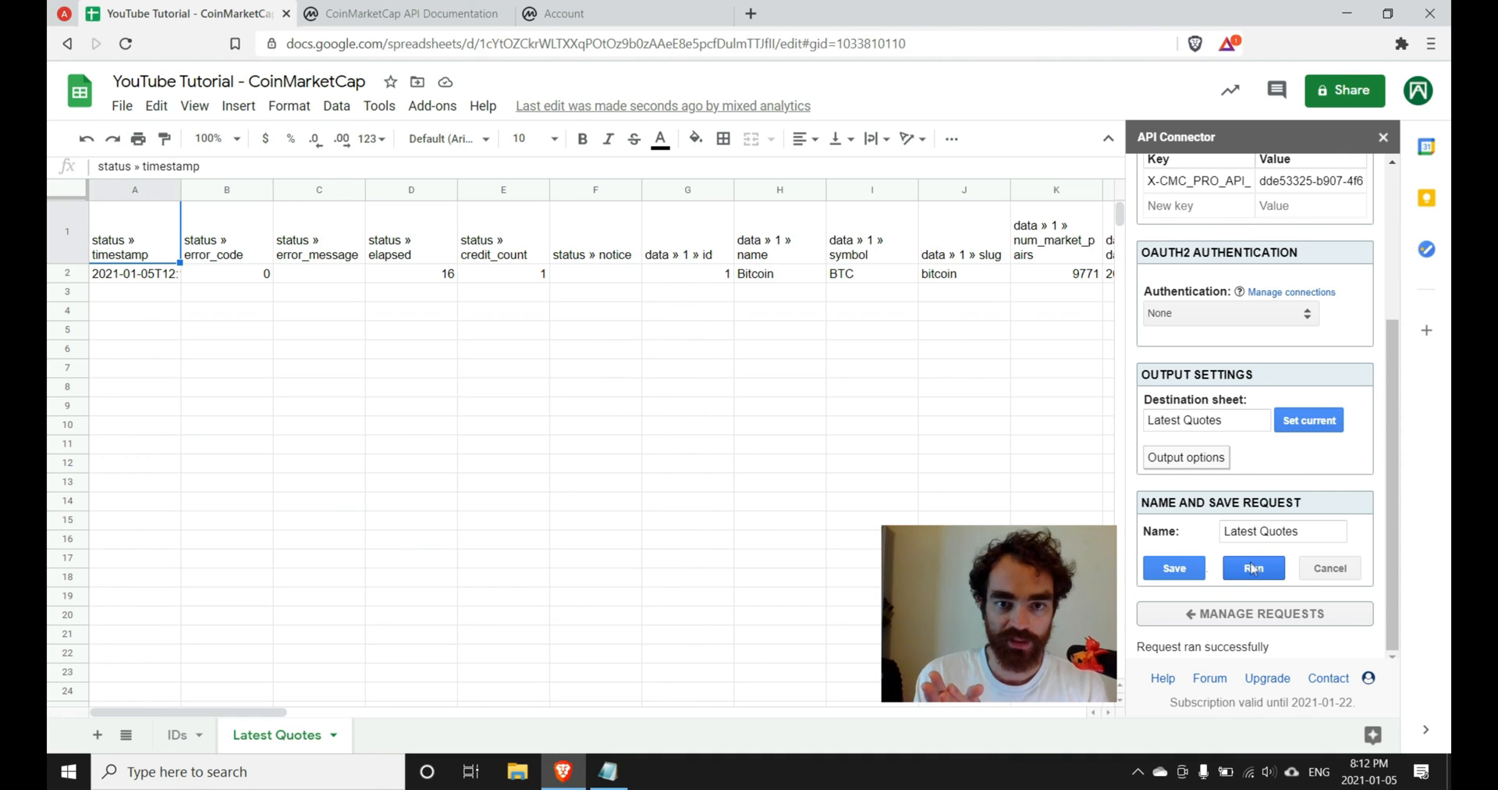
mouse_move(485, 373)
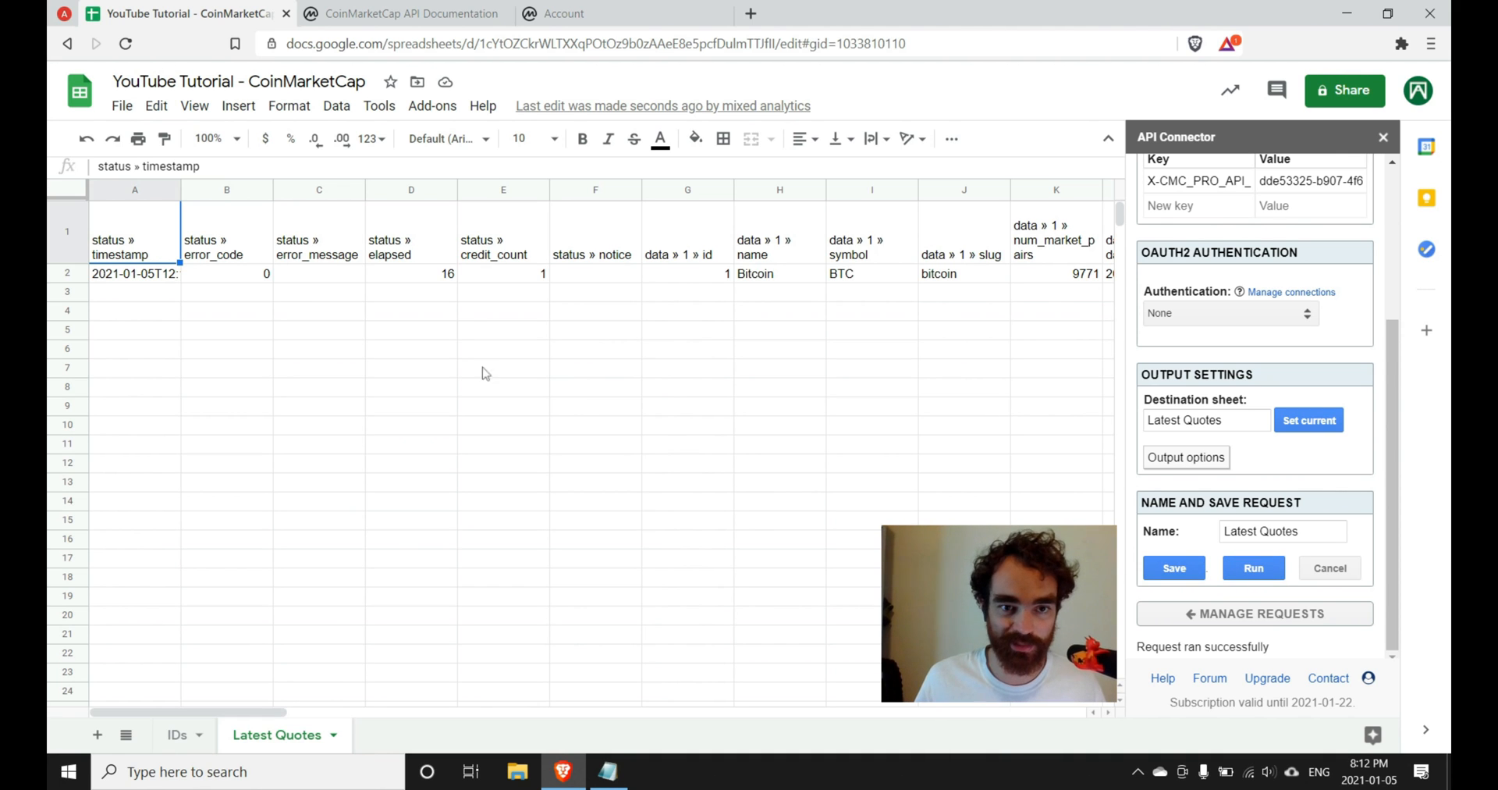
scroll("right", 3)
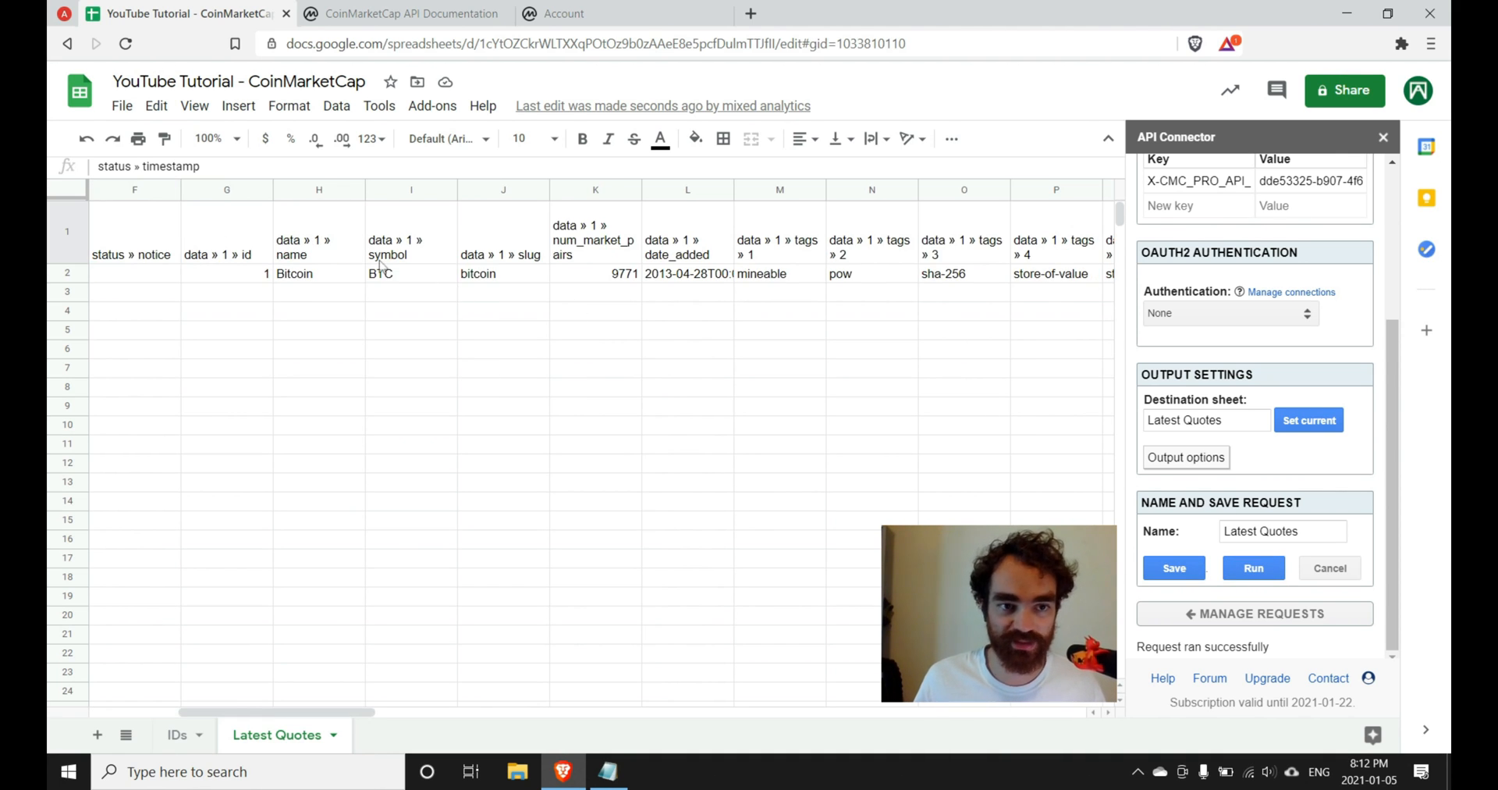
scroll("right", 3)
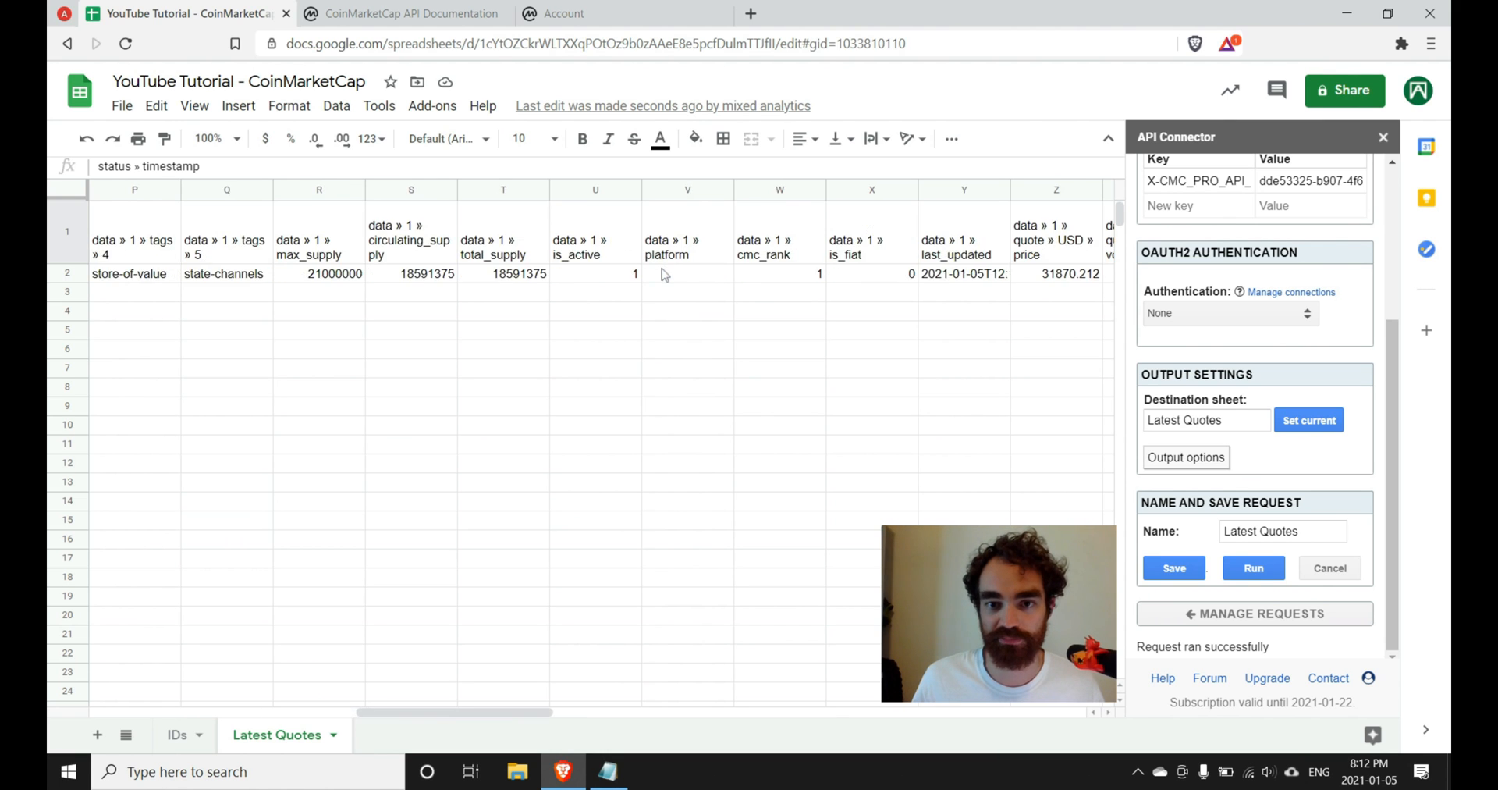
scroll("right", 3)
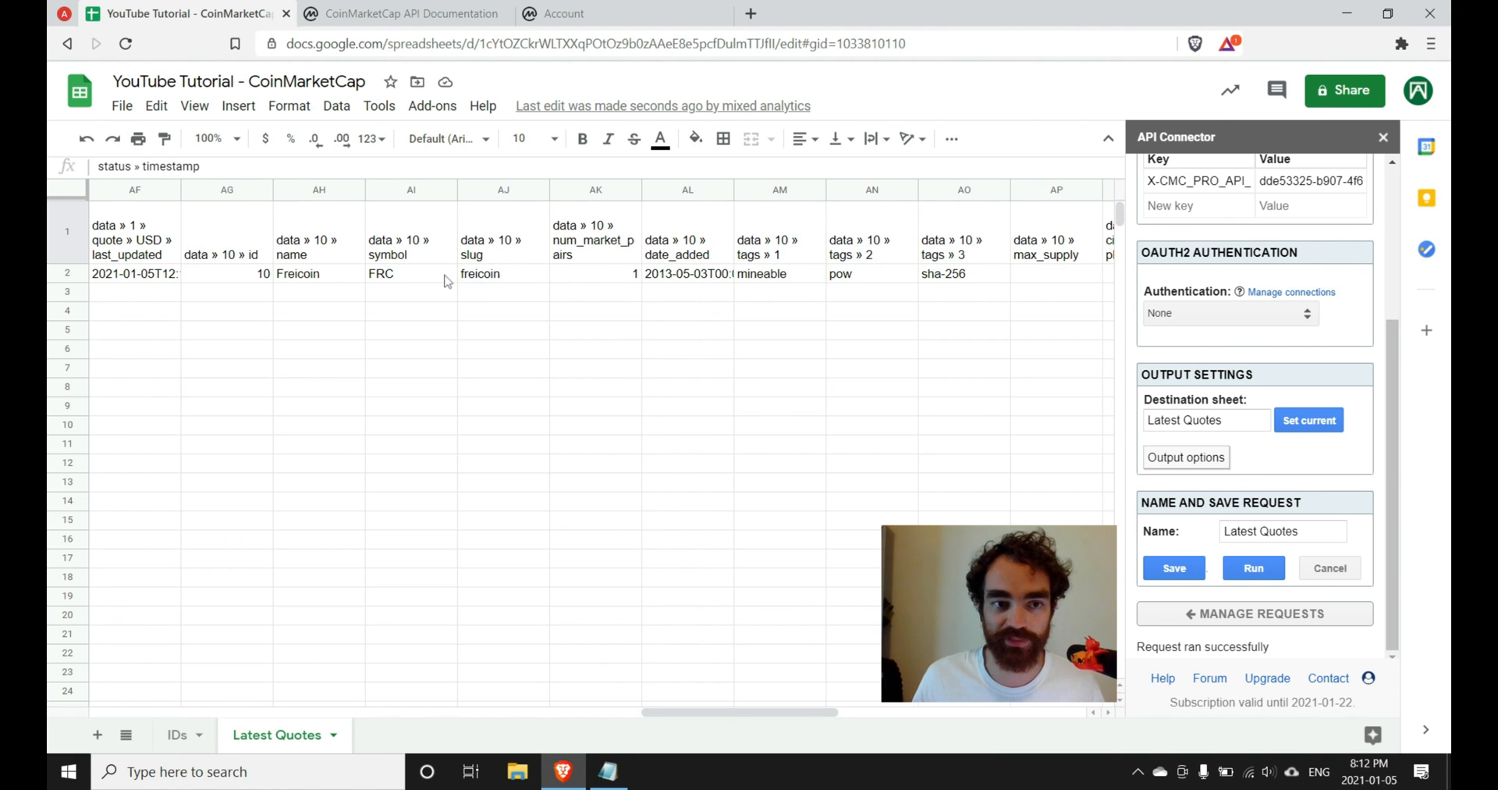
left_click(411, 273)
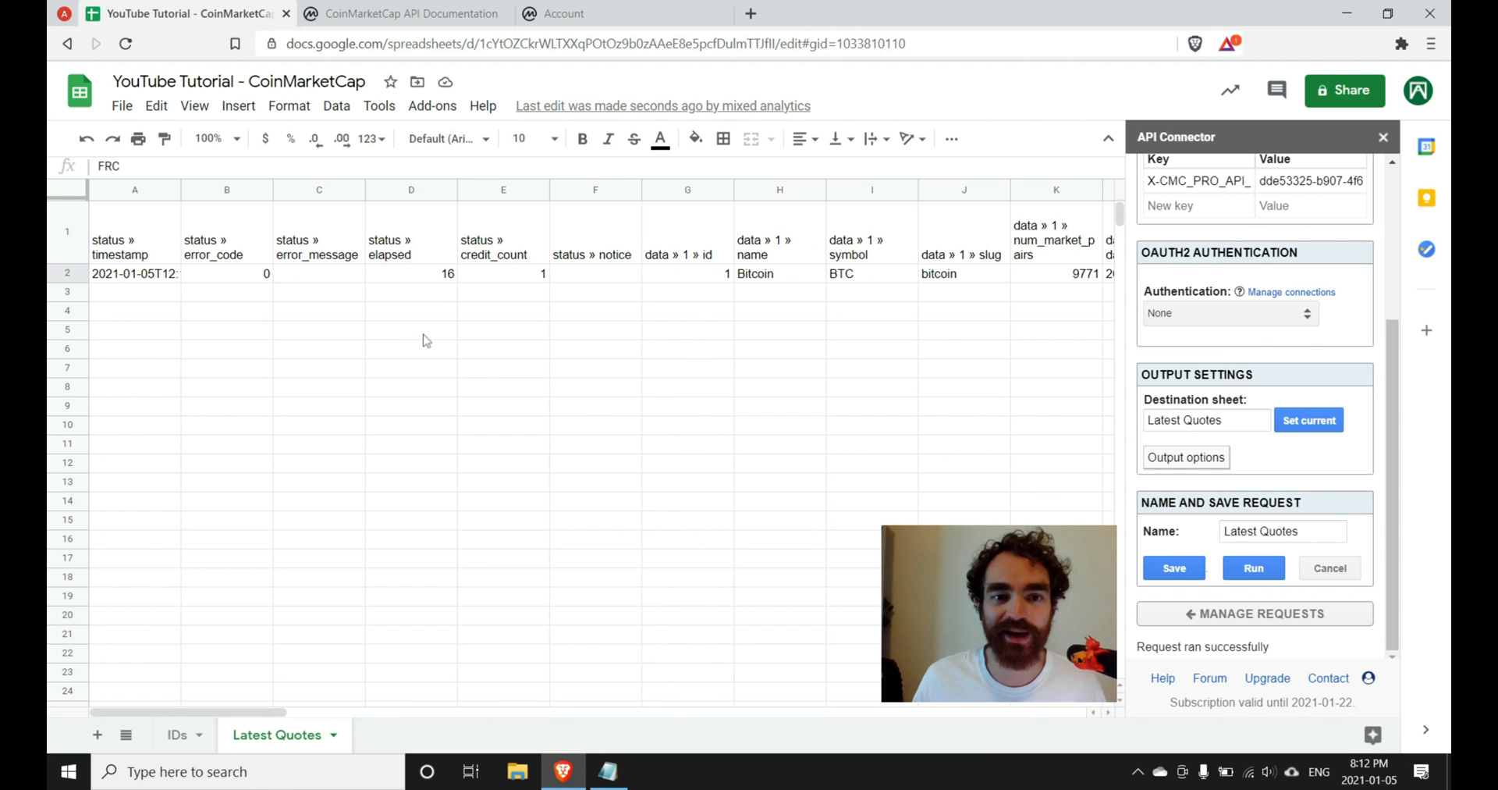
mouse_move(438, 335)
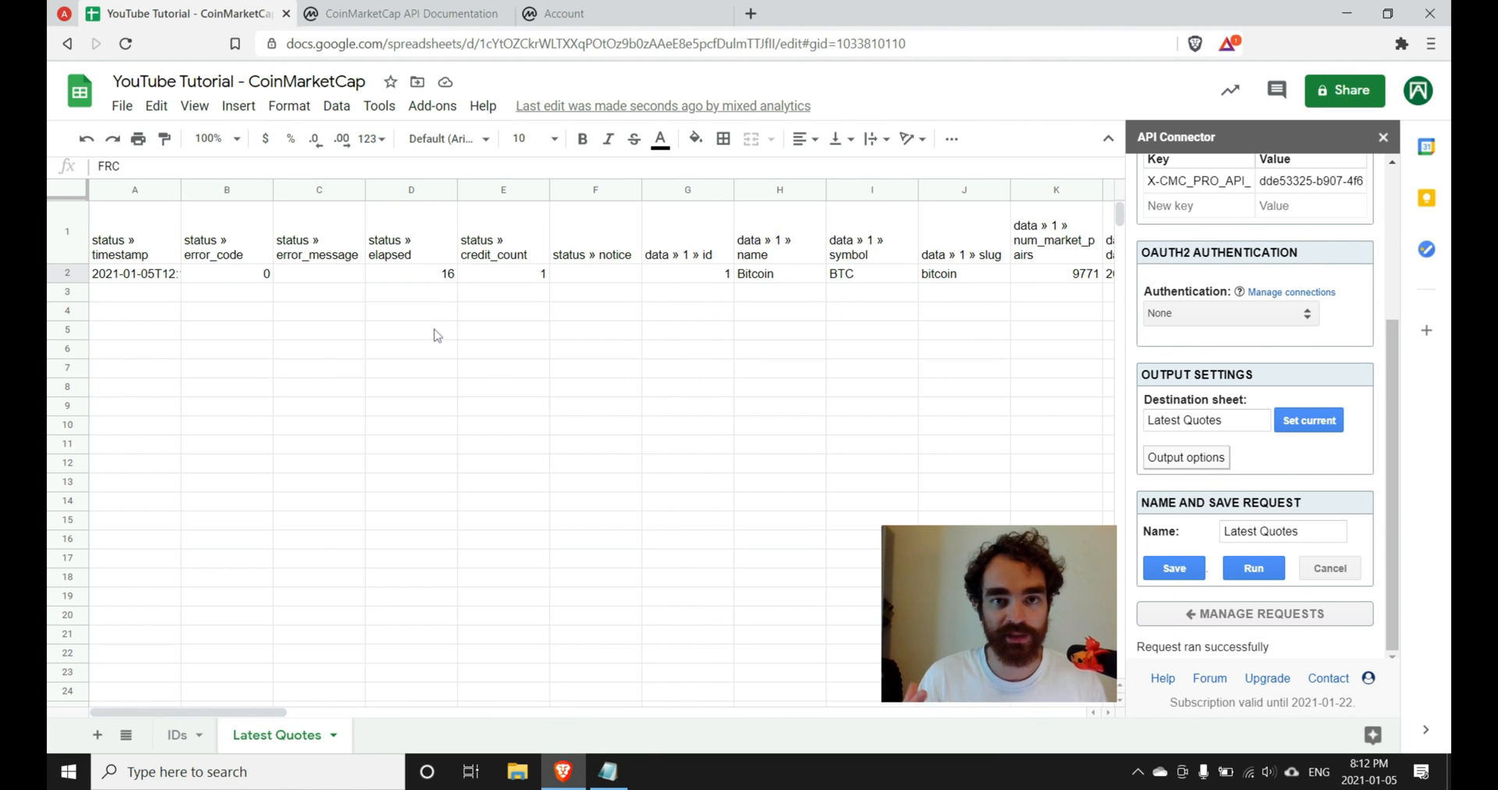
mouse_move(697, 373)
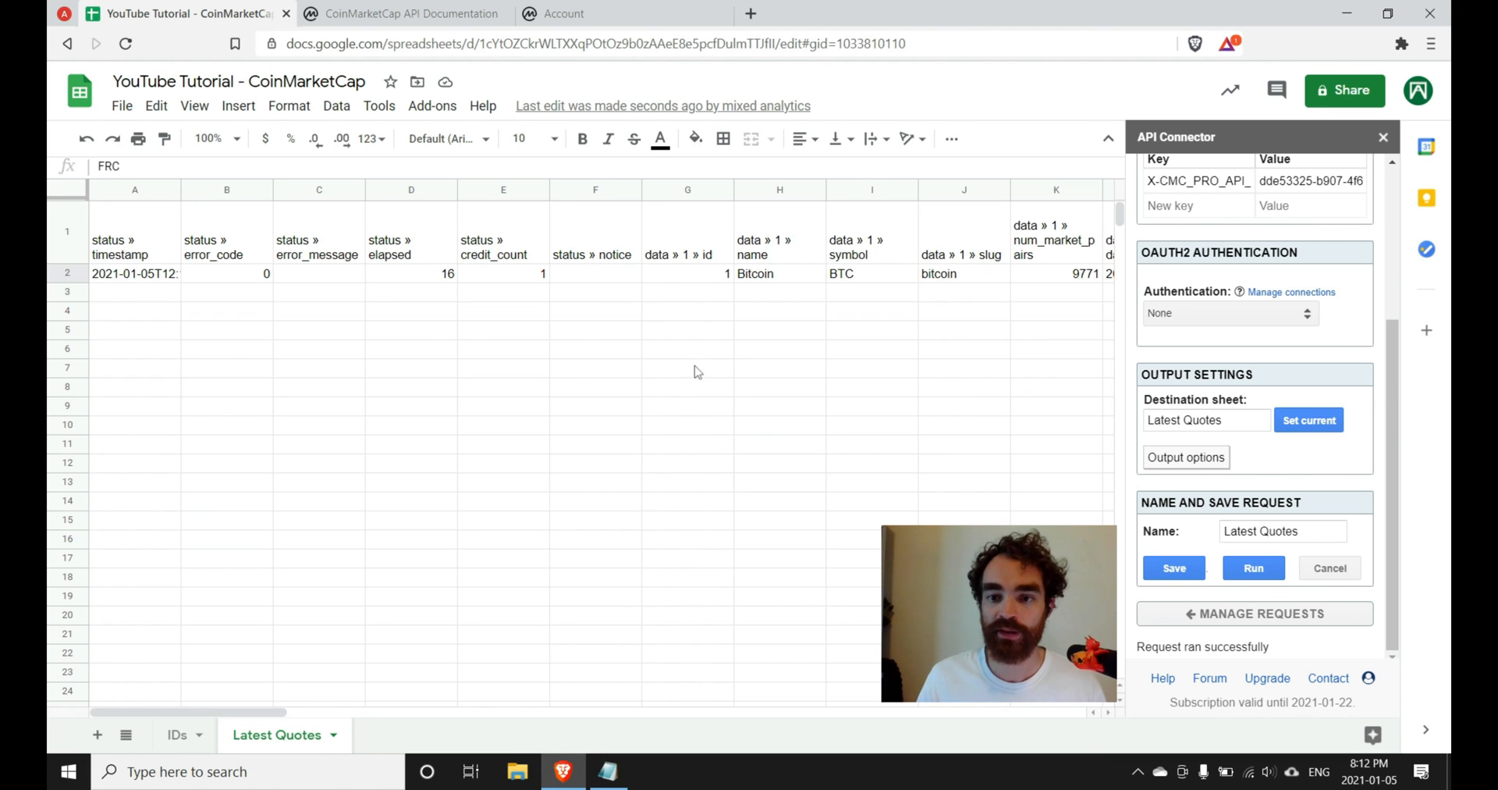
Step: Set the request's Report style to compact under Output options and save it
left_click(1186, 458)
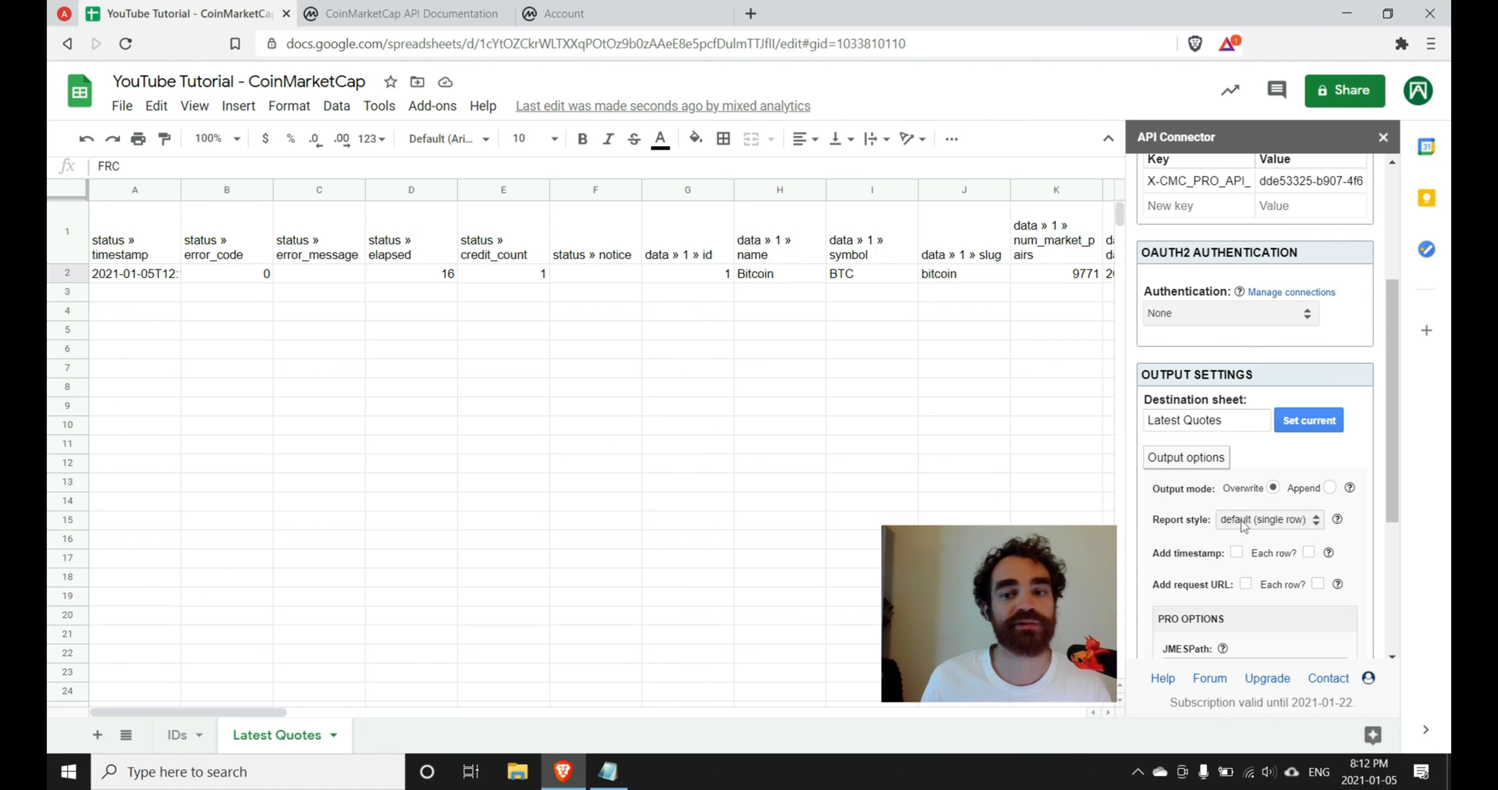
left_click(1268, 518)
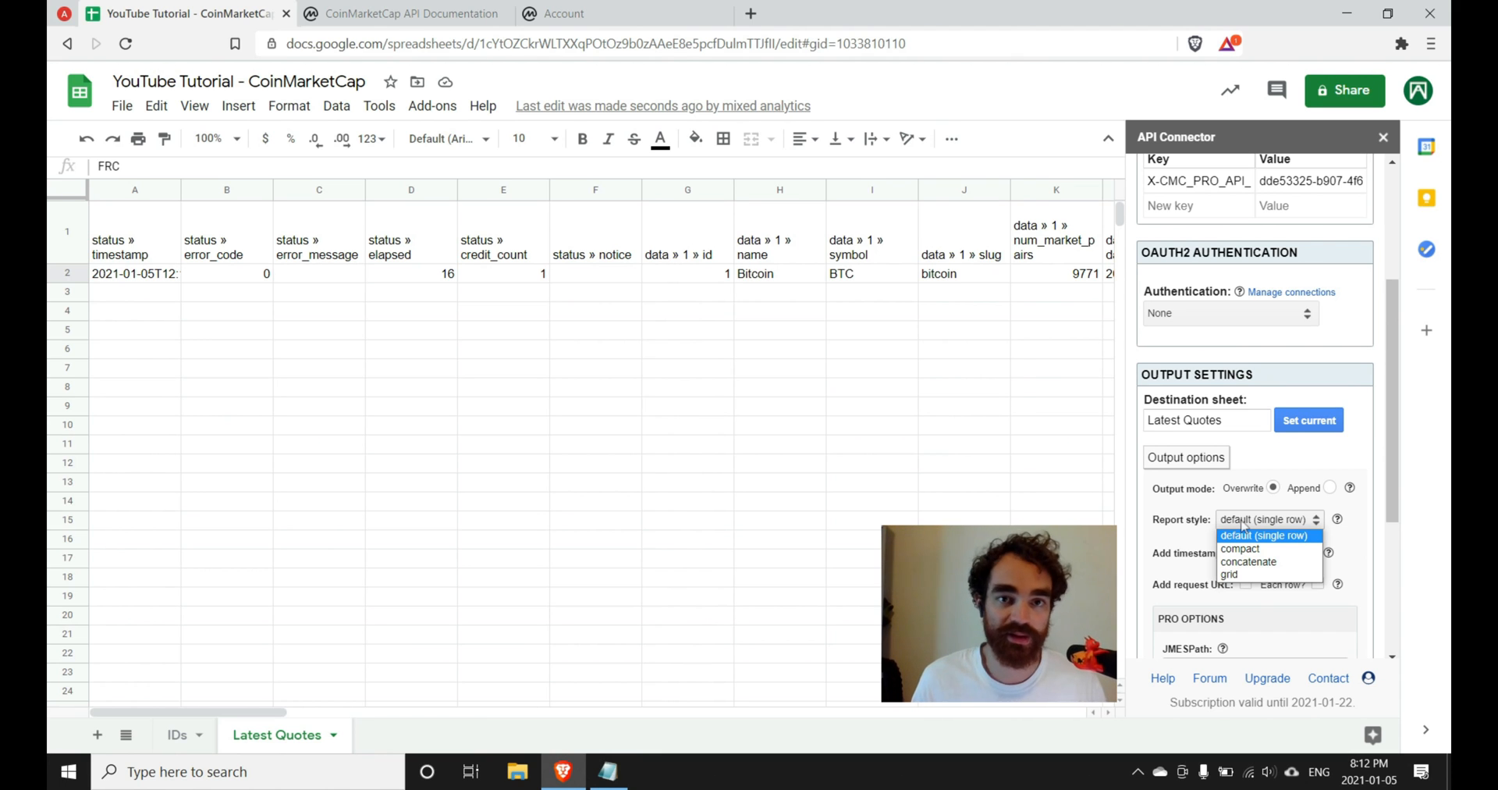
mouse_move(1239, 548)
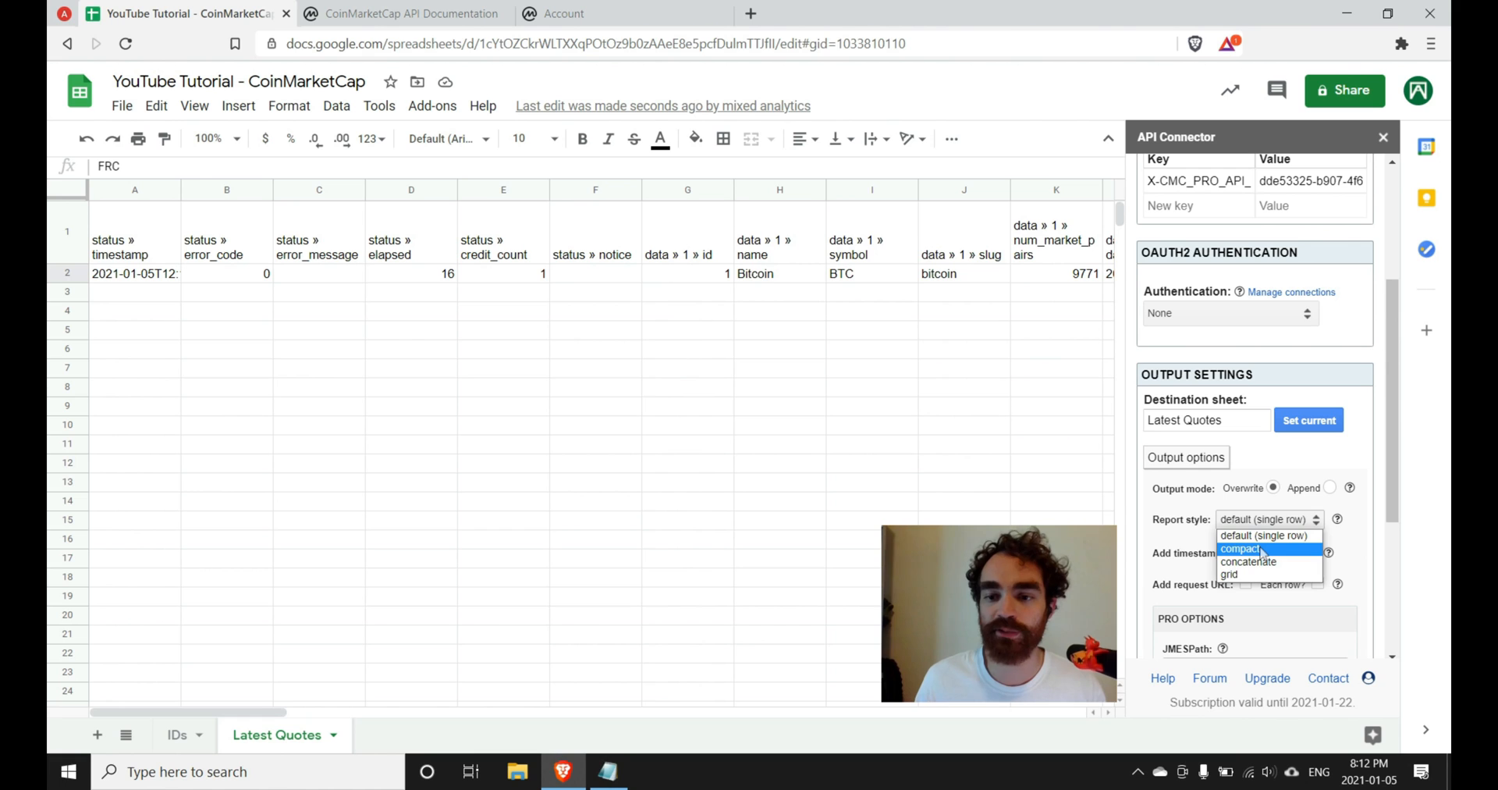
left_click(1239, 548)
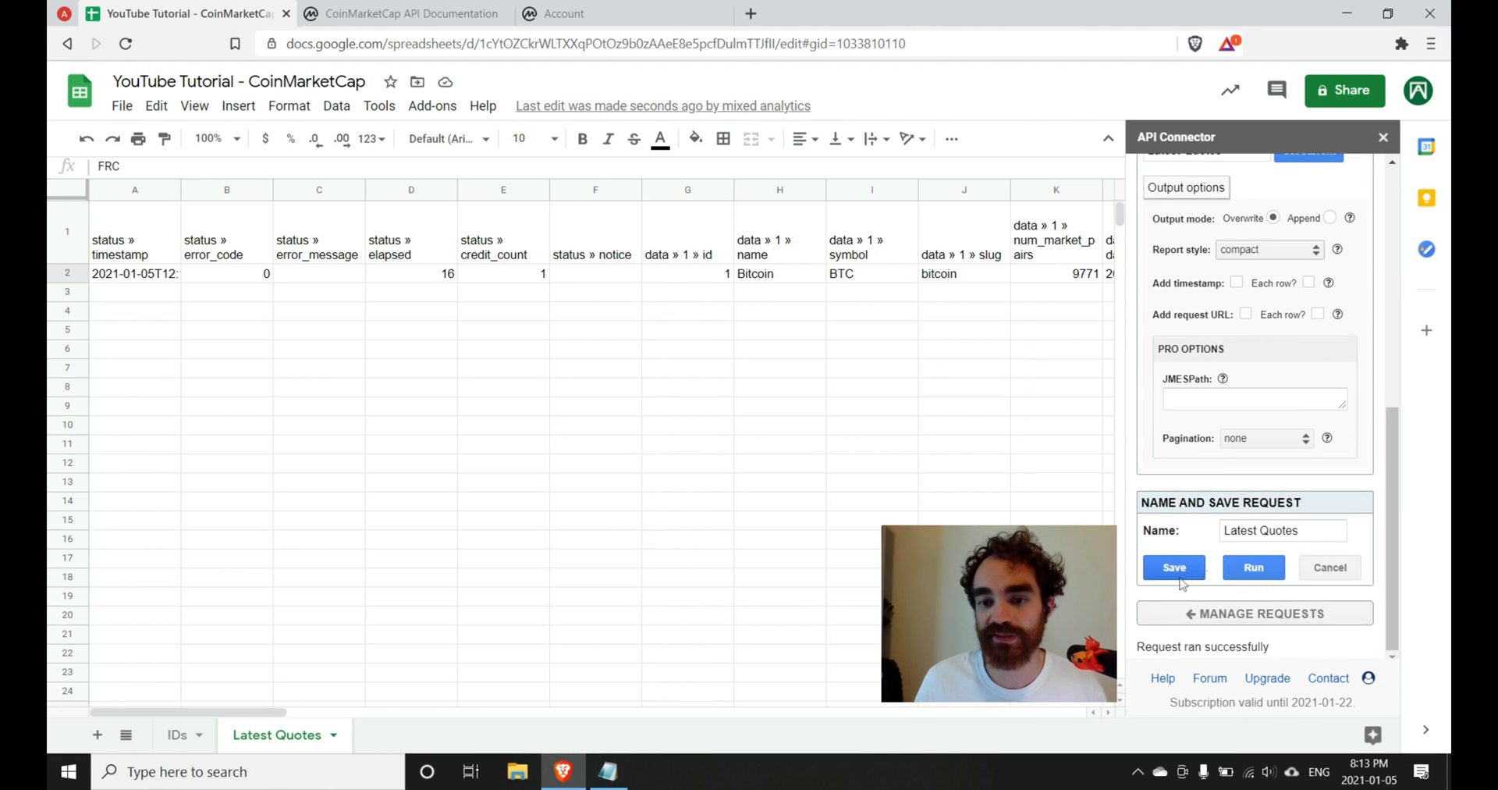
left_click(1173, 567)
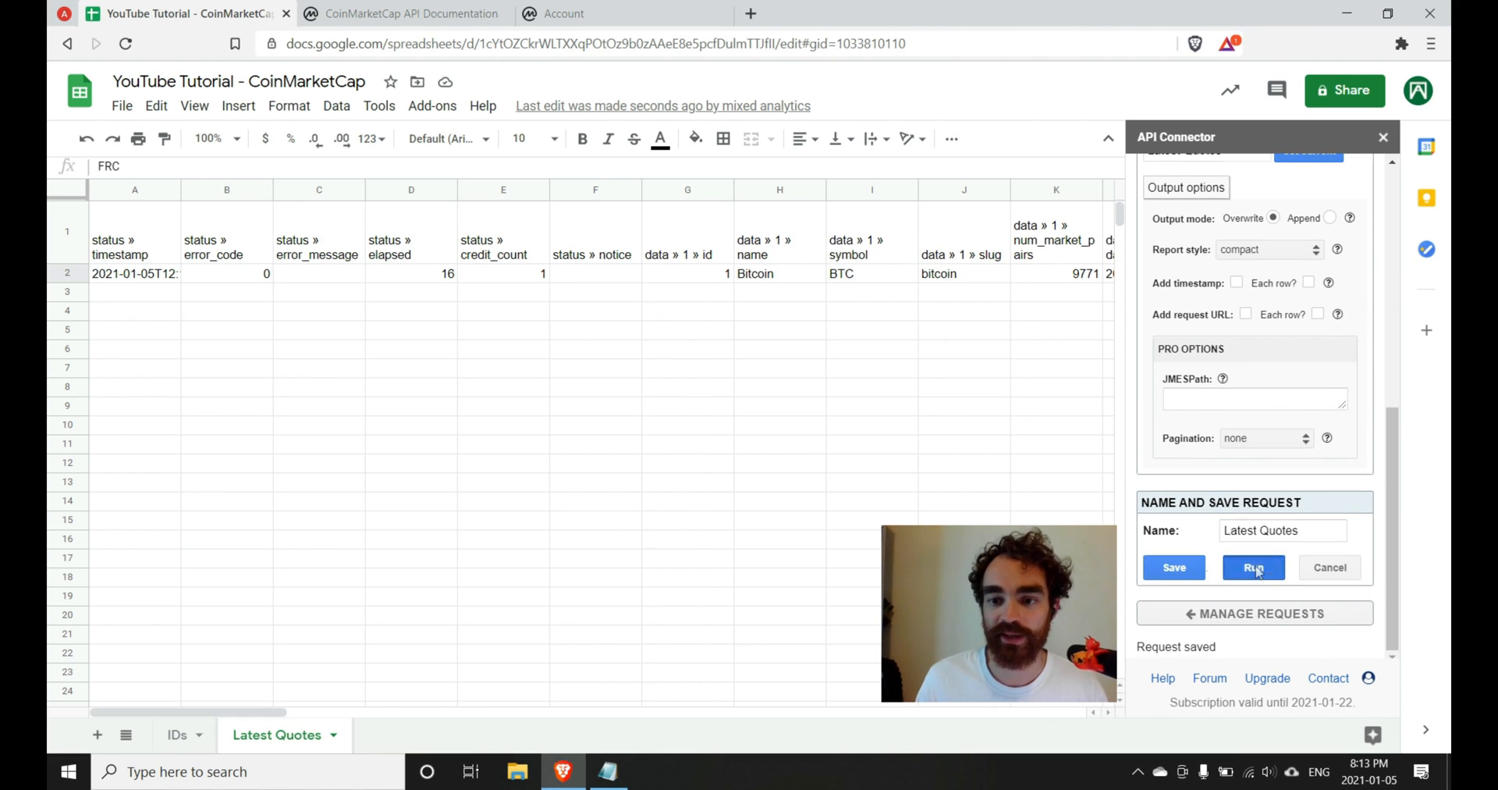
Step: Rerun the compact Latest Quotes request, glance at Freicoin search results, then return to the FCAS sheet
left_click(1253, 567)
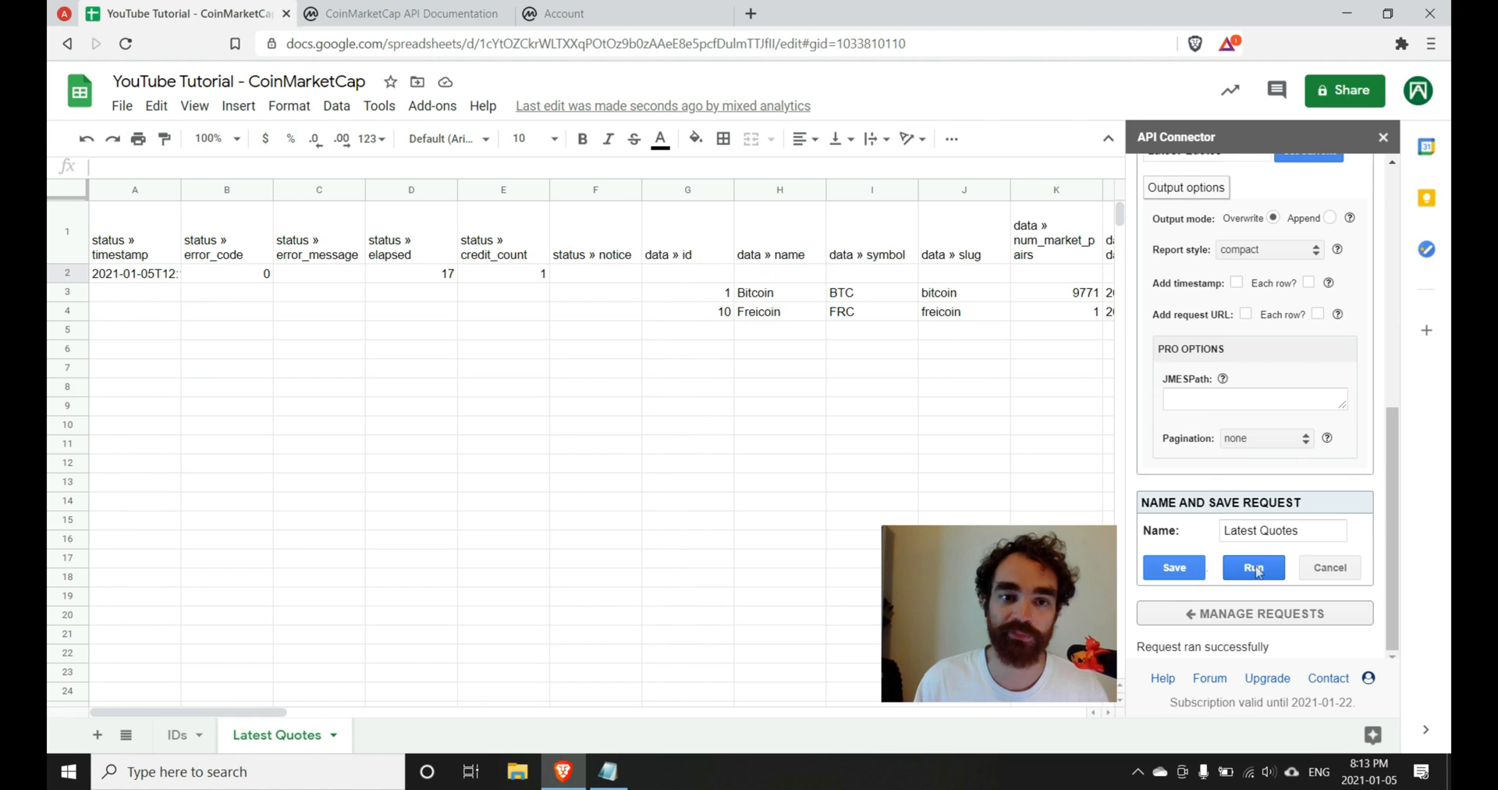
mouse_move(807, 322)
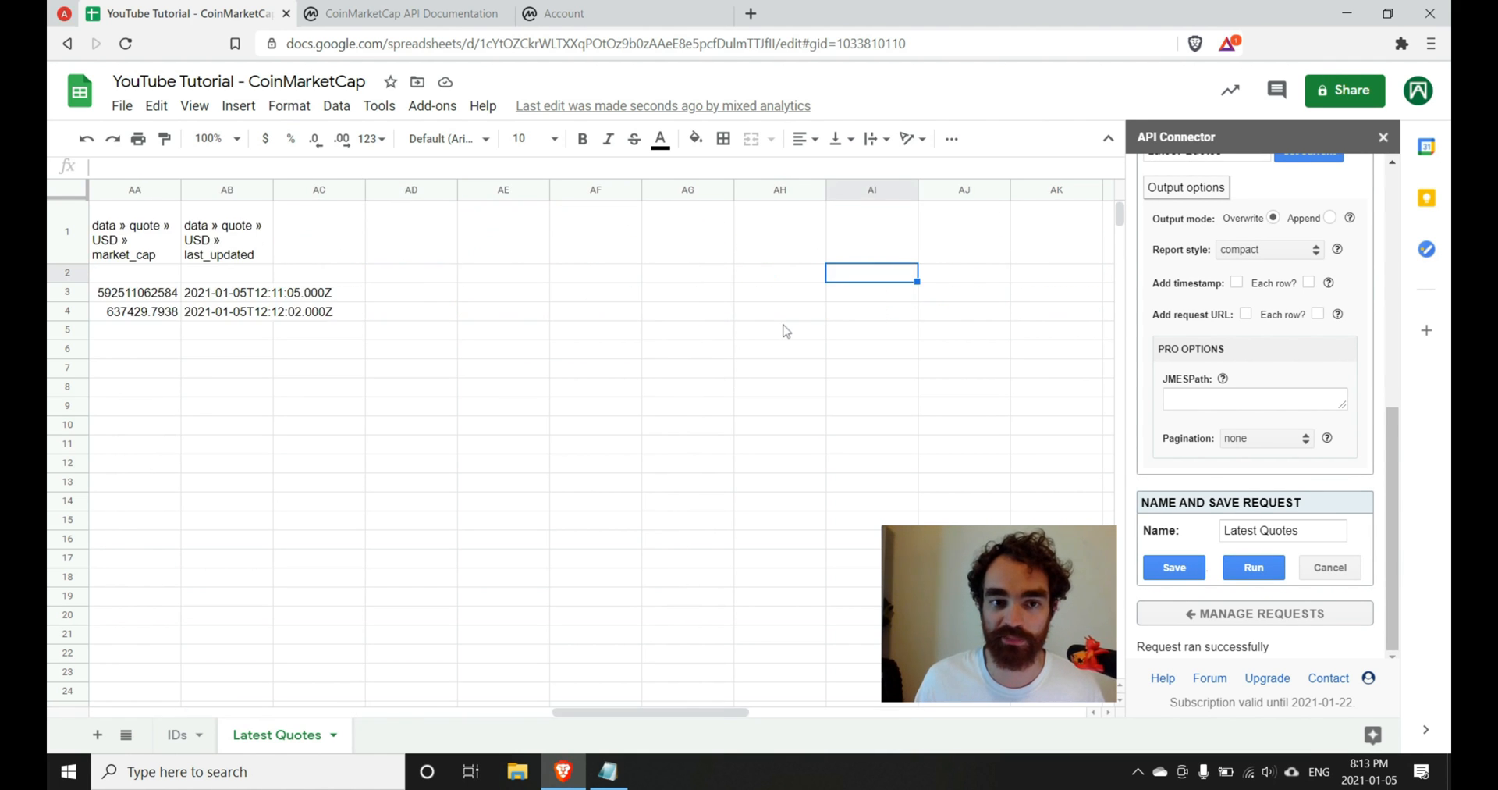
scroll("left", 3)
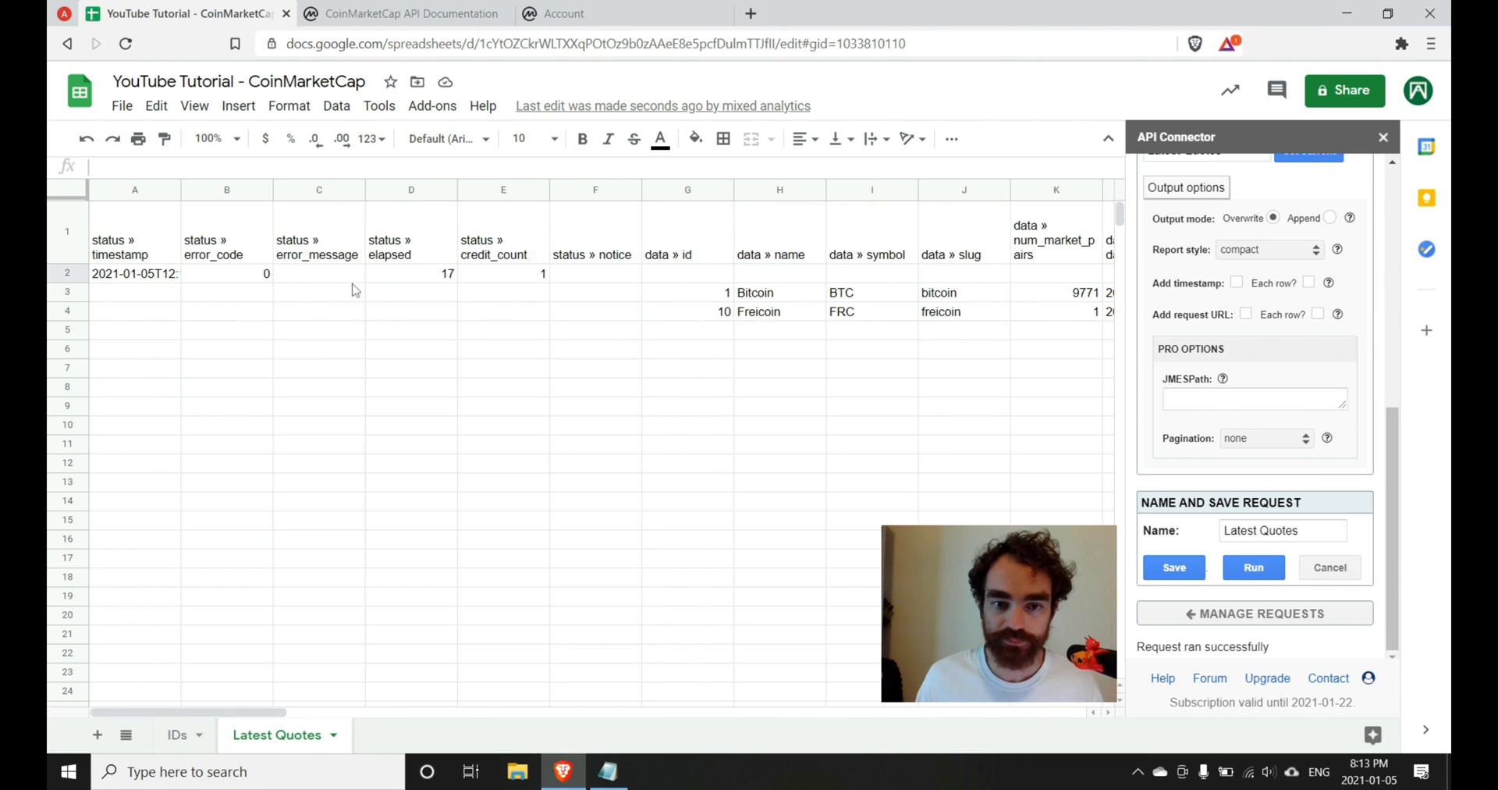
mouse_move(472, 289)
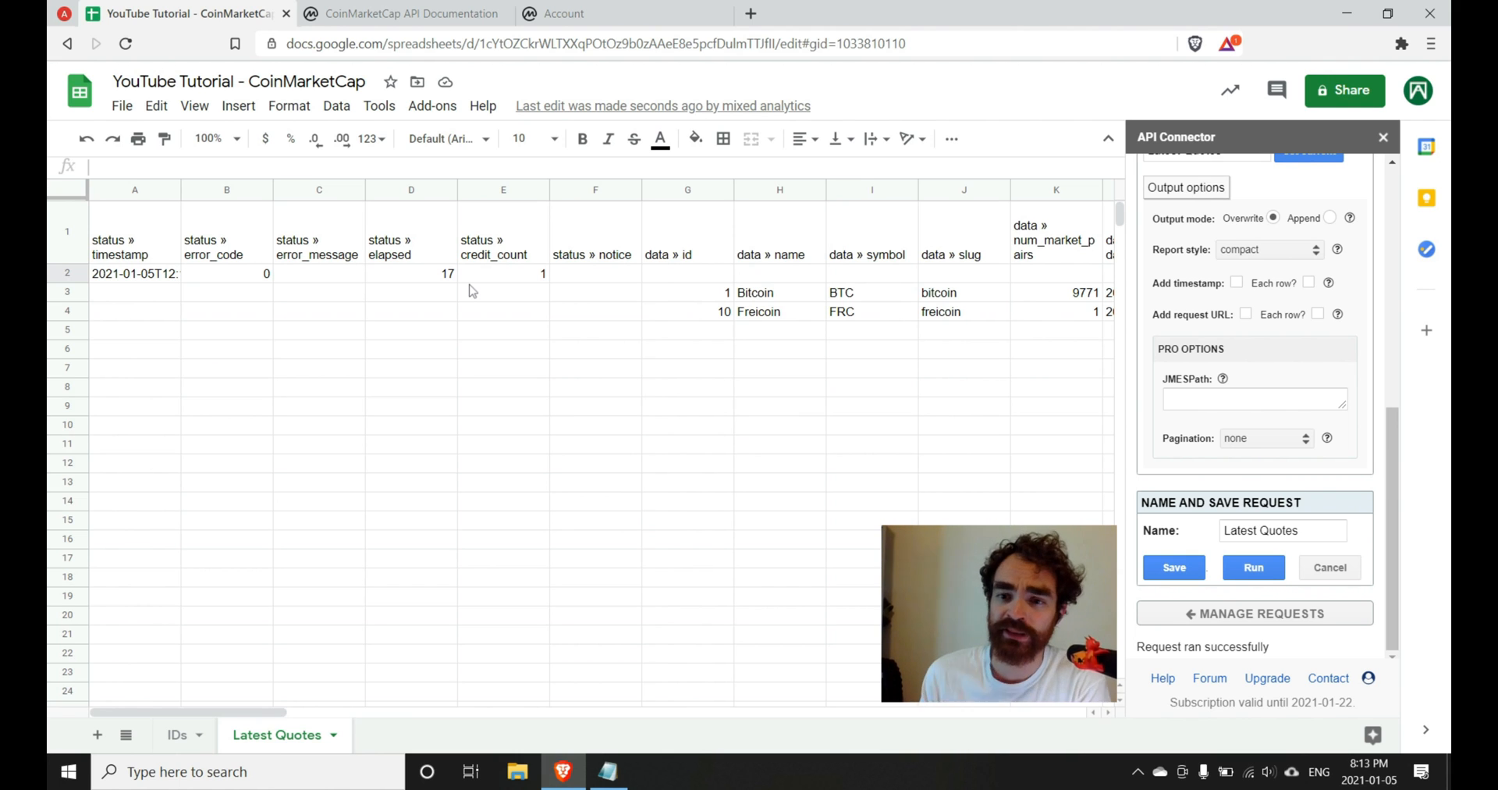
left_click(1254, 399)
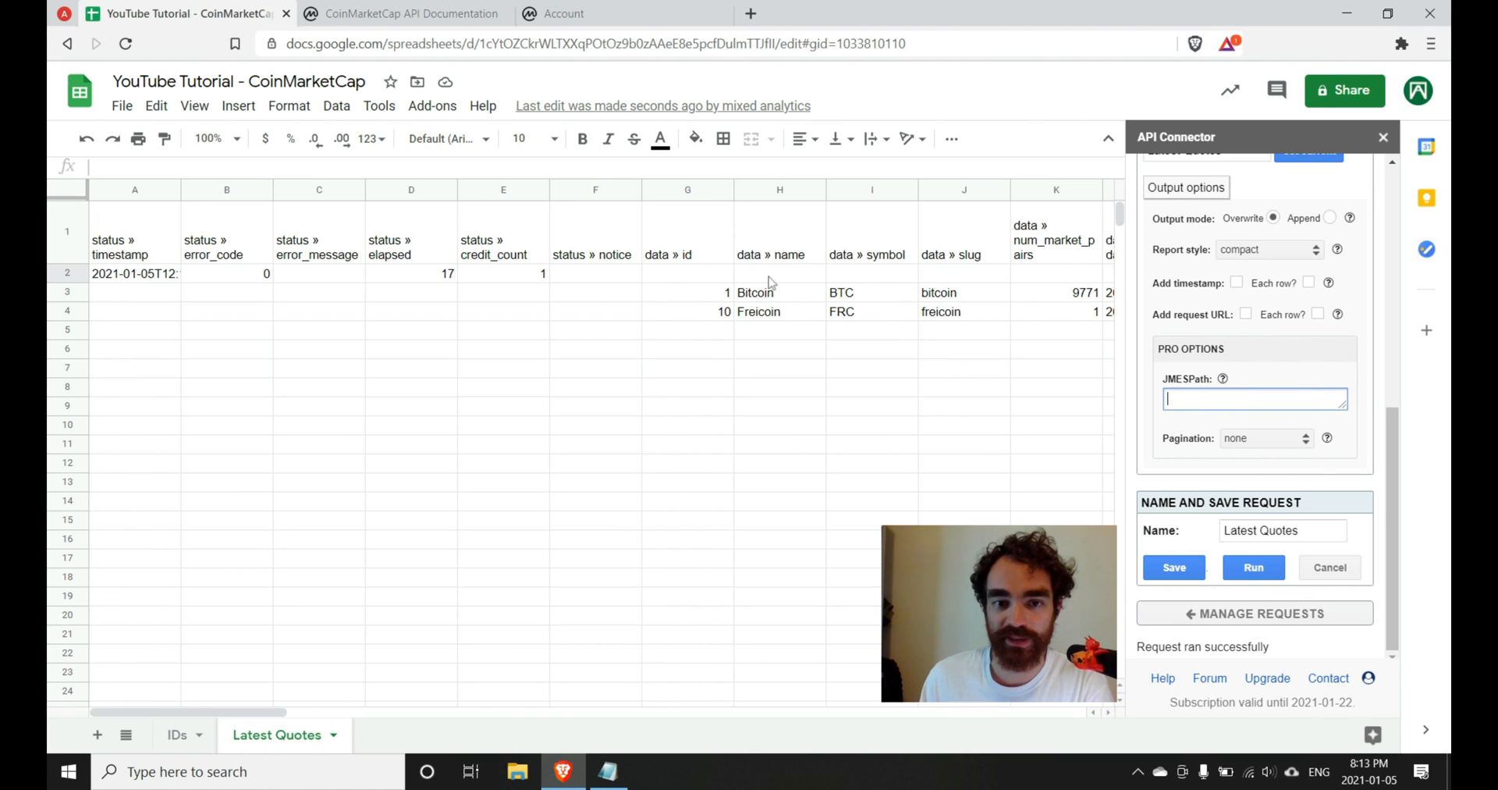
mouse_move(349, 280)
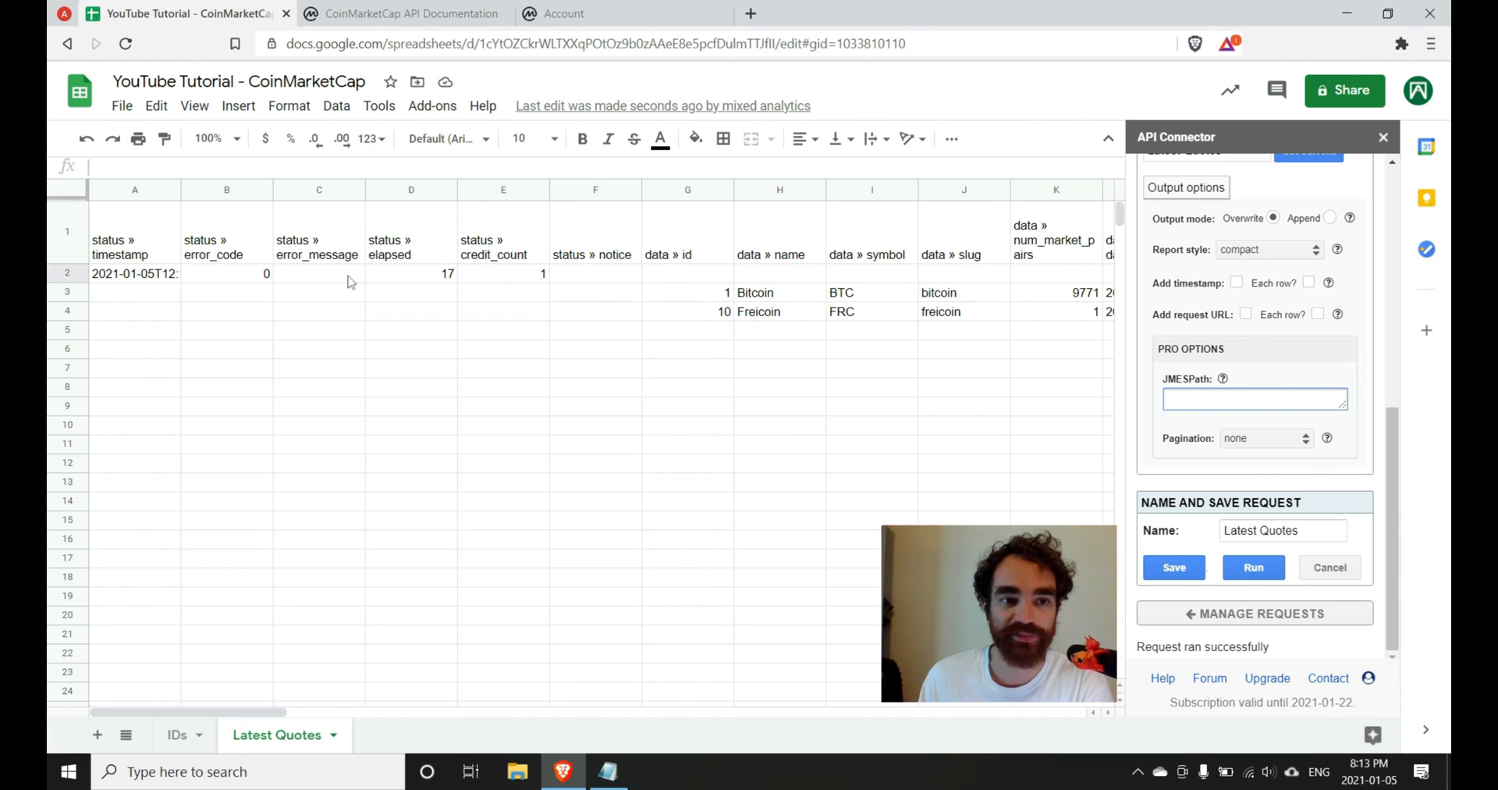
mouse_move(578, 318)
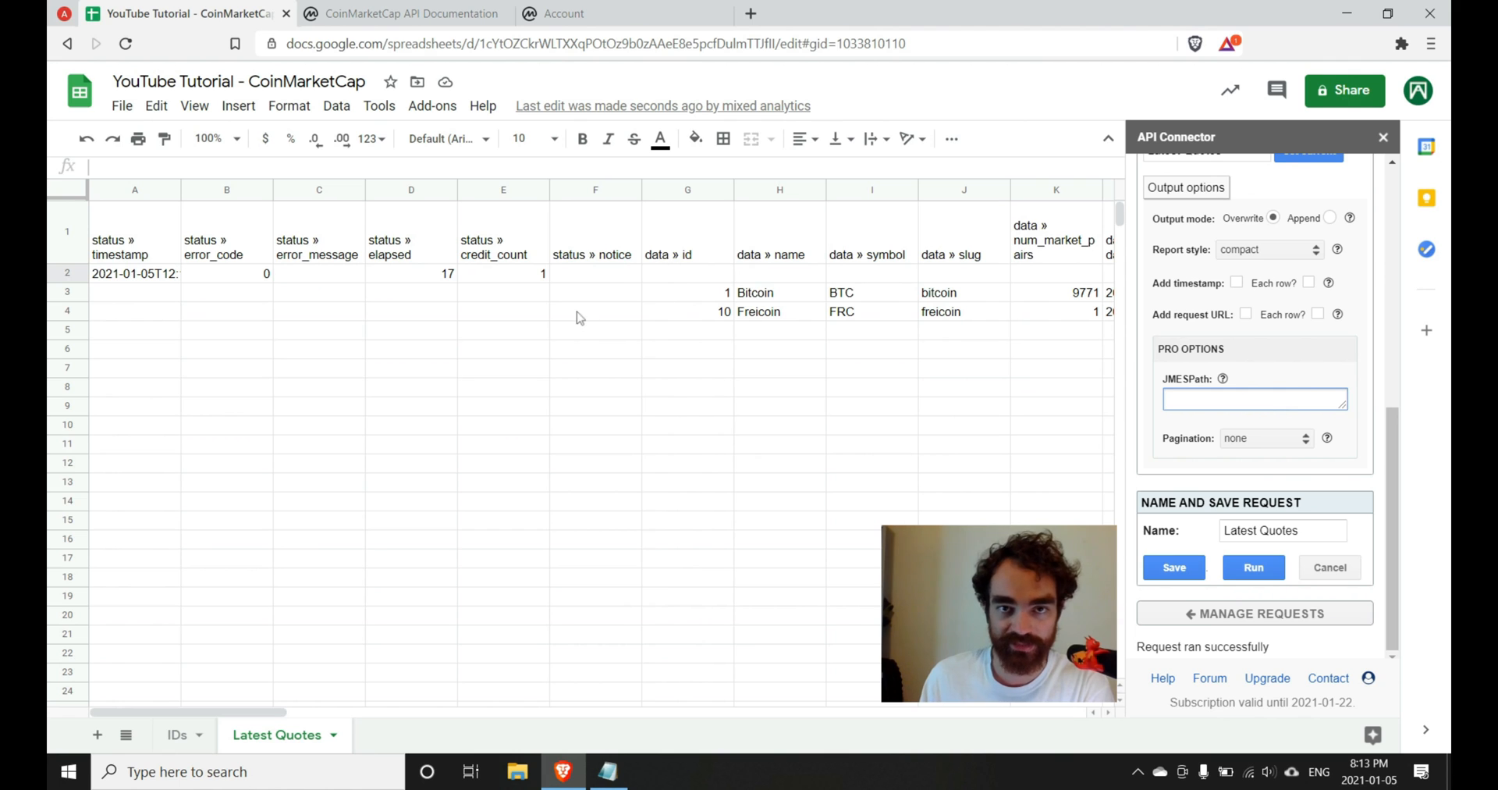
mouse_move(508, 322)
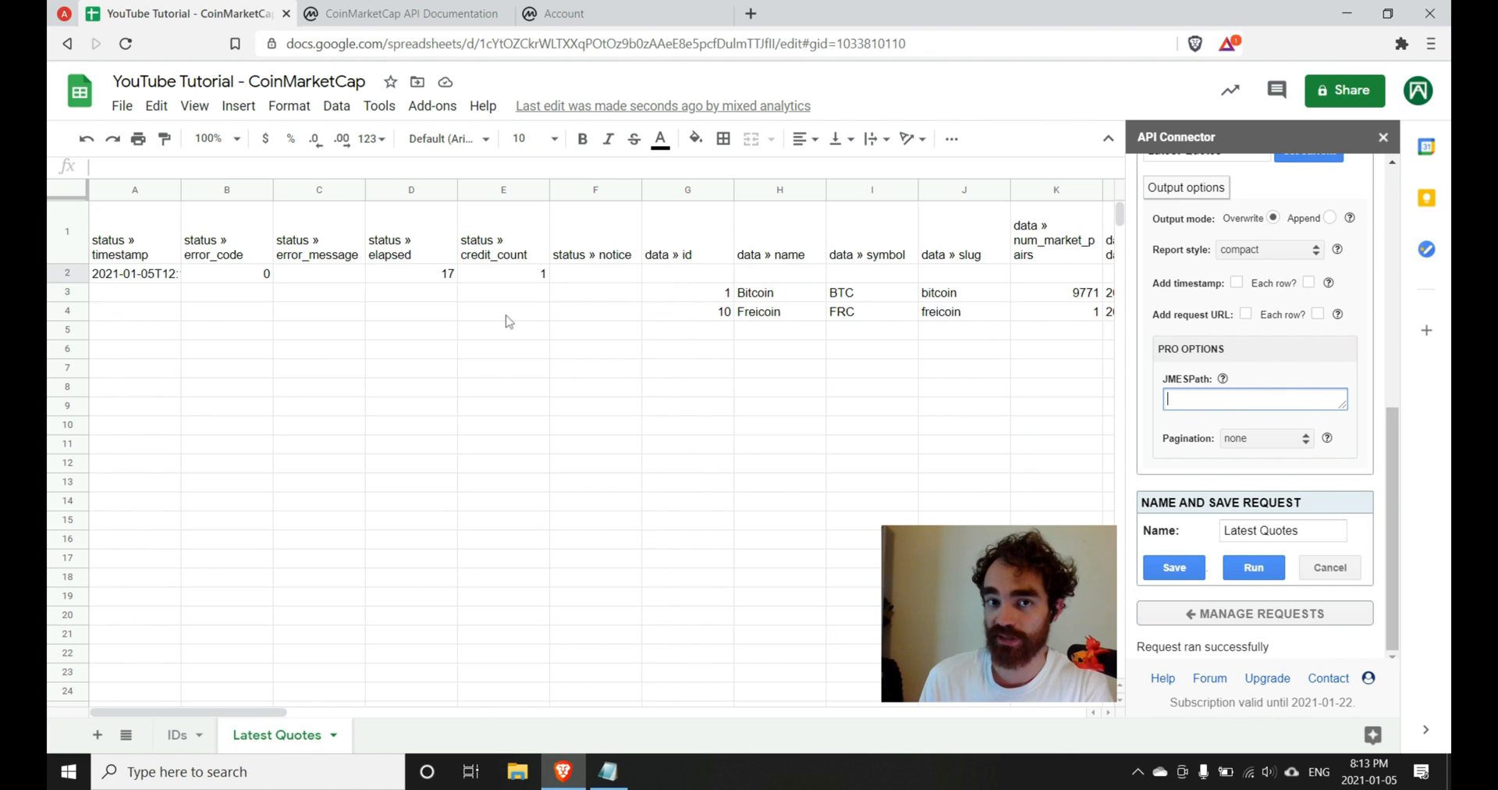
left_click(821, 14)
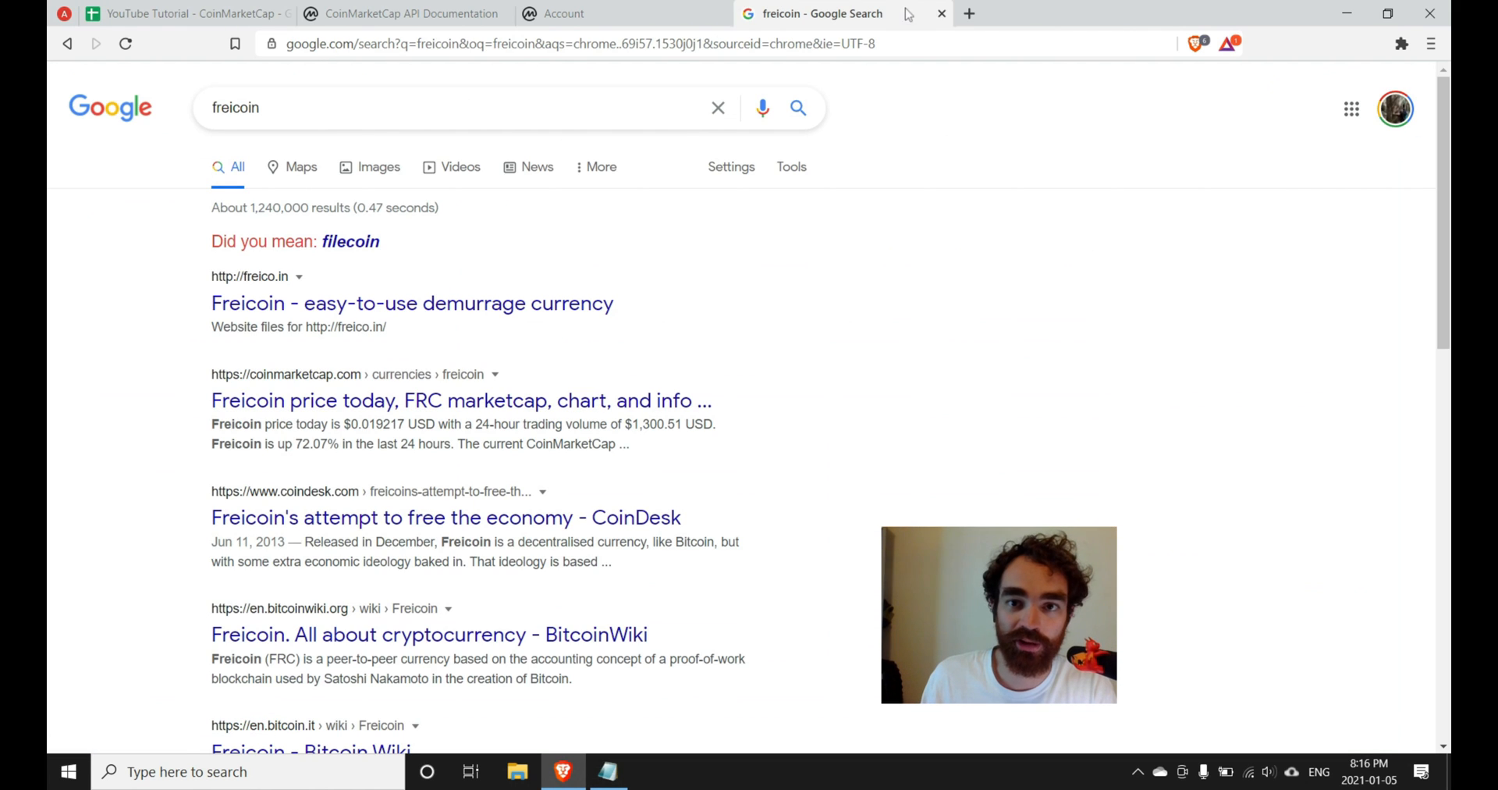
left_click(172, 13)
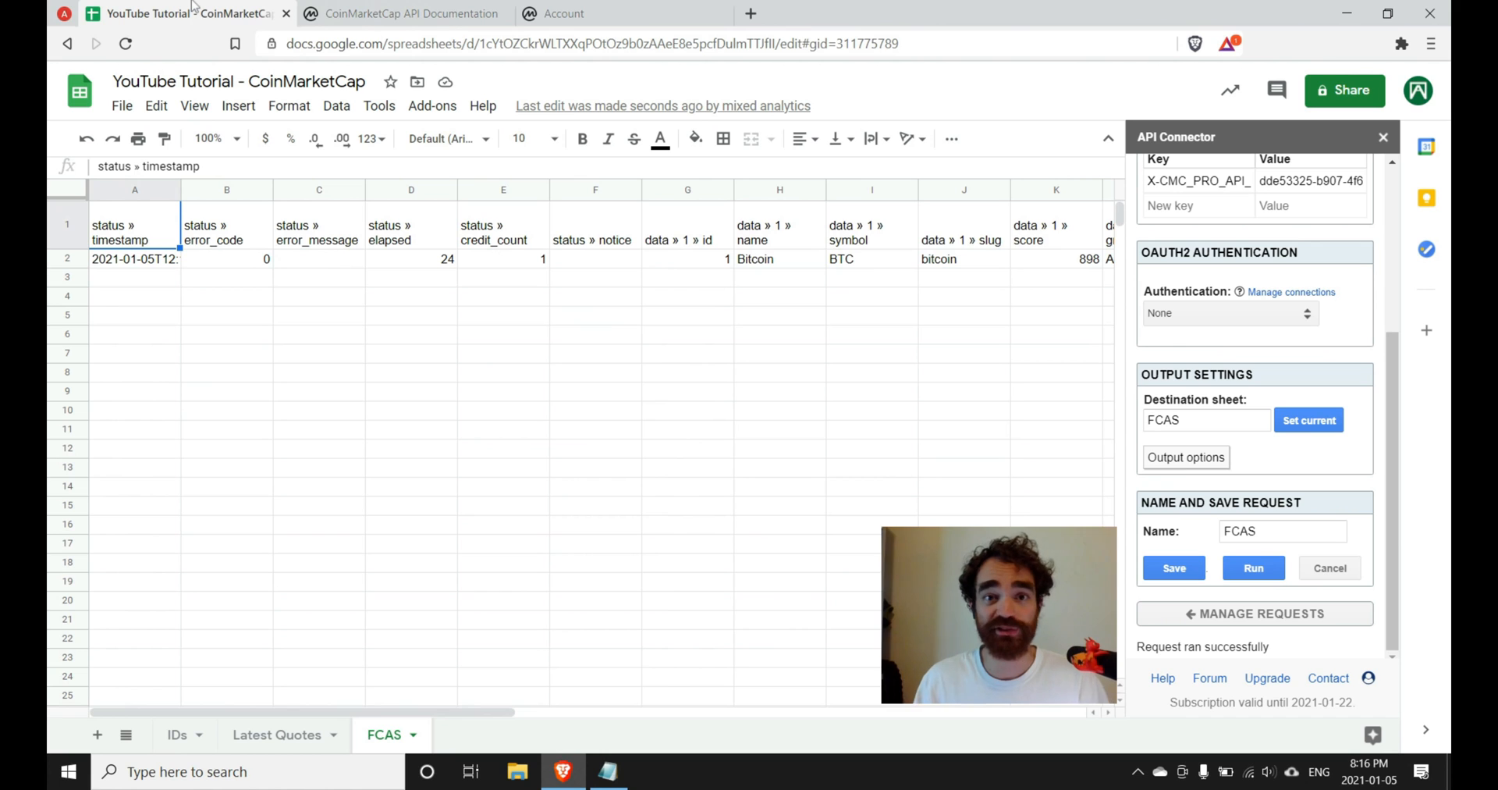